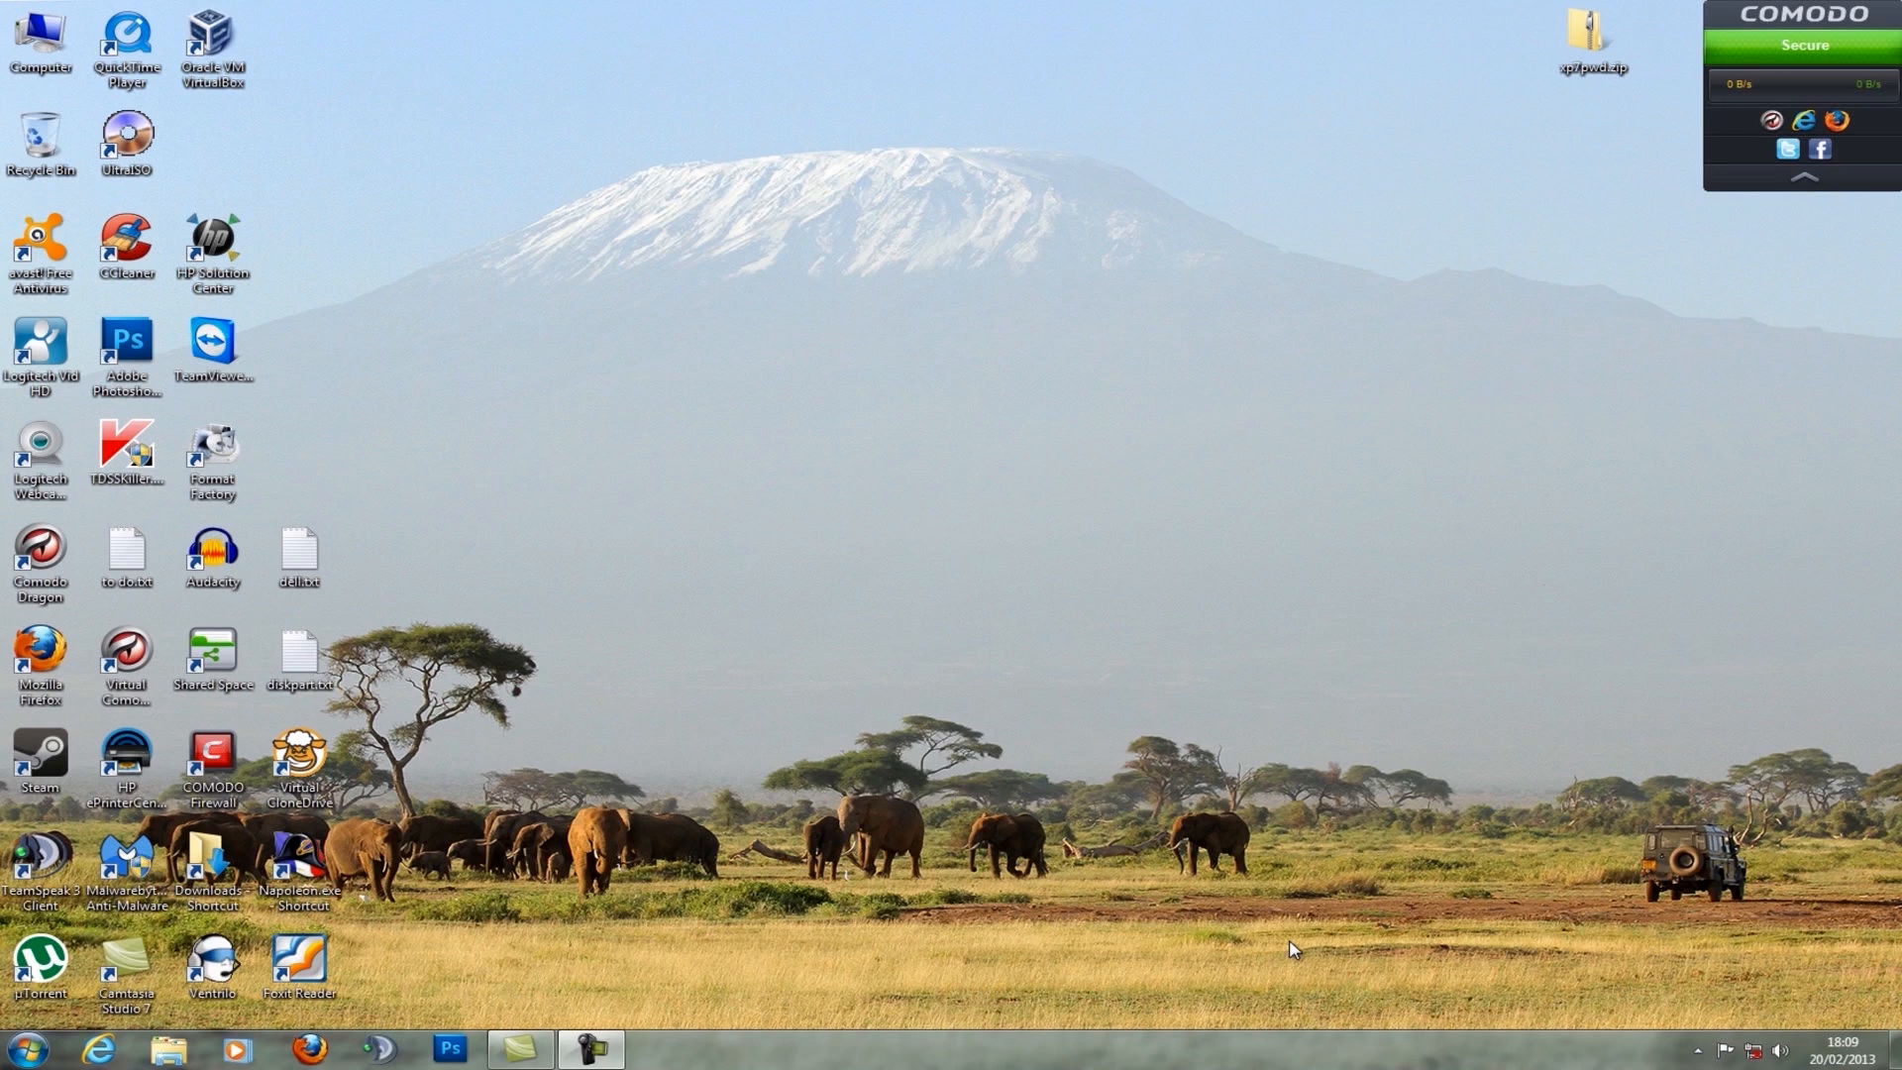
mouse_move(1185, 980)
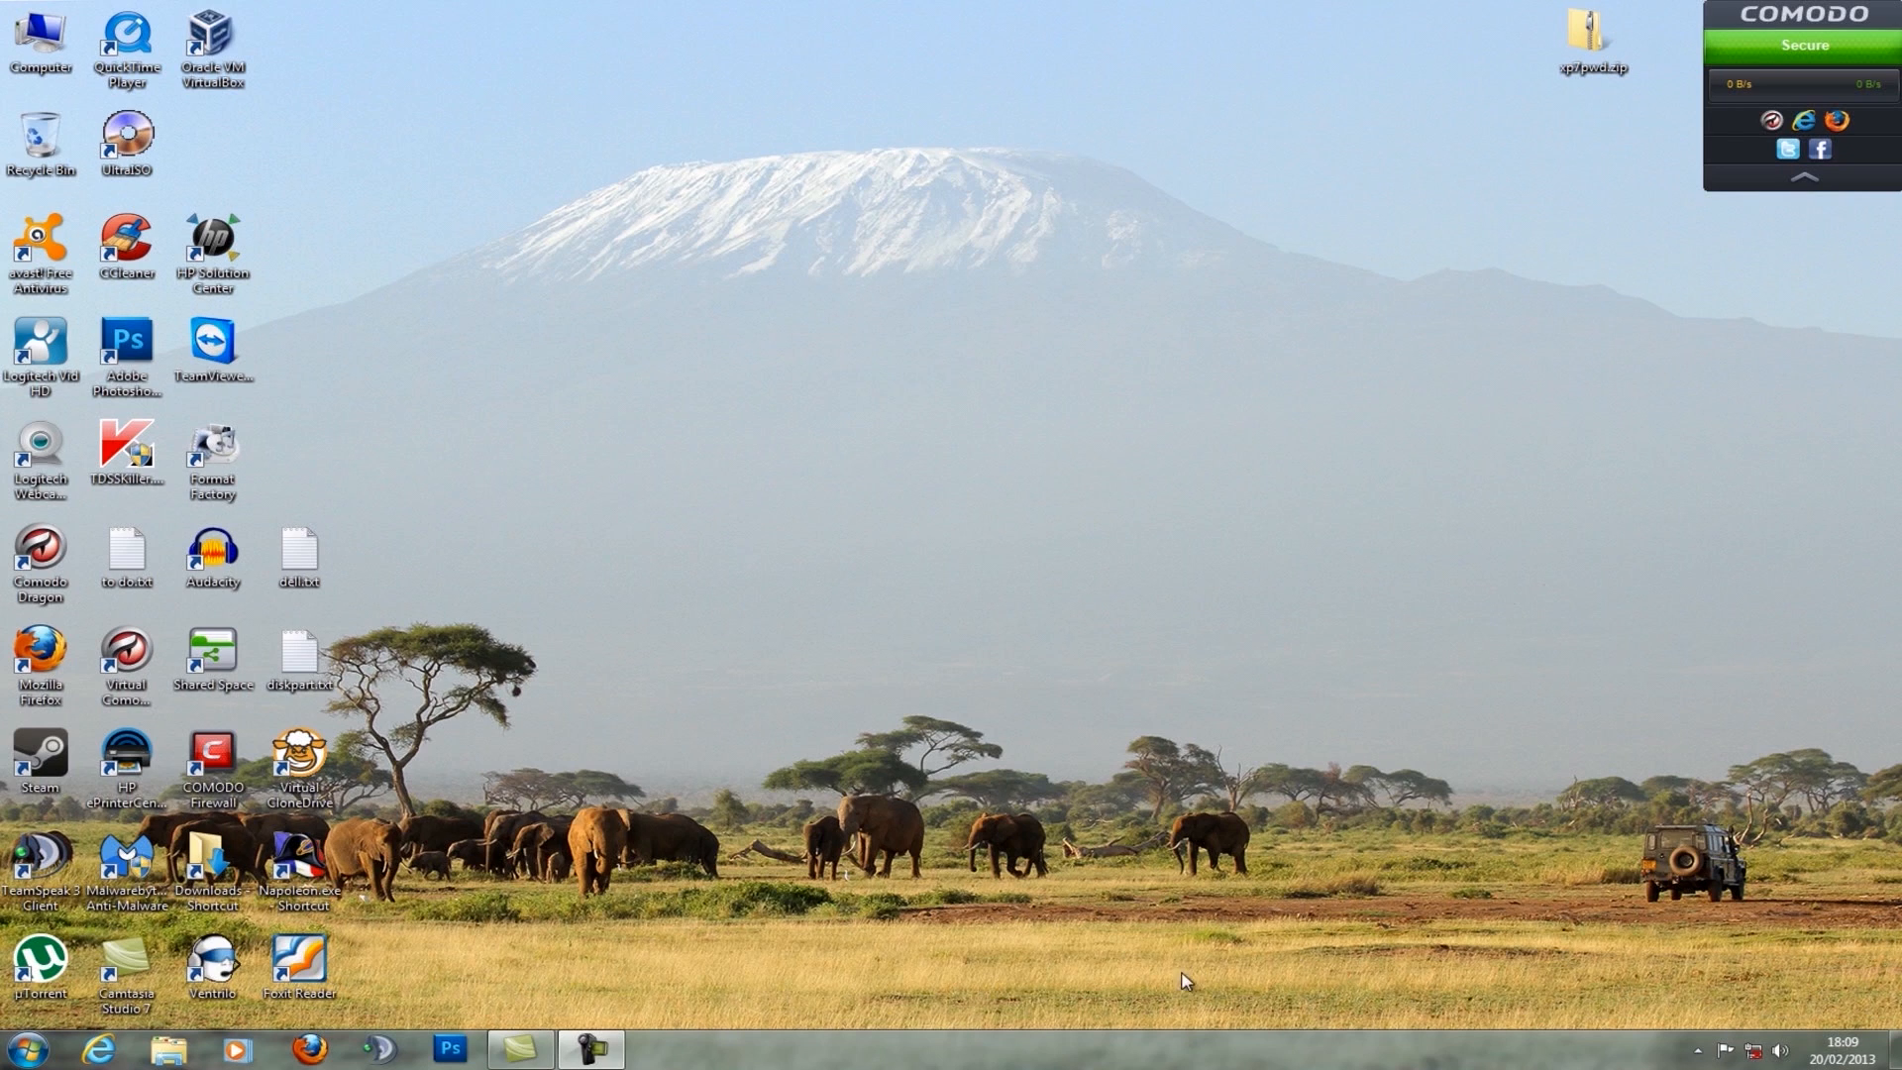
mouse_move(853, 931)
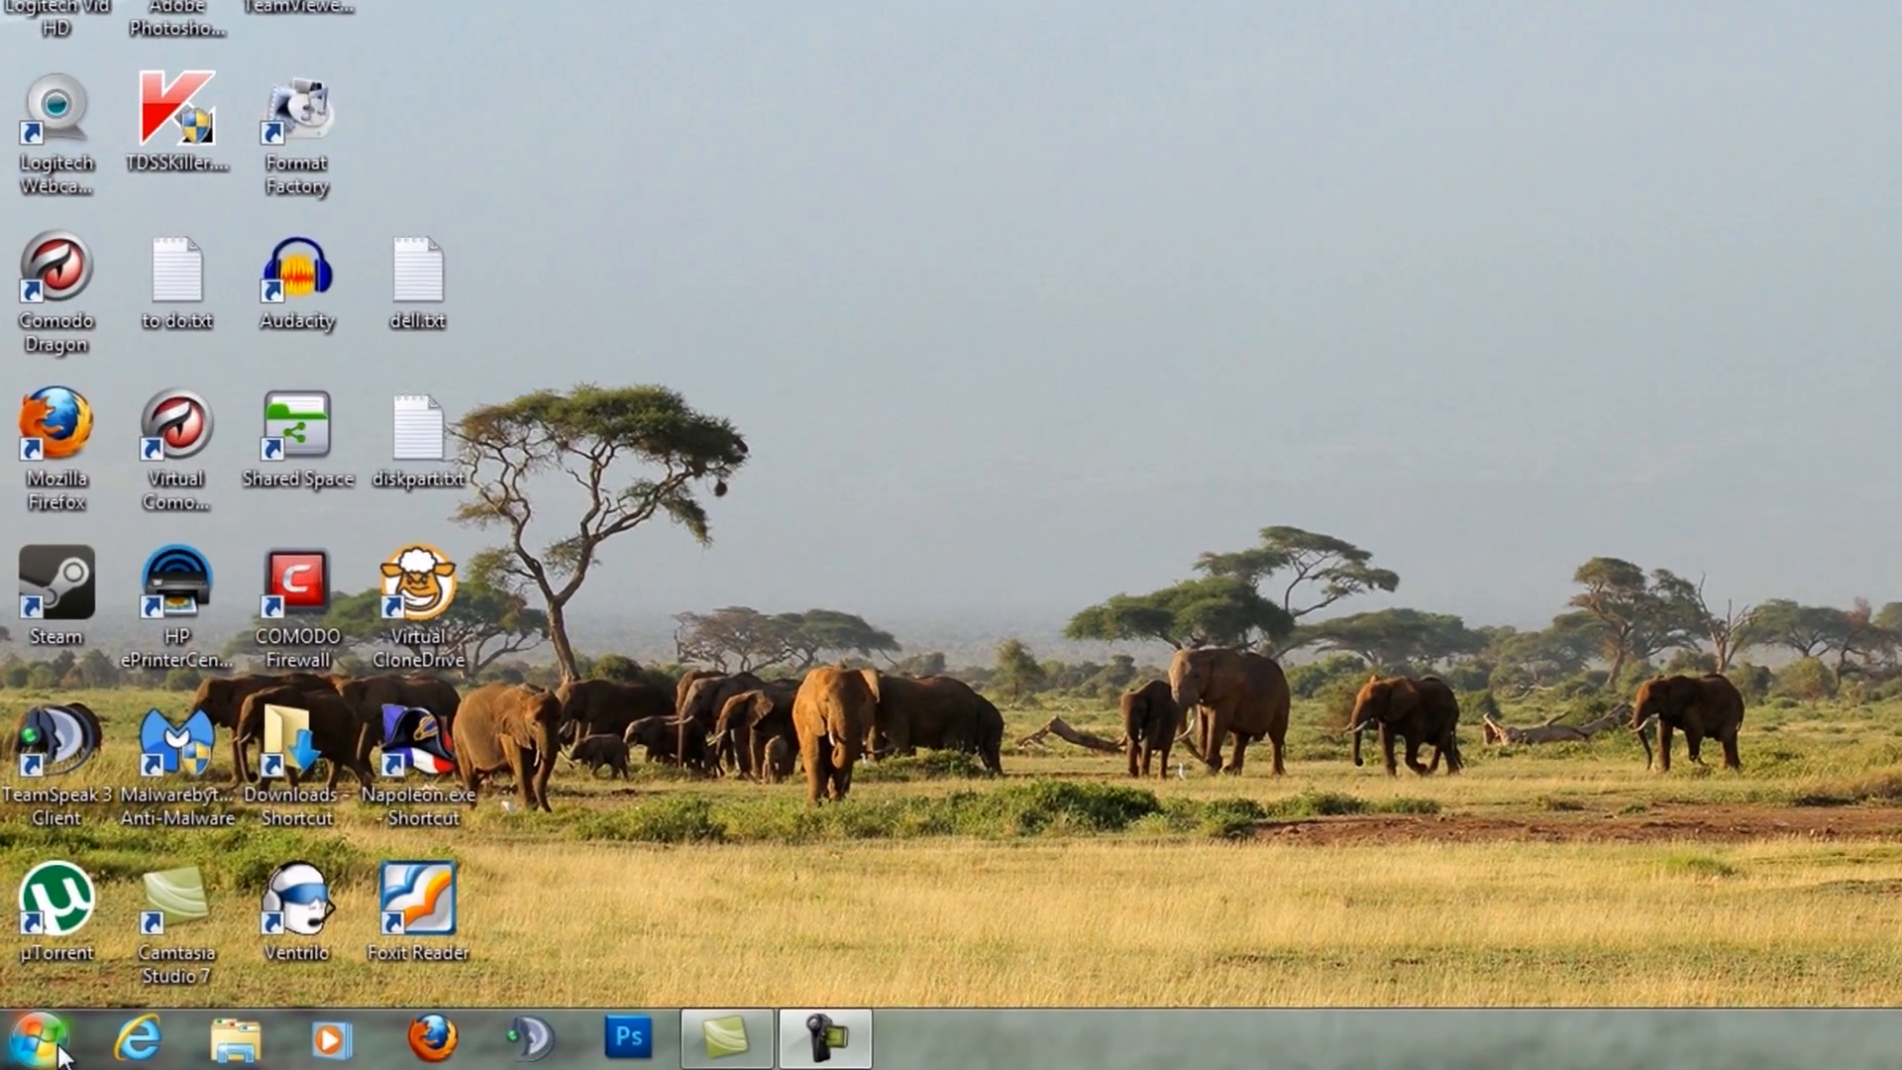
Launch Command Prompt as administrator by searching 'cmd' in the Start menu
left_click(39, 1037)
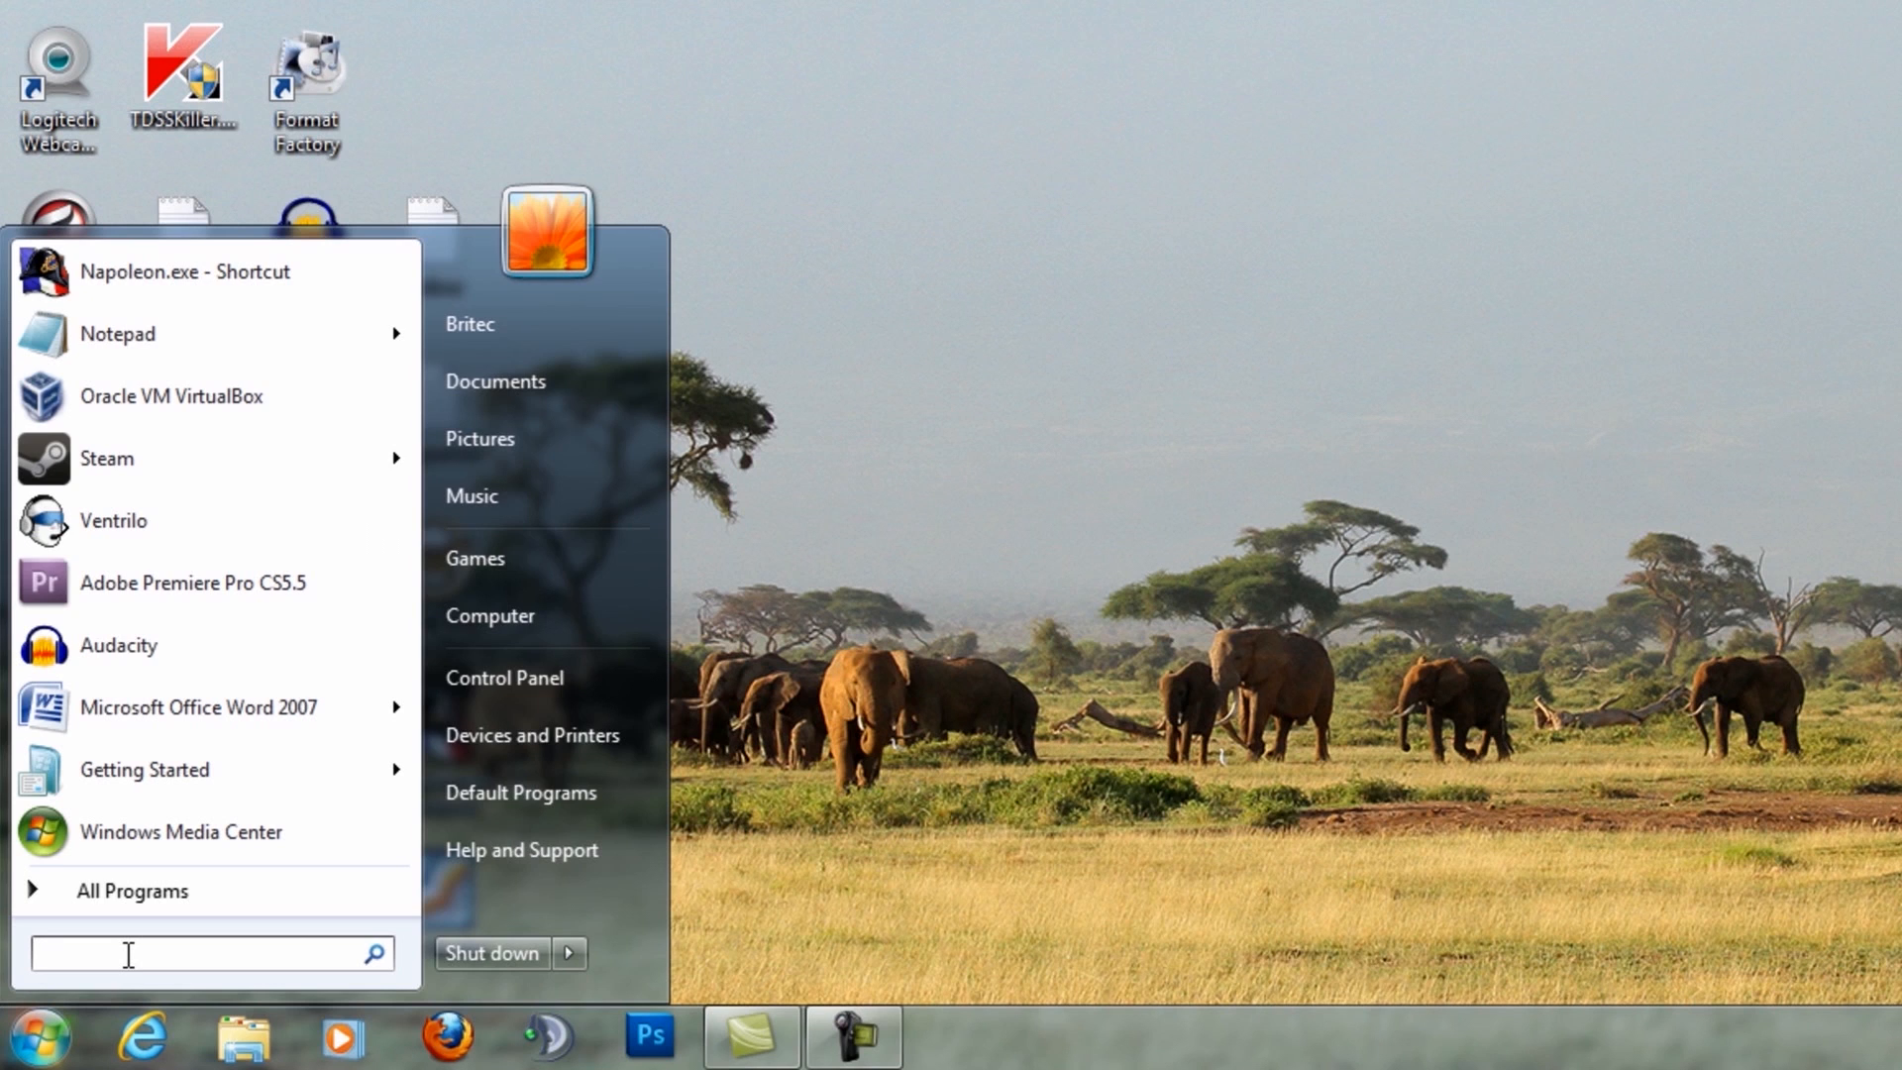
type("cmd")
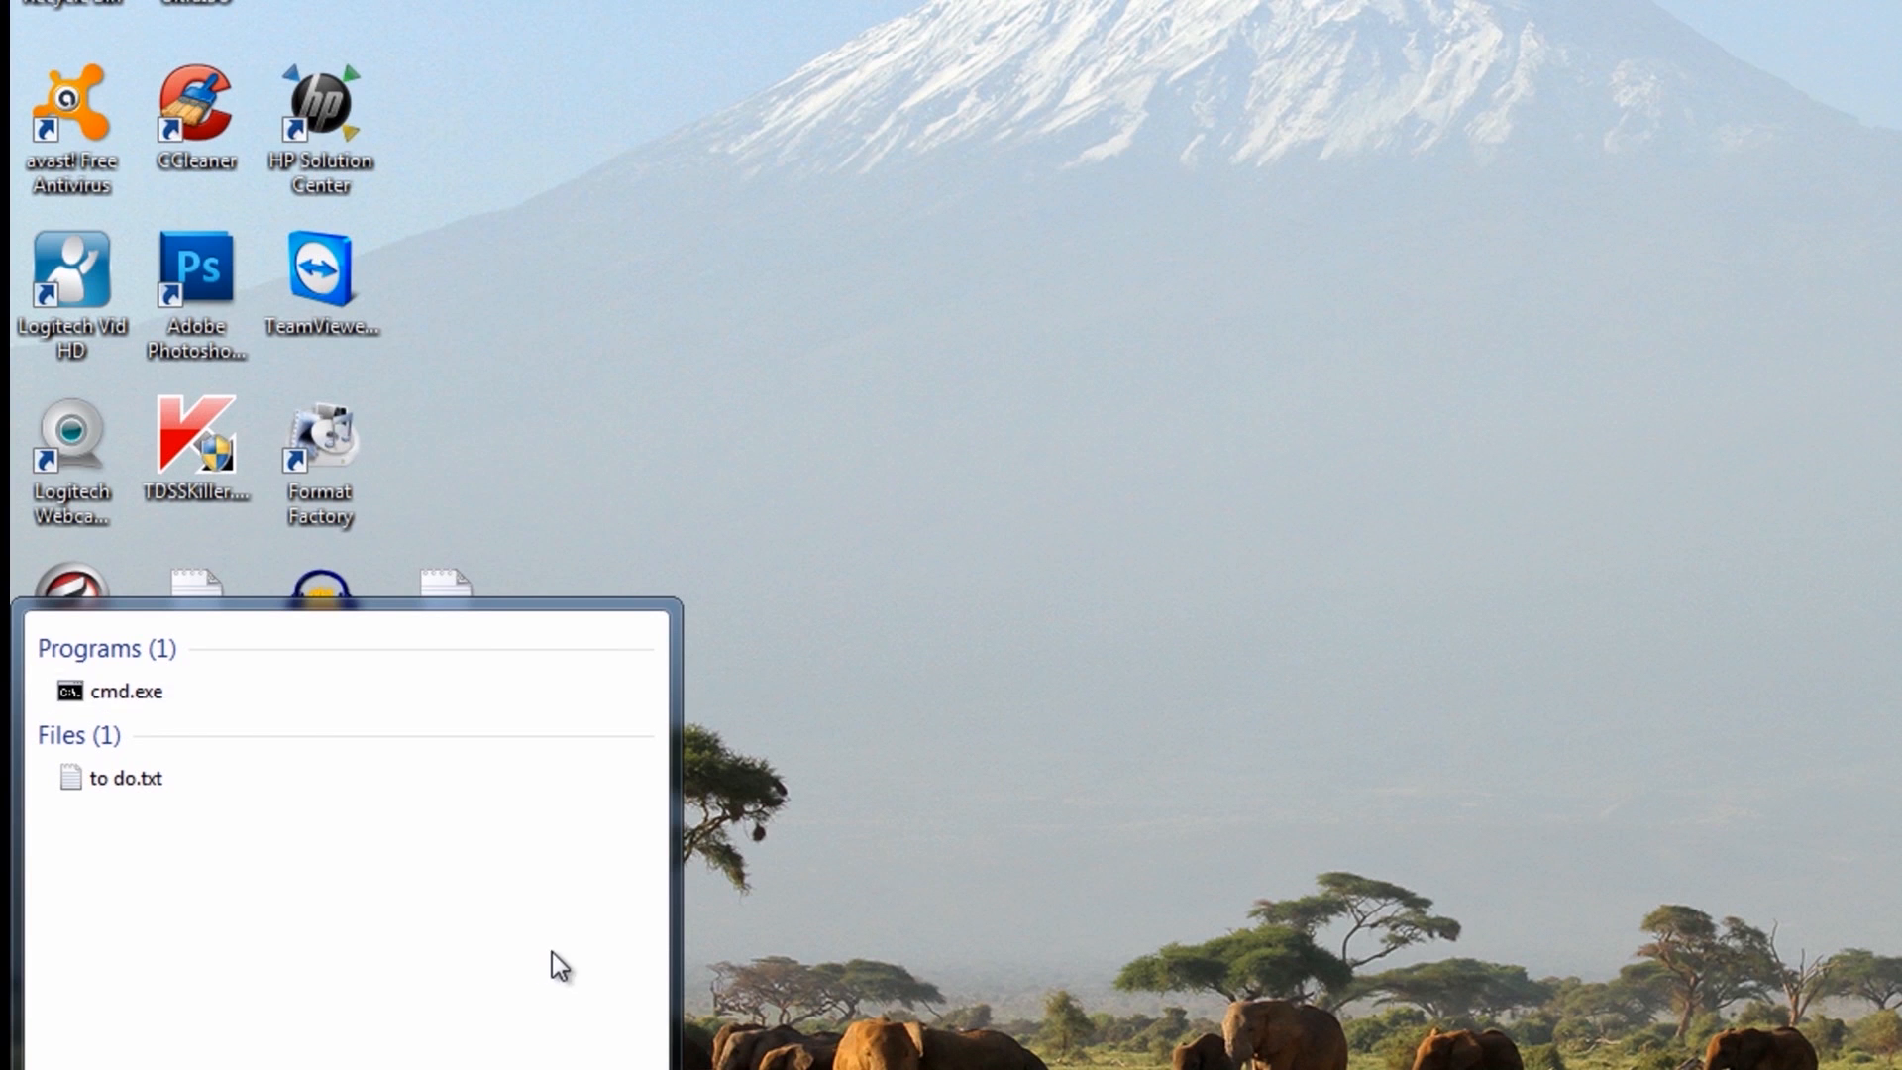
left_click(124, 692)
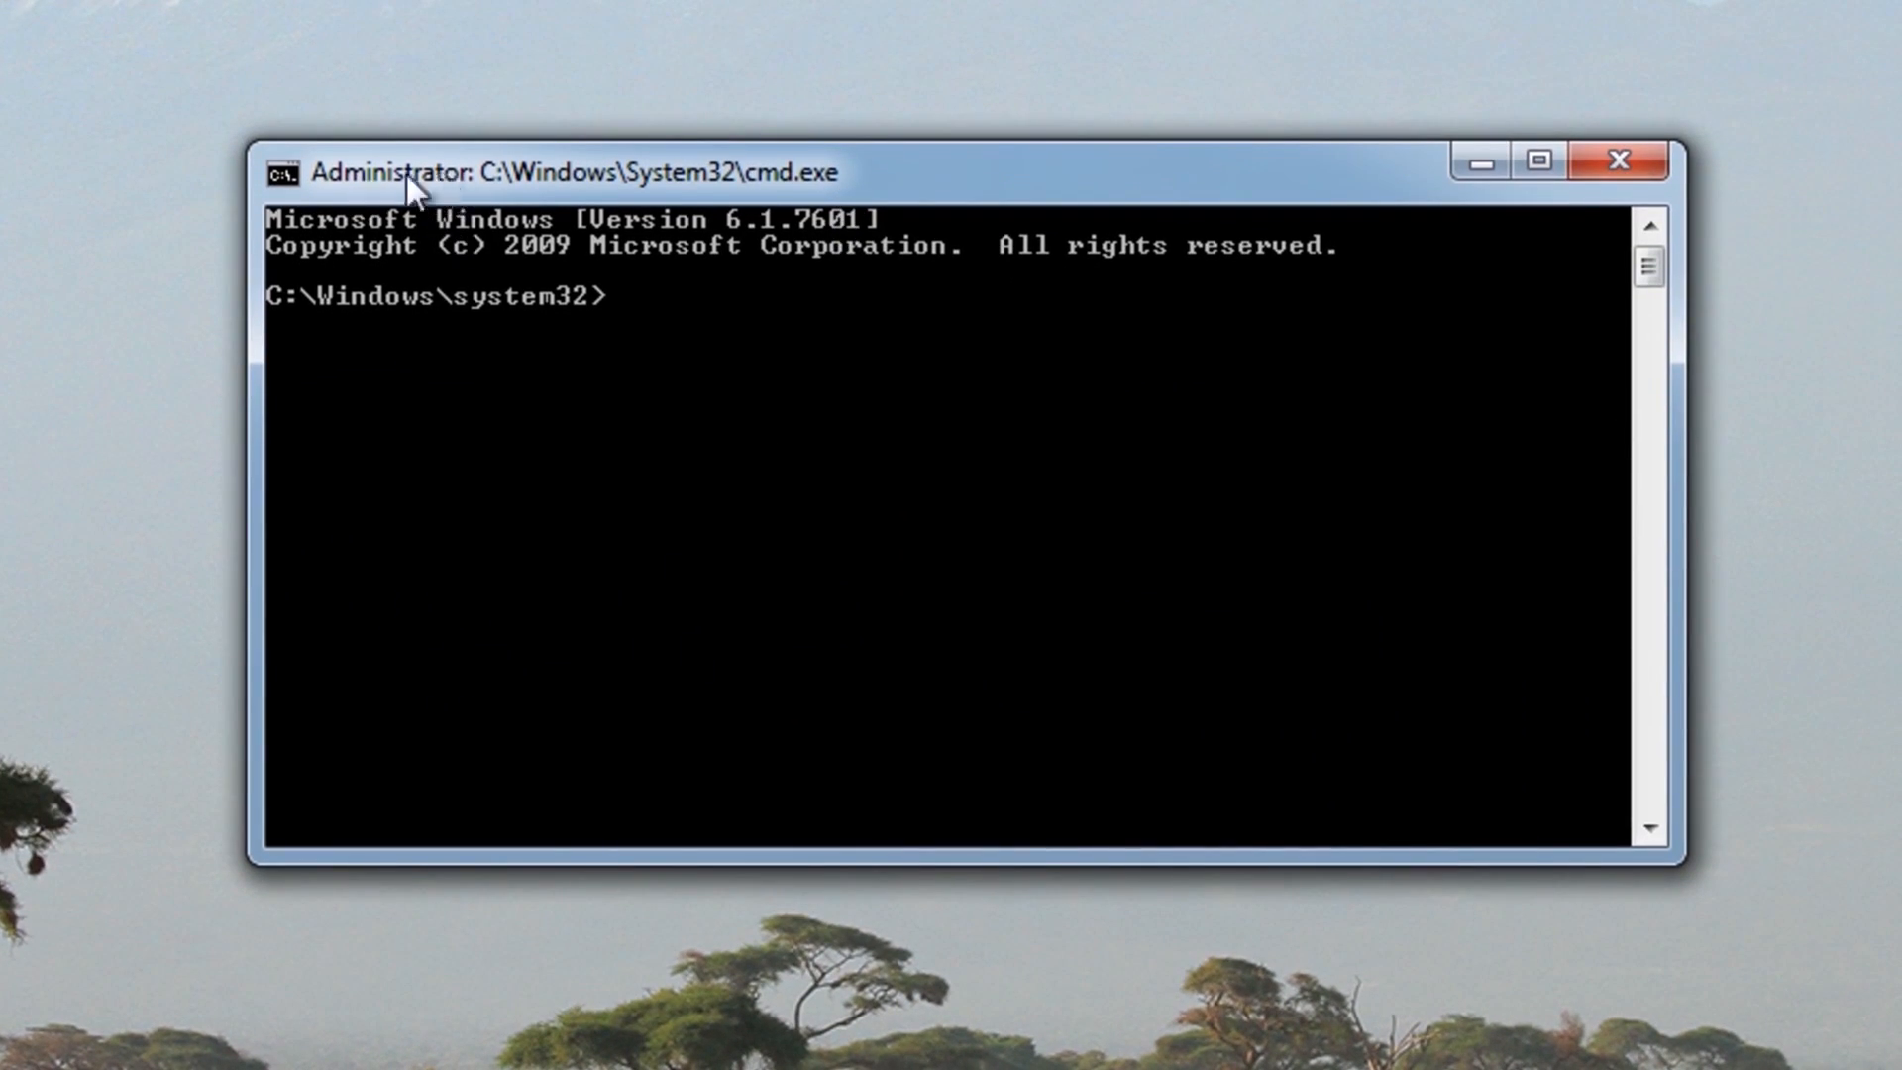
mouse_move(1345, 697)
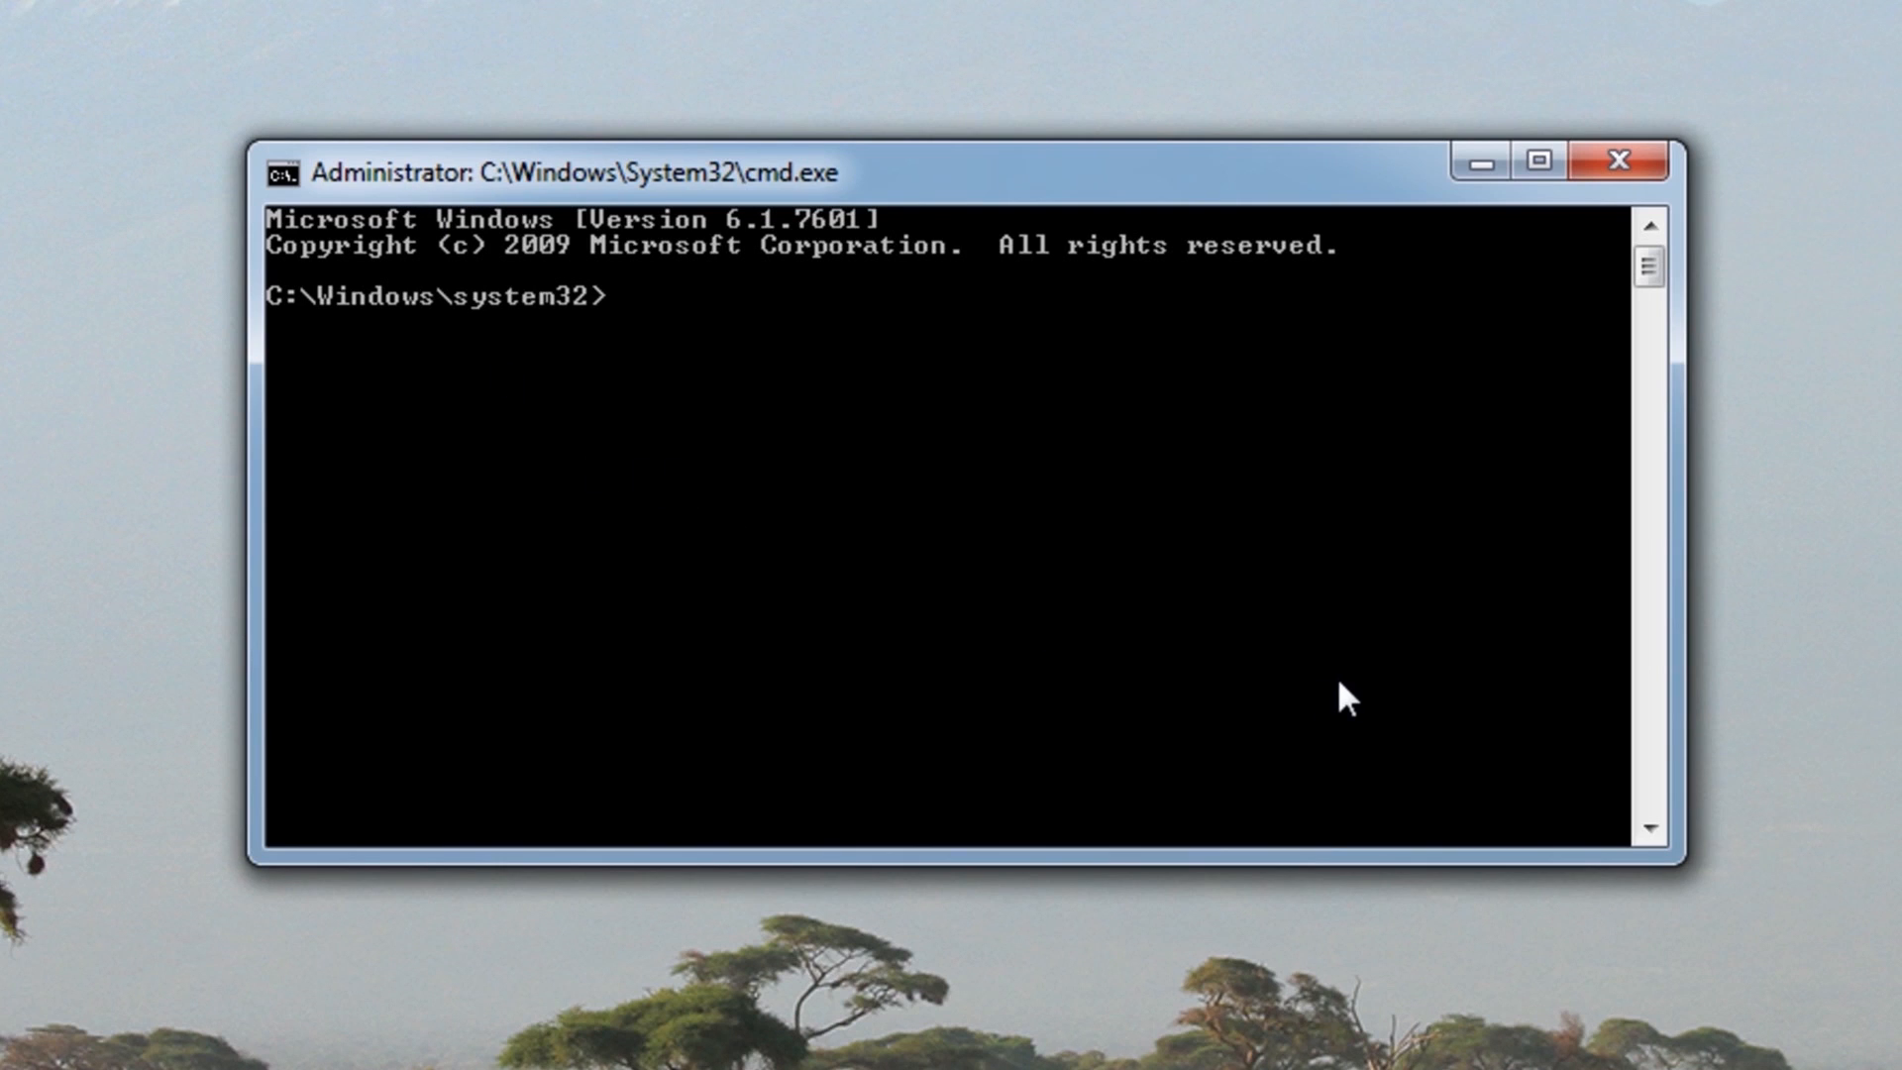
Start DiskPart by entering 'diskpart' at the system32 prompt
type("diskpart")
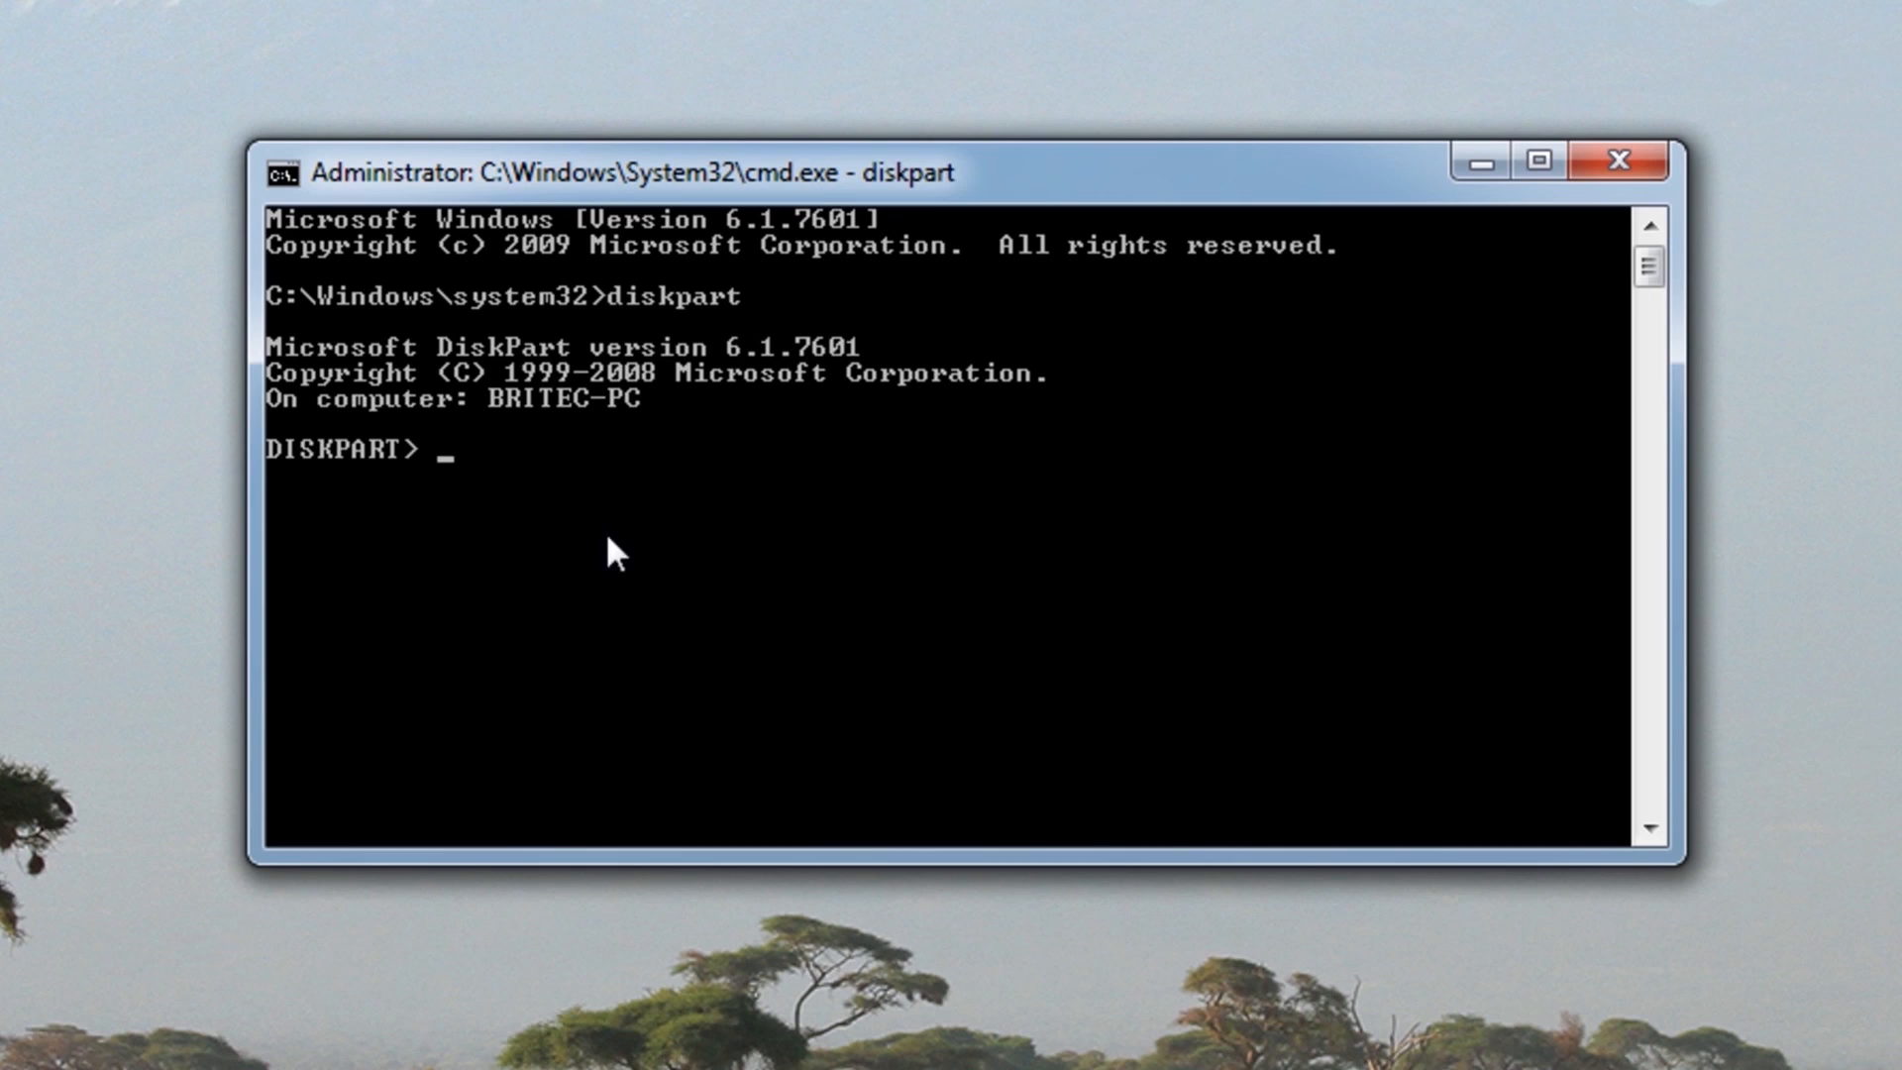
mouse_move(392, 476)
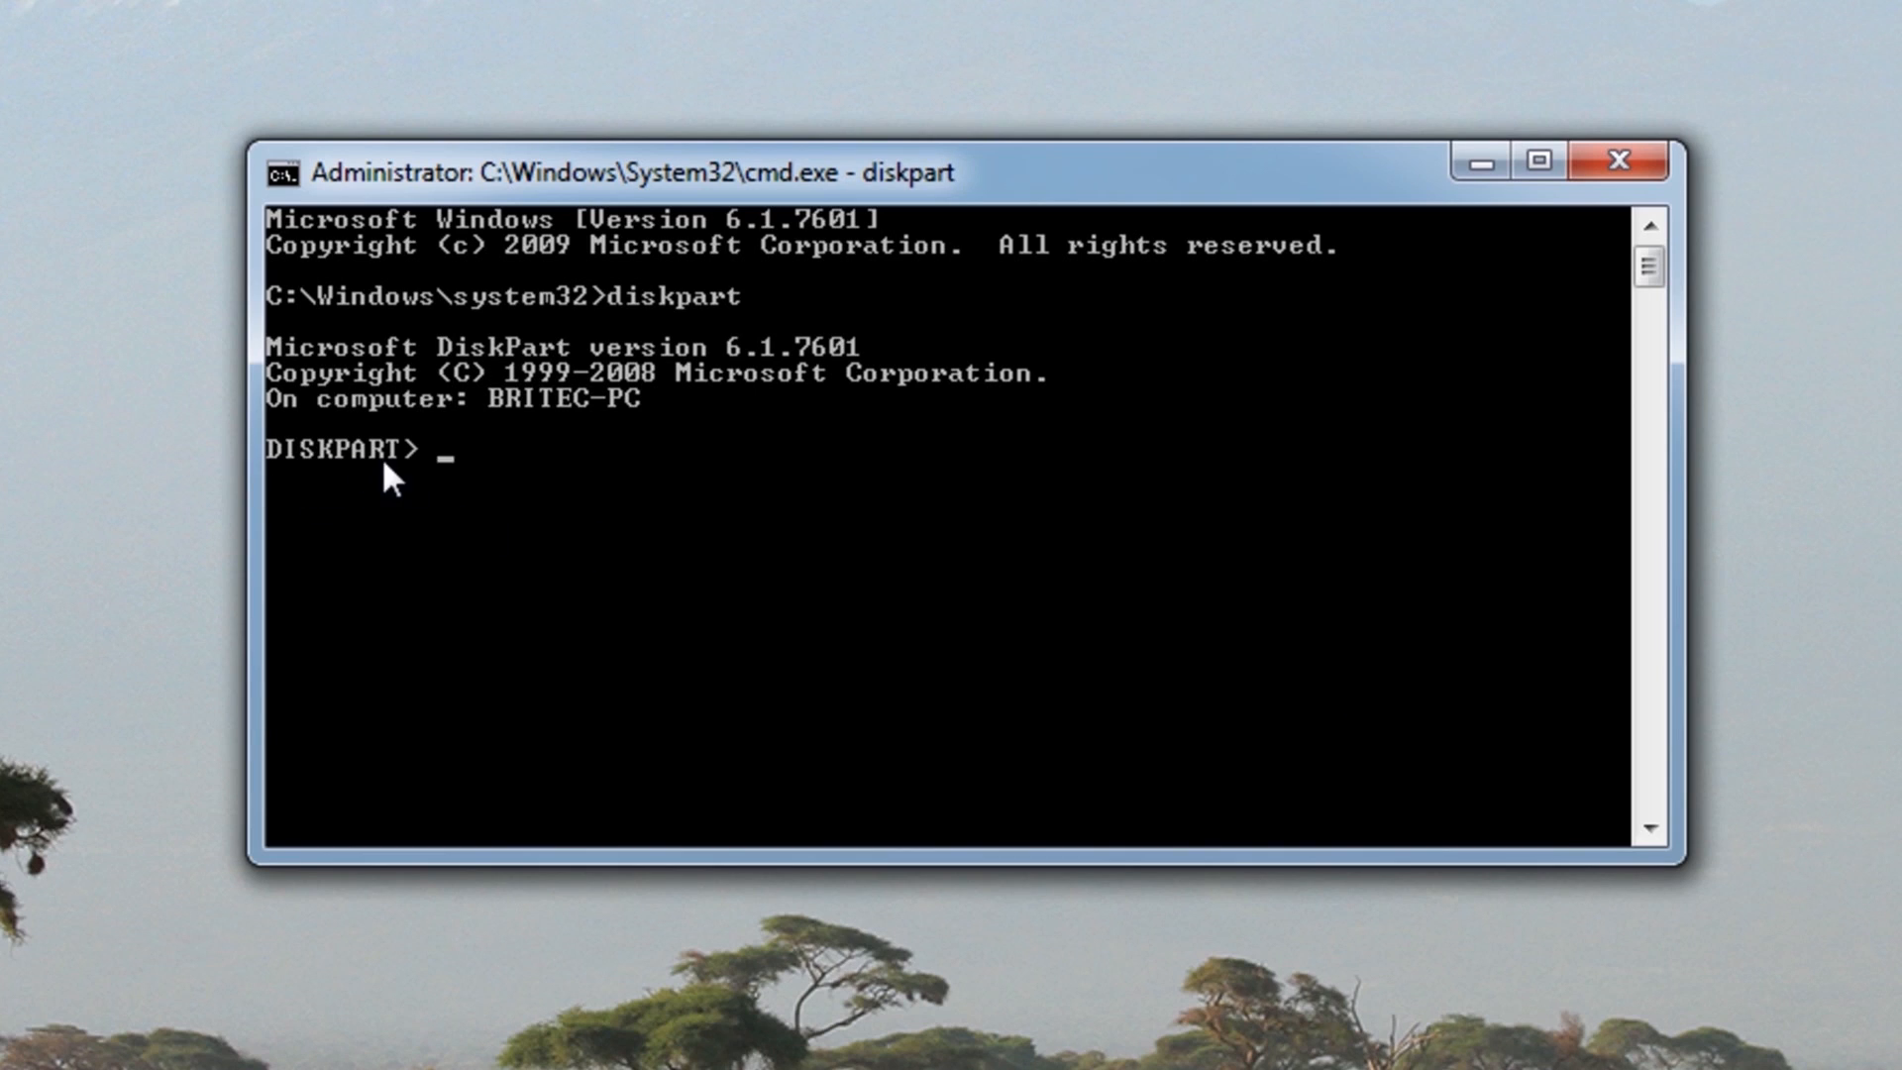
mouse_move(776, 795)
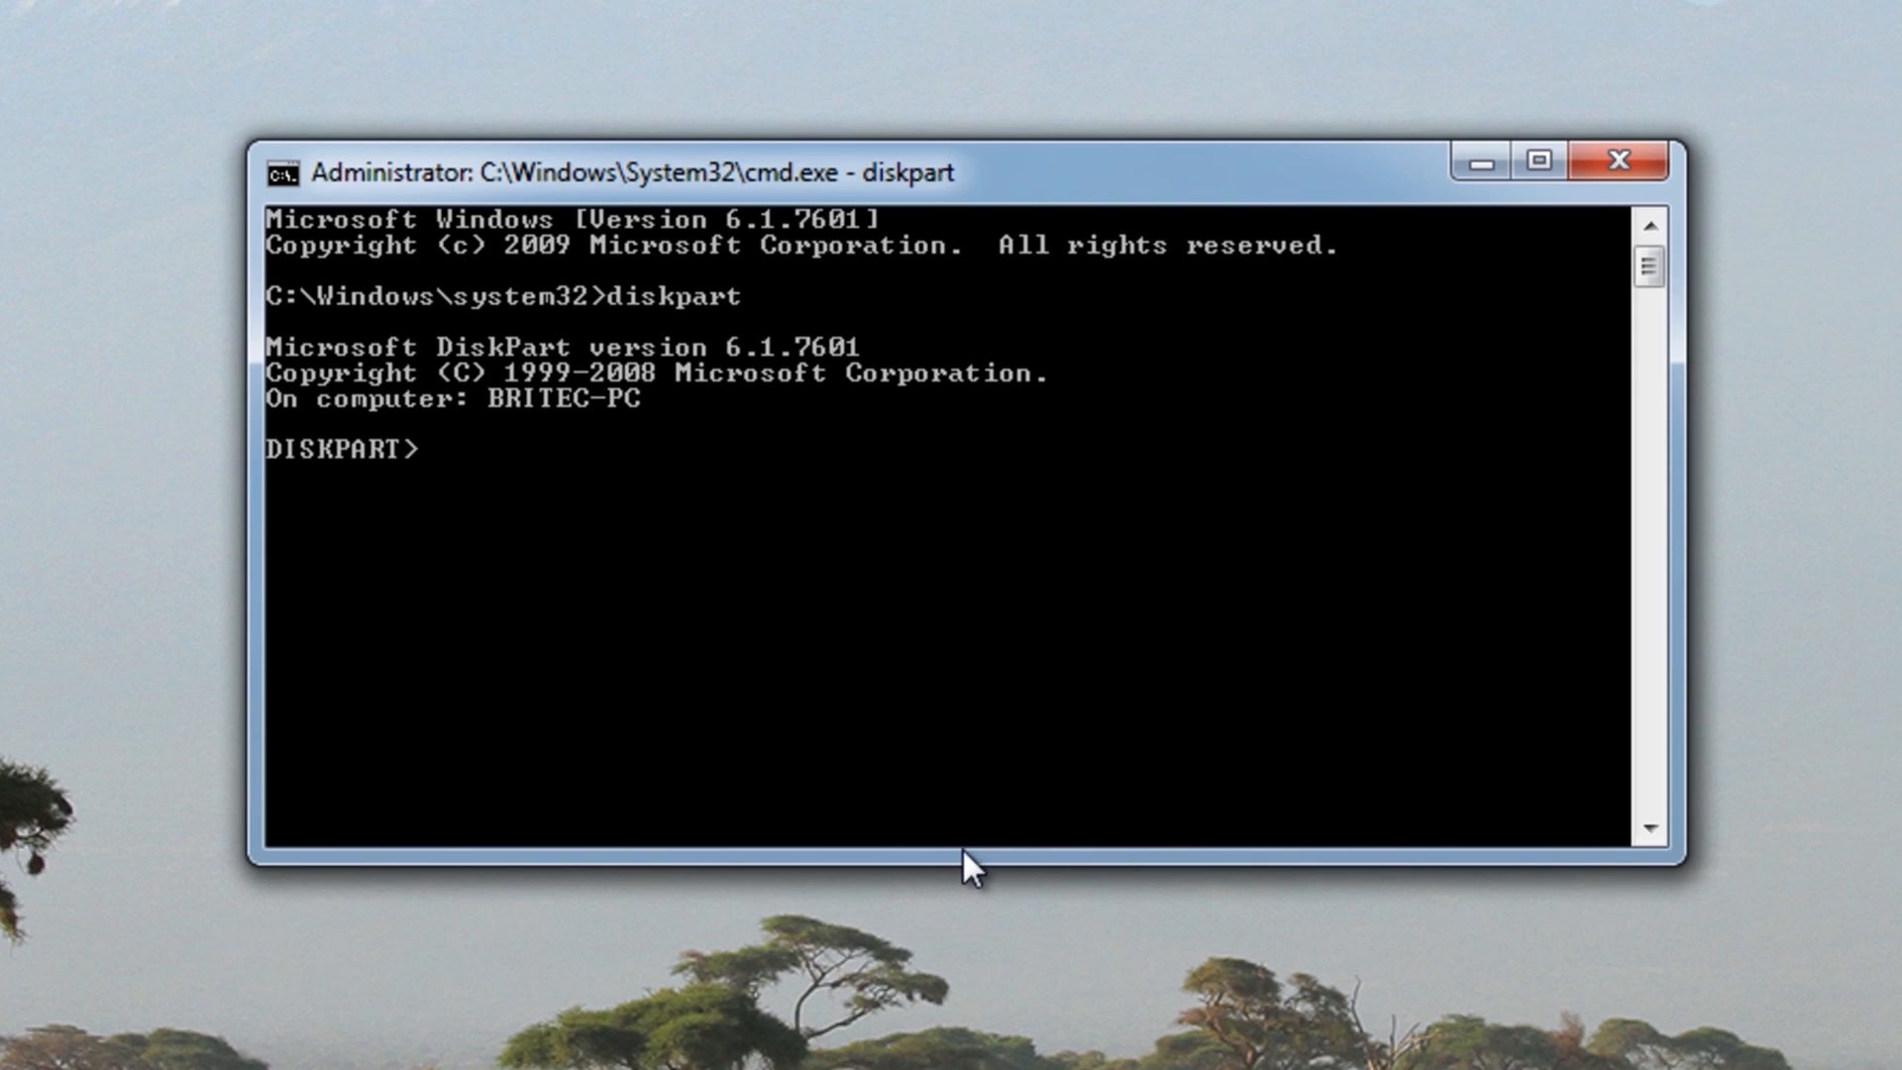
Create the virtual disk file g:\win7.vhd with a maximum size of 30000 MB
type("creat")
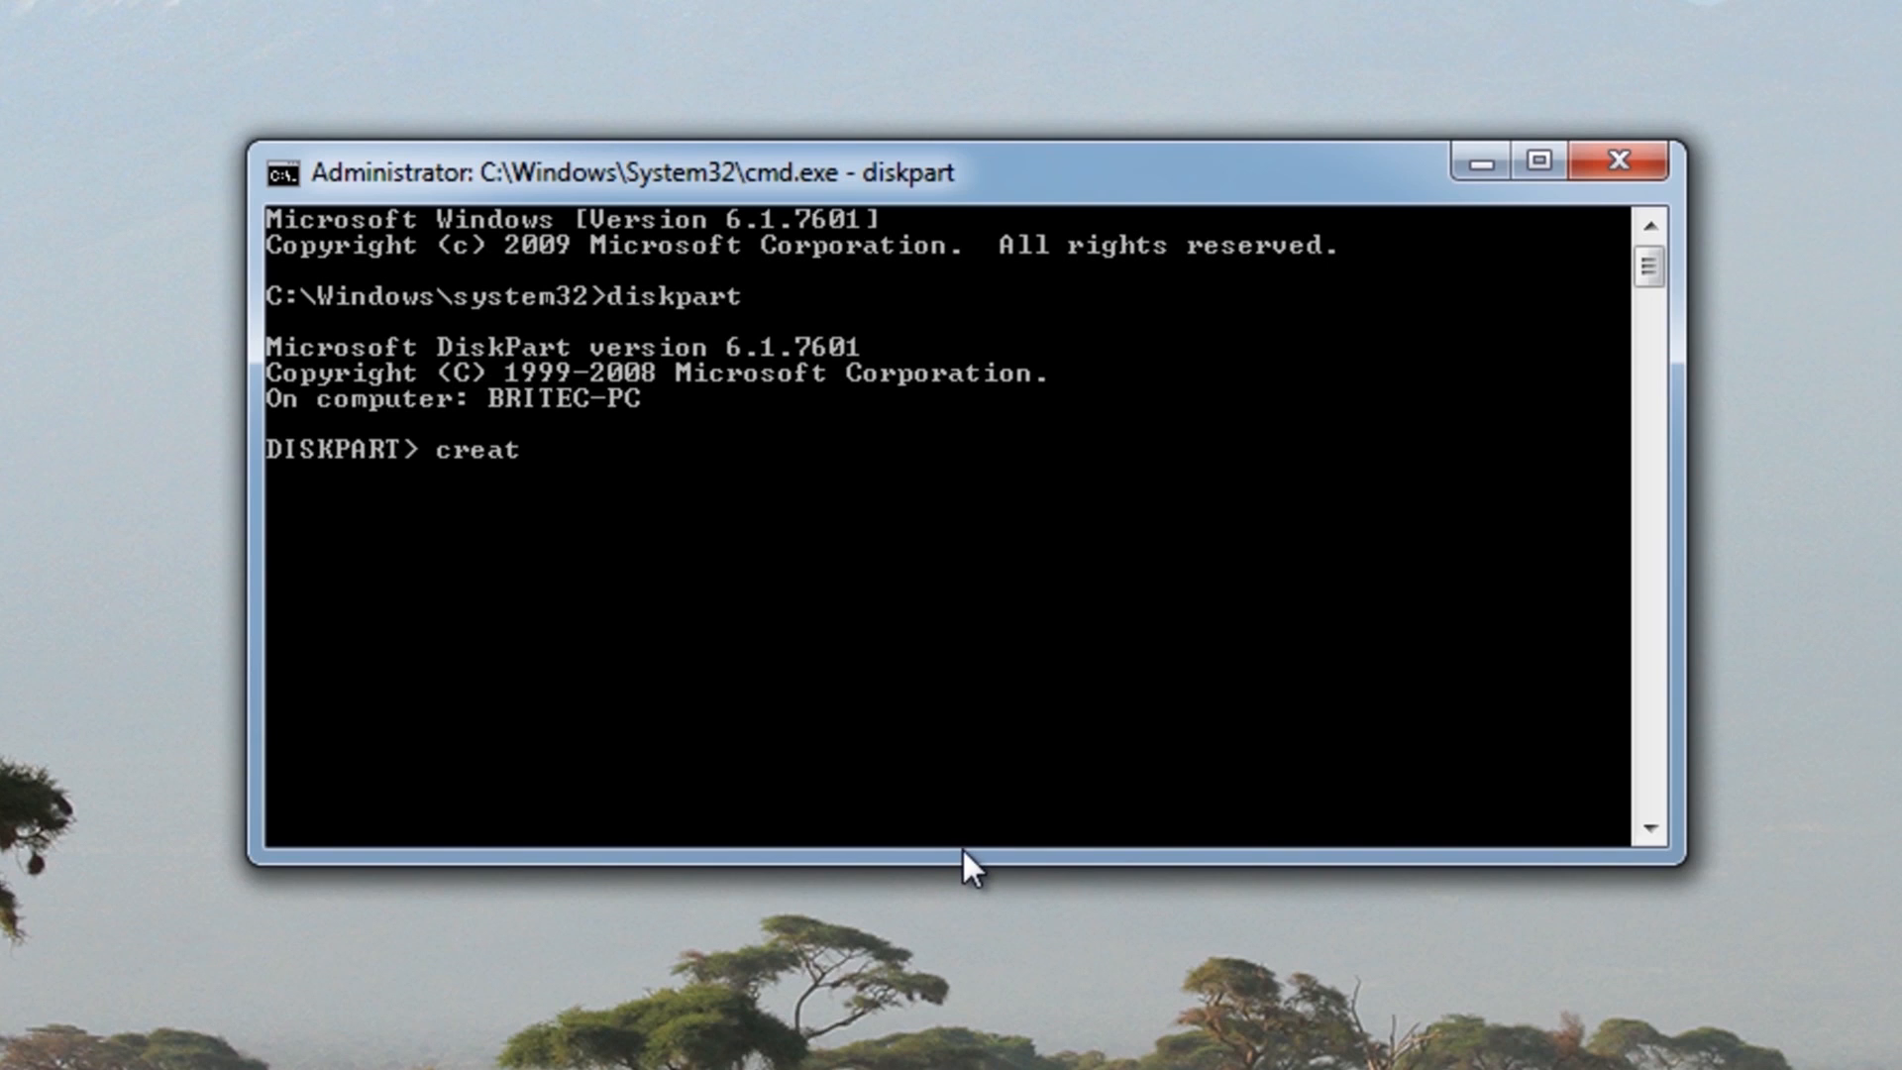
type("e vdisk")
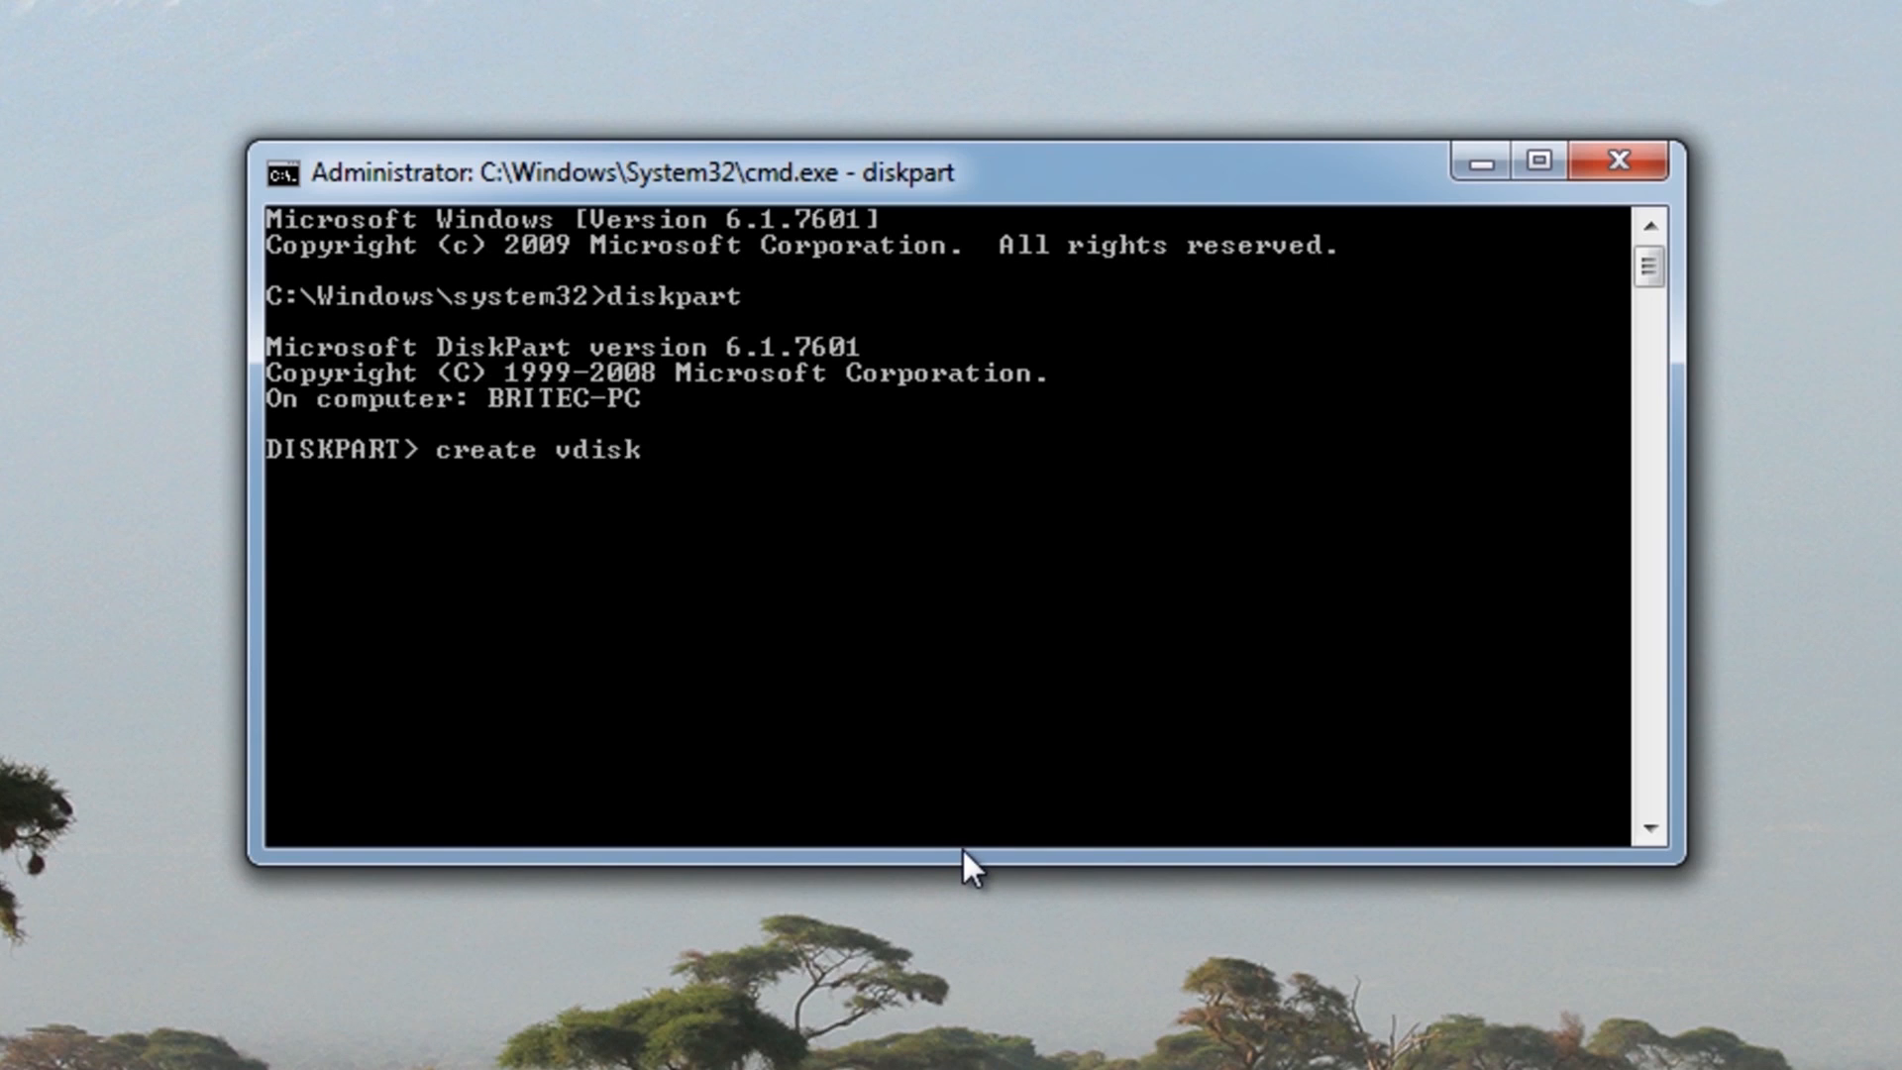
type("file")
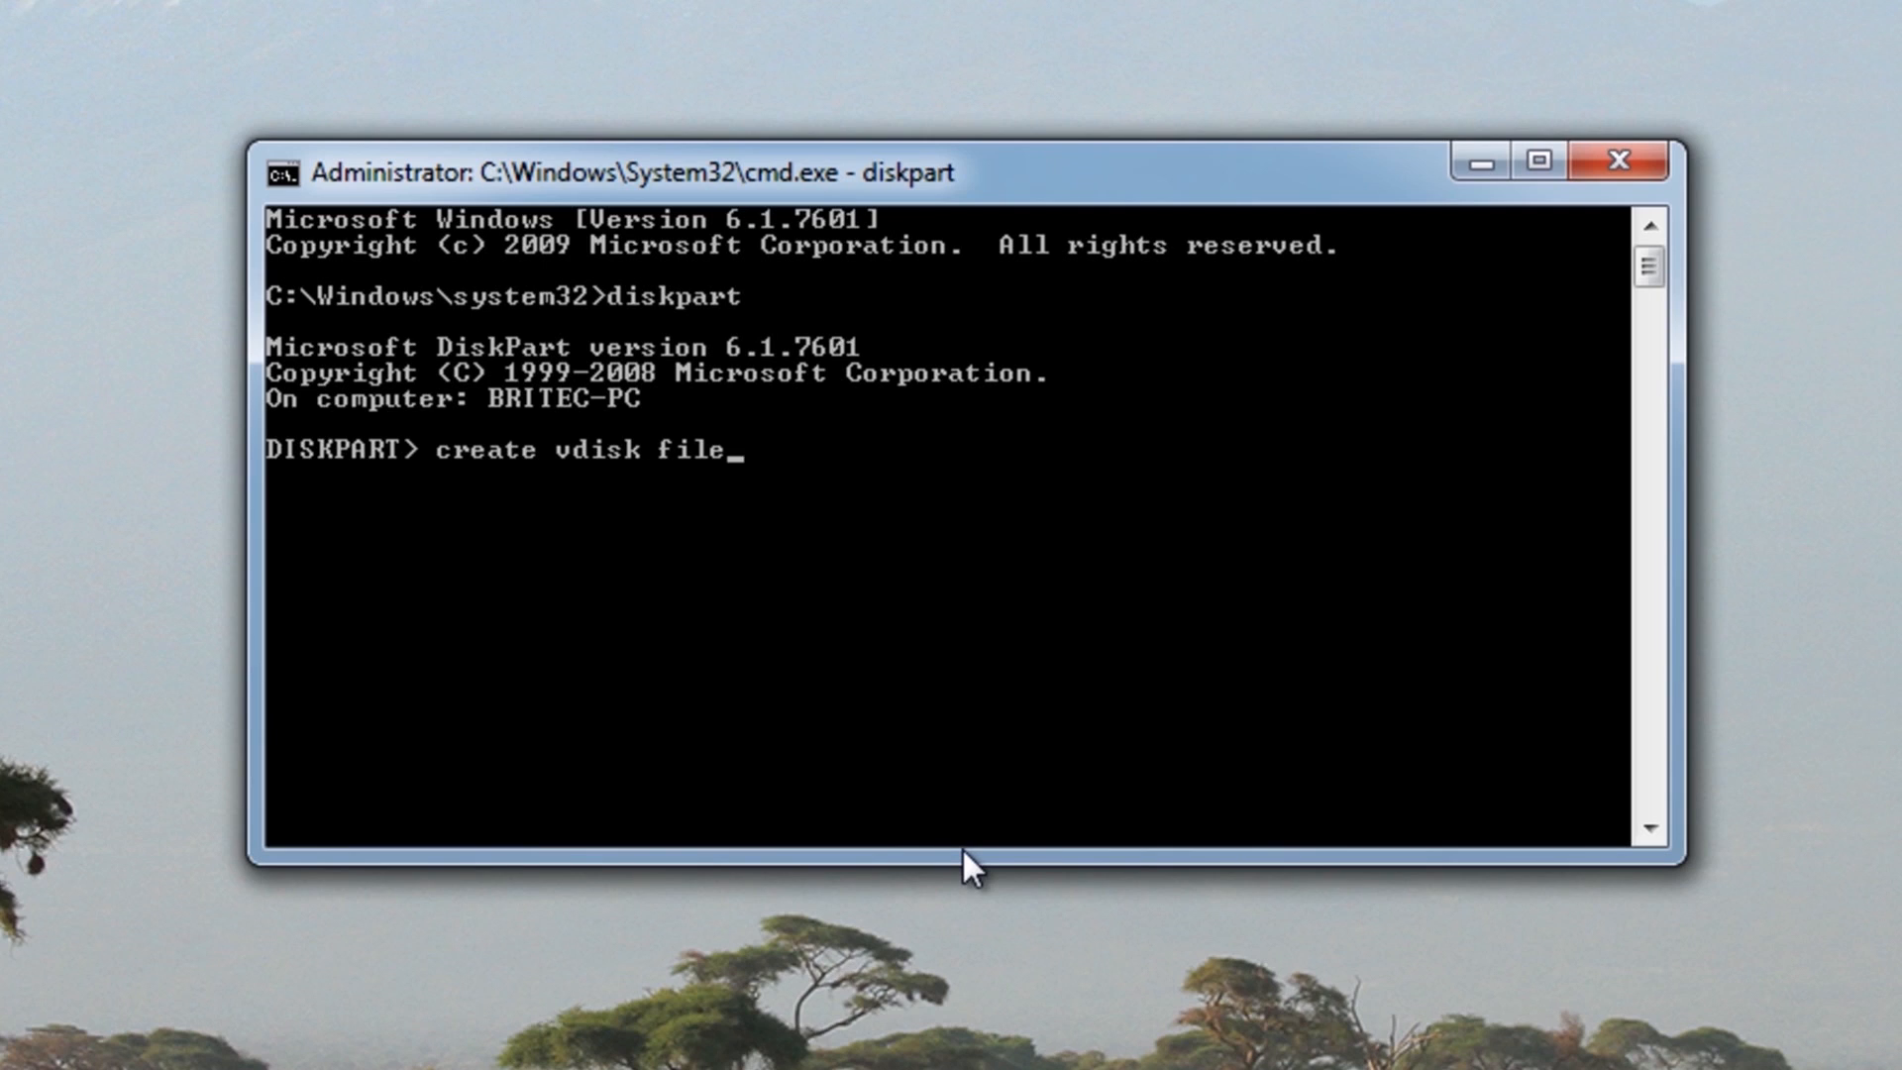
type("=")
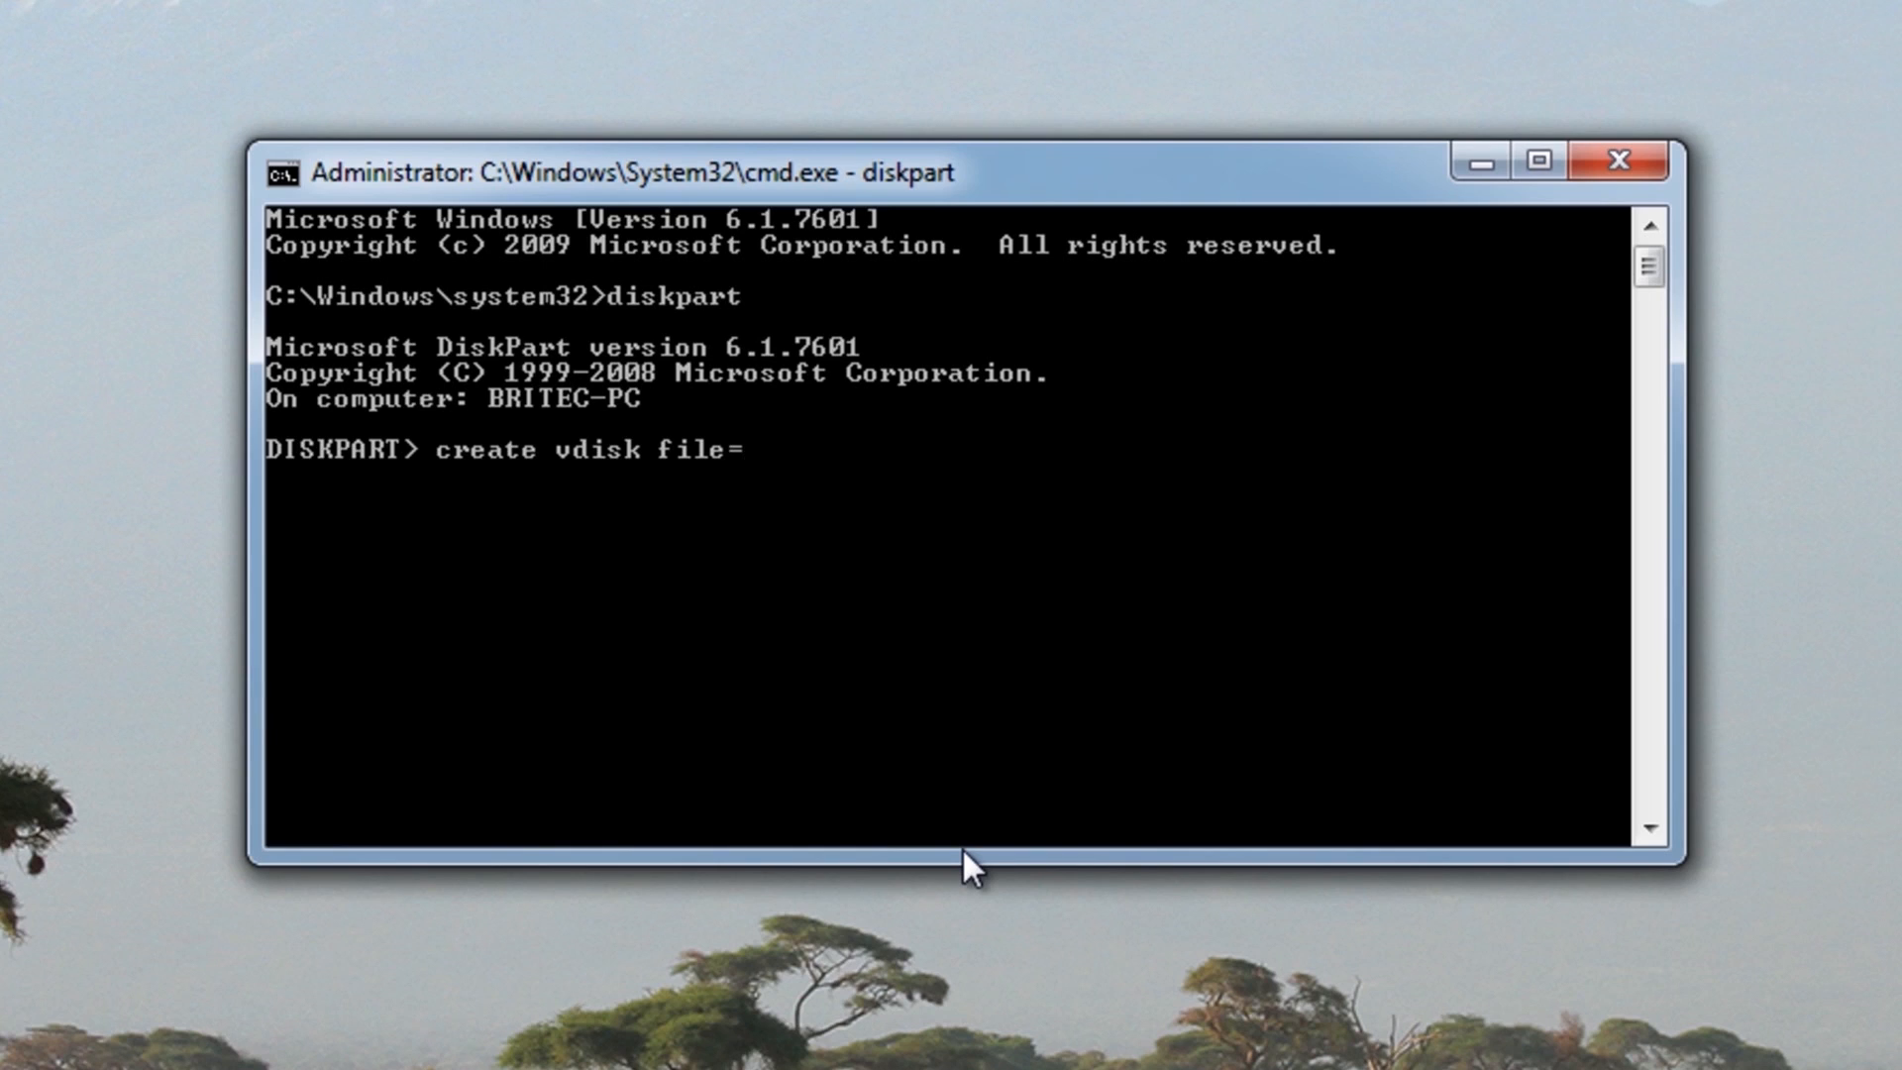
type("g:")
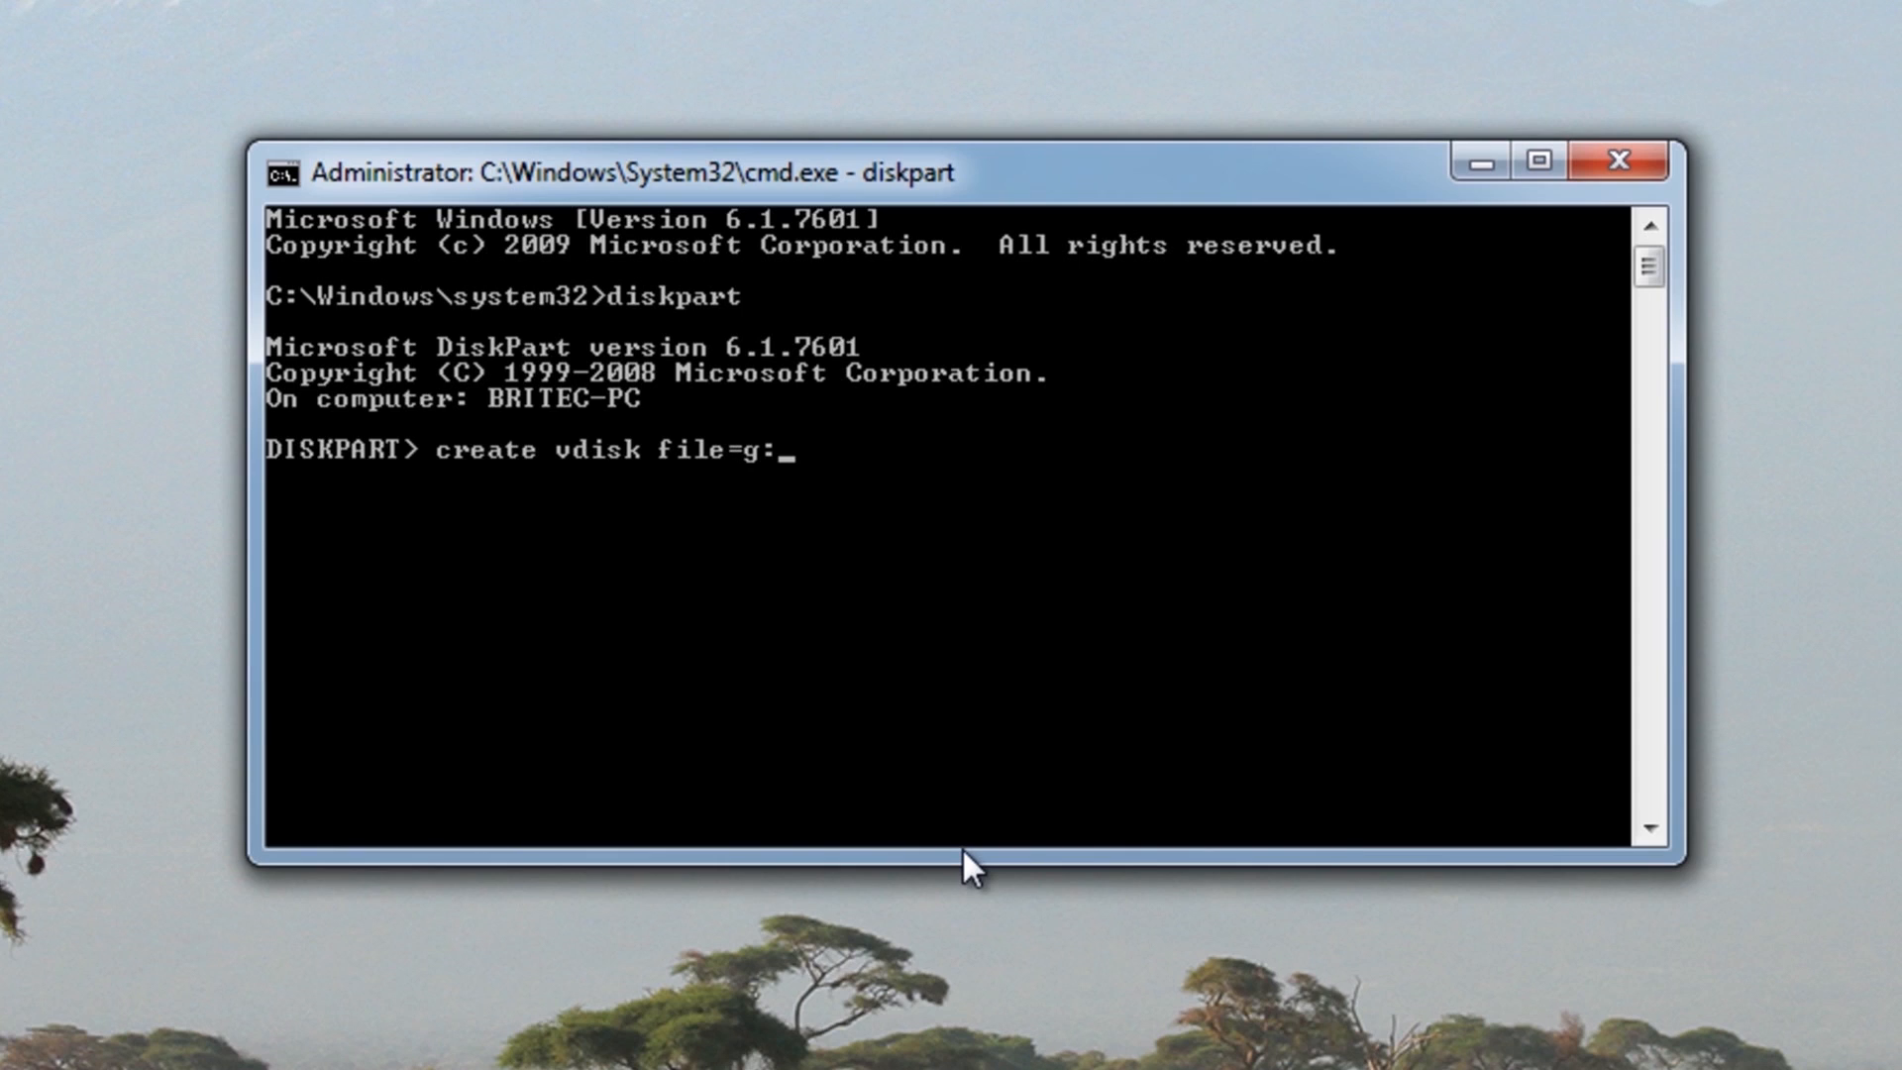
type("\\win")
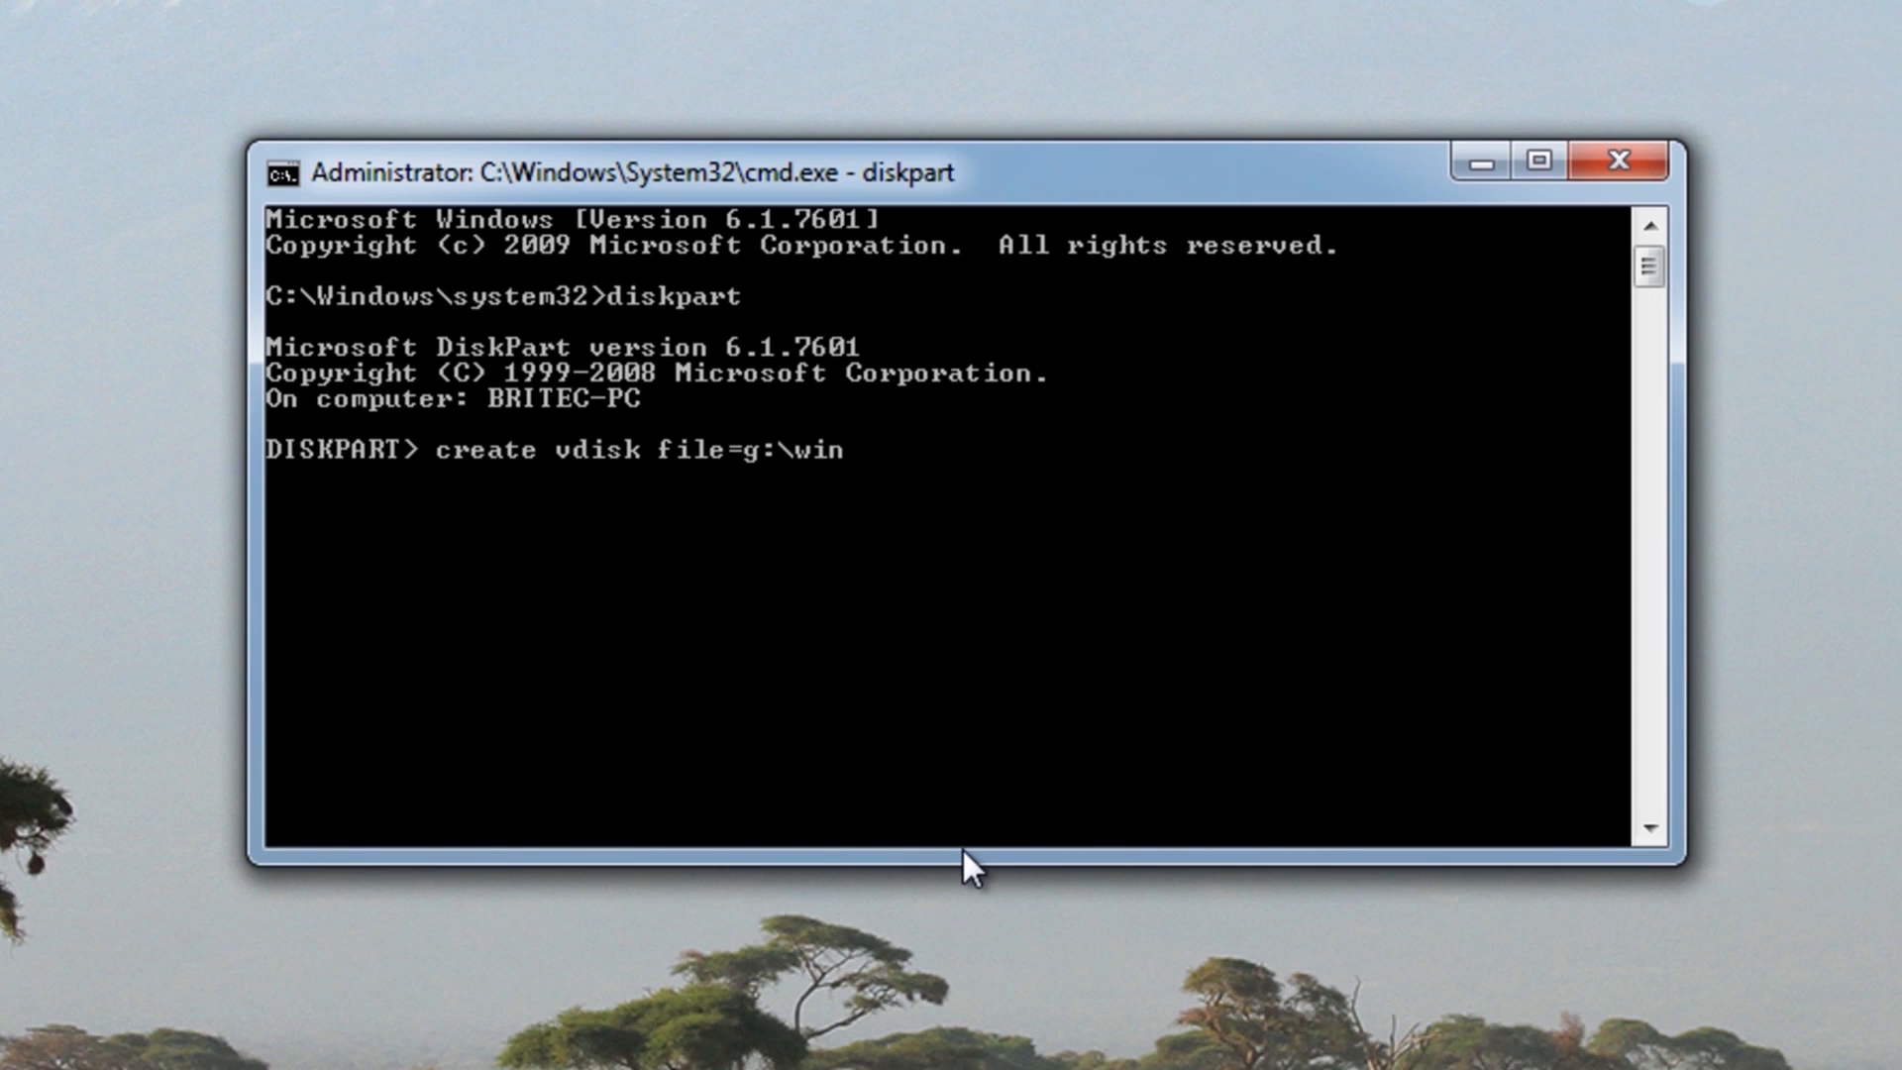
type("7")
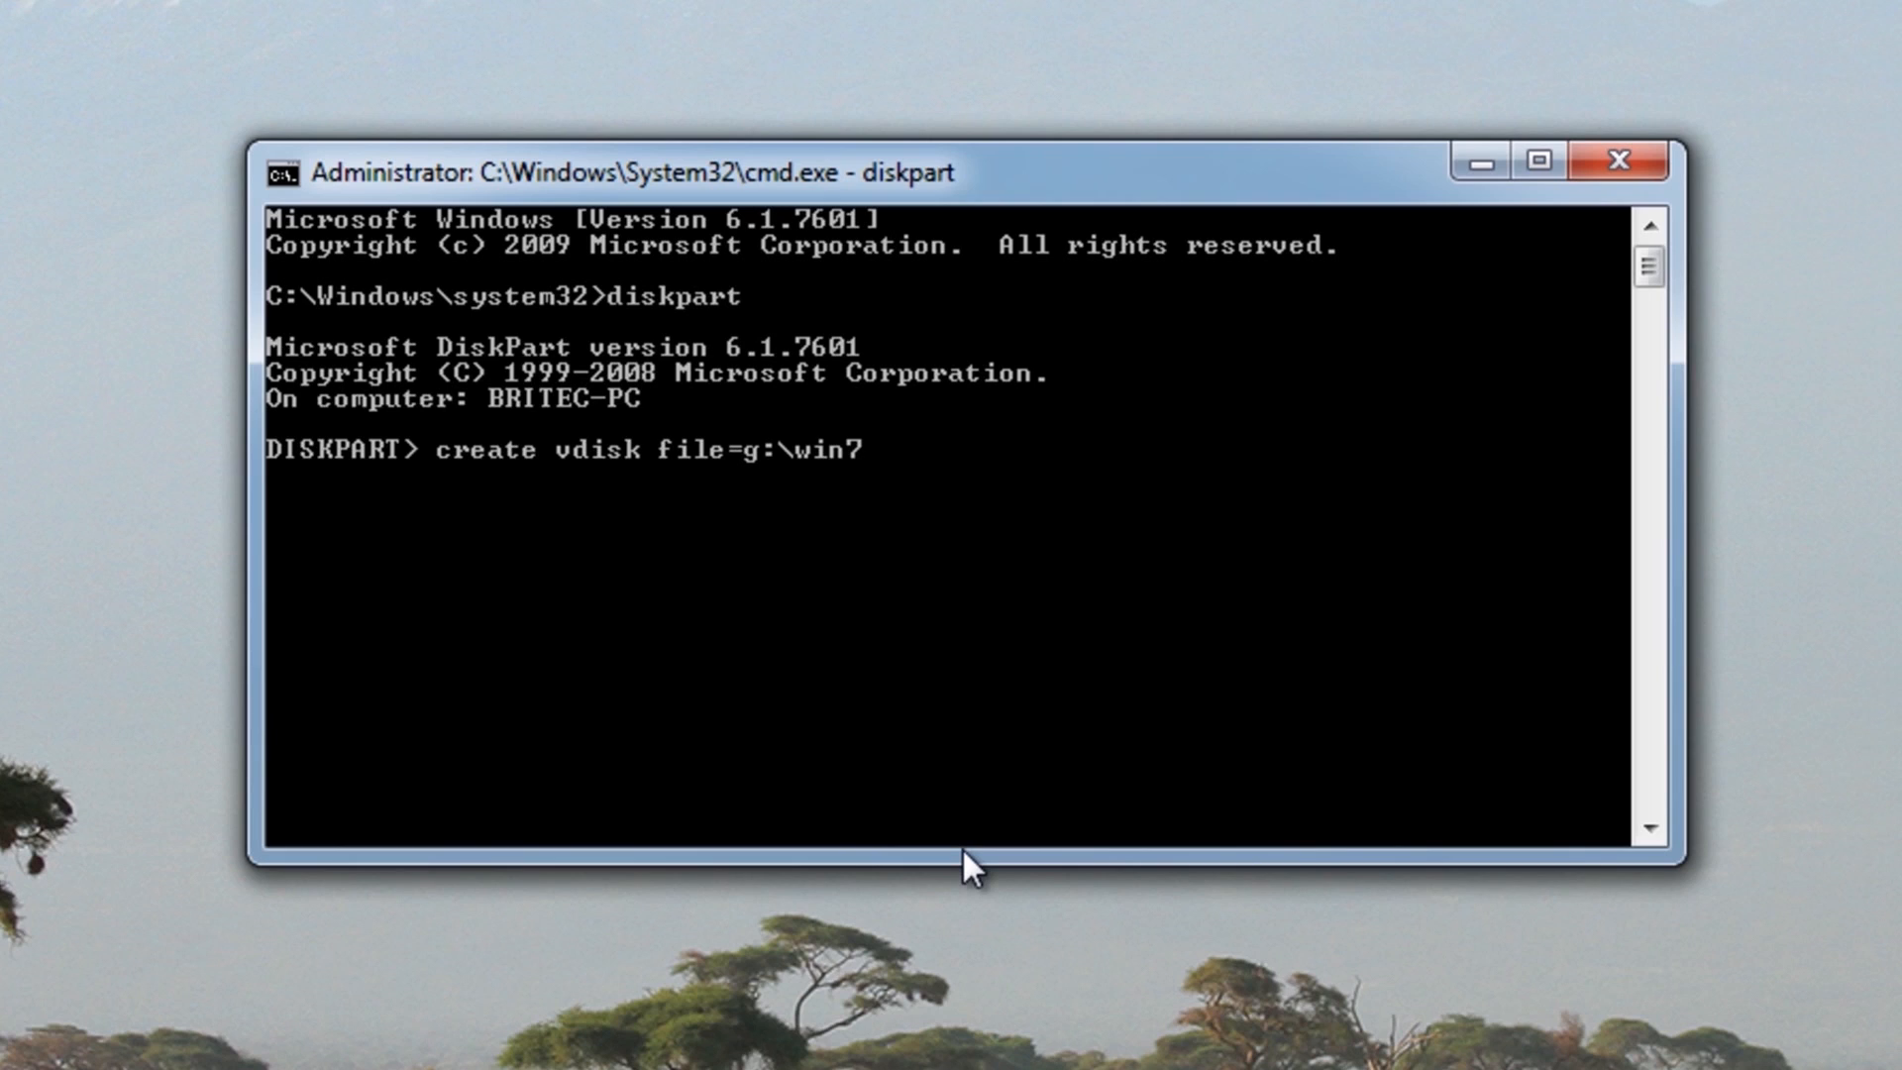
type(".v")
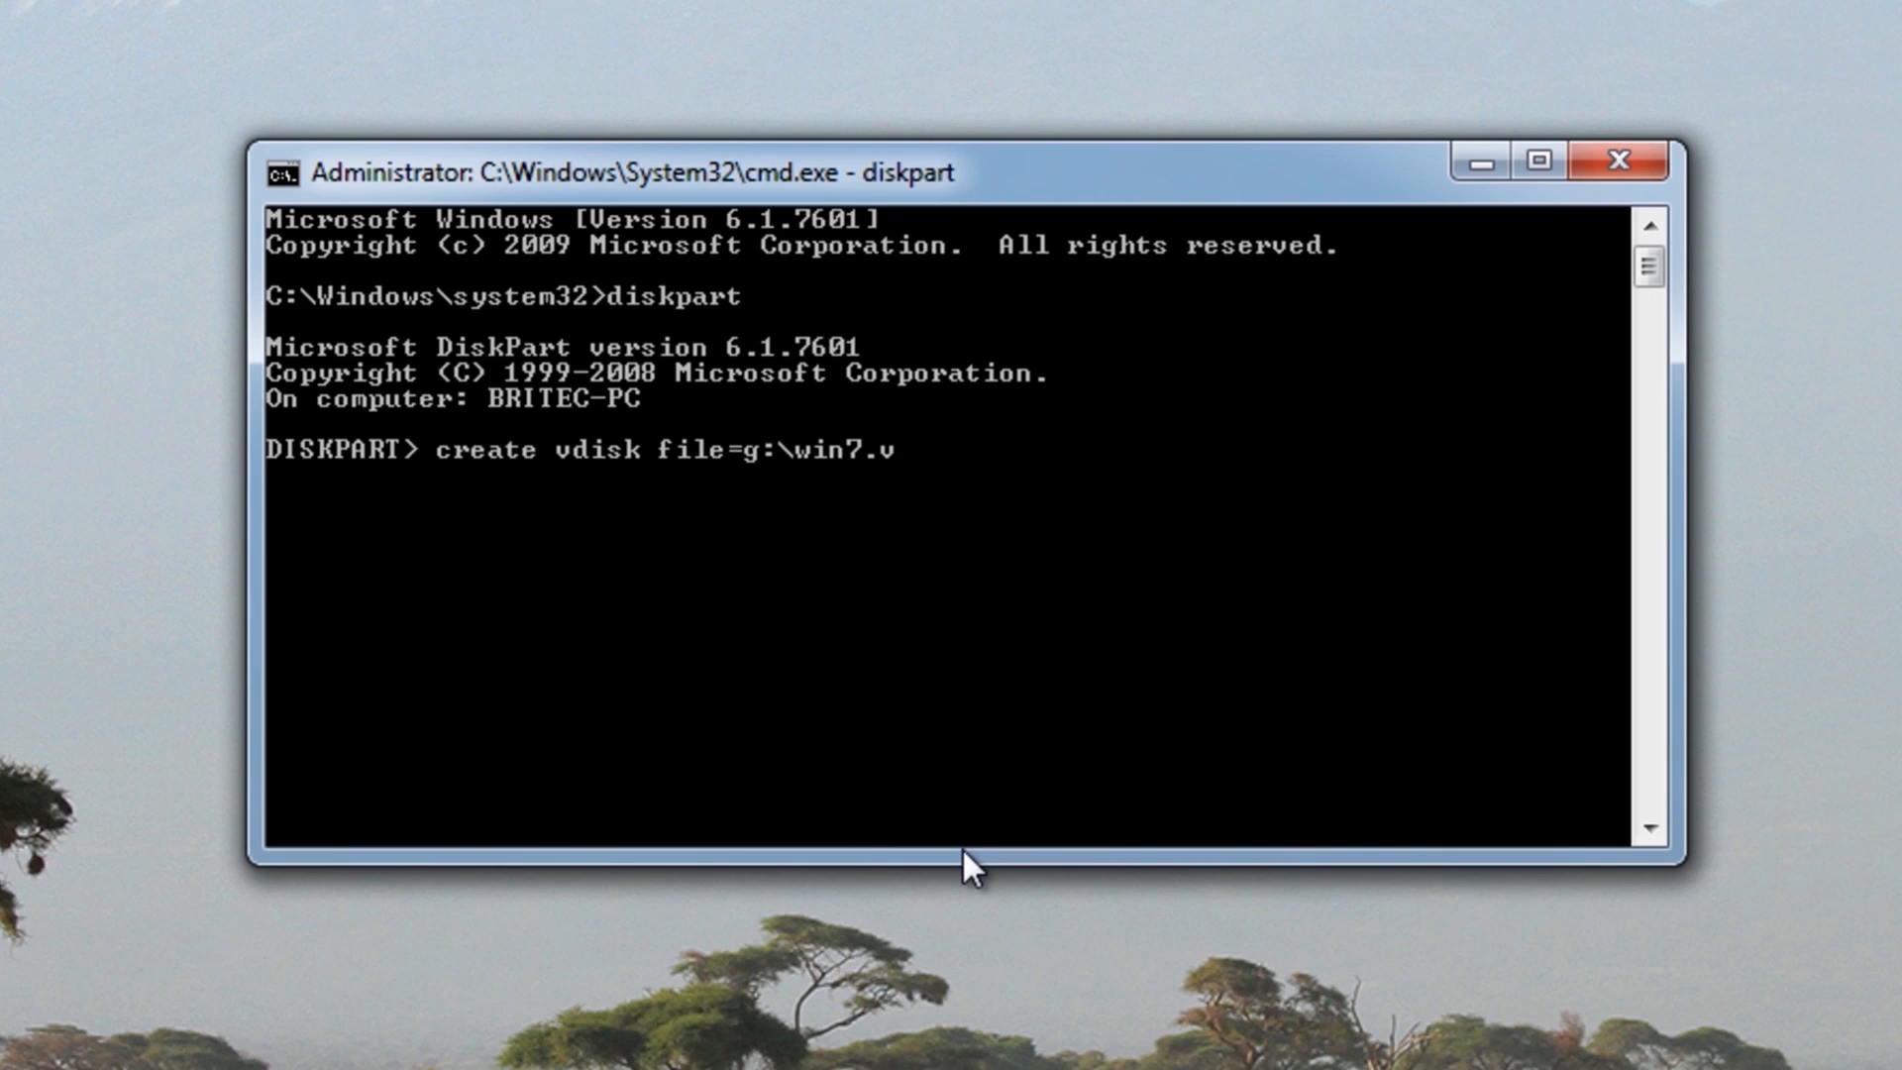
type("hd")
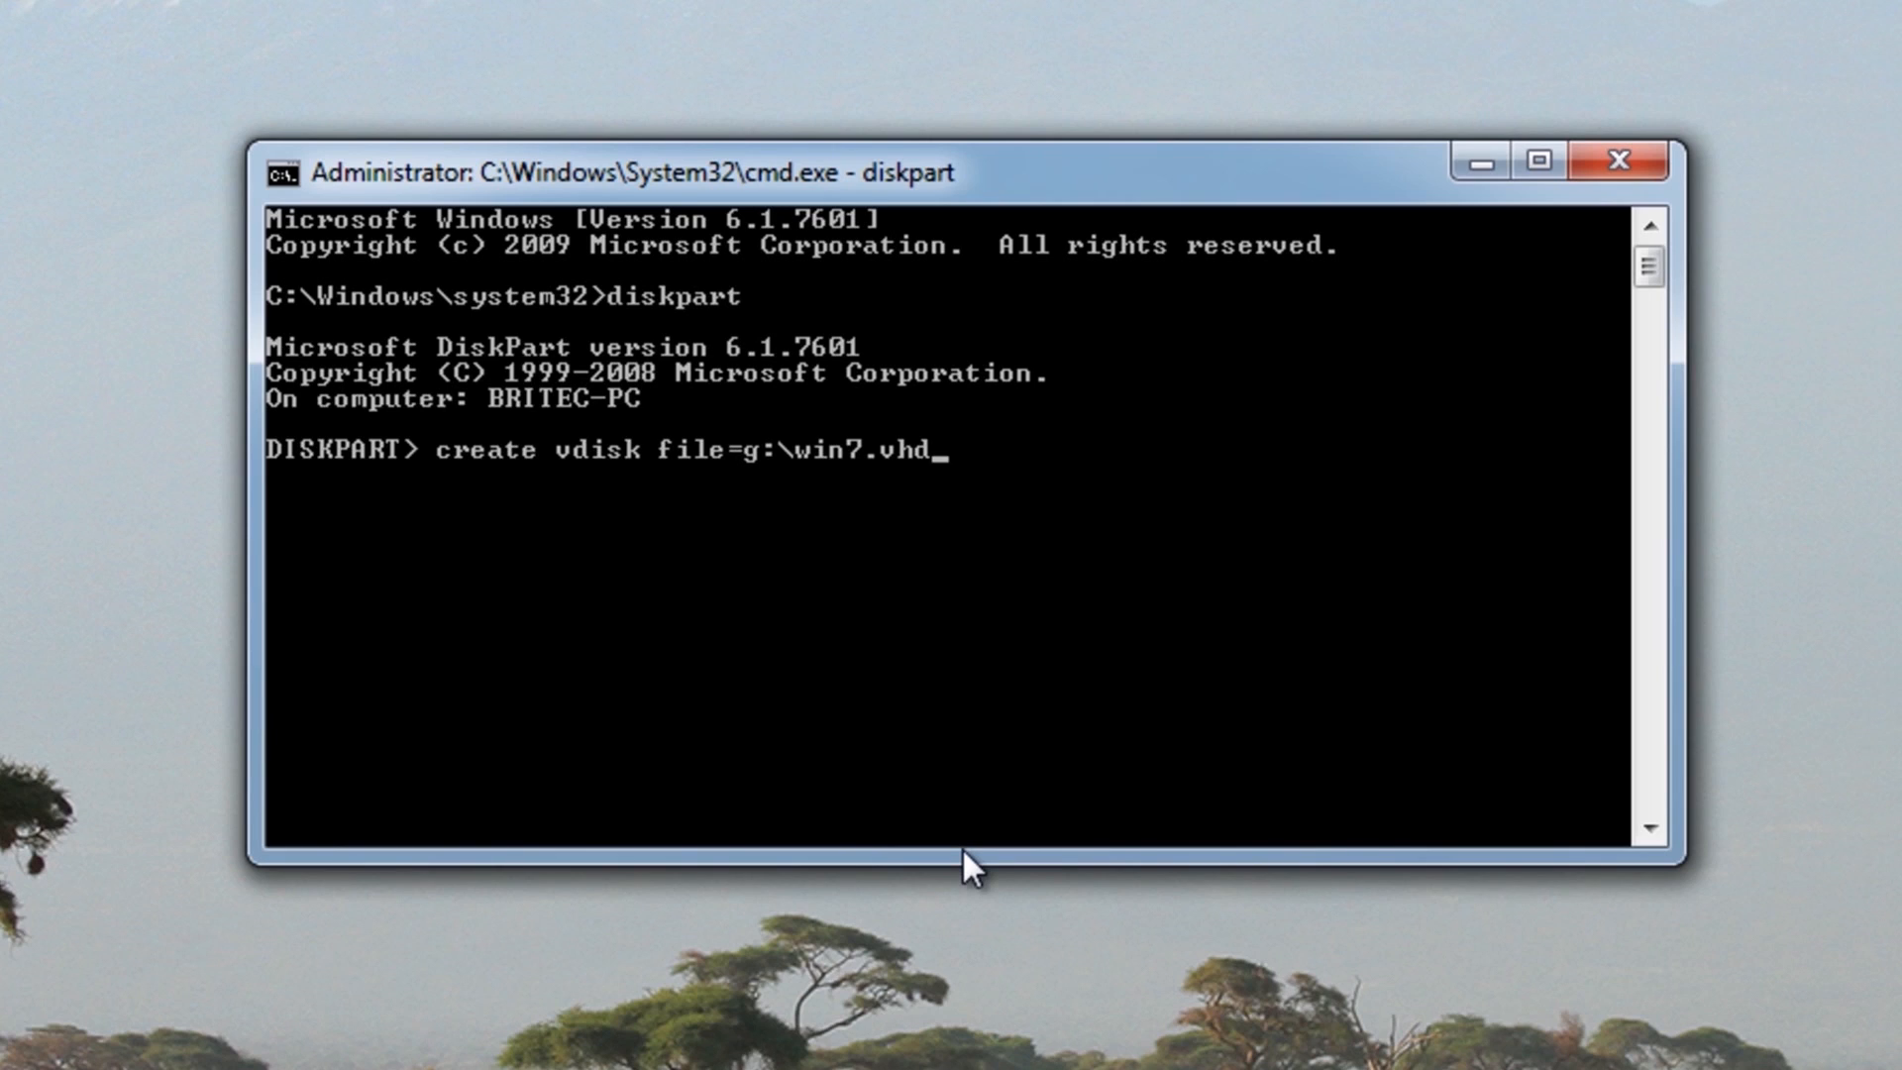
type("ma")
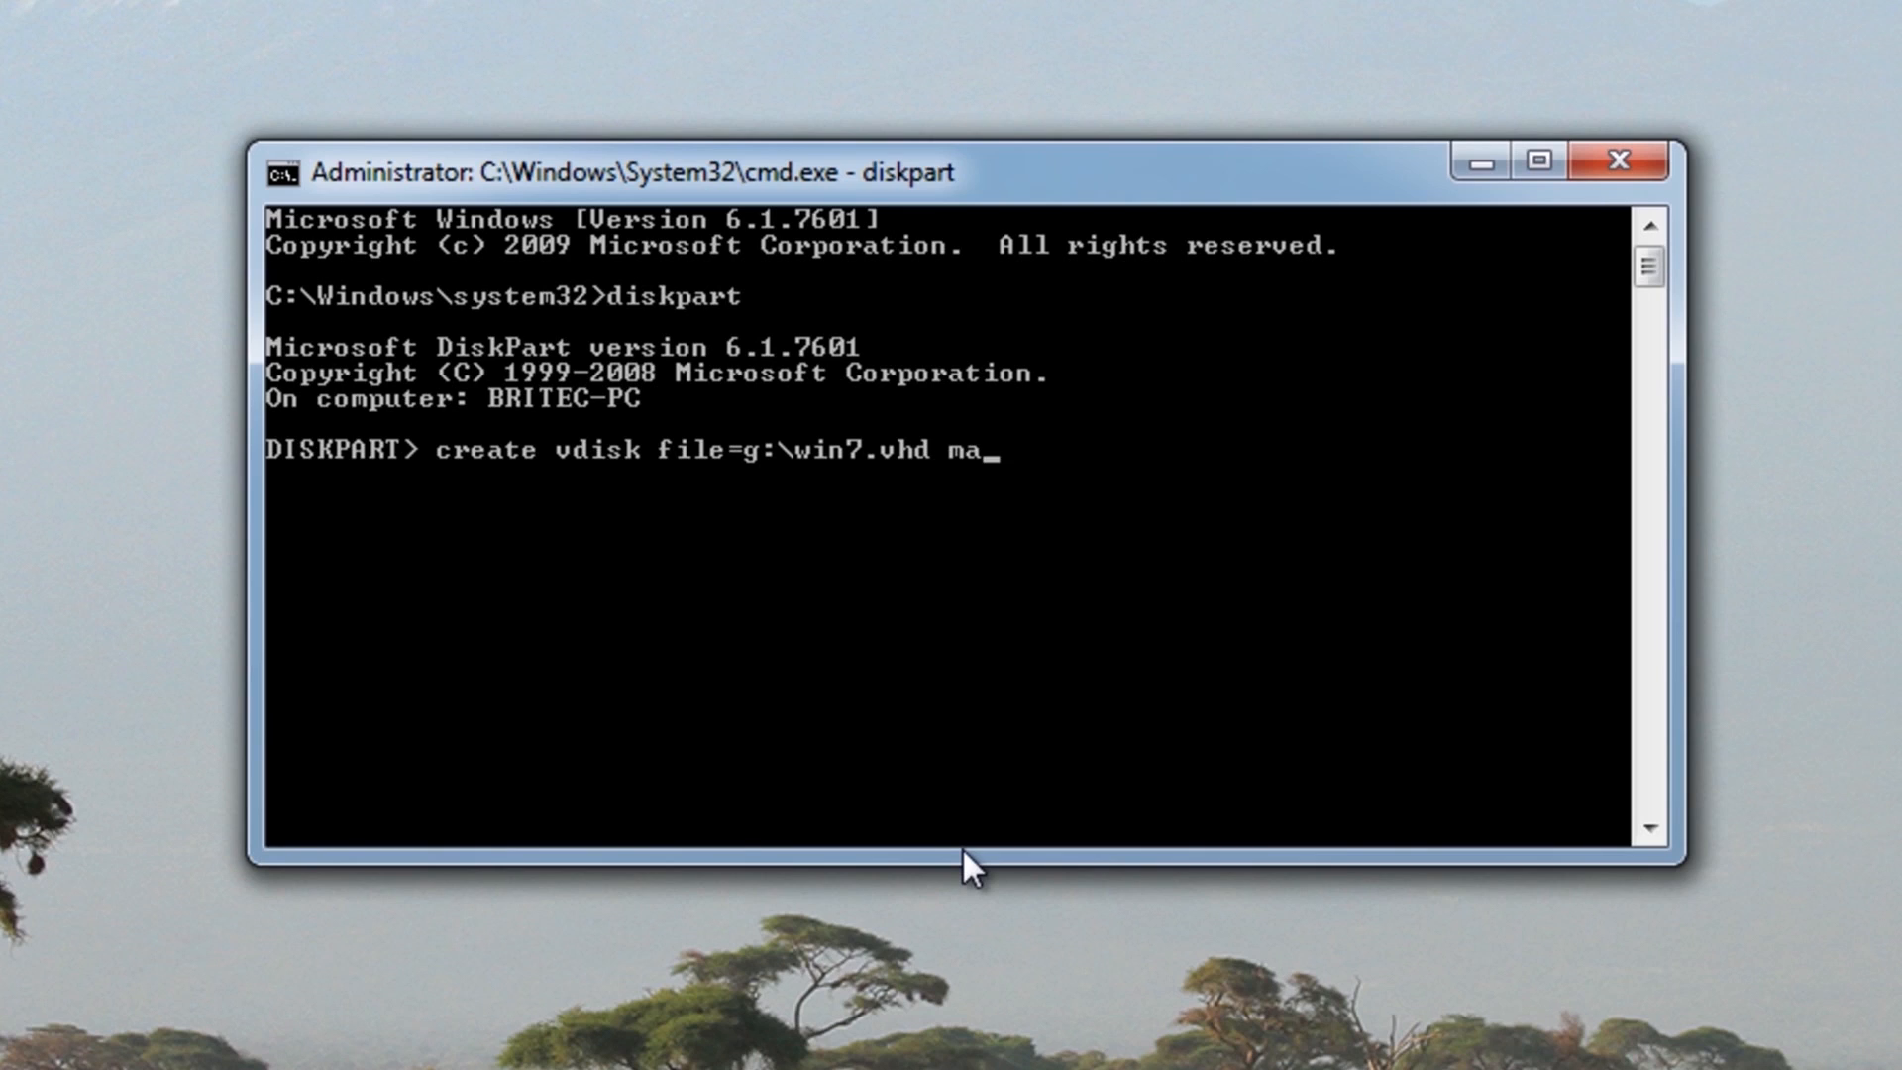
type("ximum")
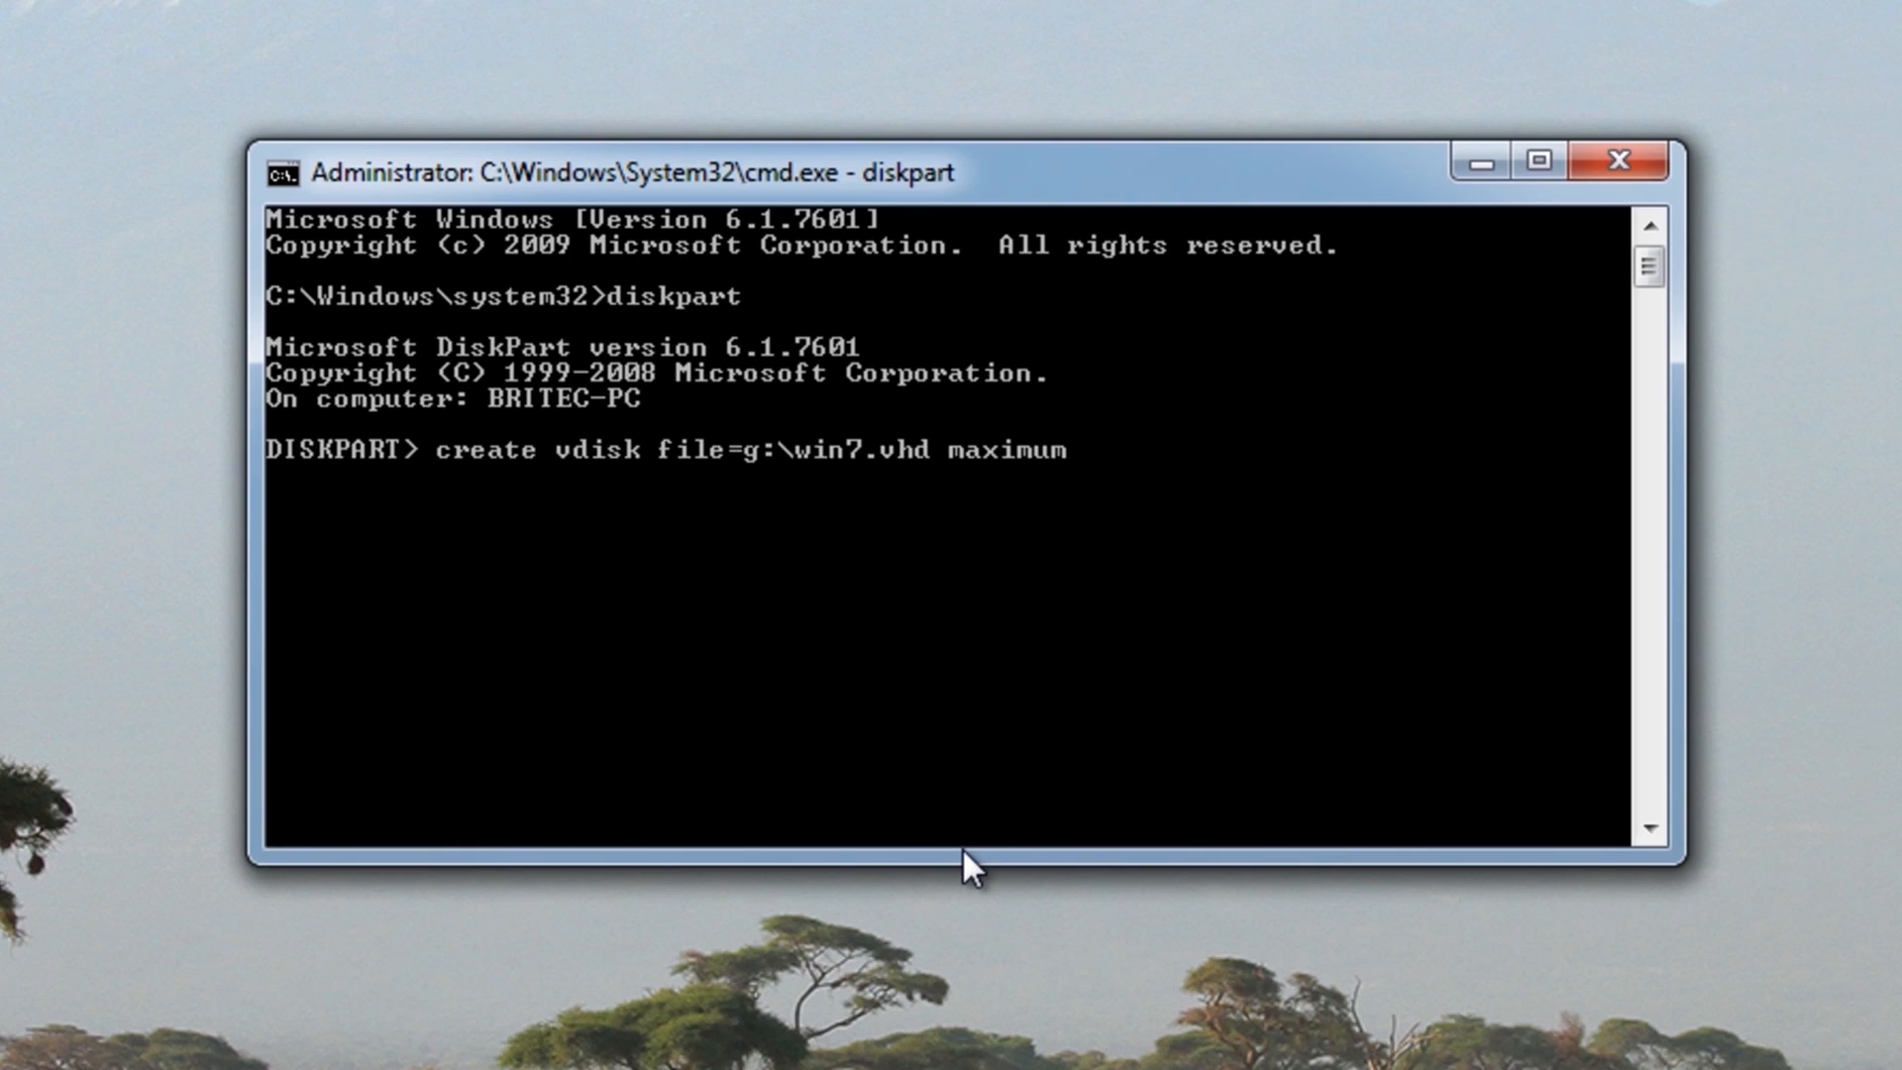
type("30000")
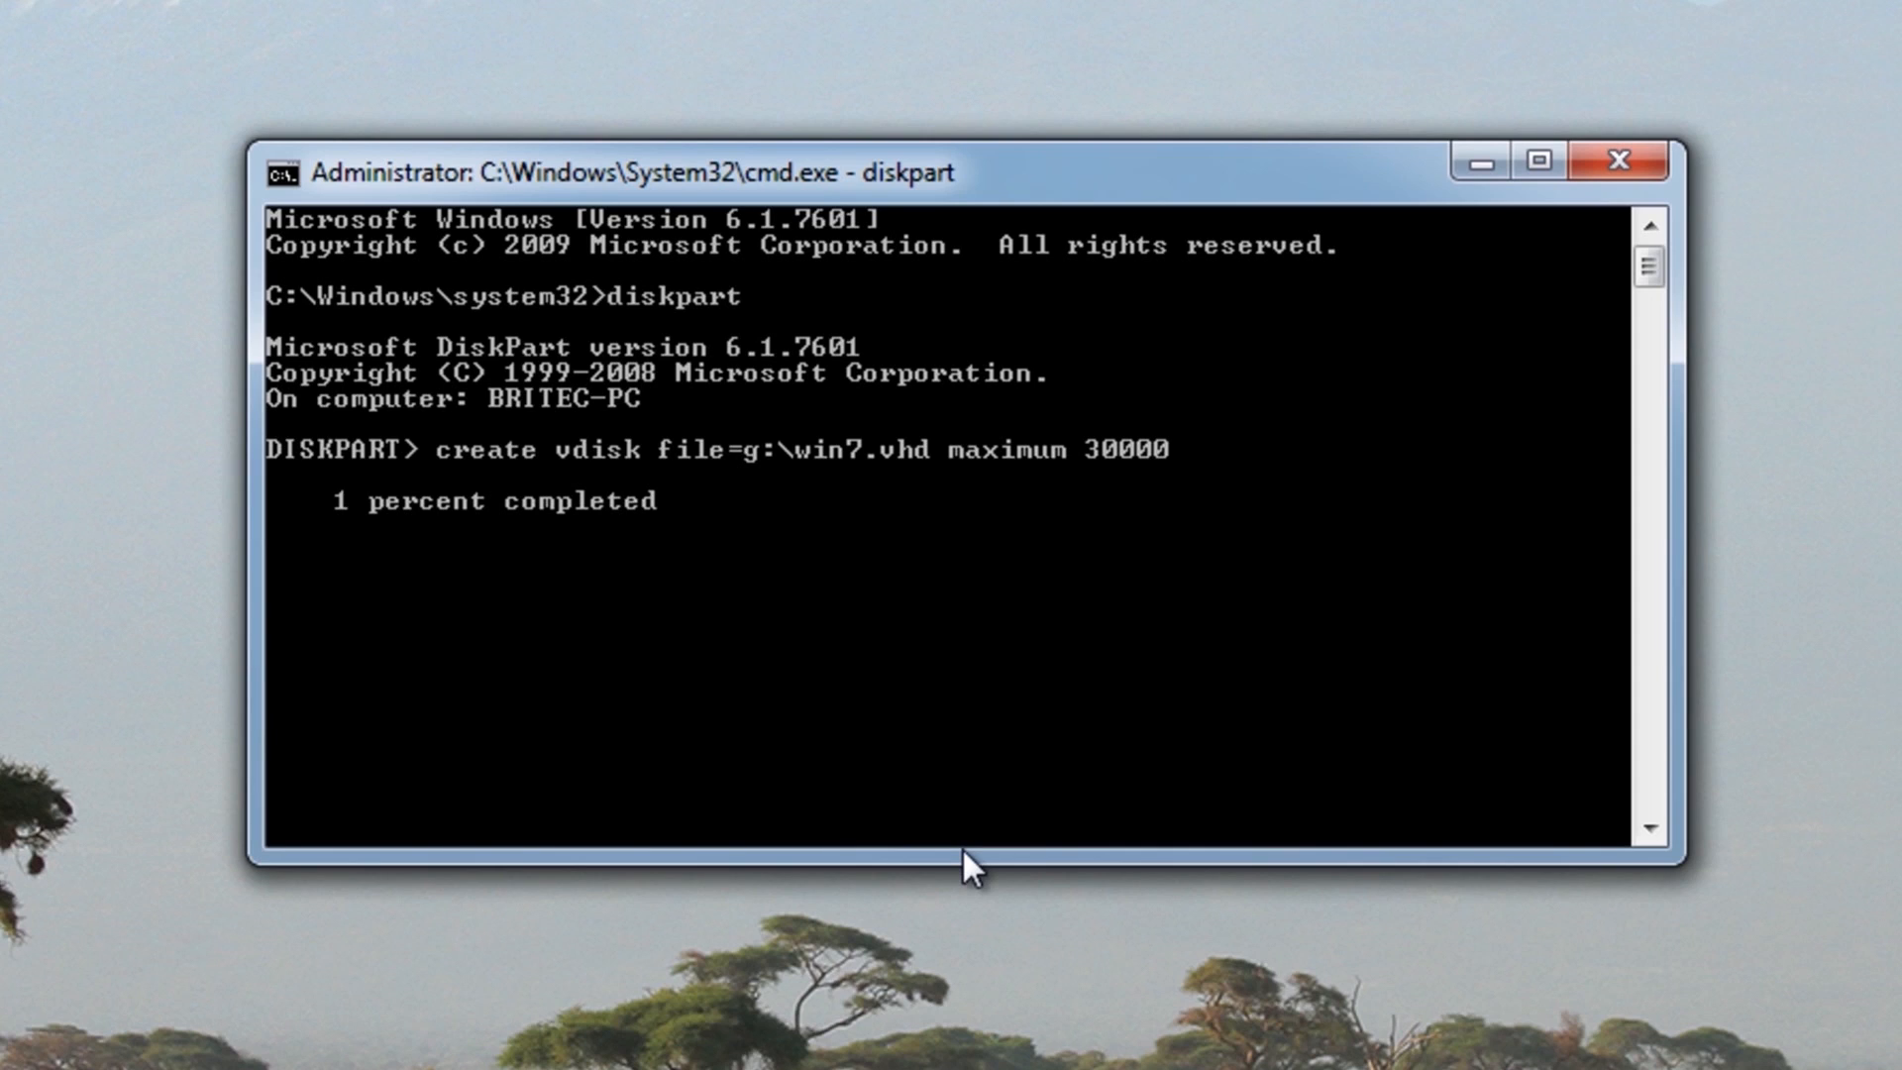
mouse_move(763, 487)
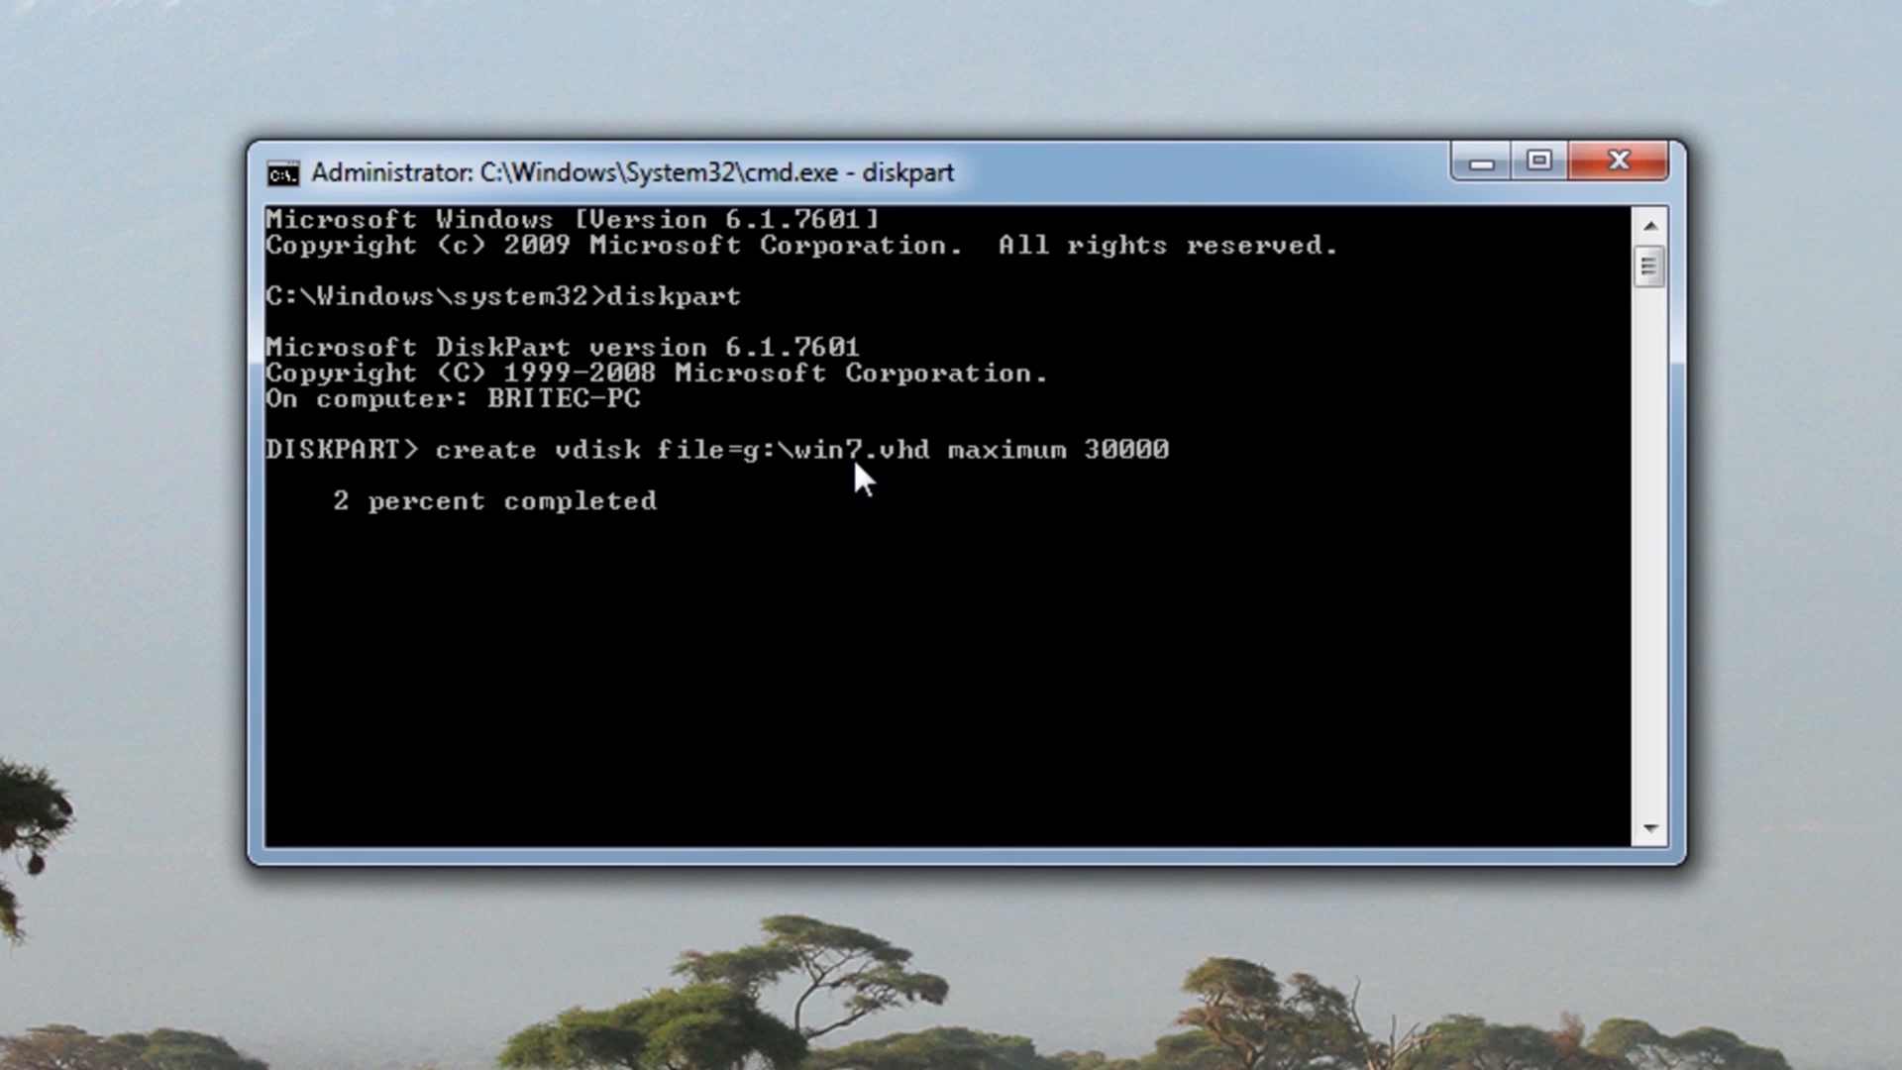
mouse_move(1097, 491)
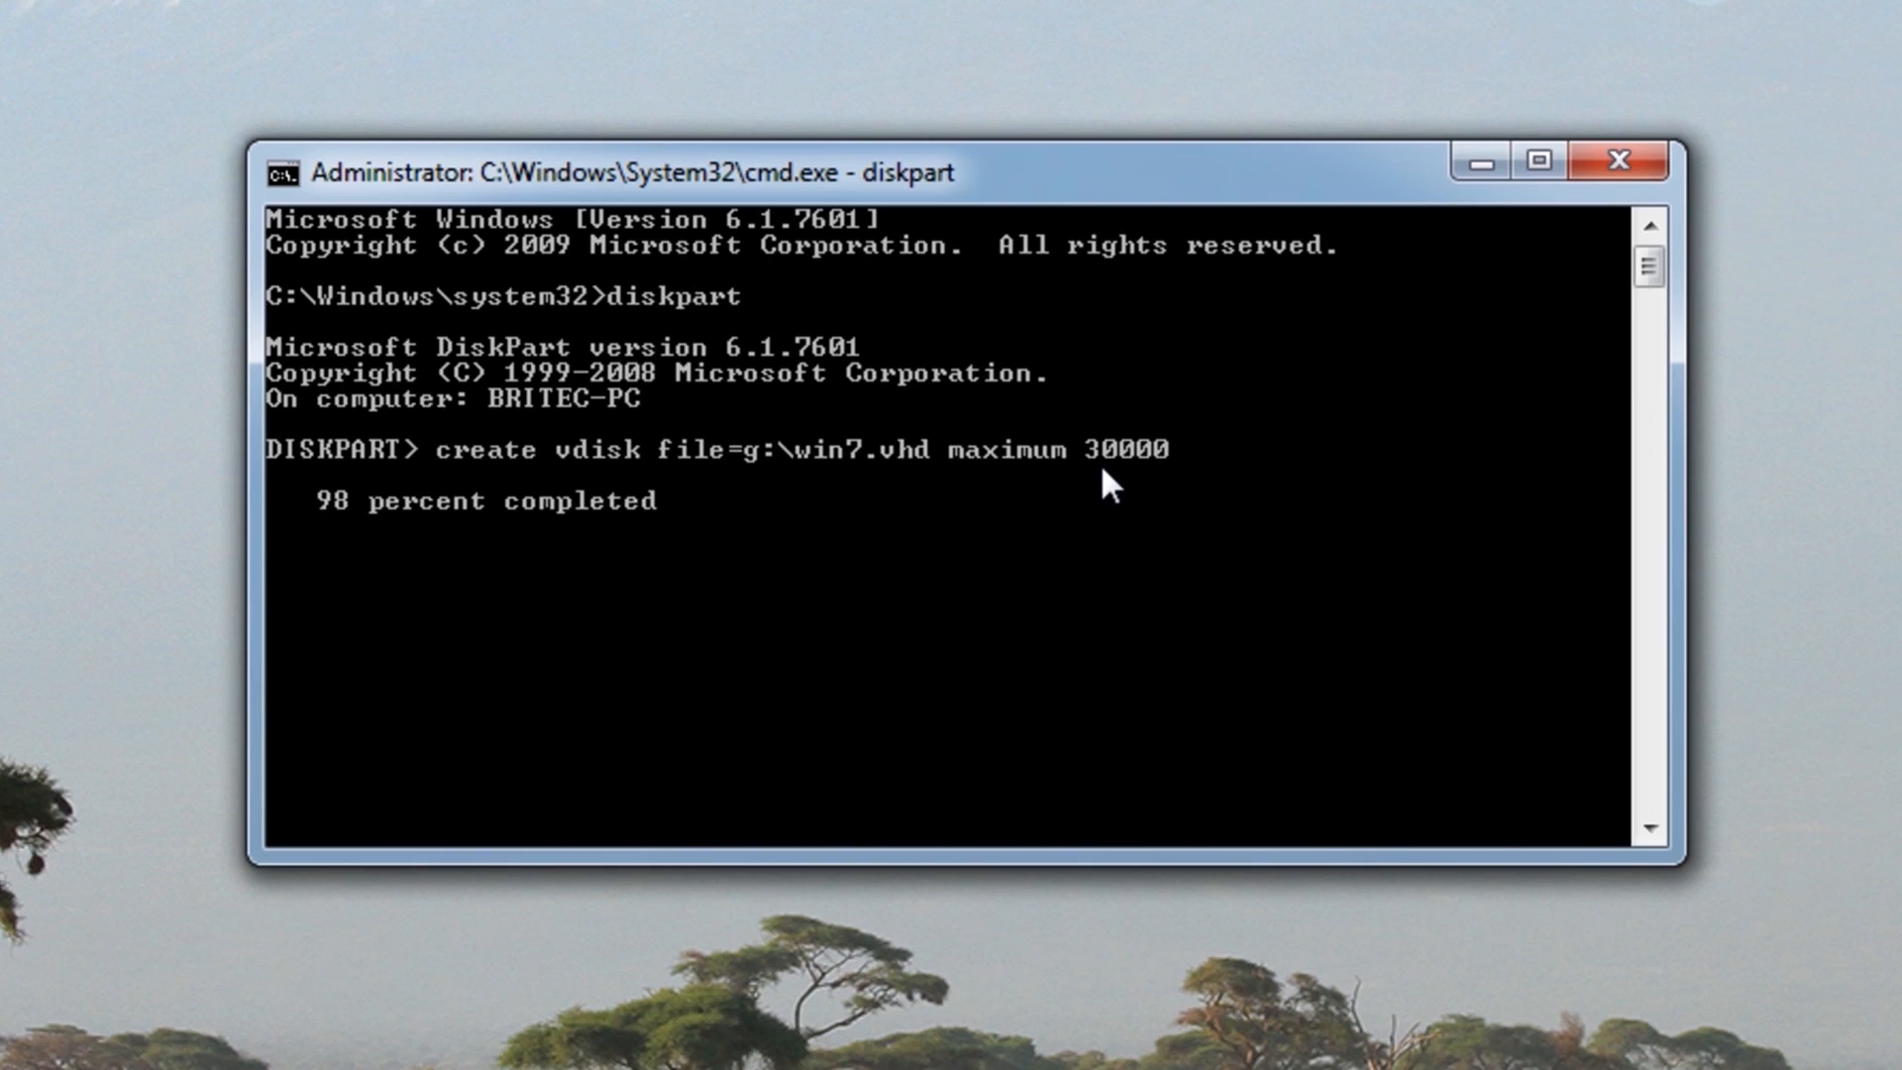
mouse_move(1161, 473)
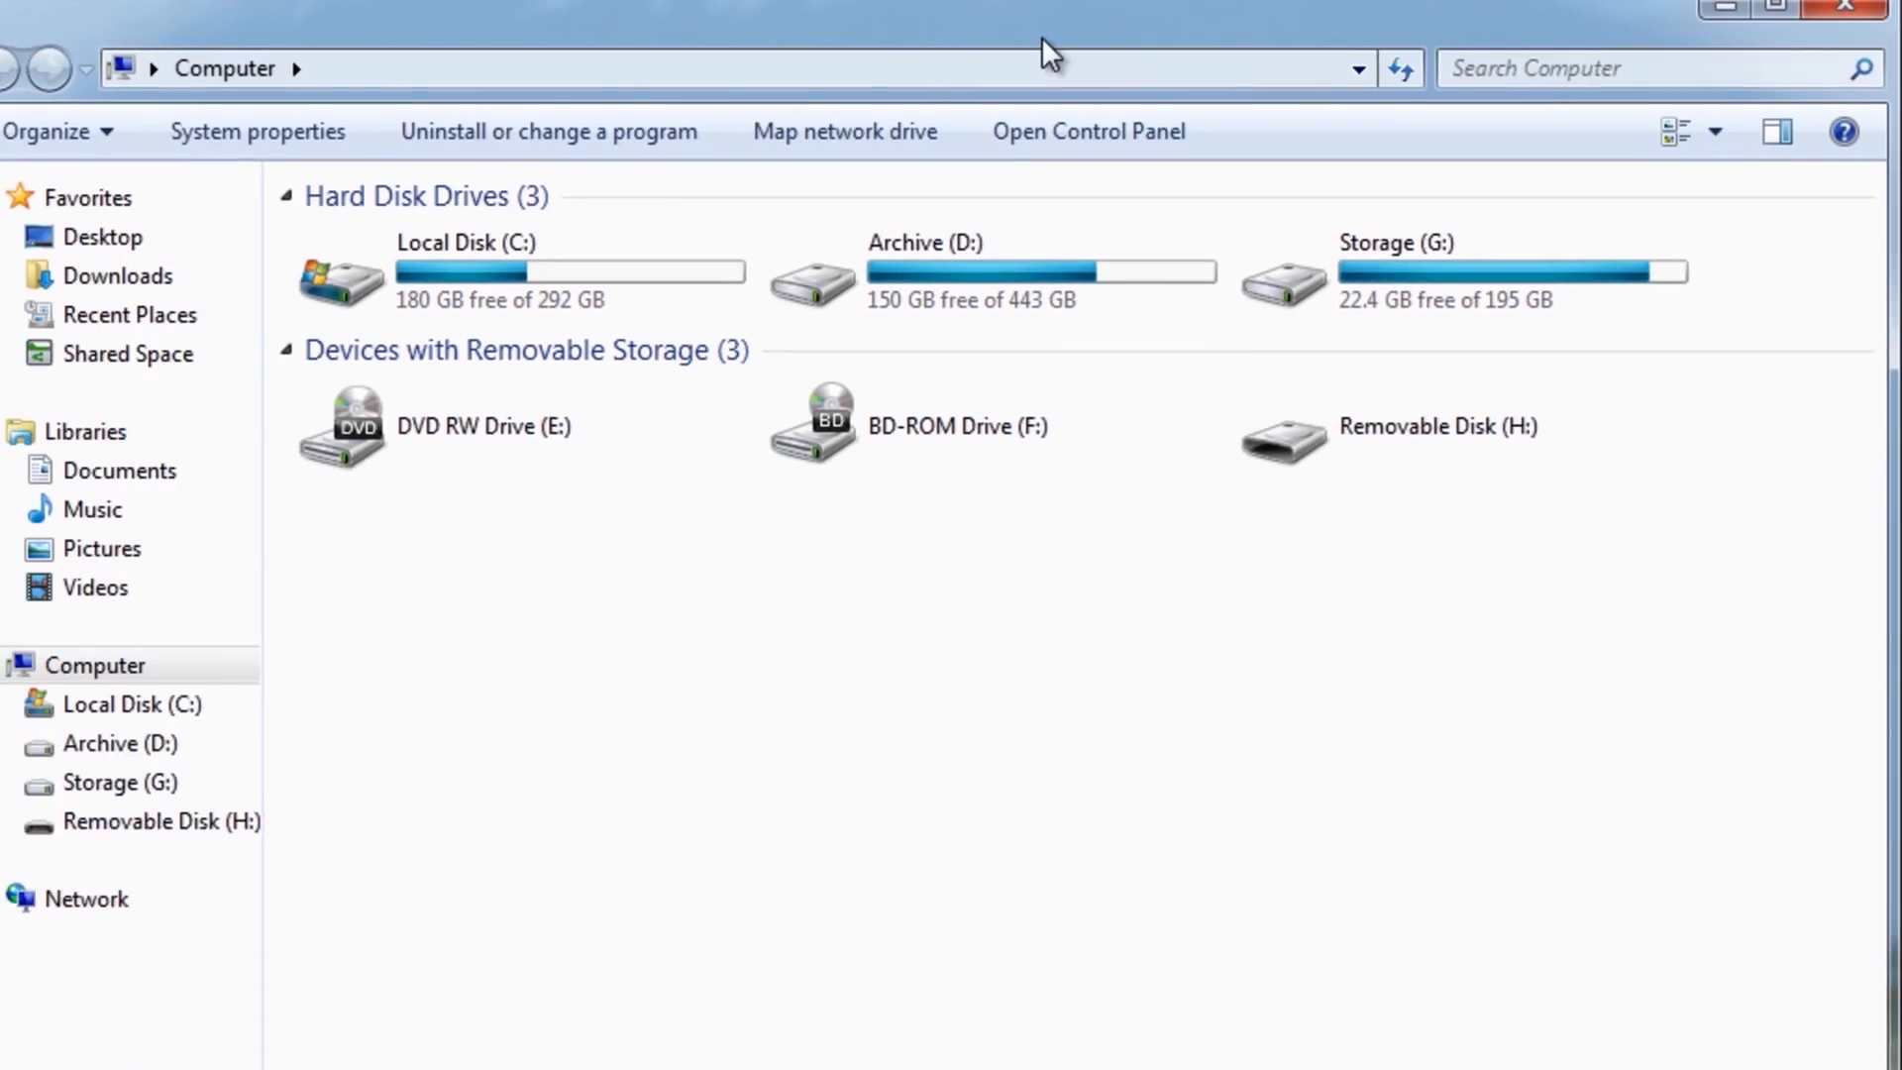
Open Storage (G:) to verify the 29.2 GB win7.vhd file exists
double_click(1390, 273)
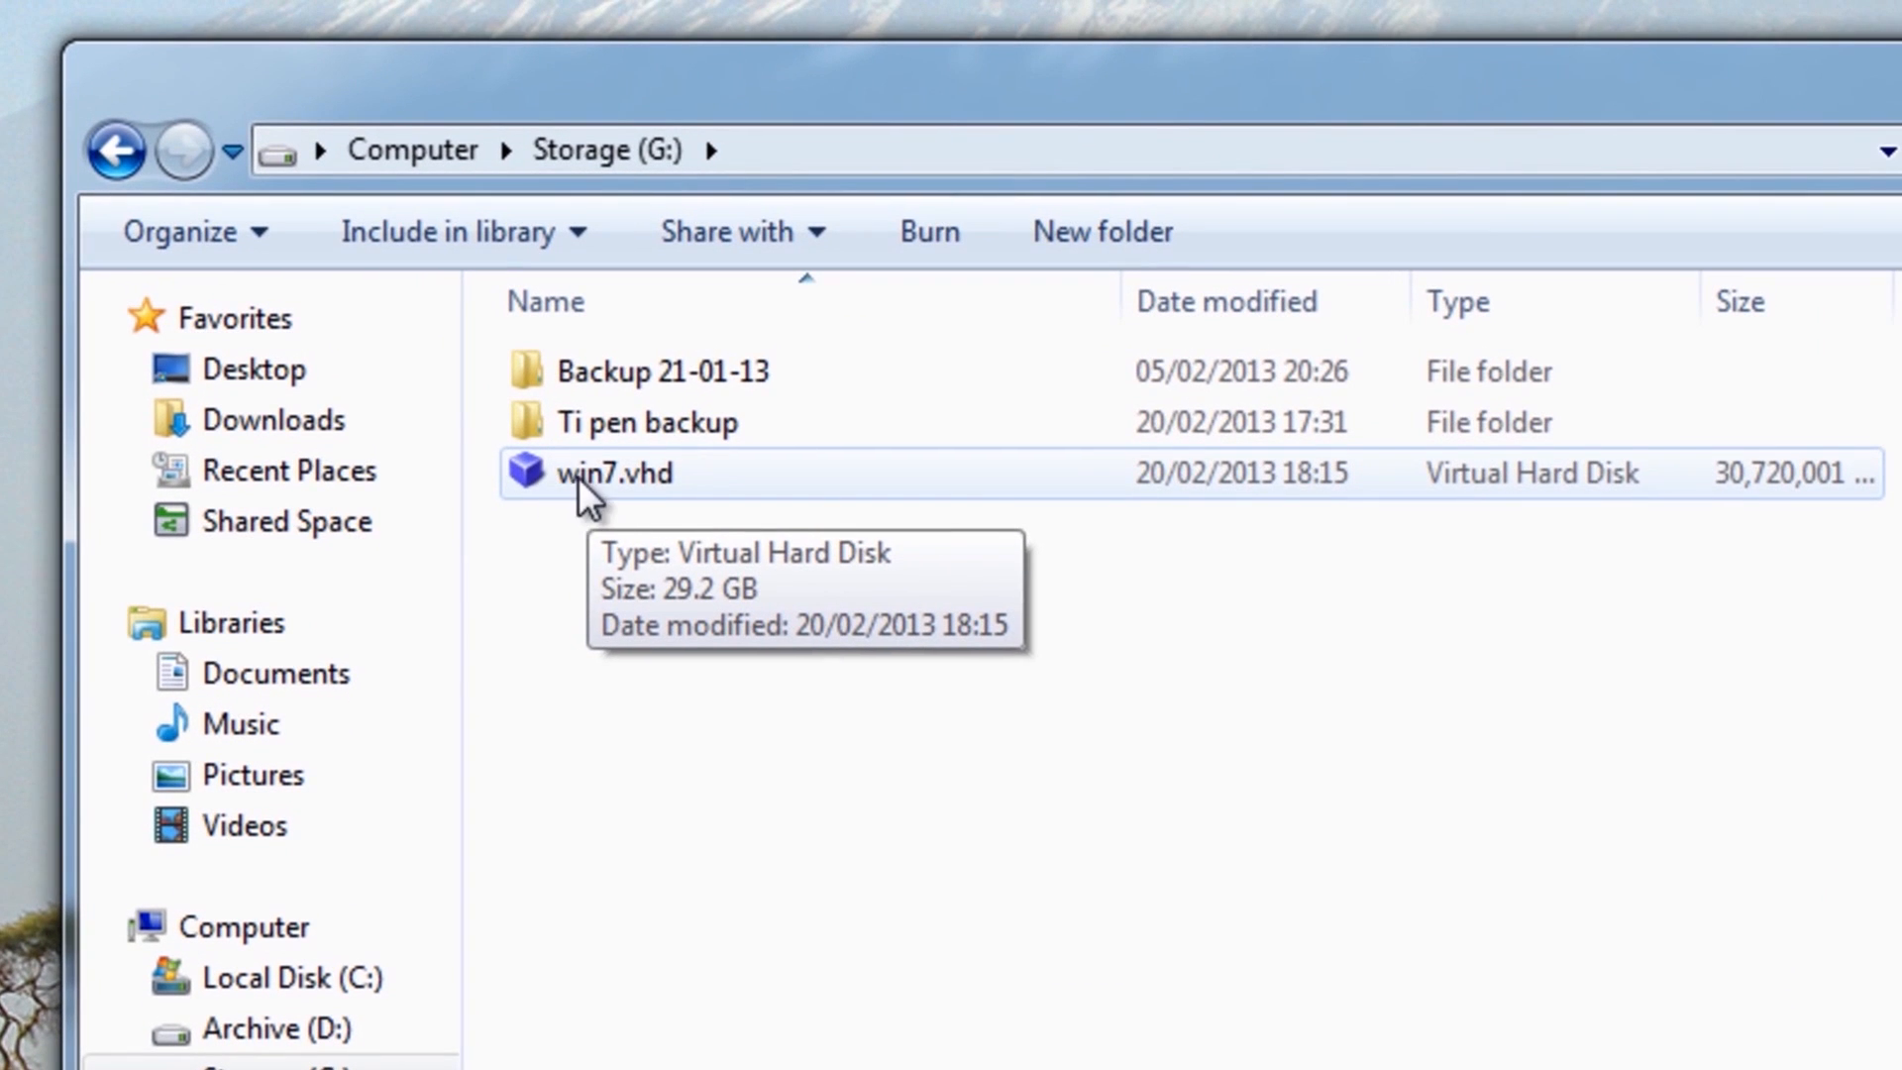
mouse_move(674, 503)
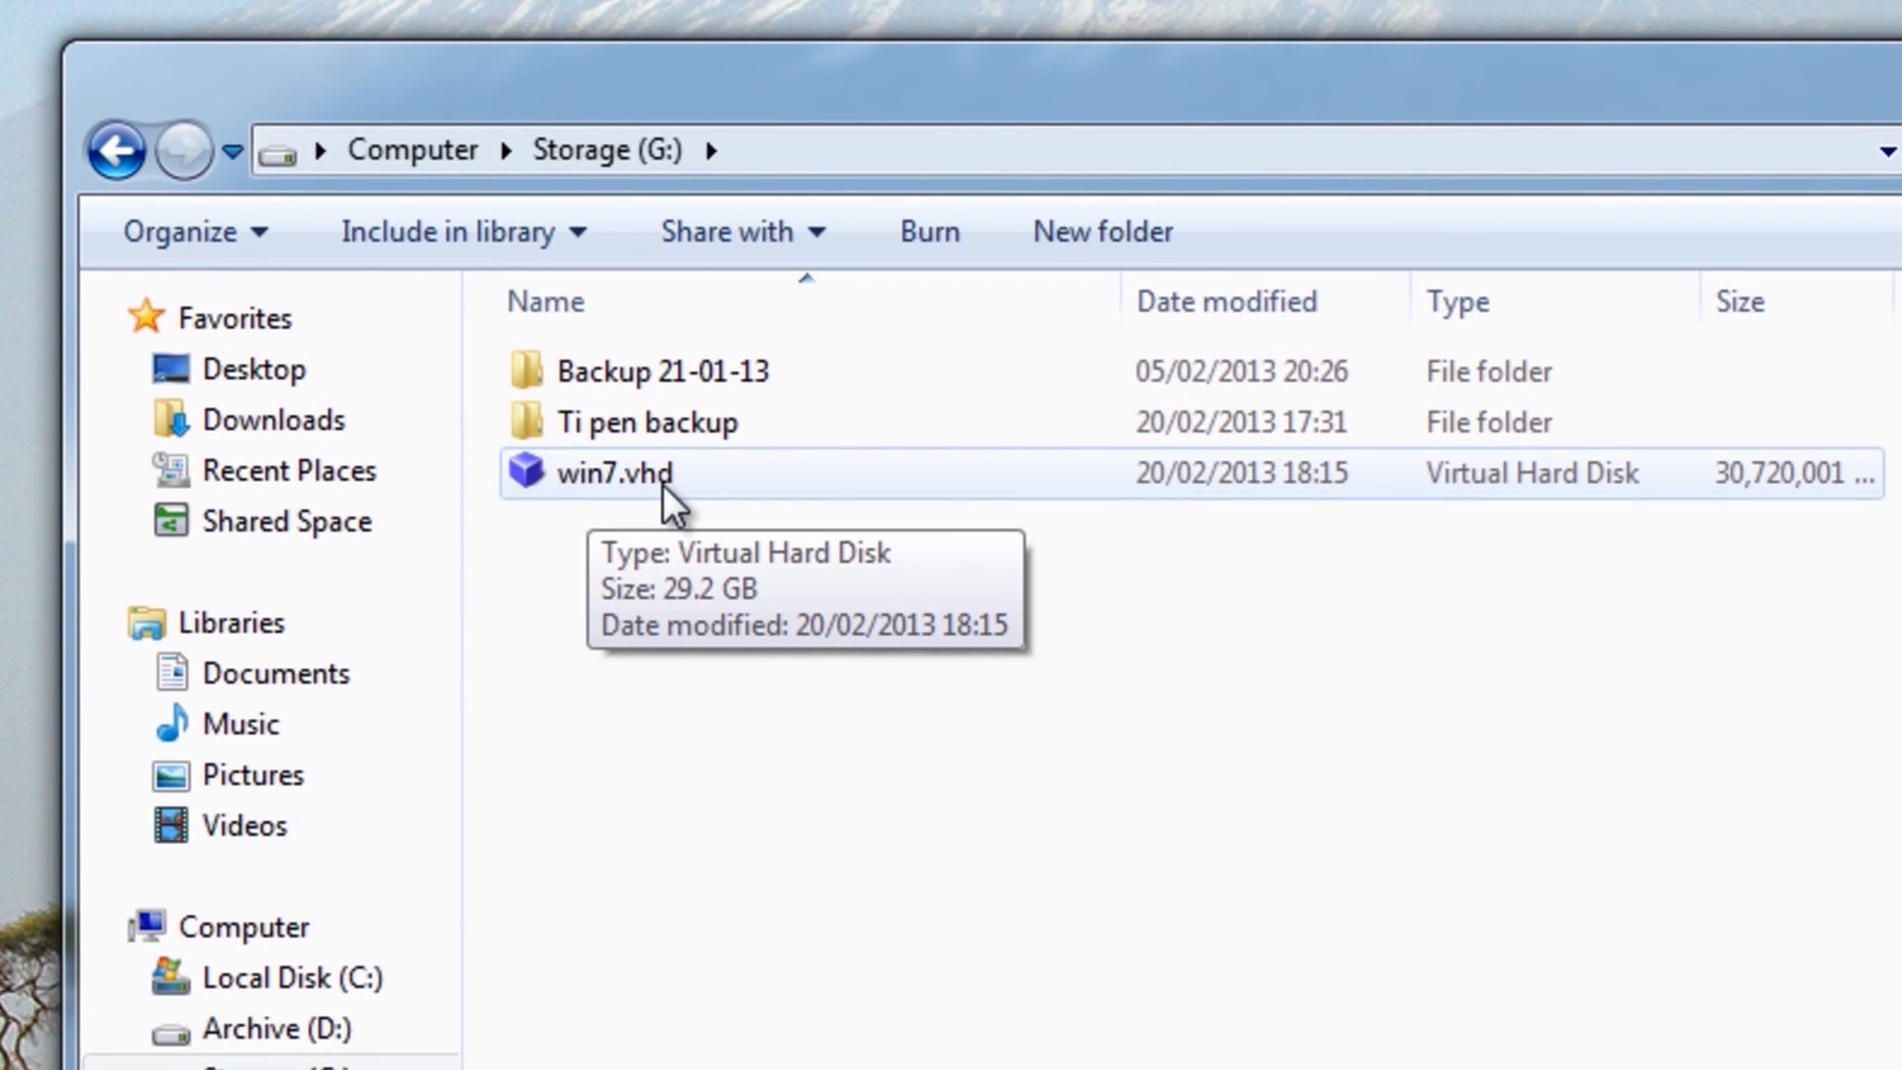
mouse_move(1762, 497)
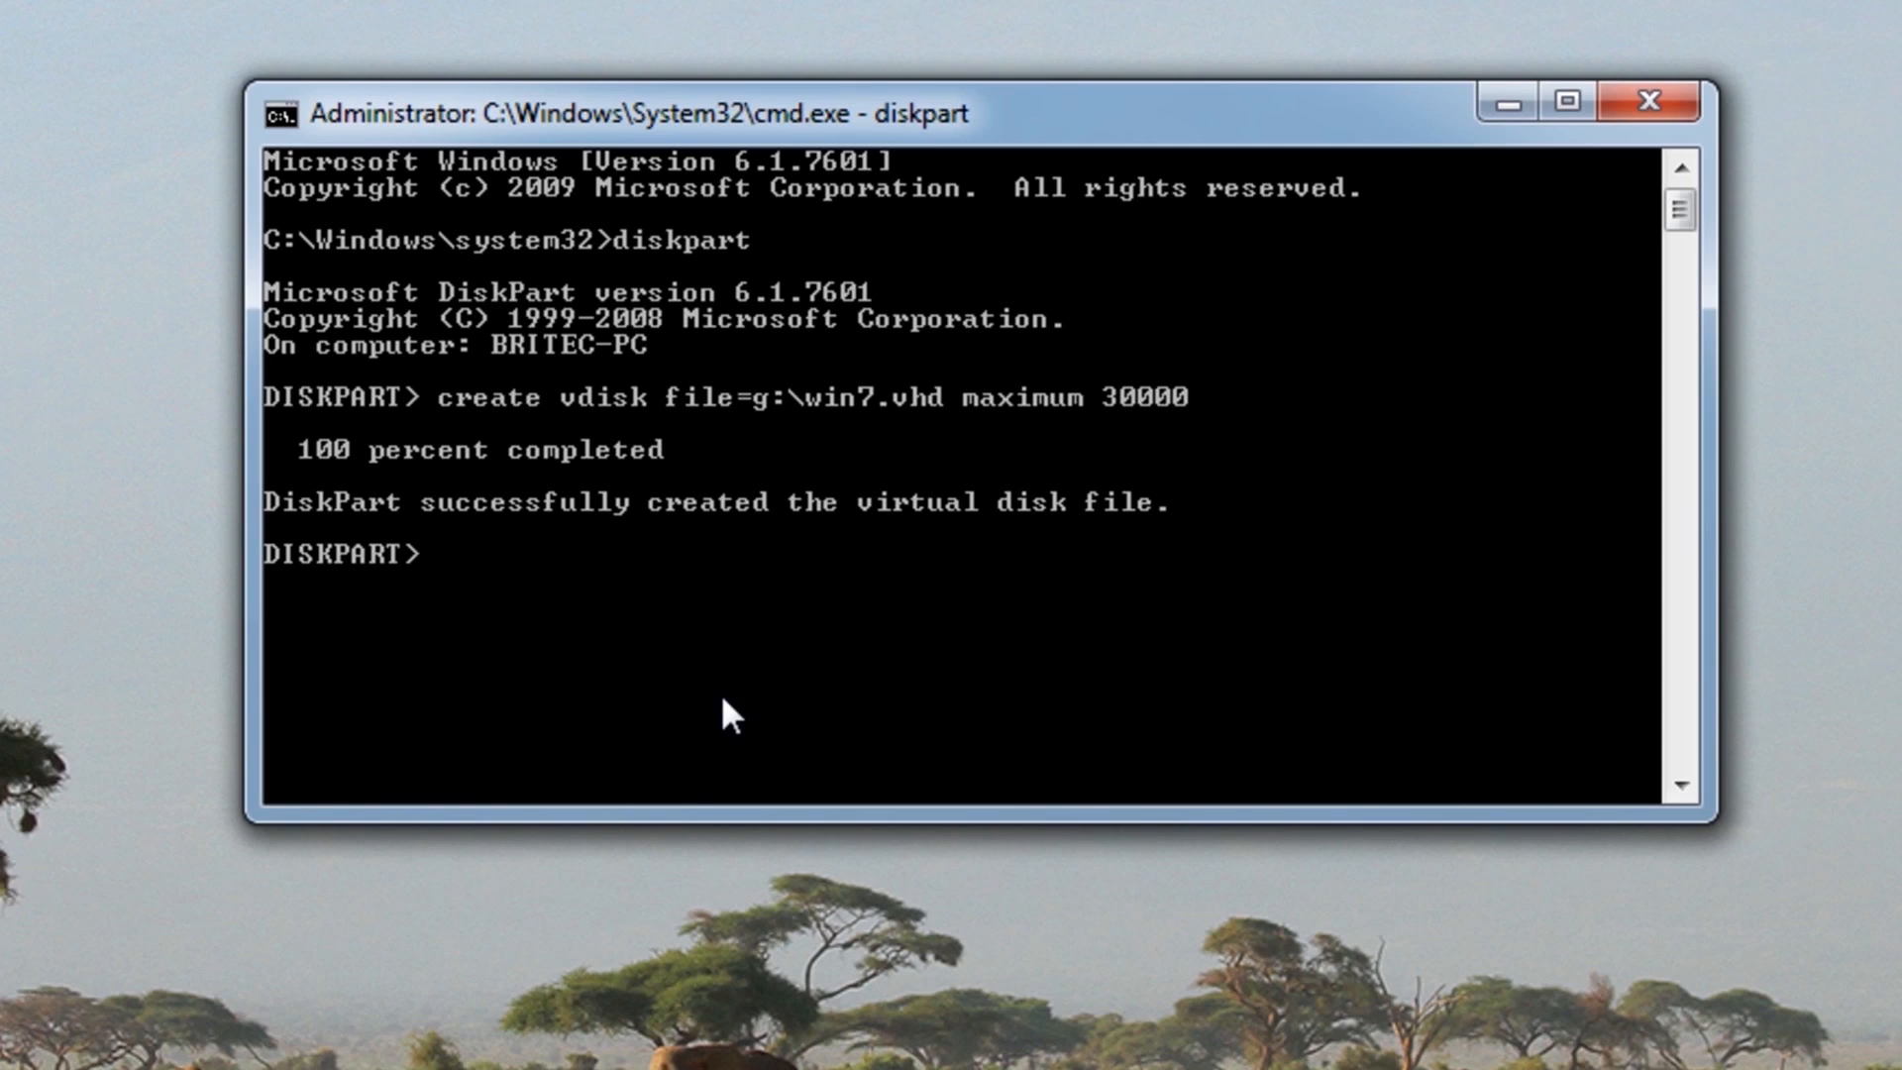
Select the virtual disk file g:\win7.vhd in DiskPart
type("se")
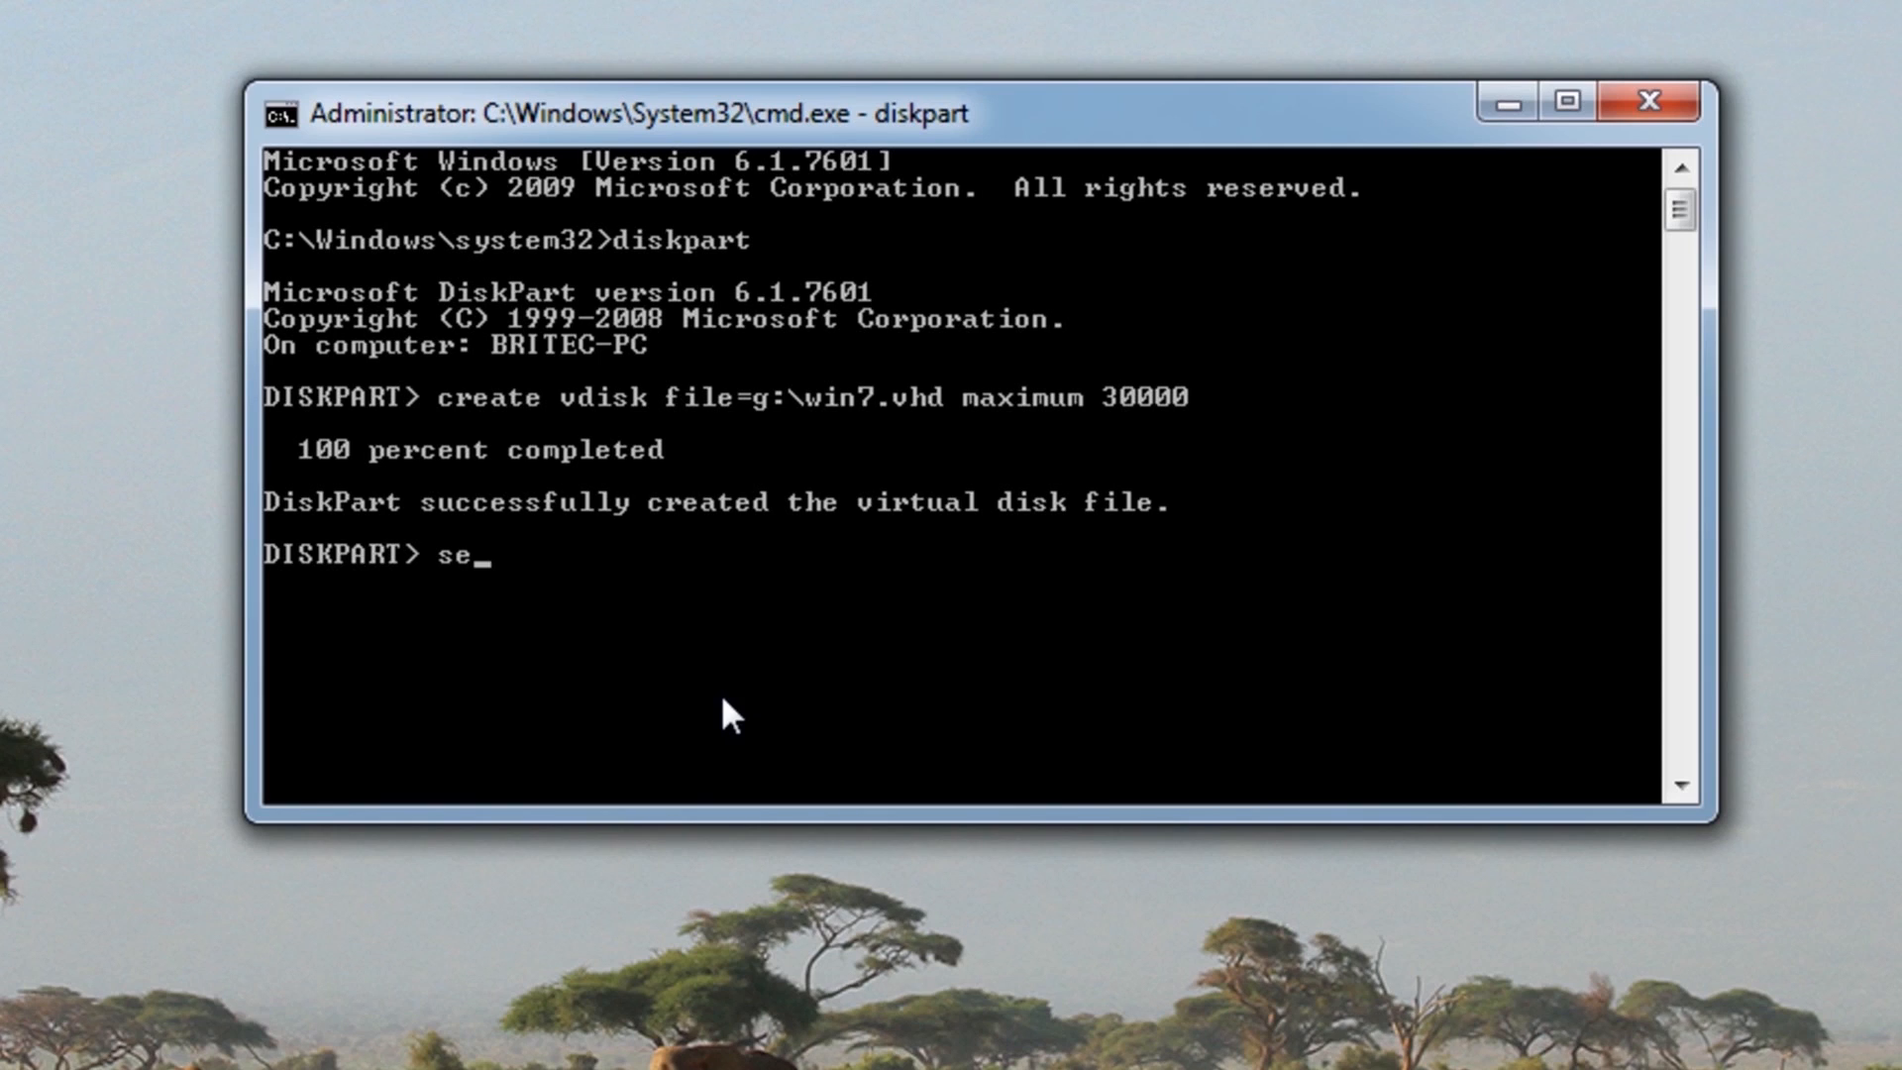
type("lect vd")
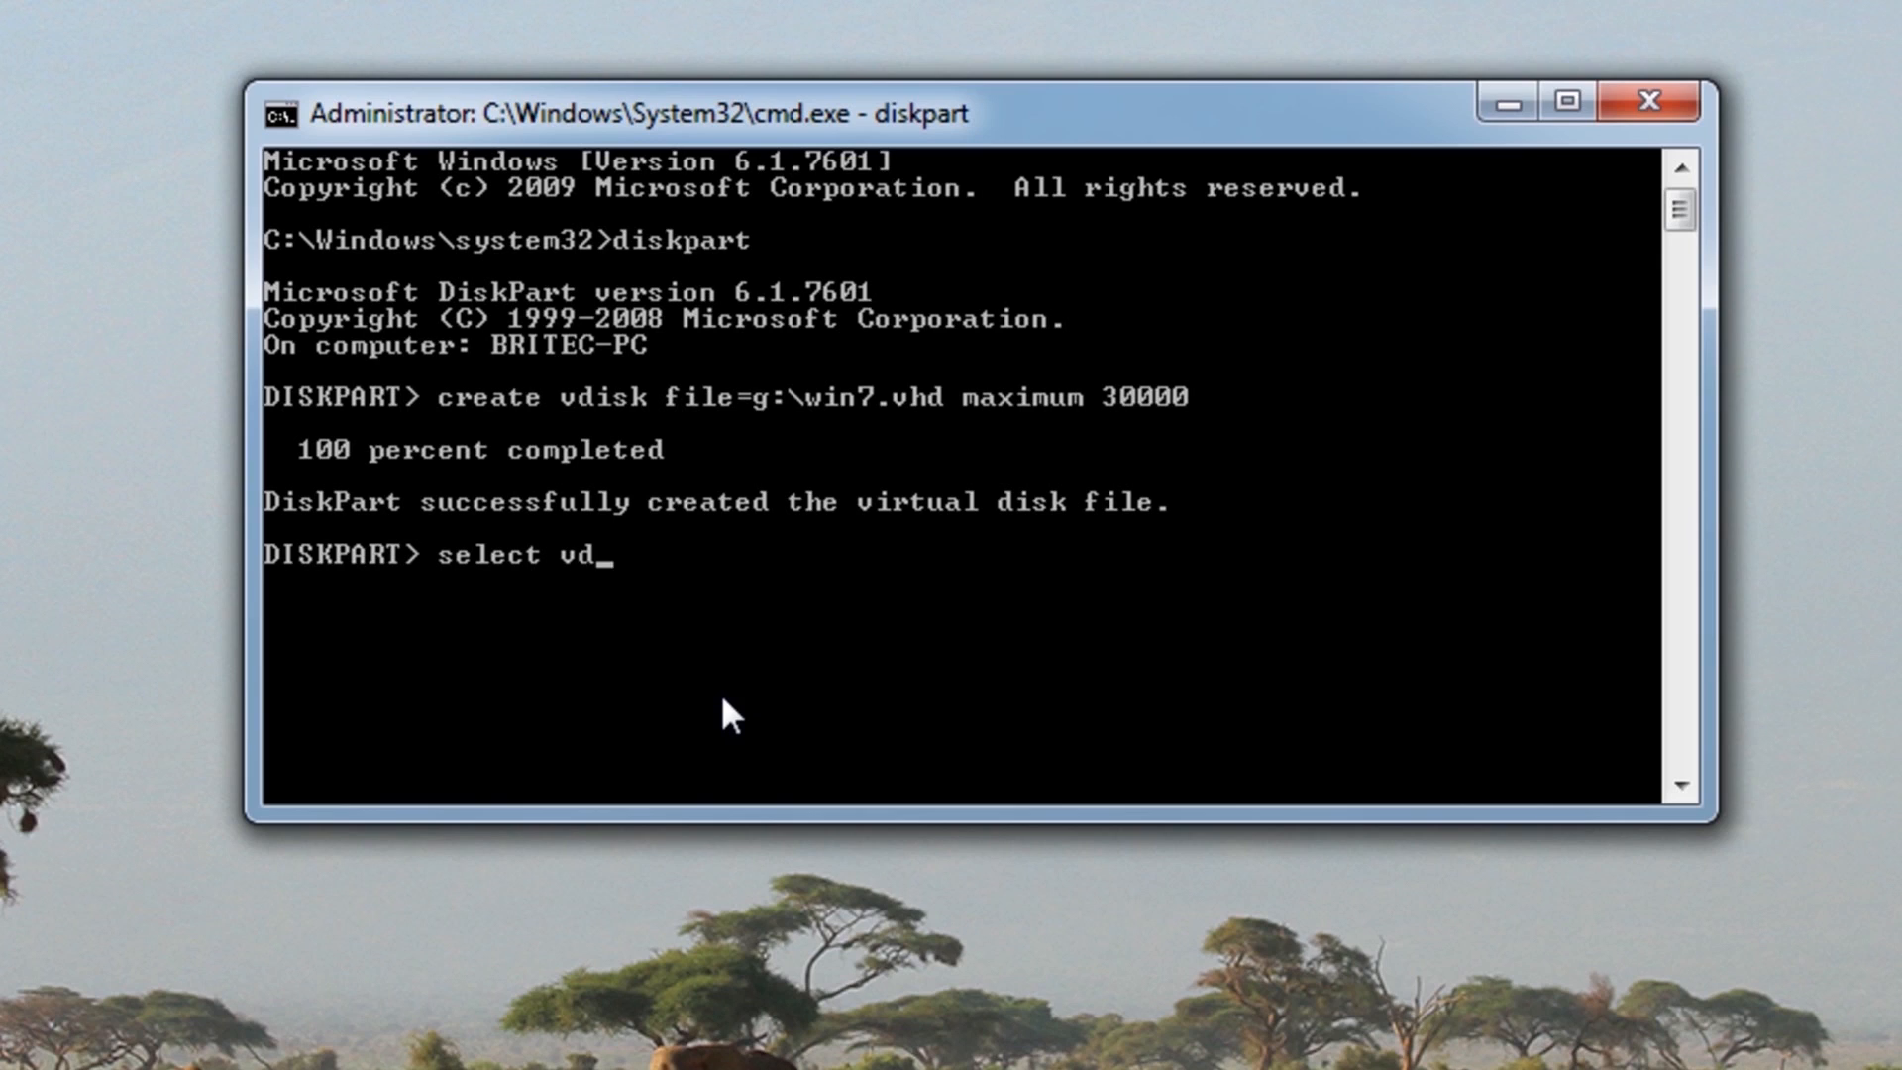
type("isk")
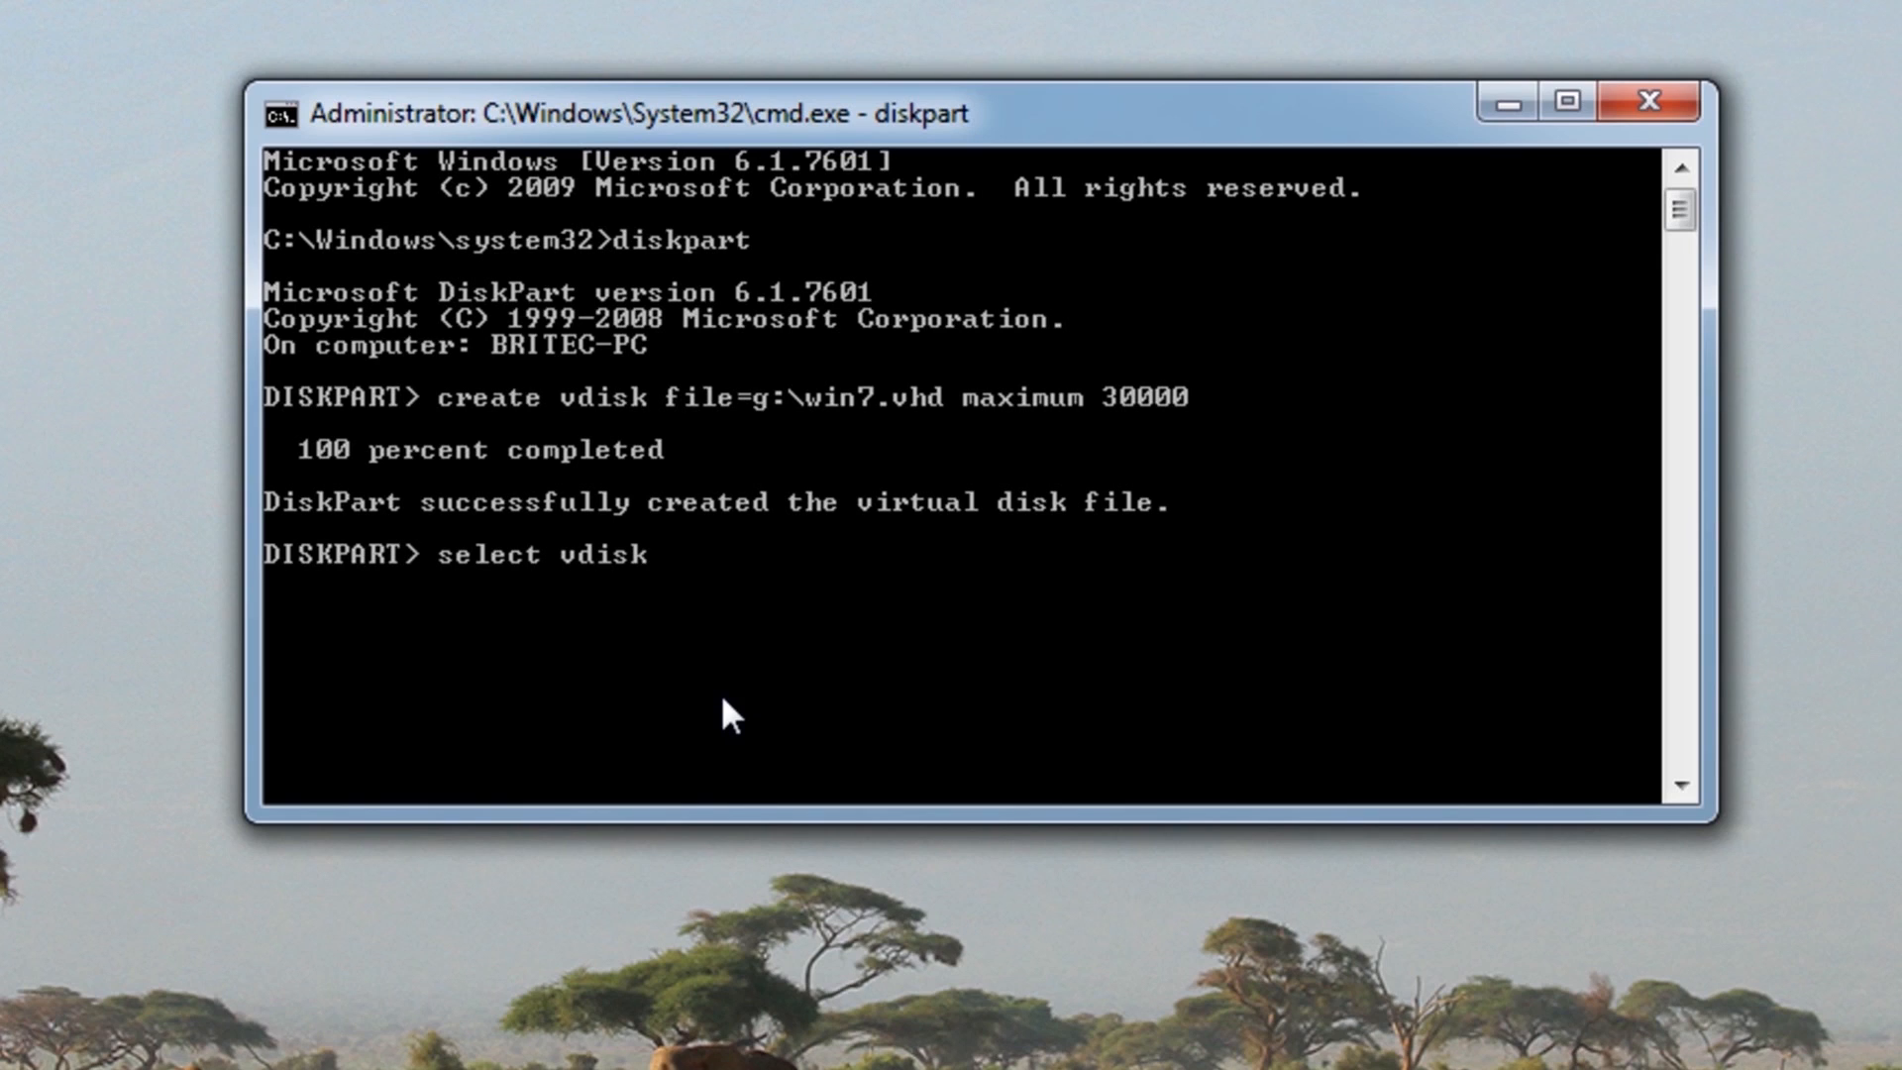
type("file")
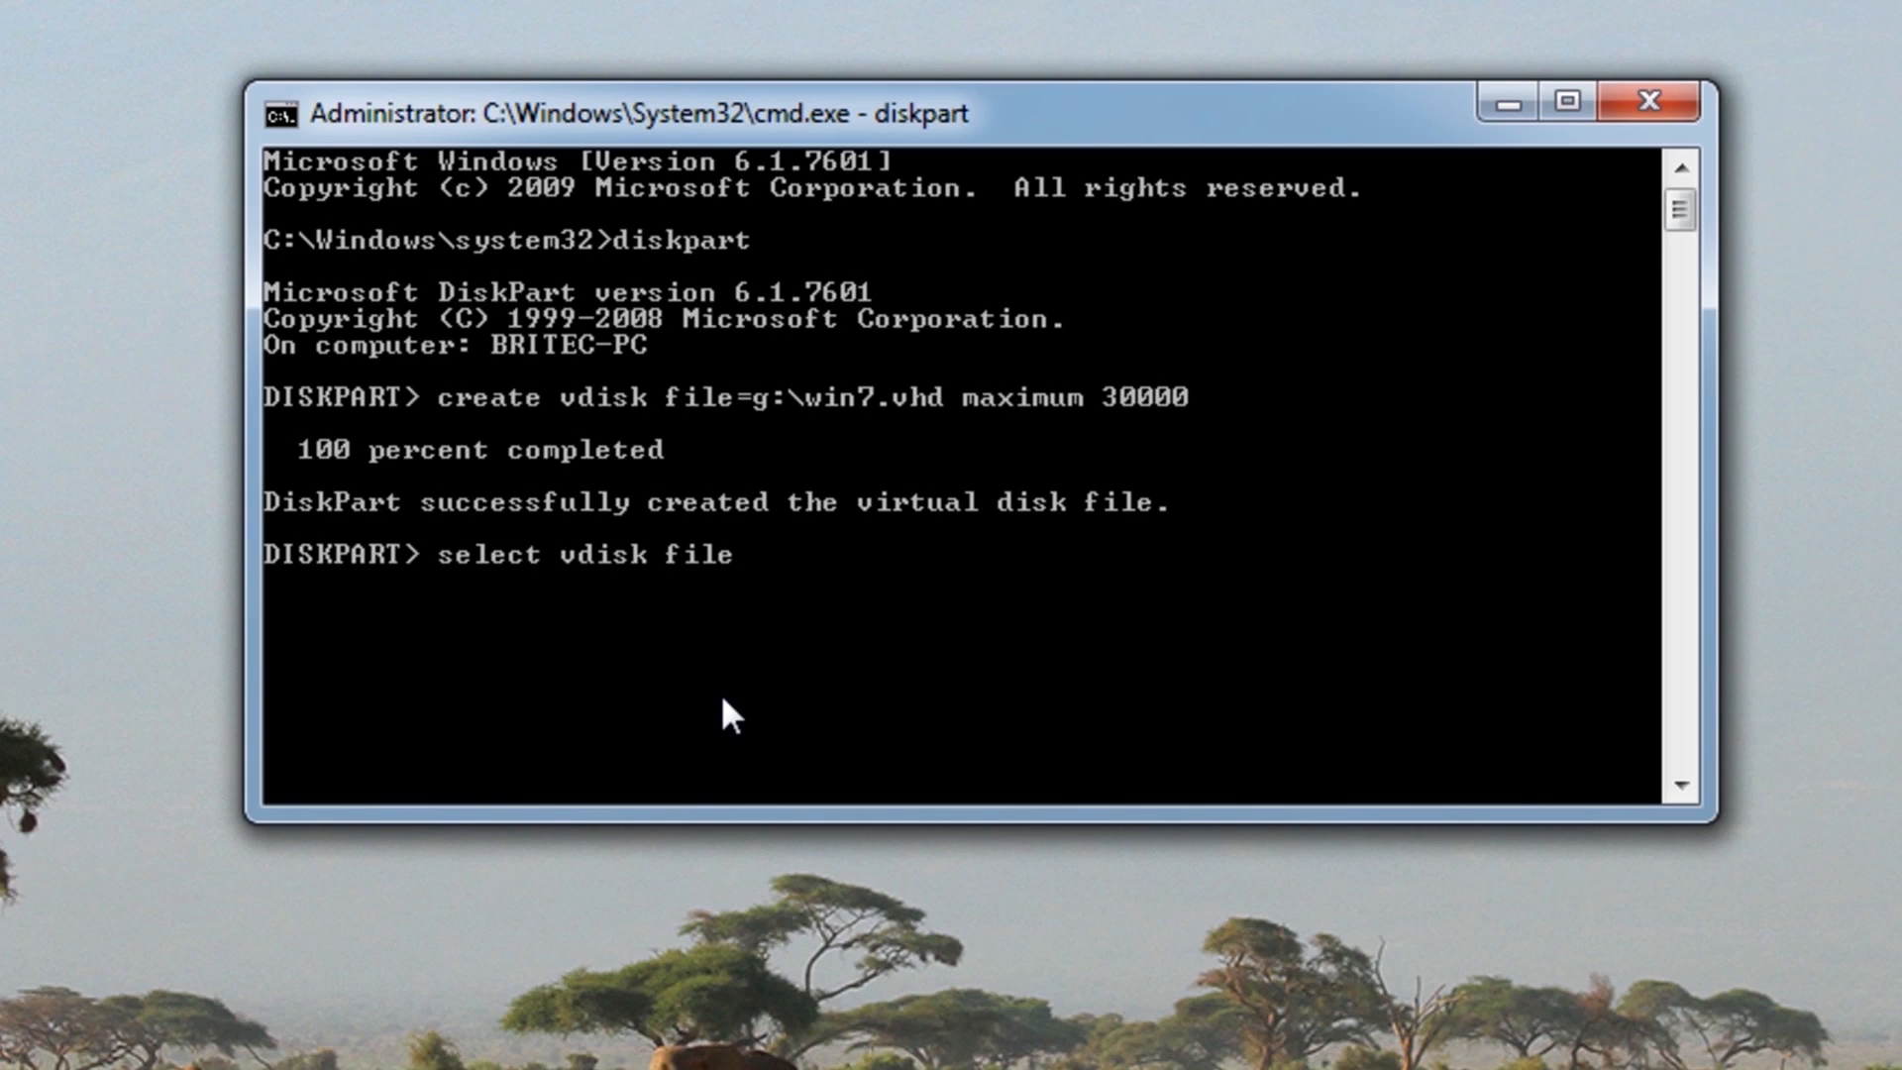
type("=")
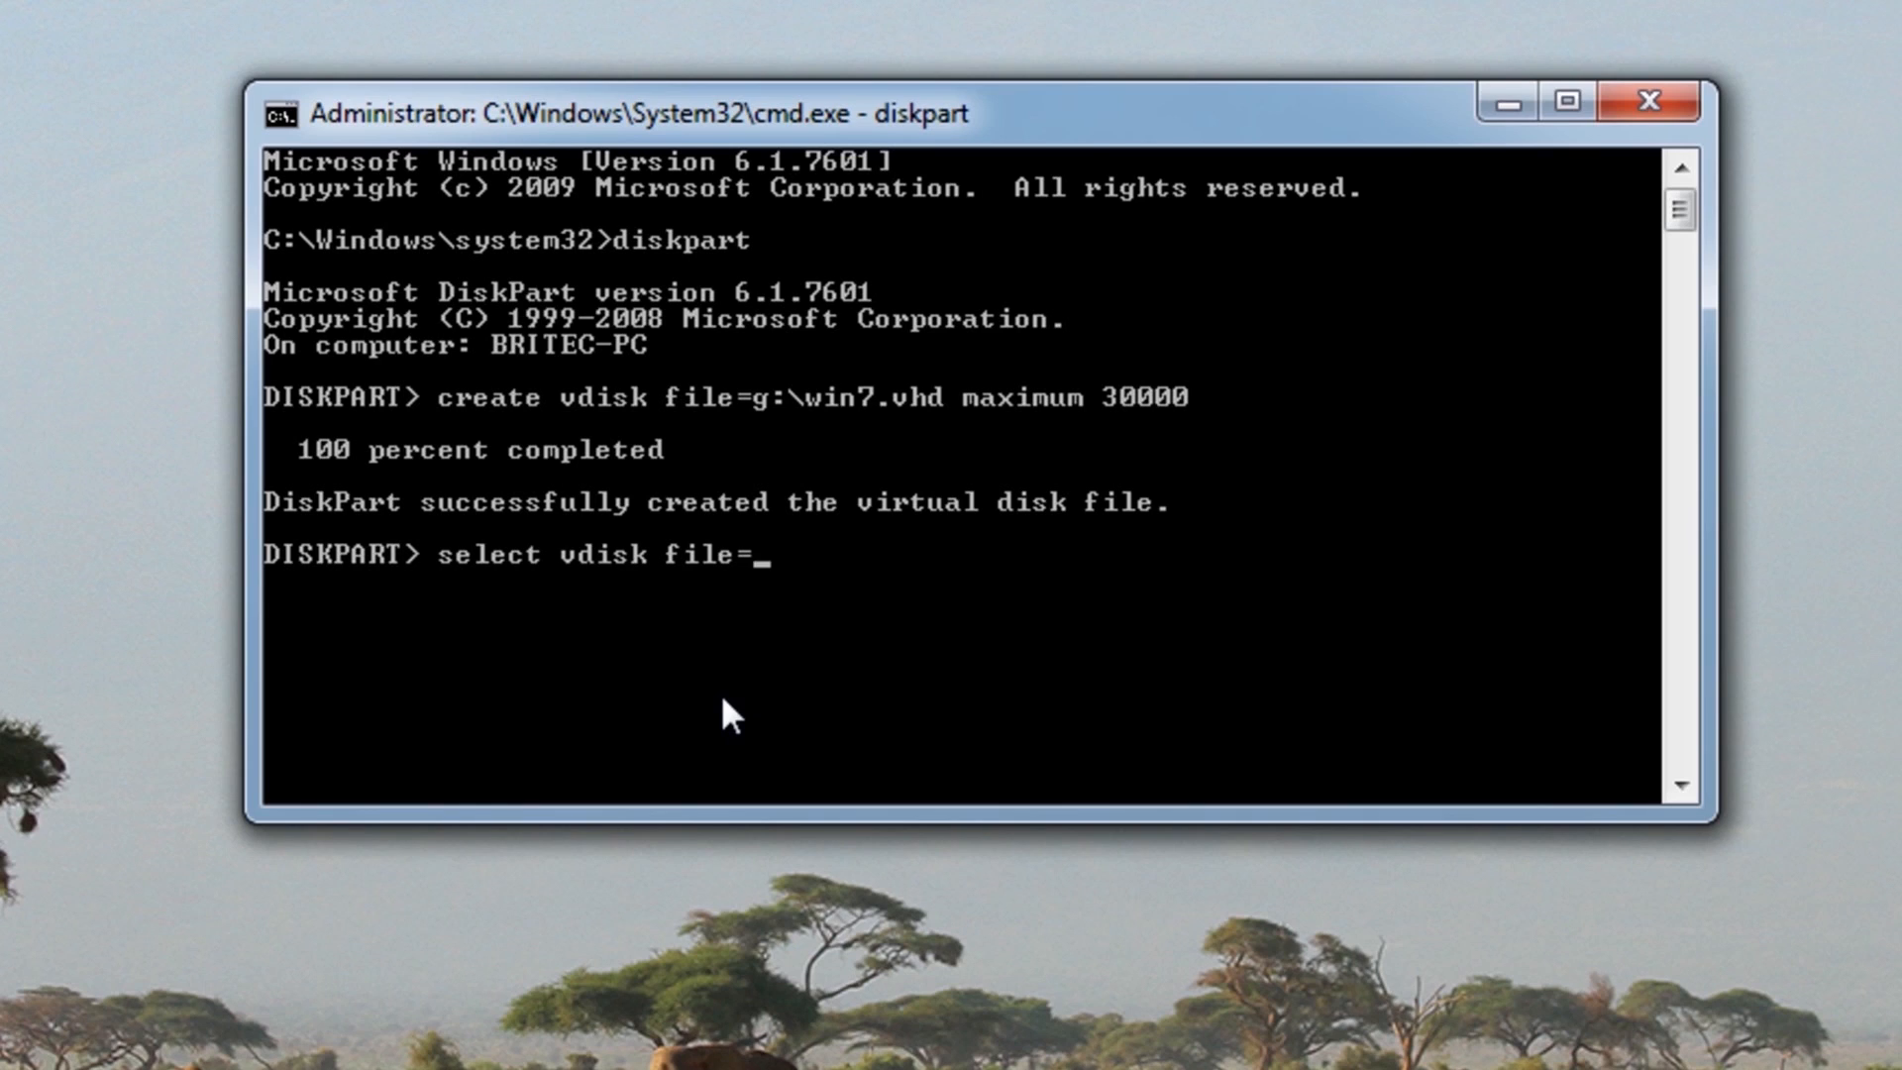
type("g")
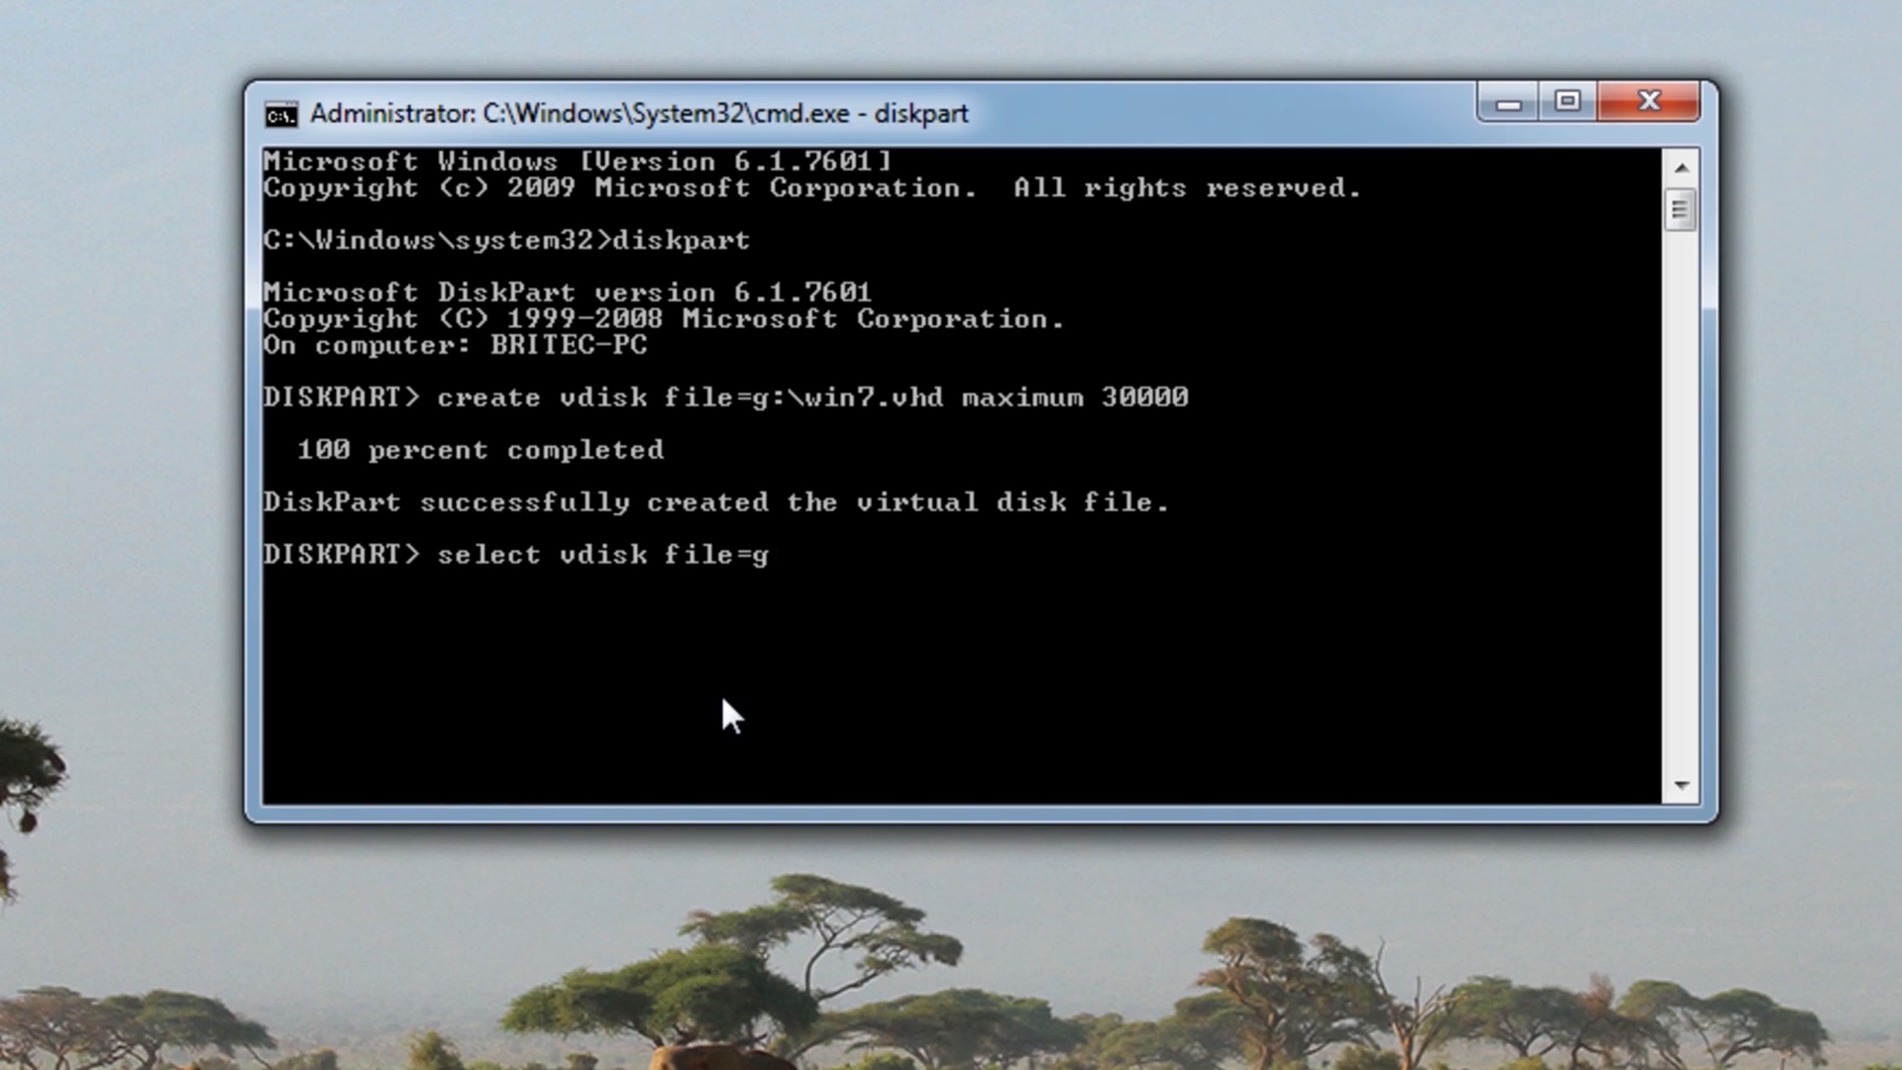
type(":\\")
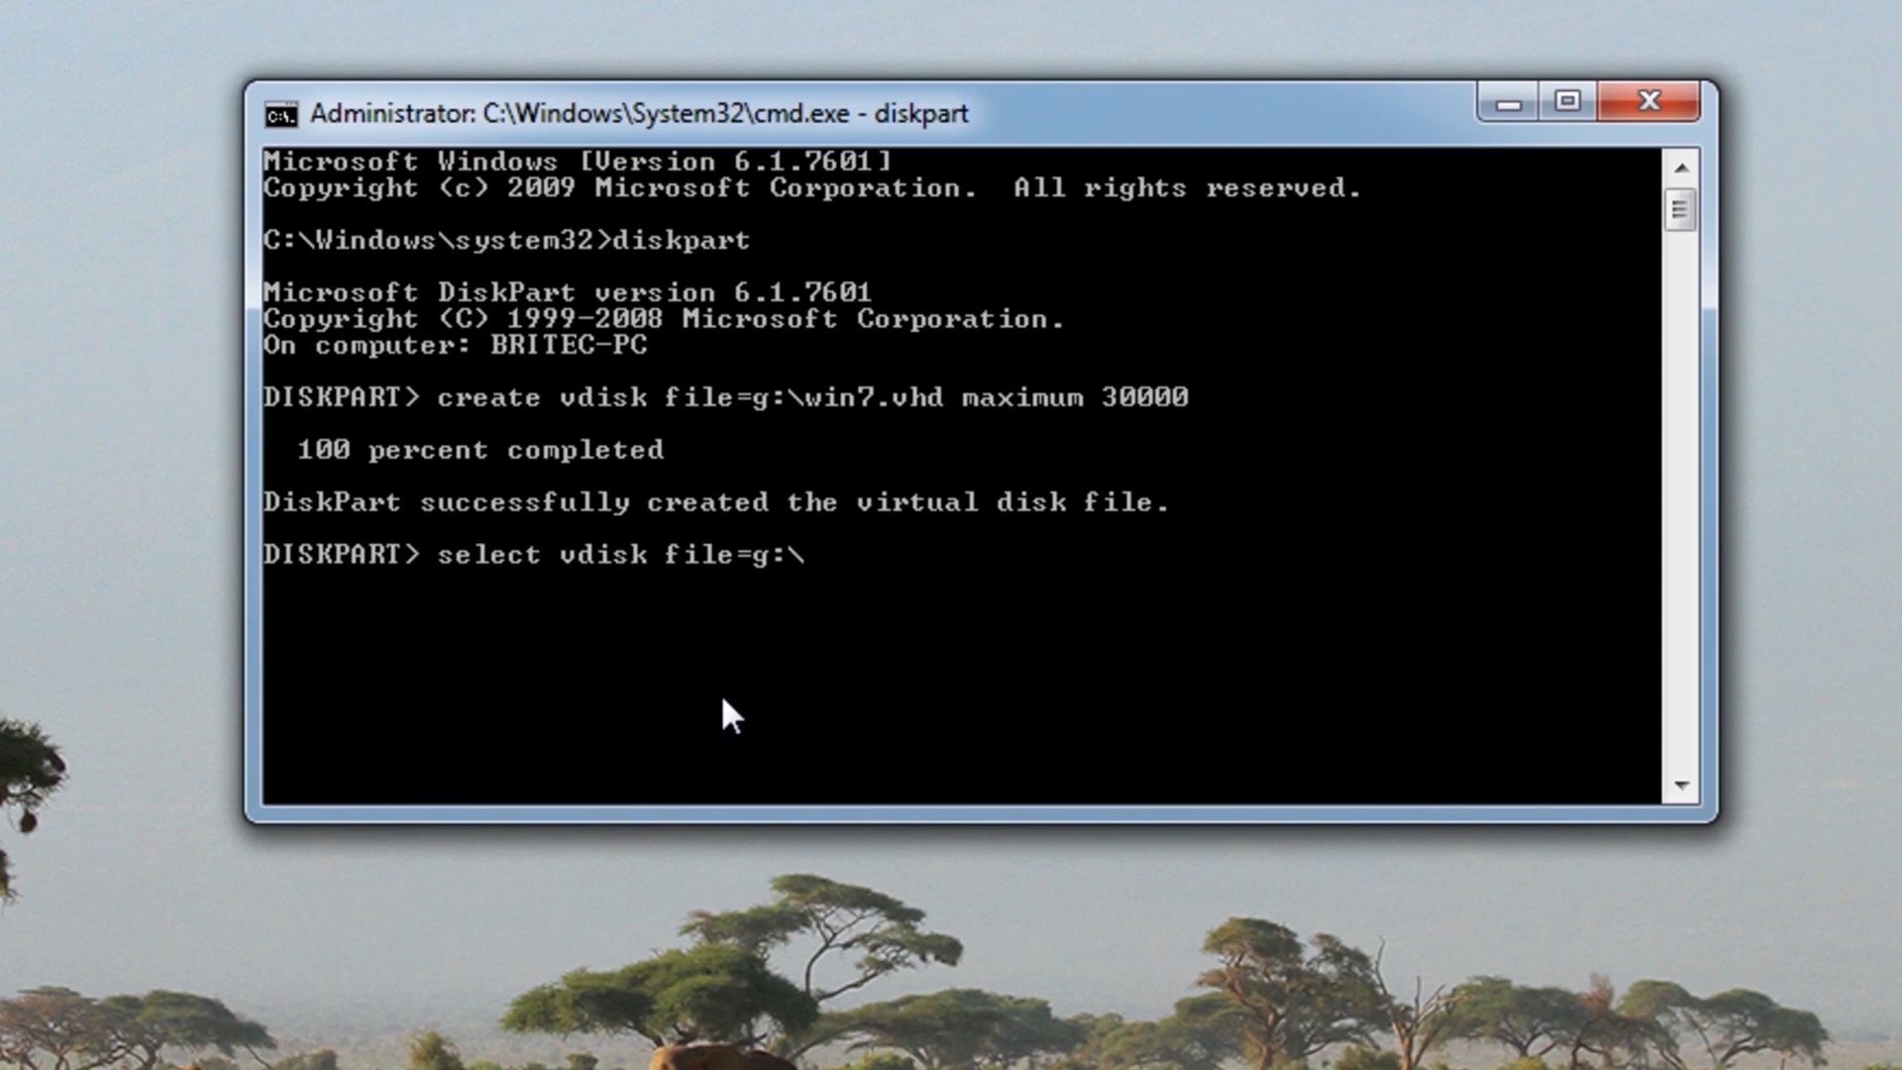
type("win7")
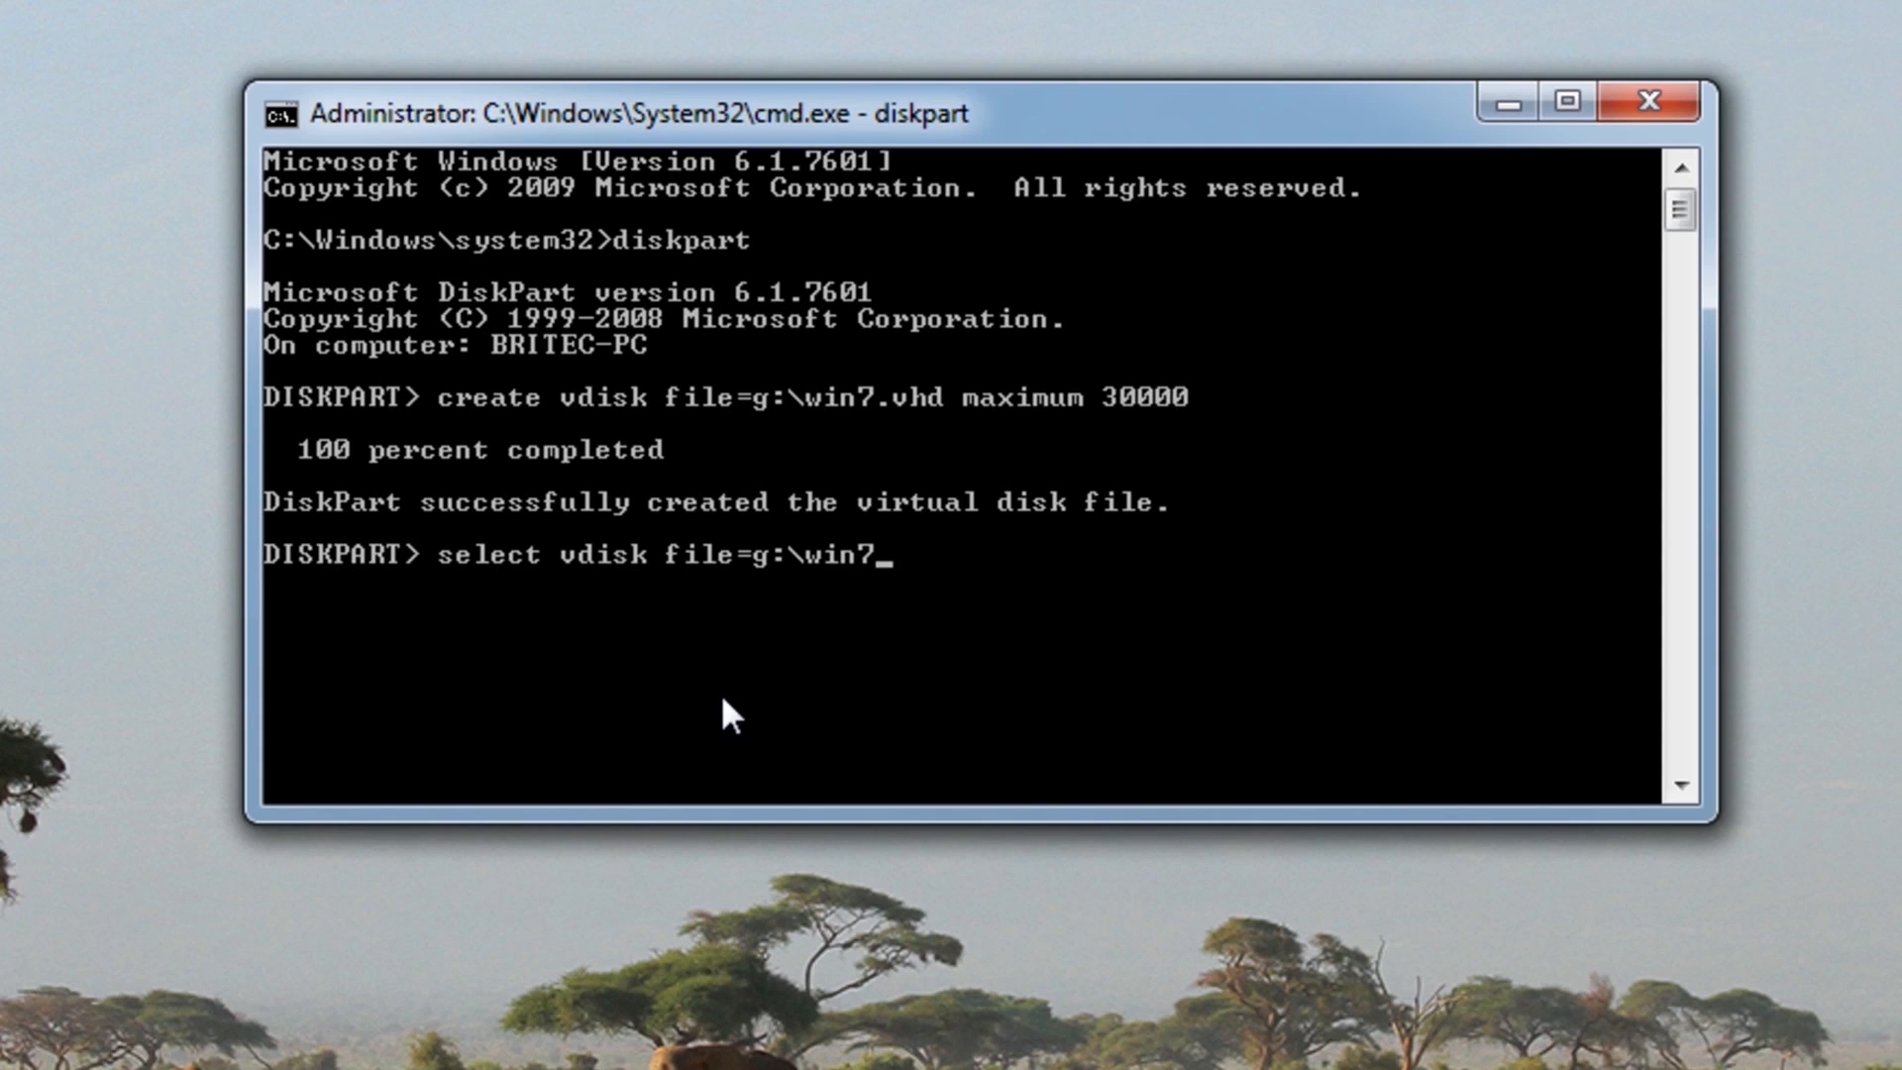
type(".")
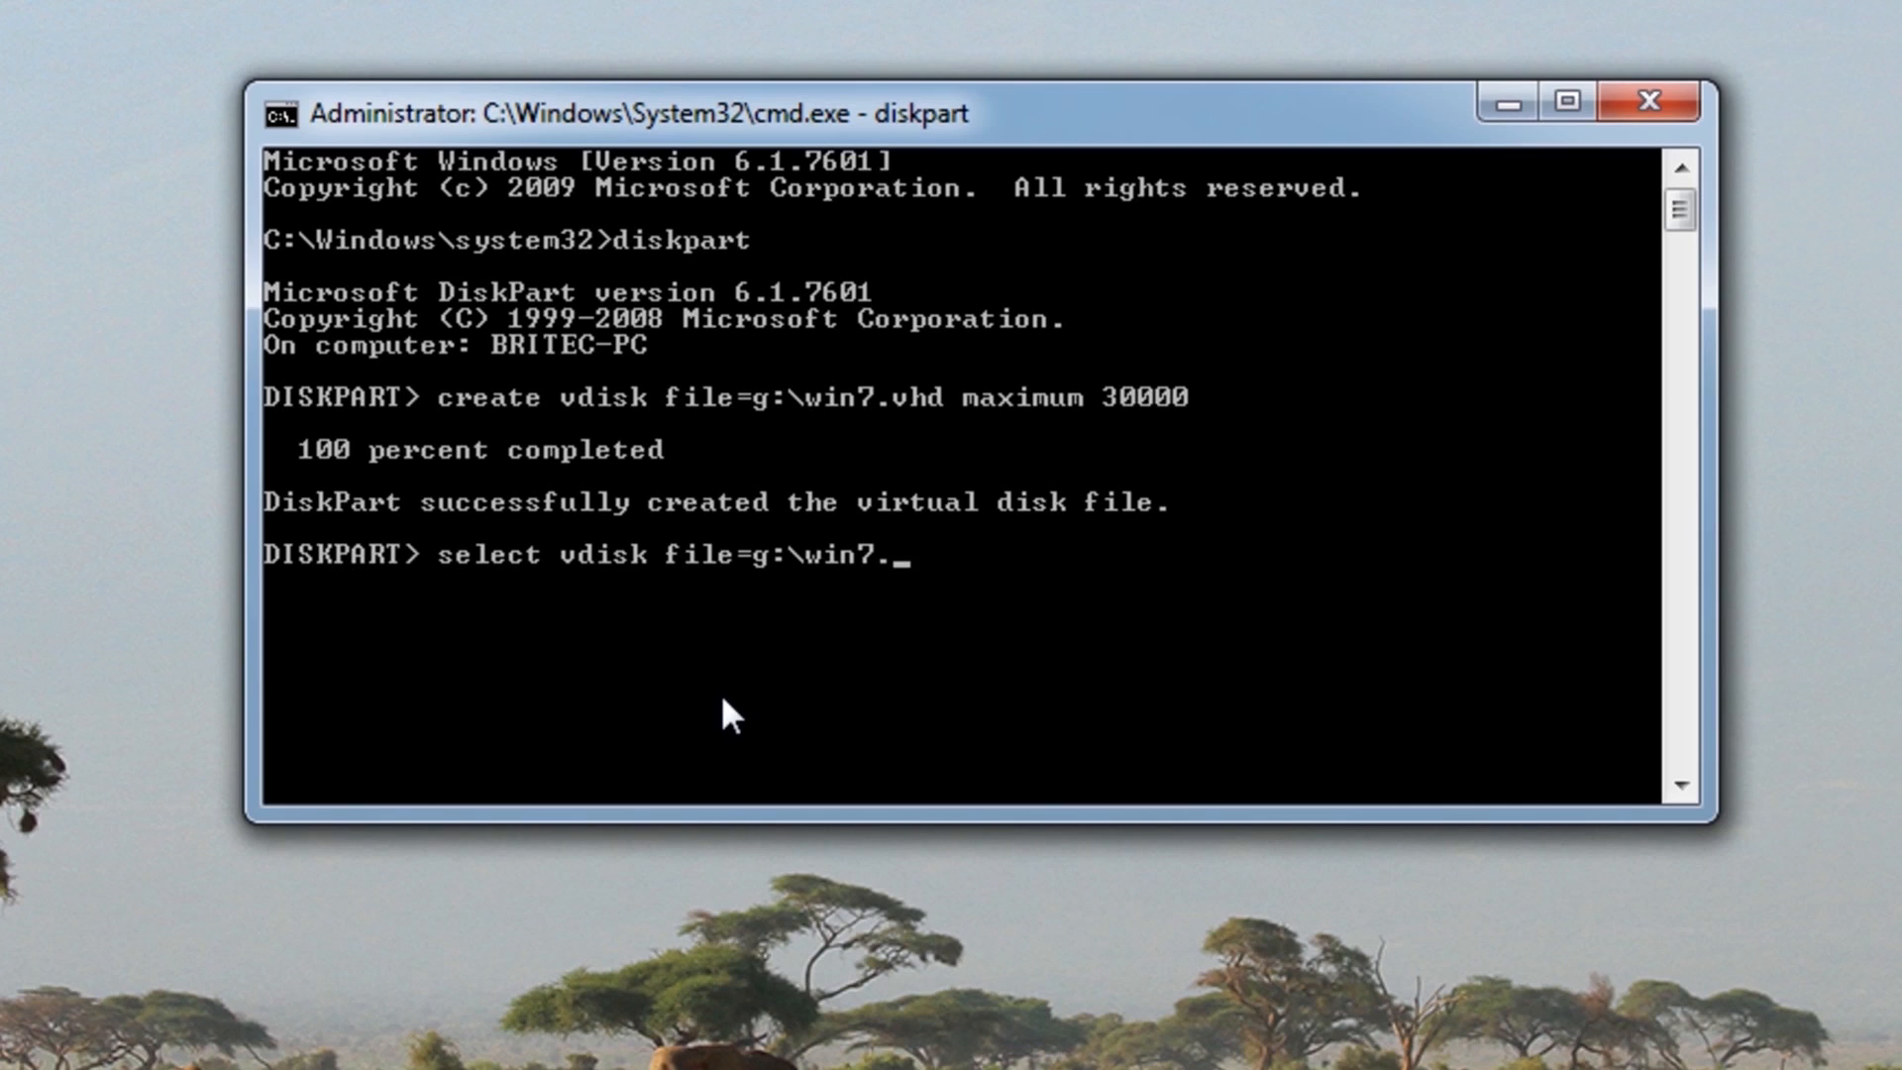
key("Return")
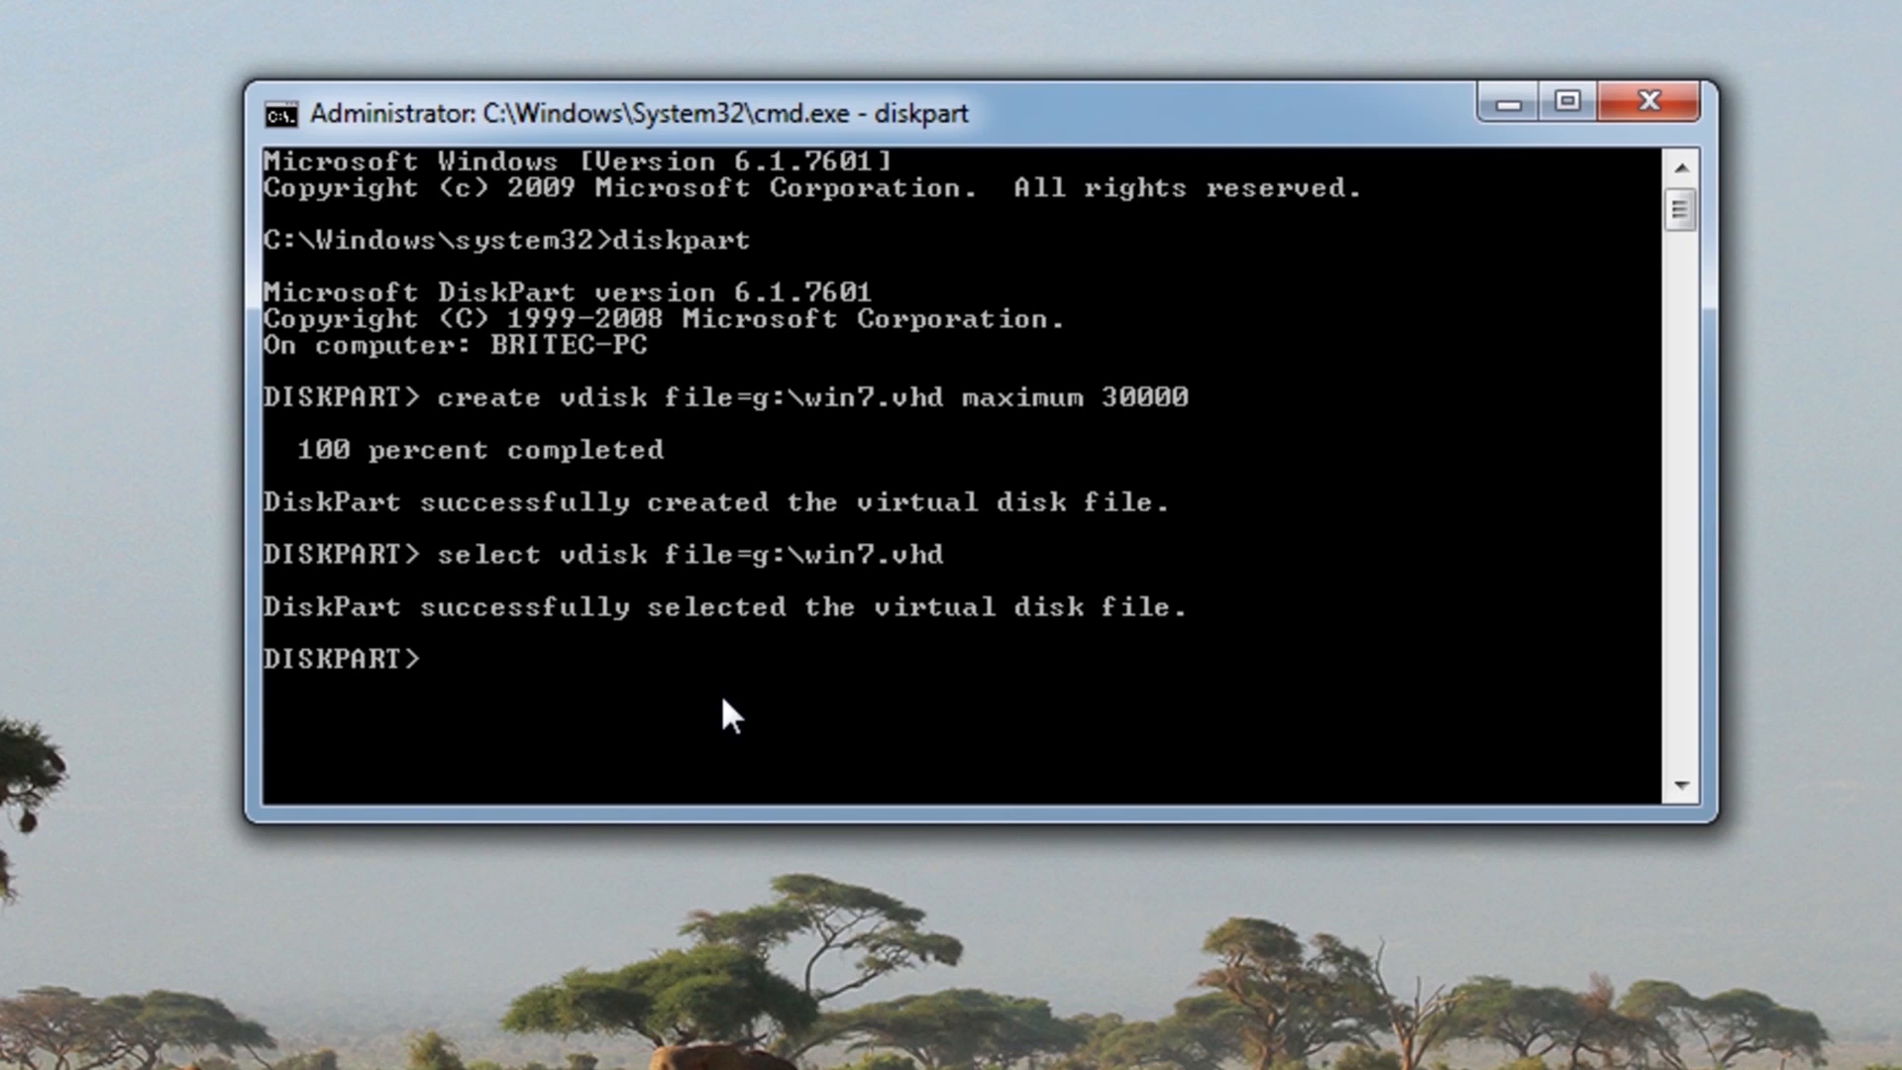
Attach the selected win7.vhd virtual disk
type("att")
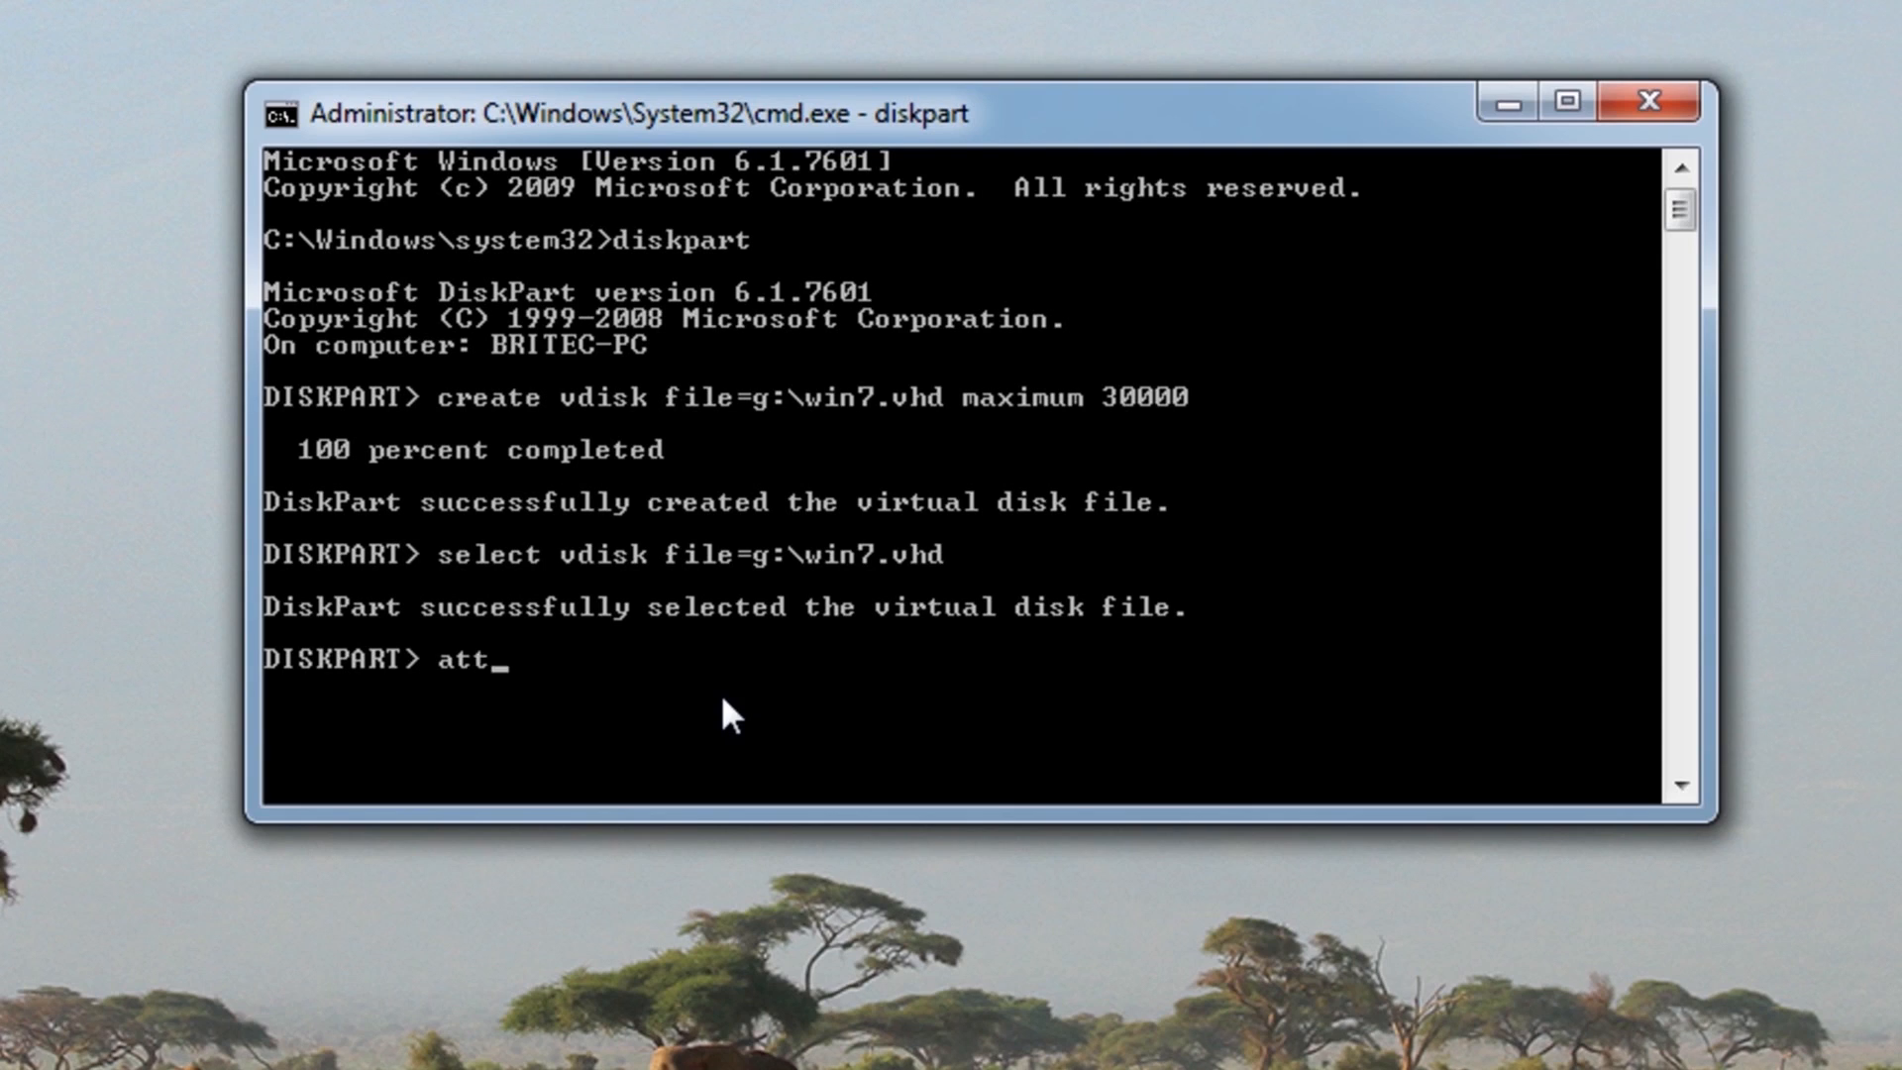
type("ach v")
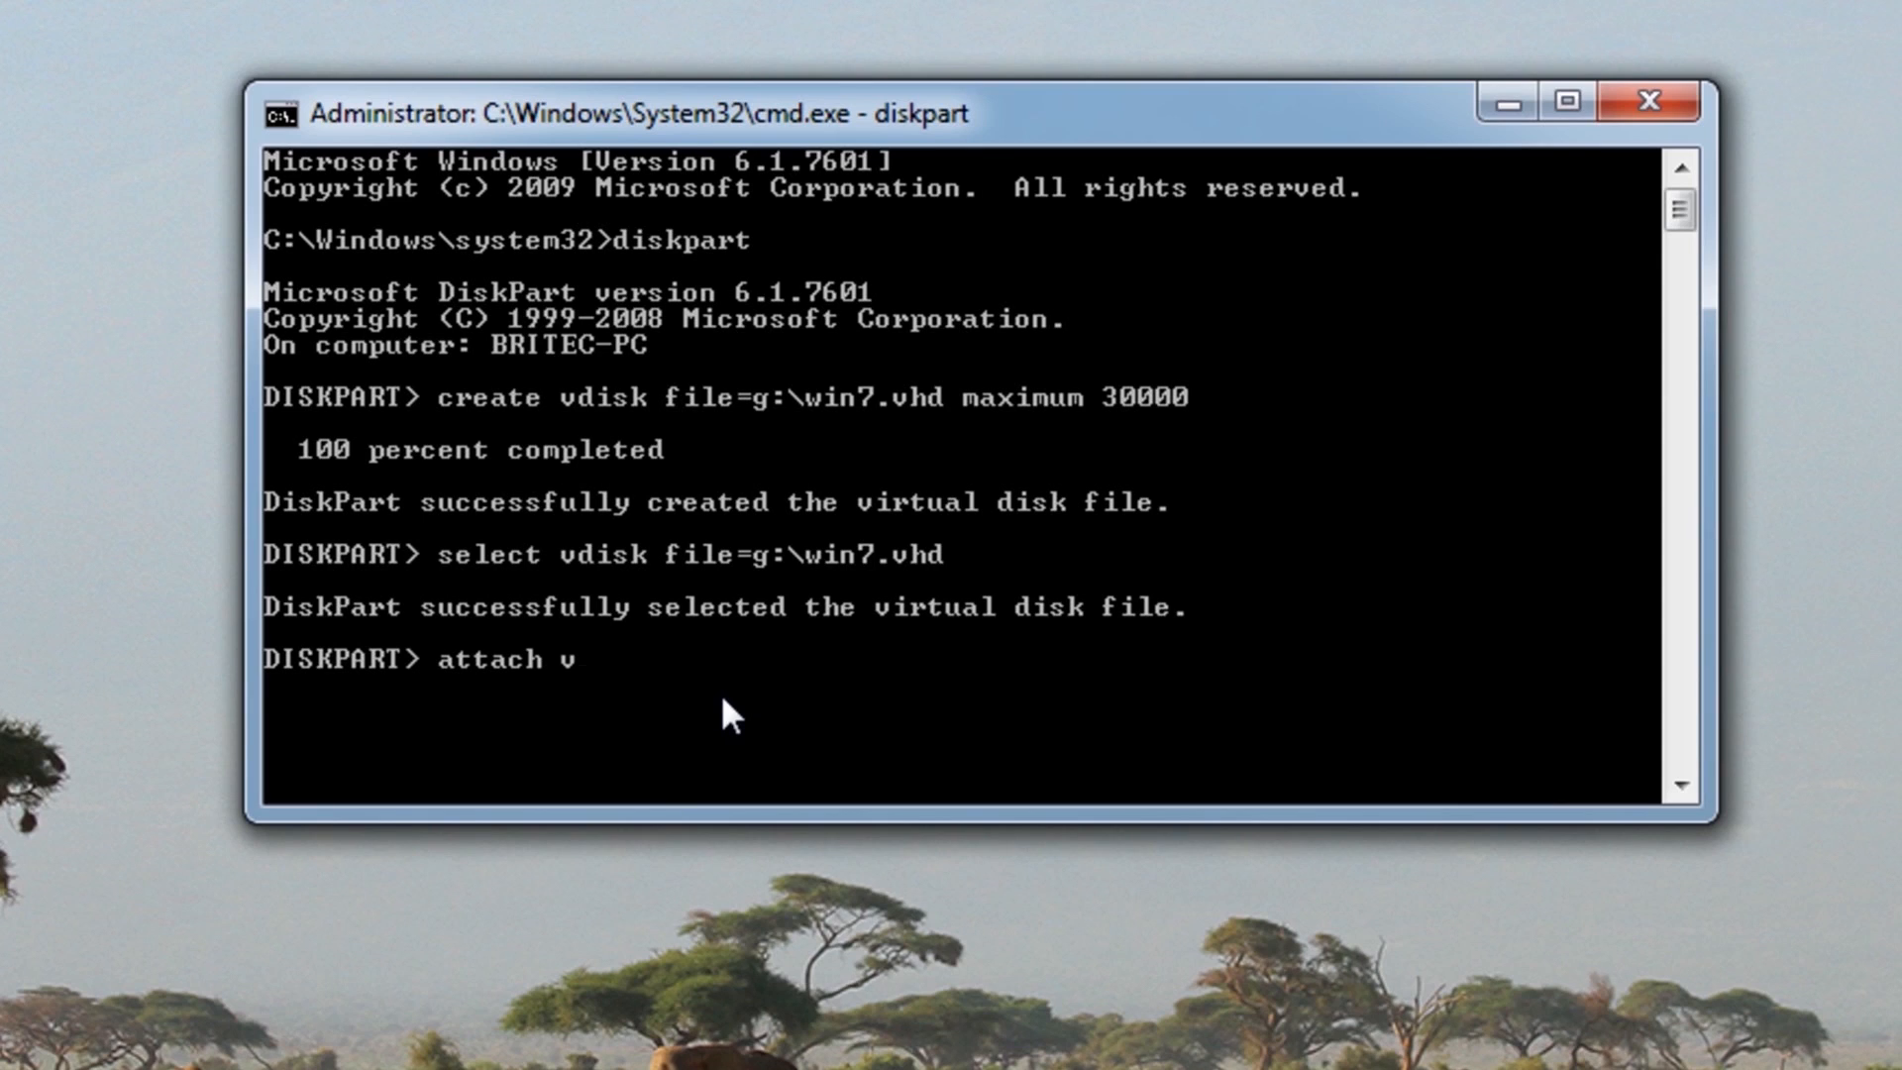
type("disk")
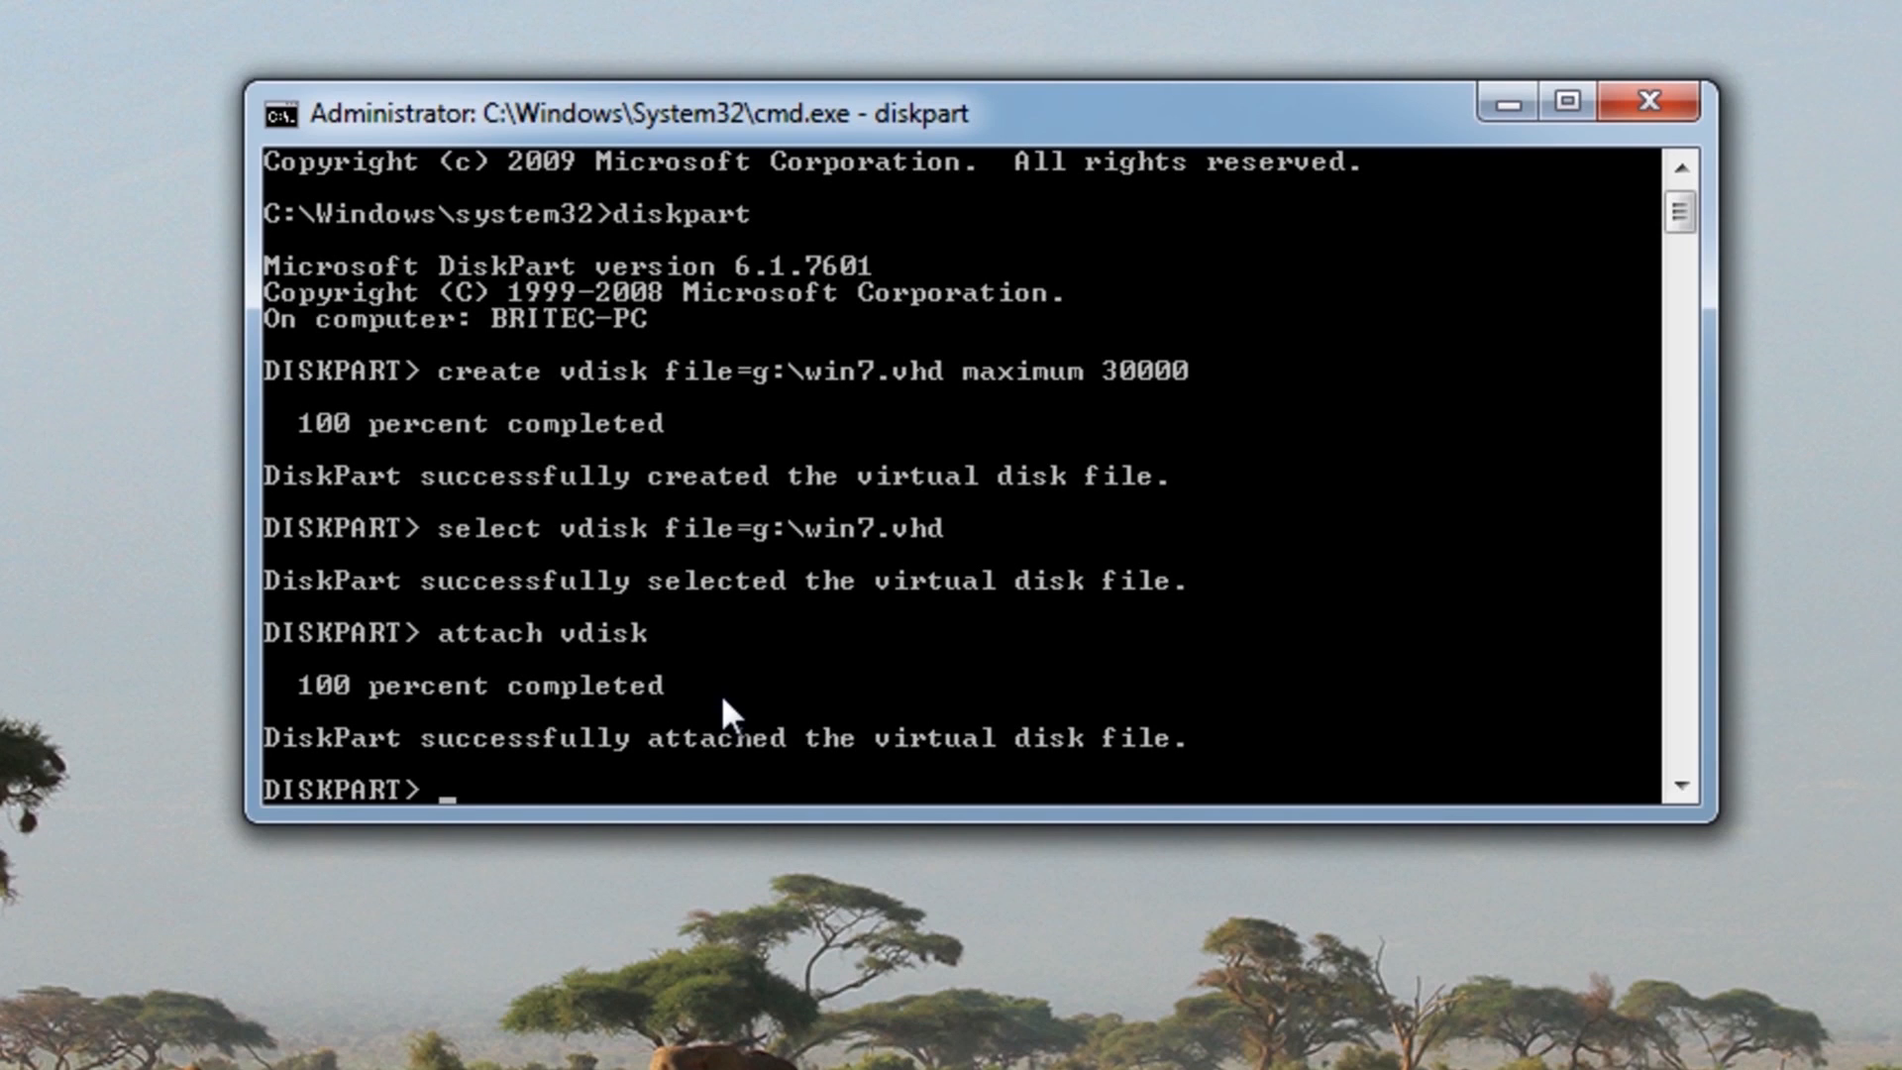
Run 'create partition primary' to add a primary partition to win7.vhd
type("creat")
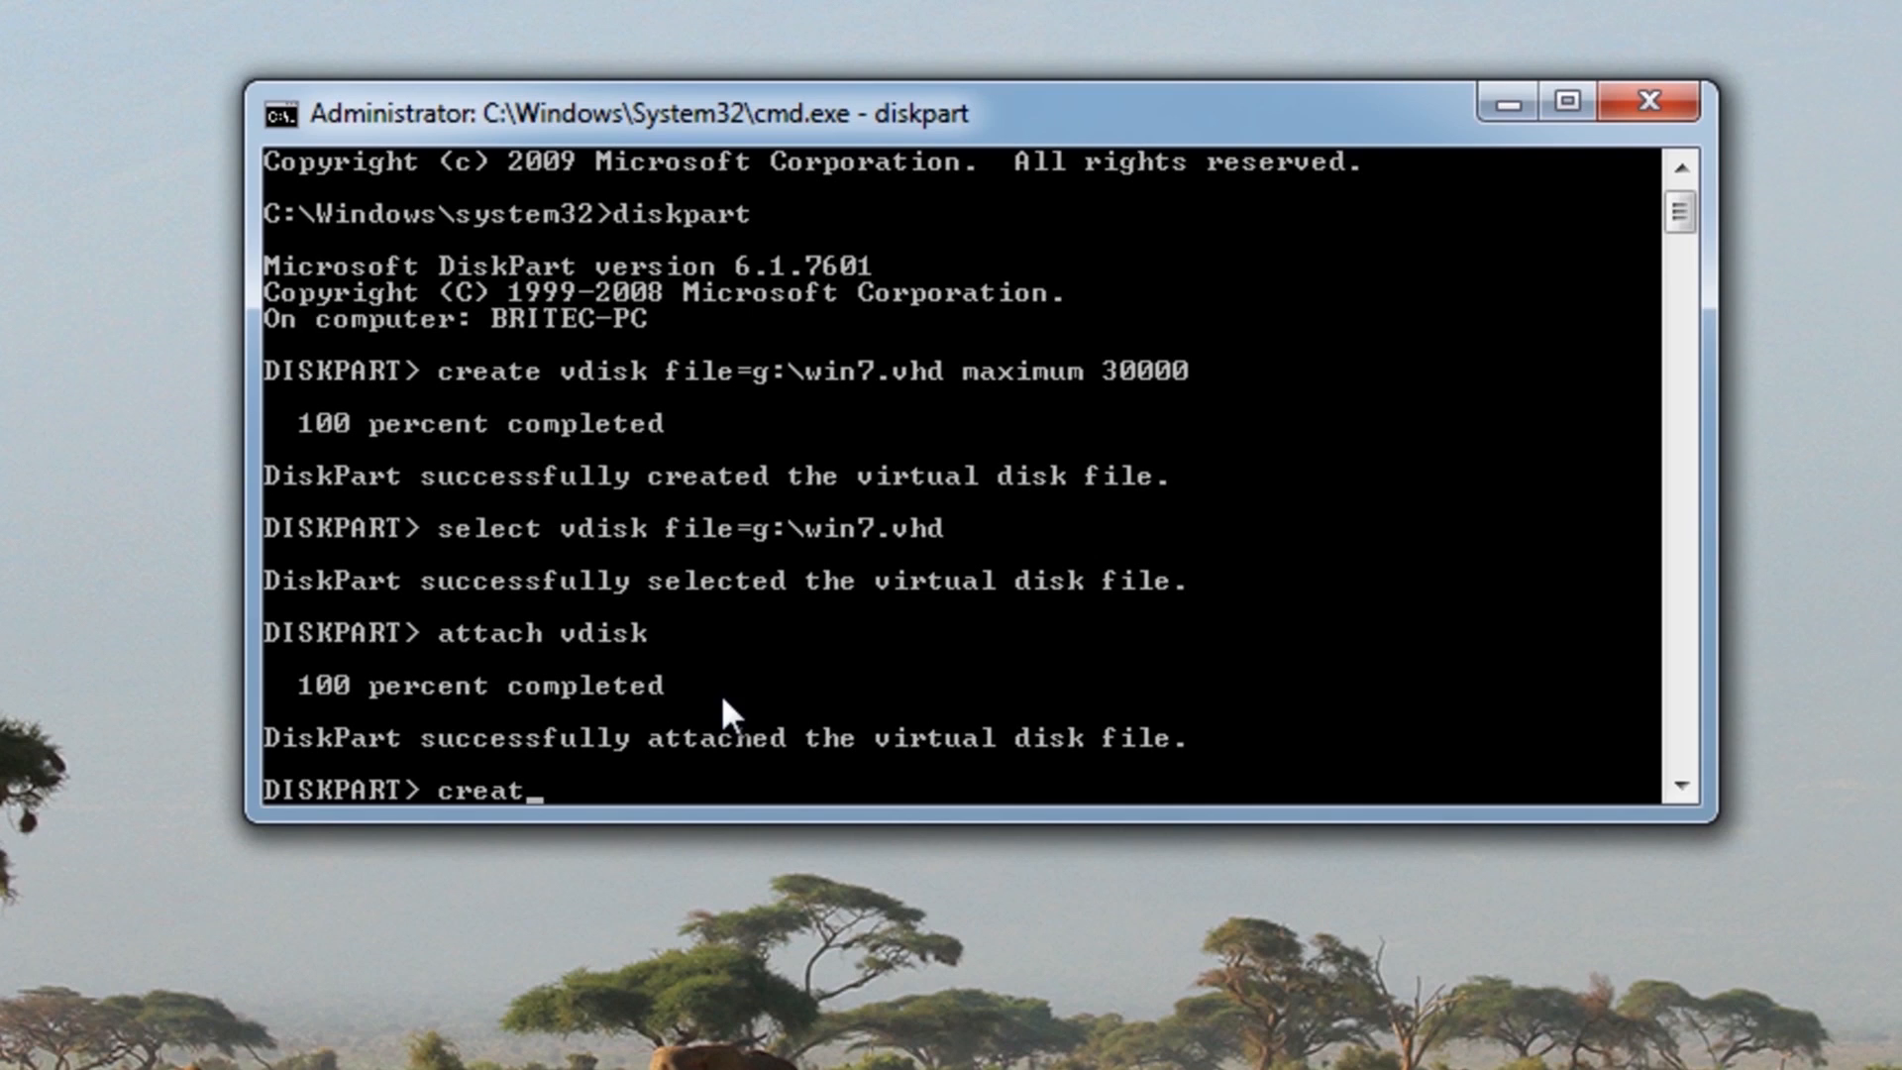
type("e")
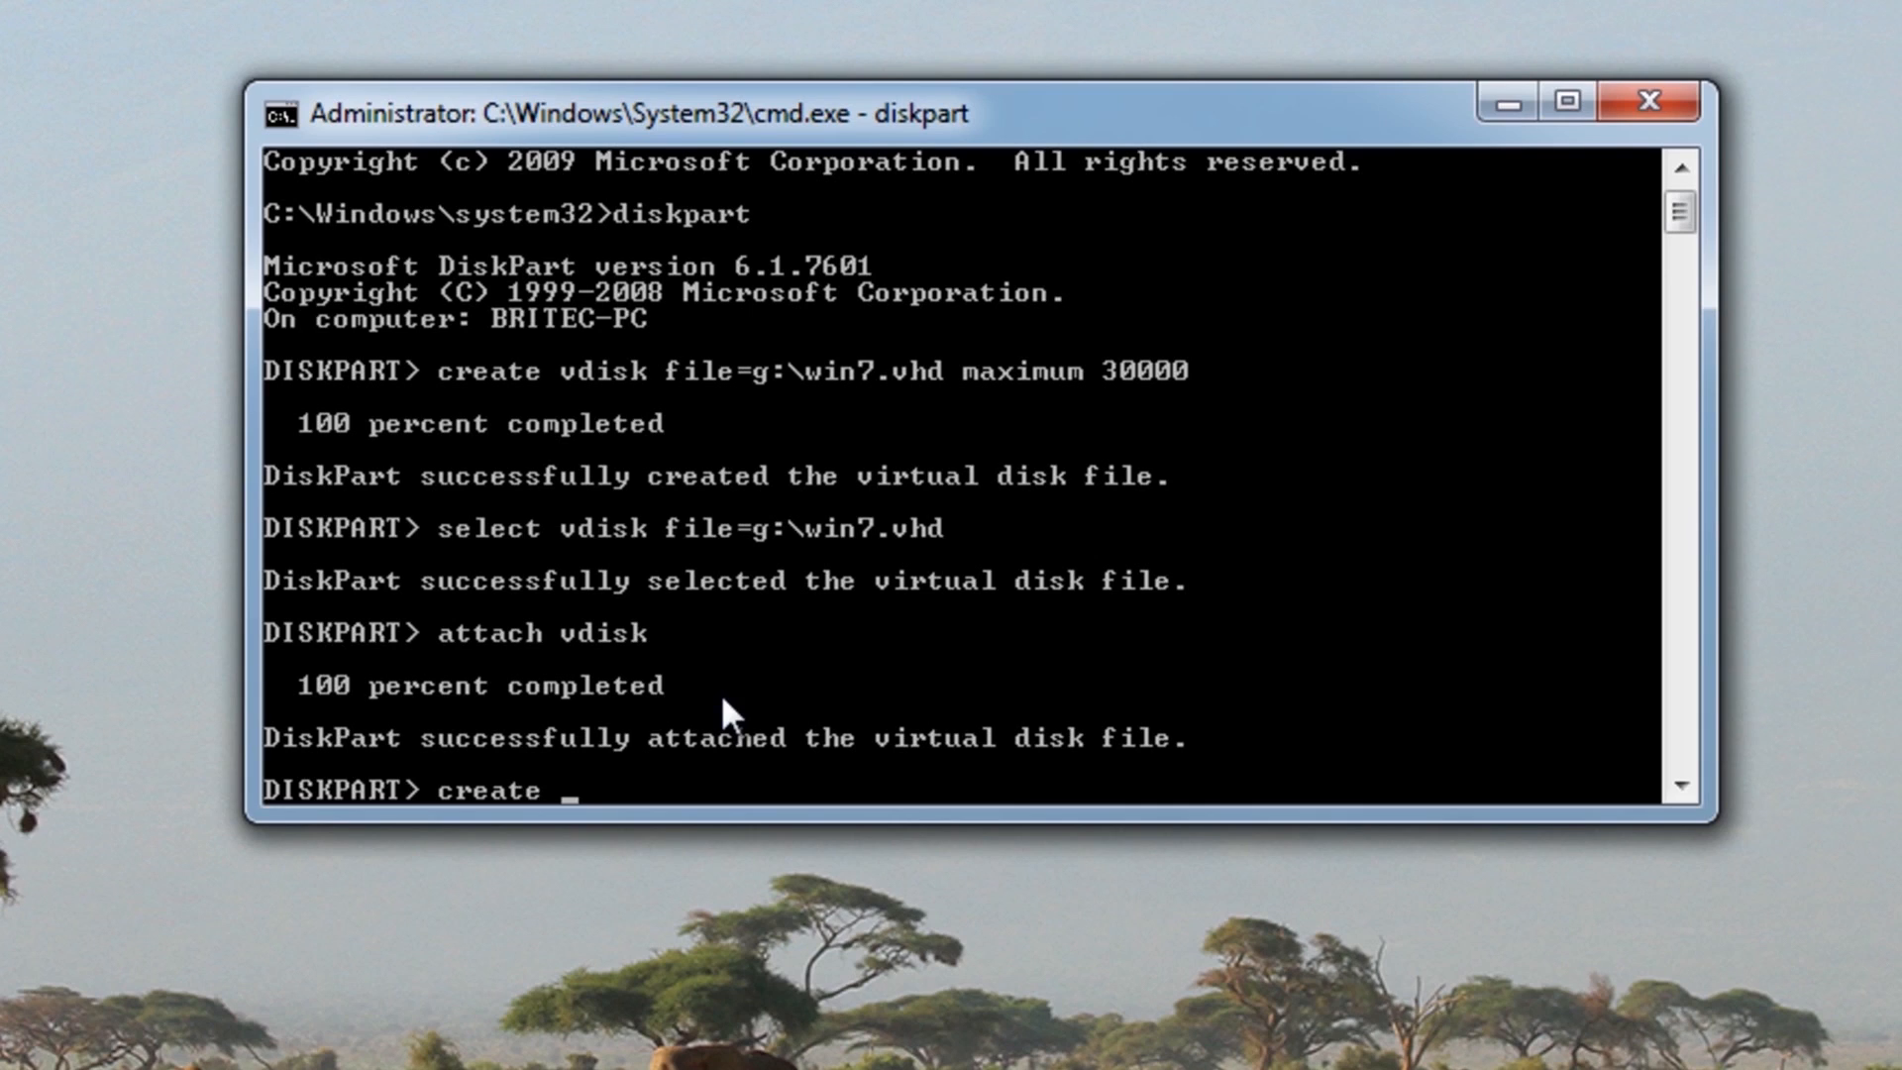
type("partiti")
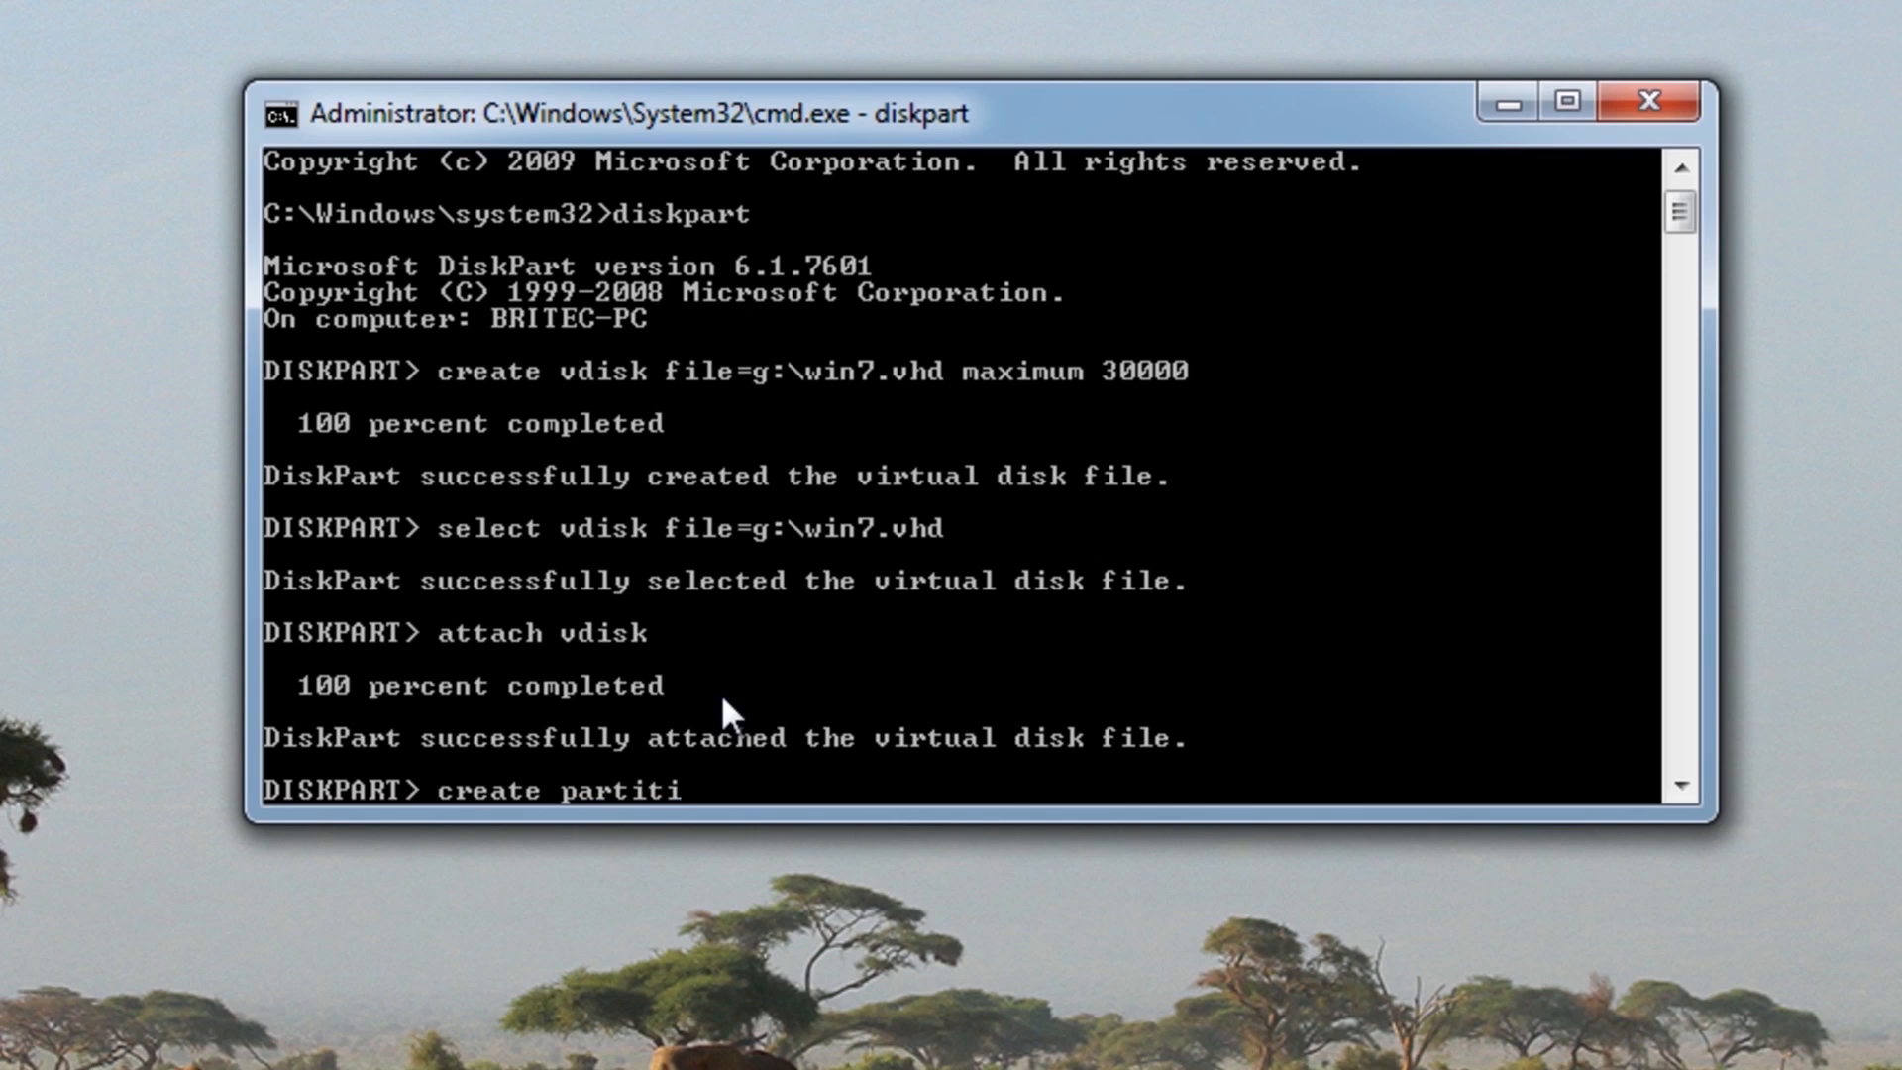
type("on pr")
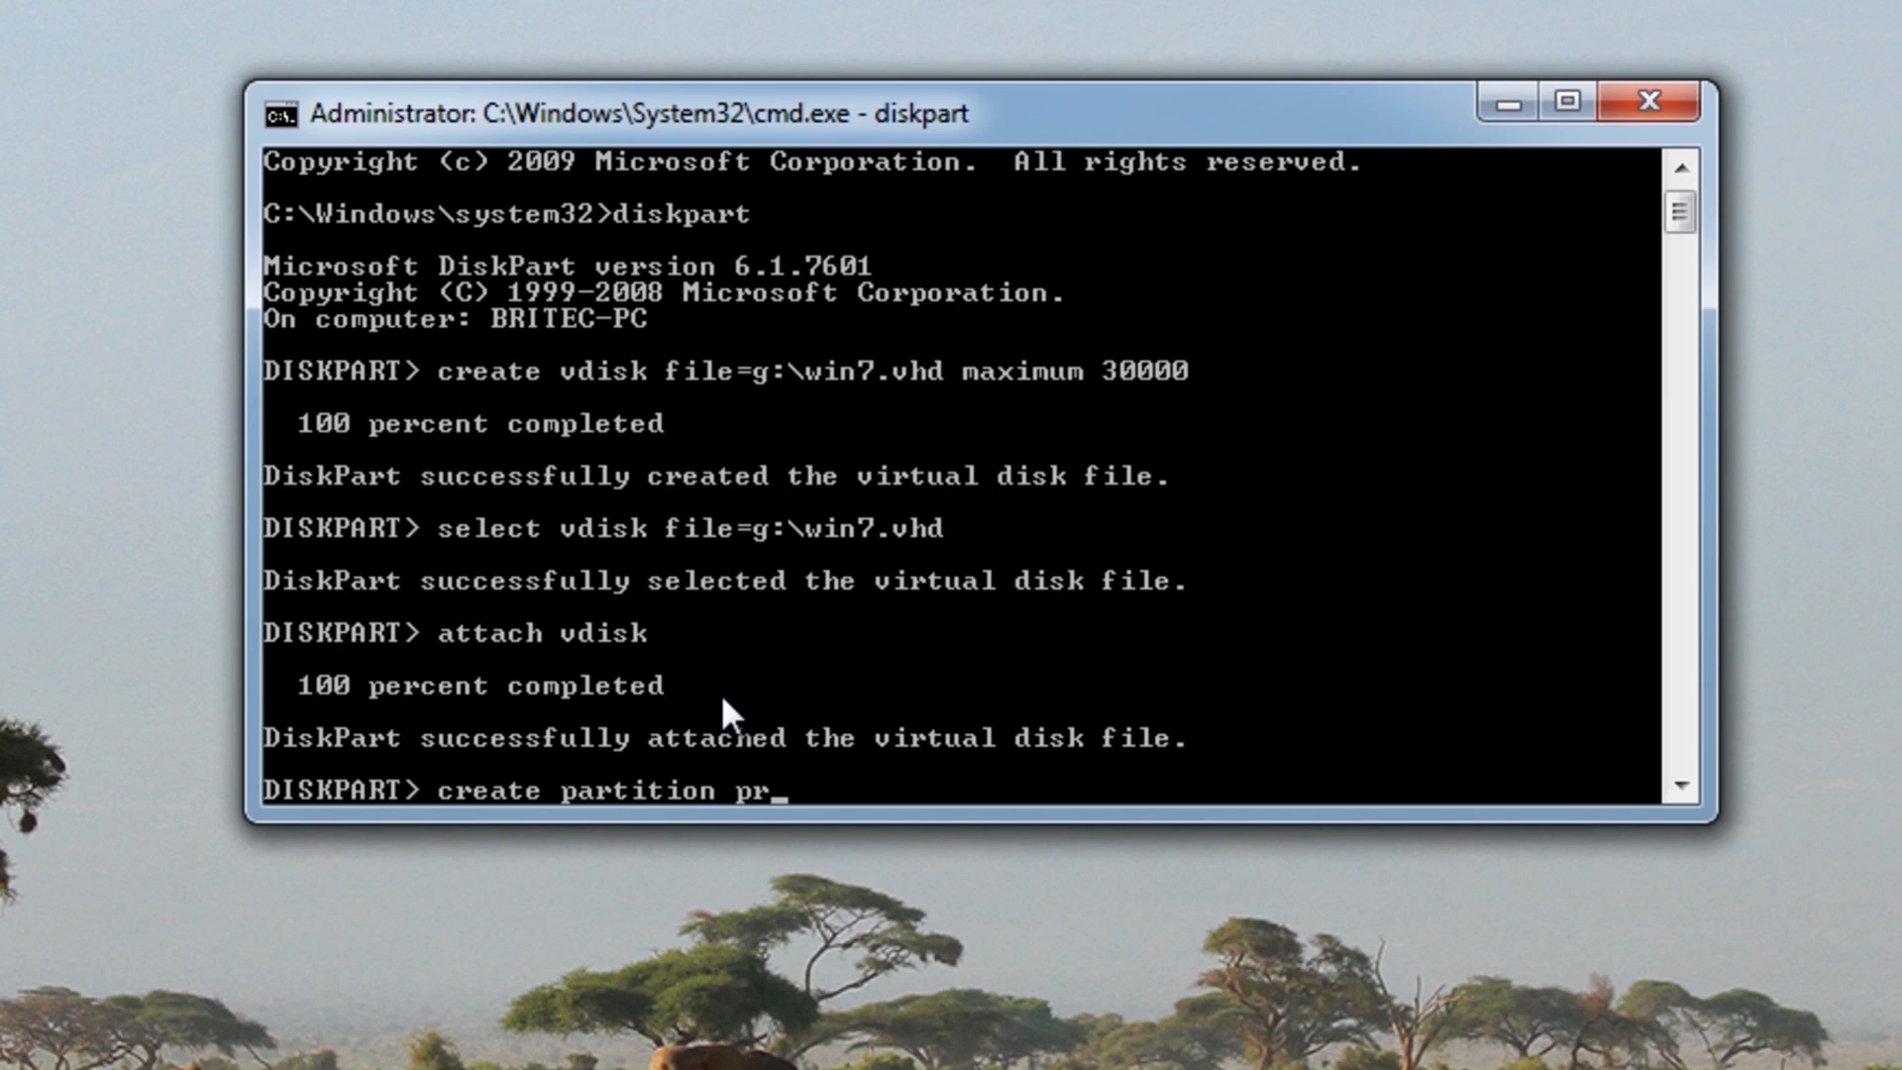
type("imary")
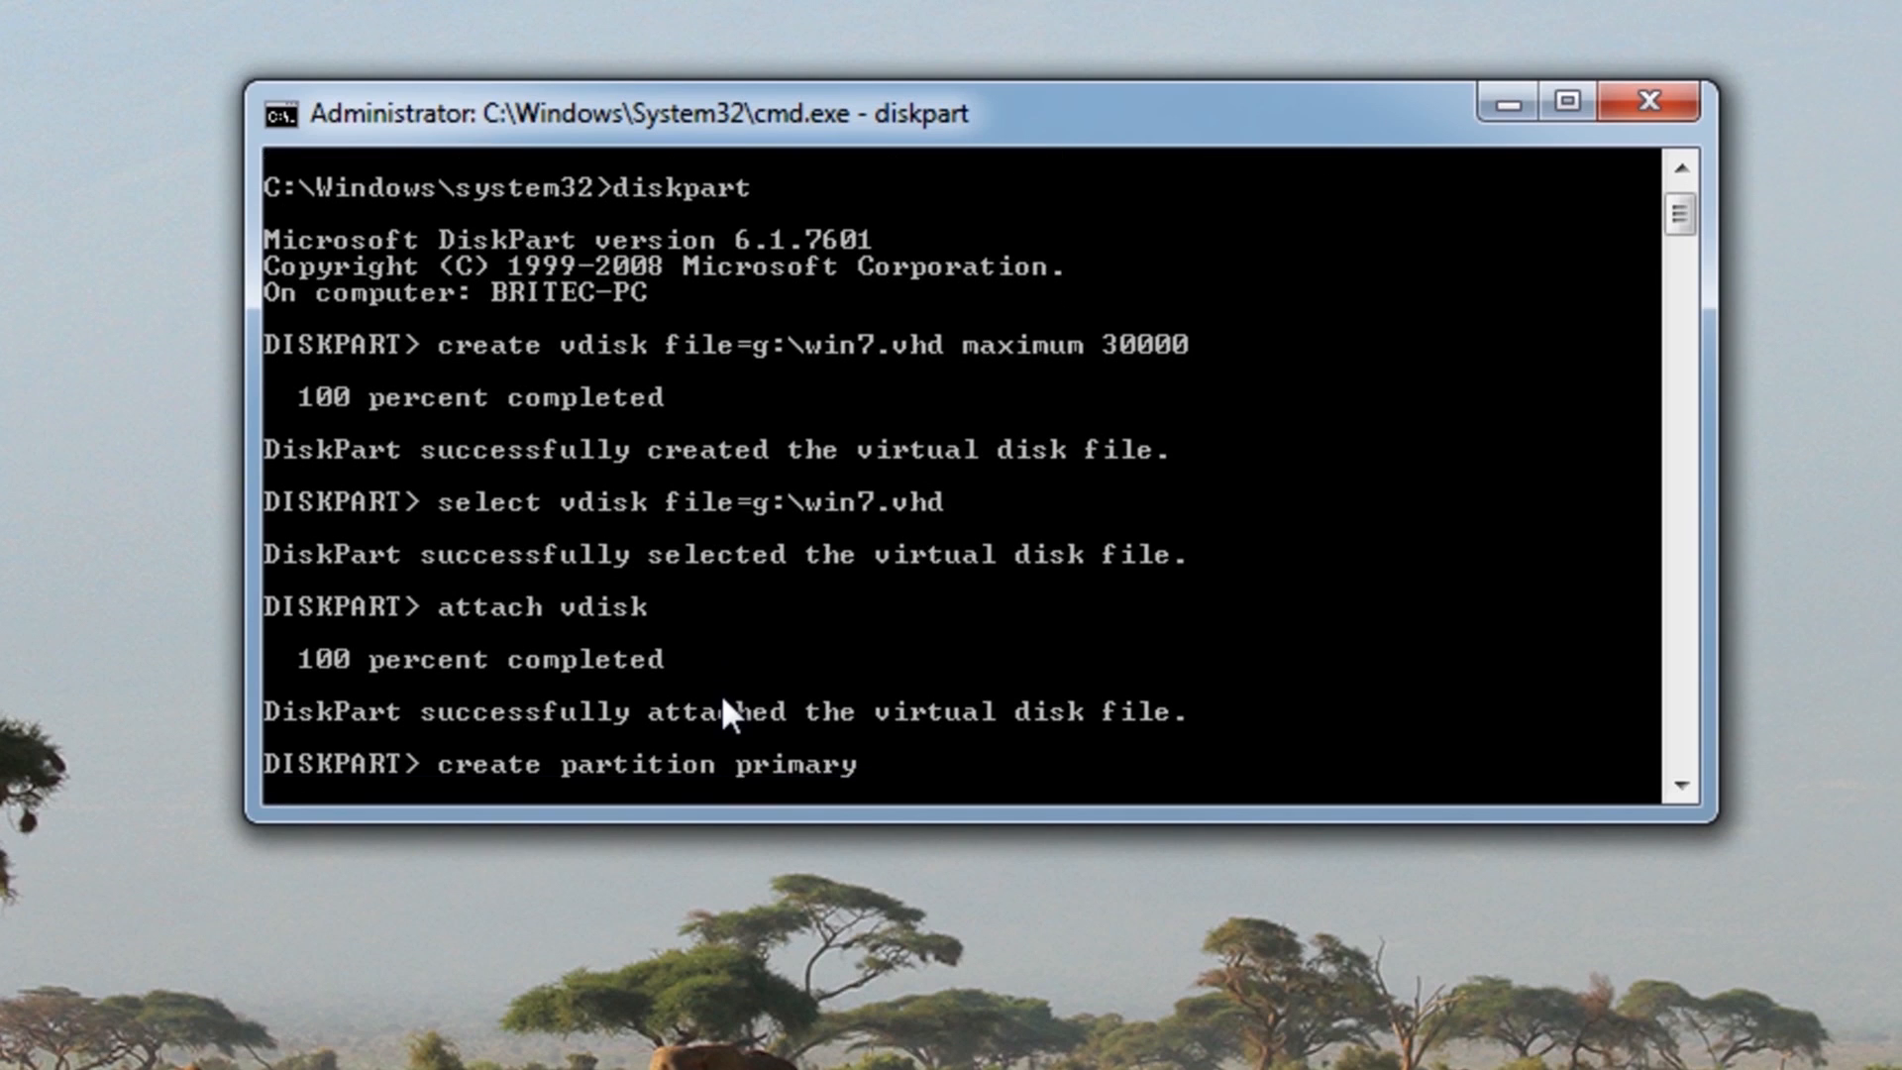
key("Return")
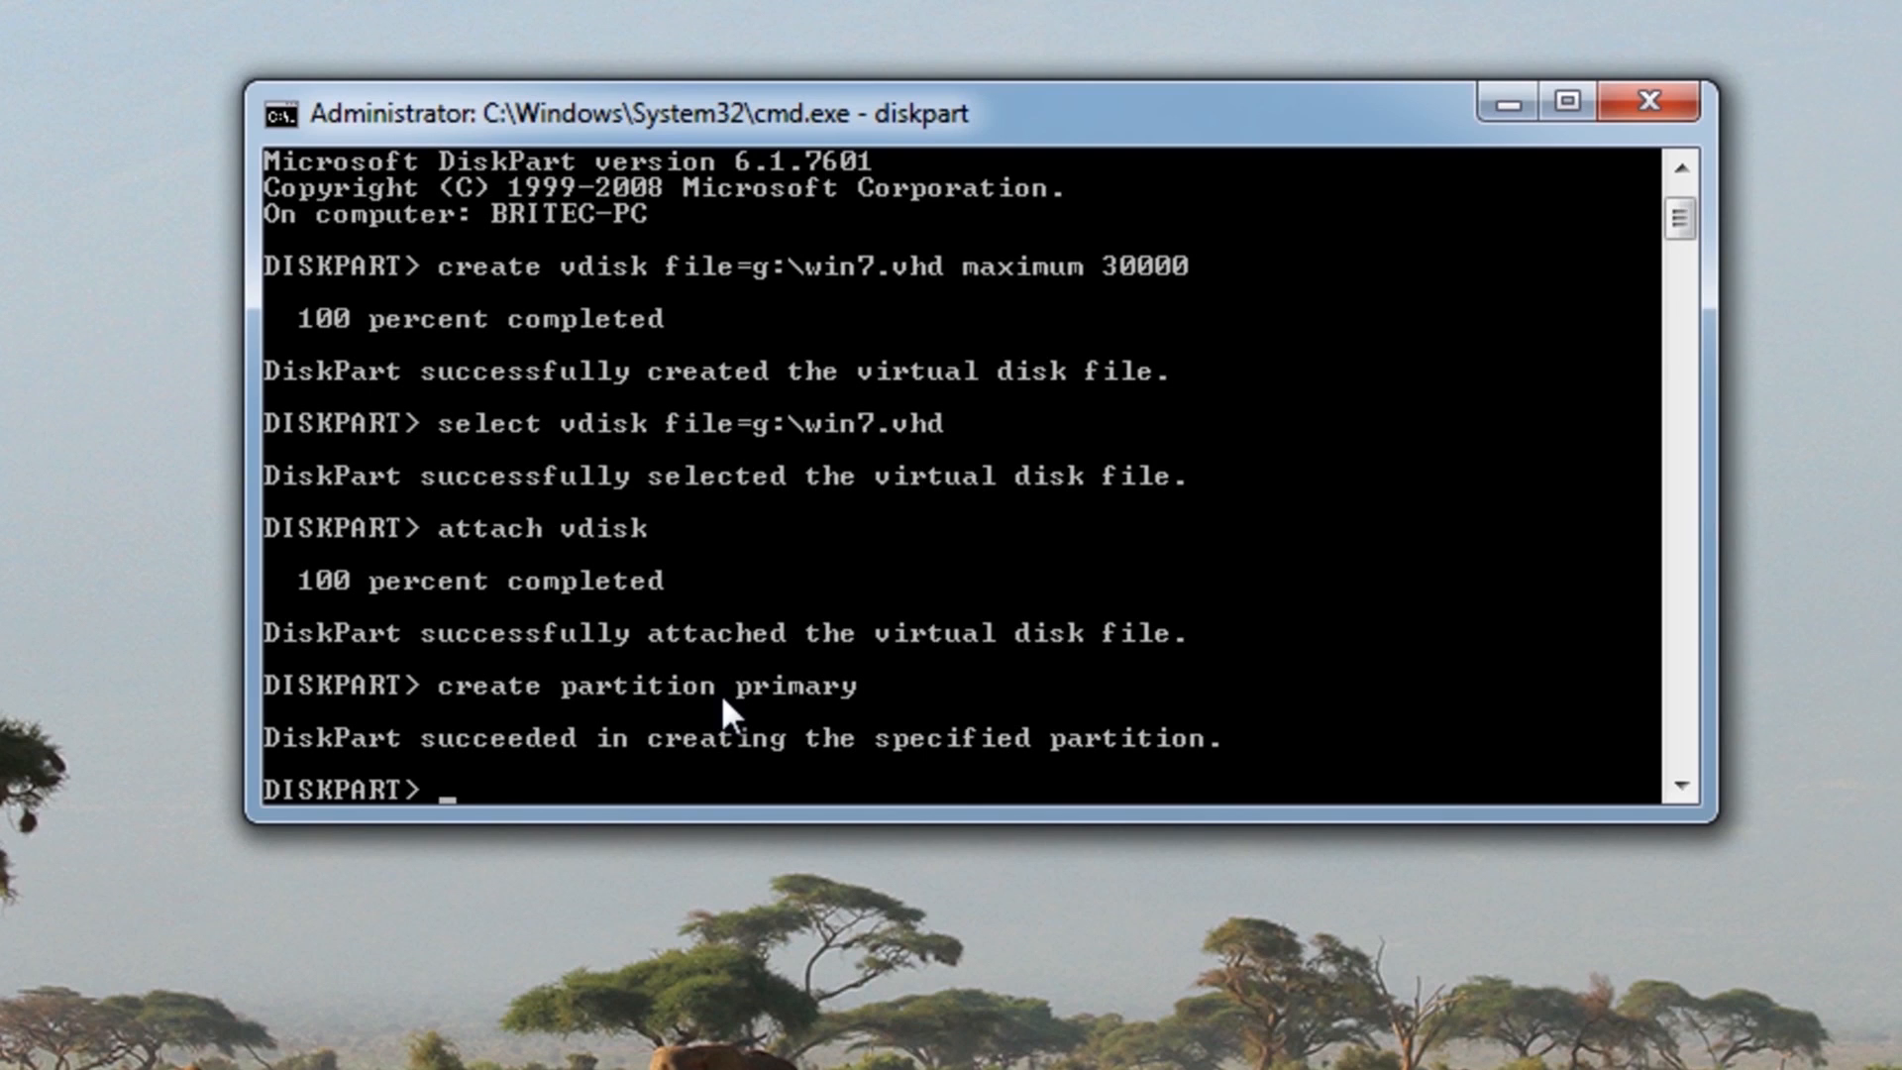
Quick-format the new partition as NTFS with volume label 'win7'
type("format")
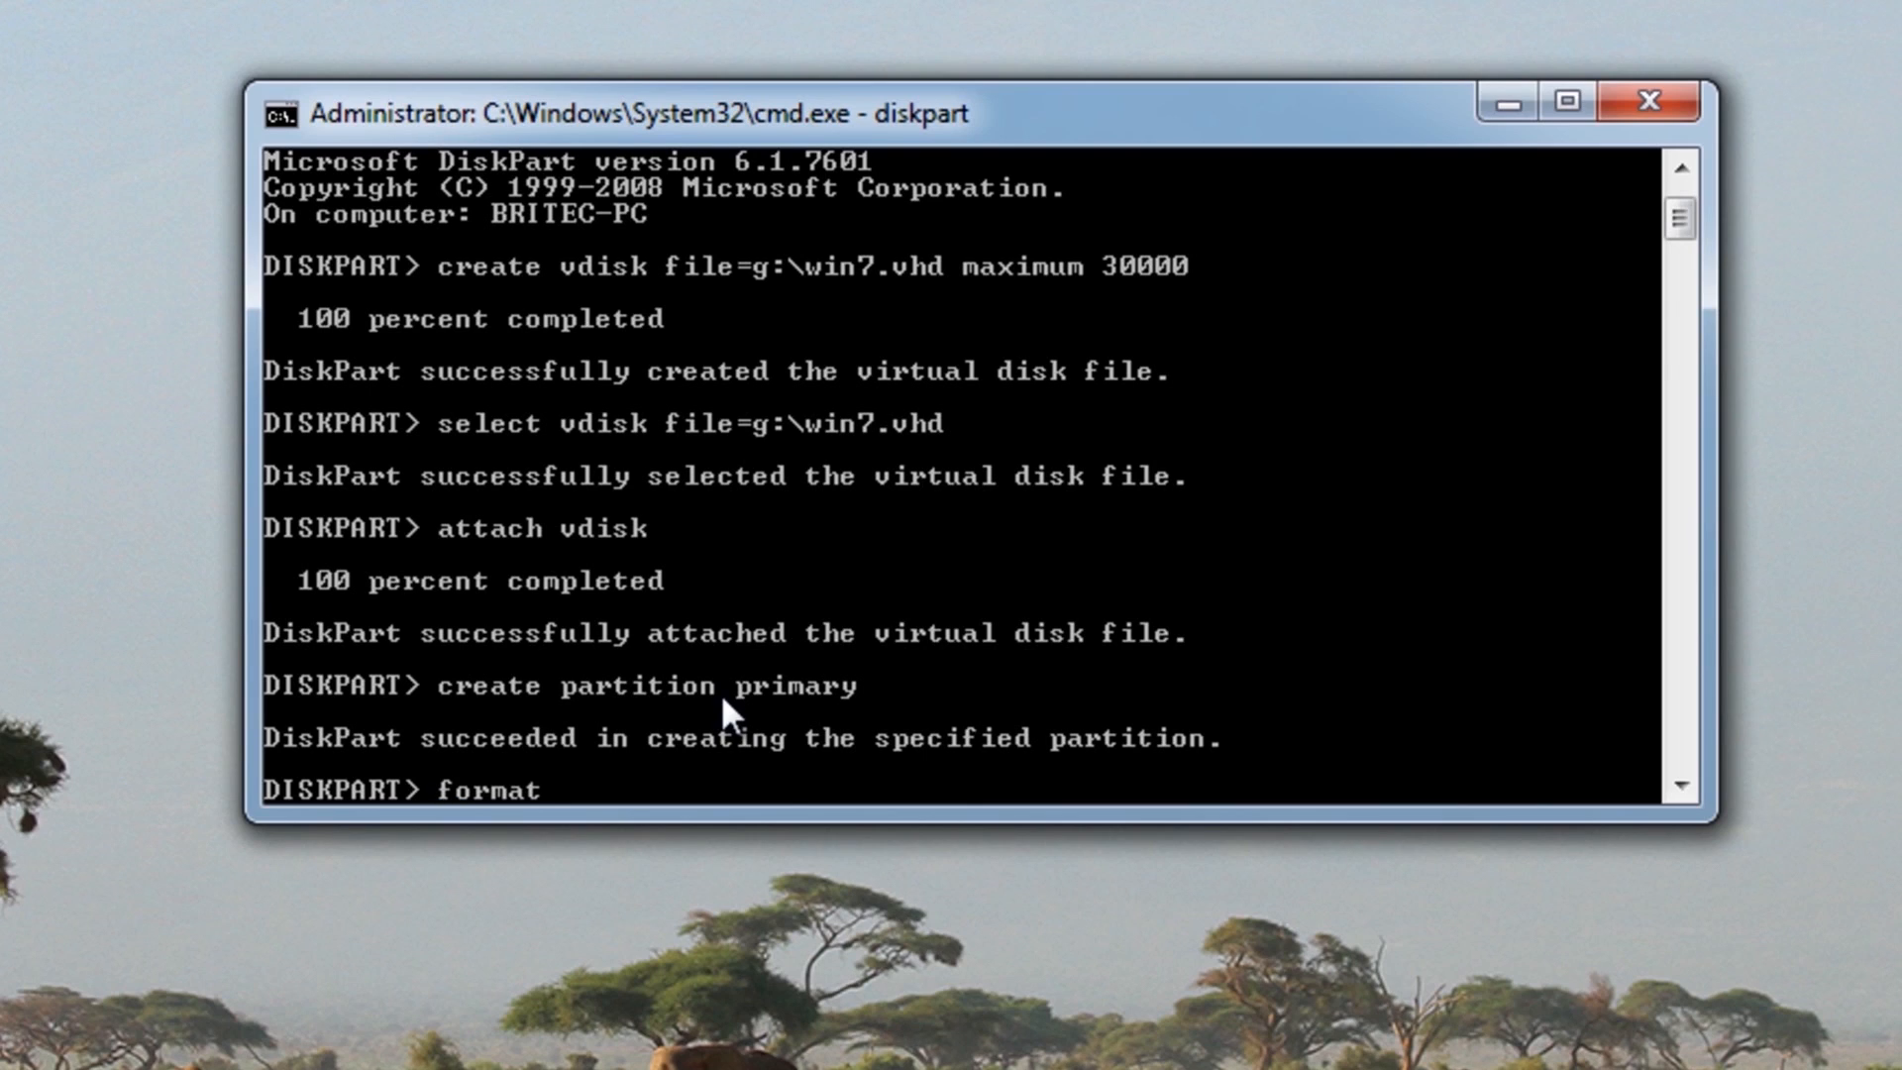
type("f")
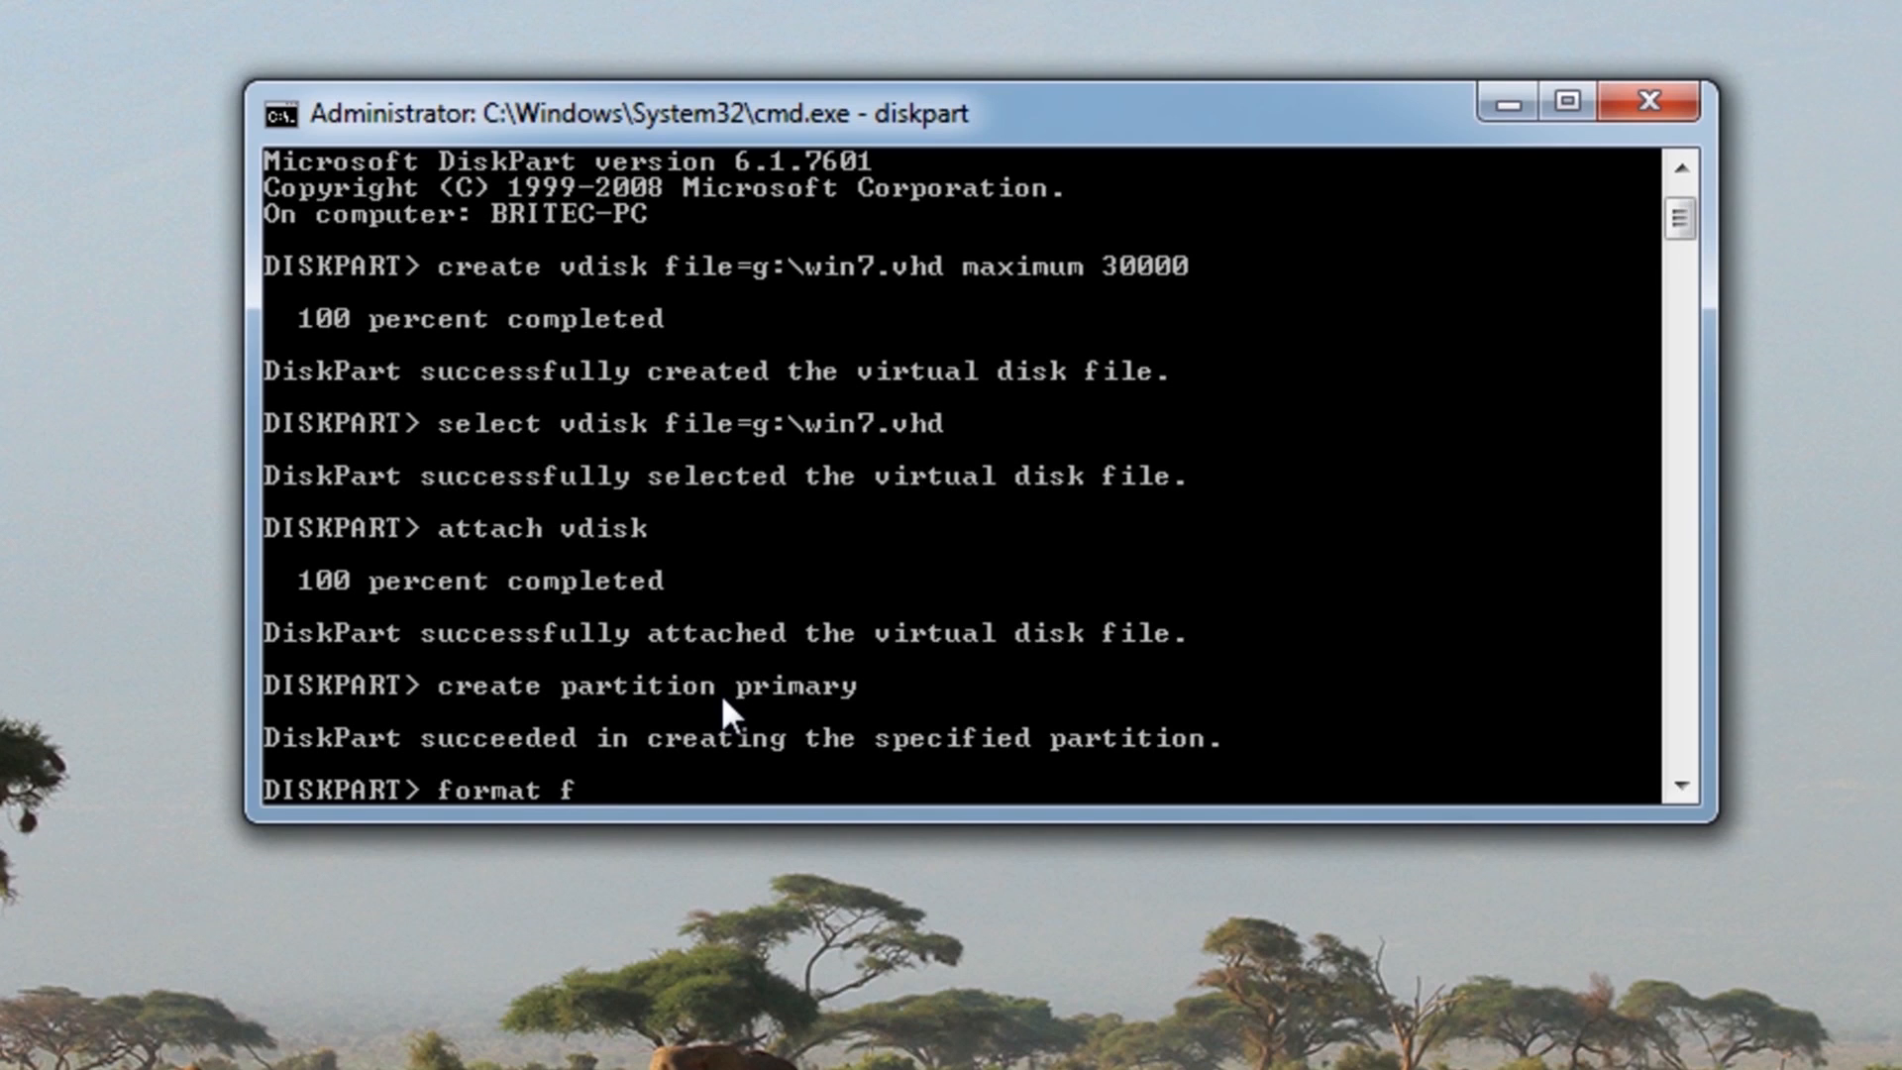
type("s")
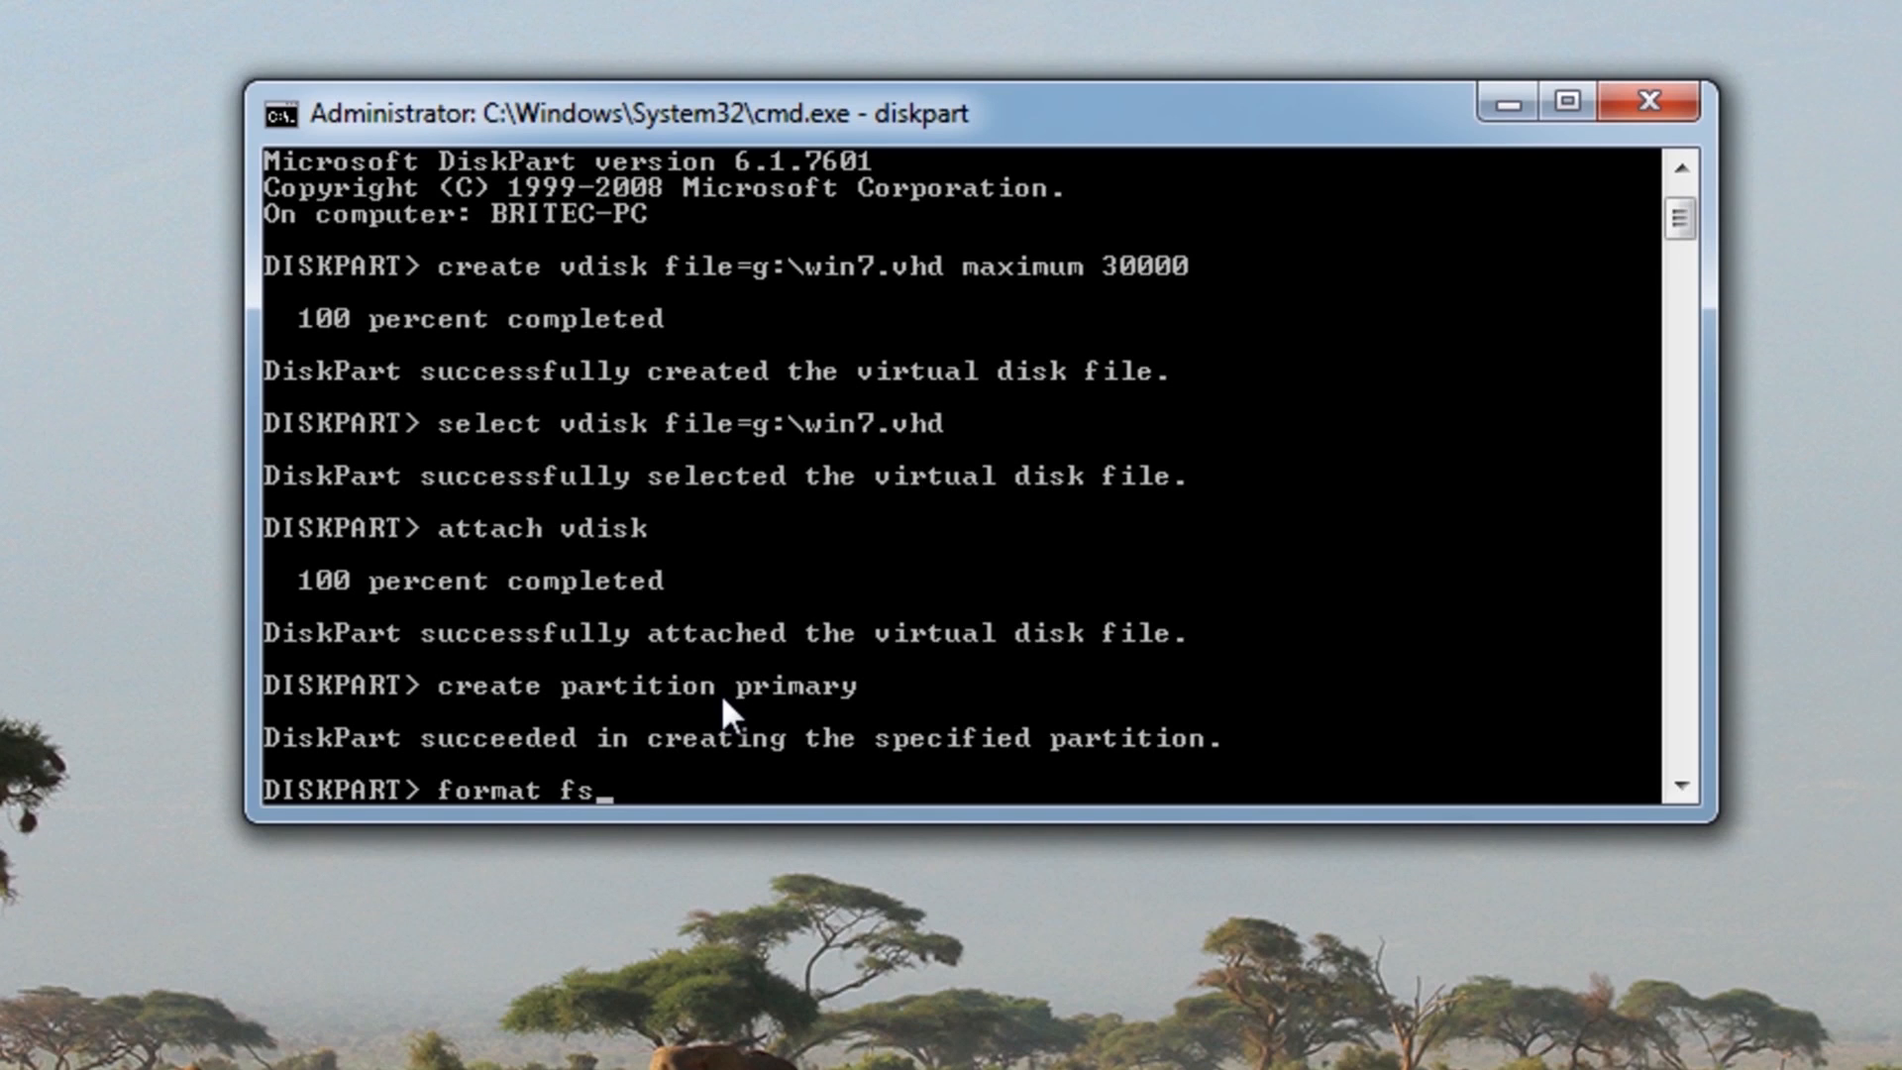
type("=nt")
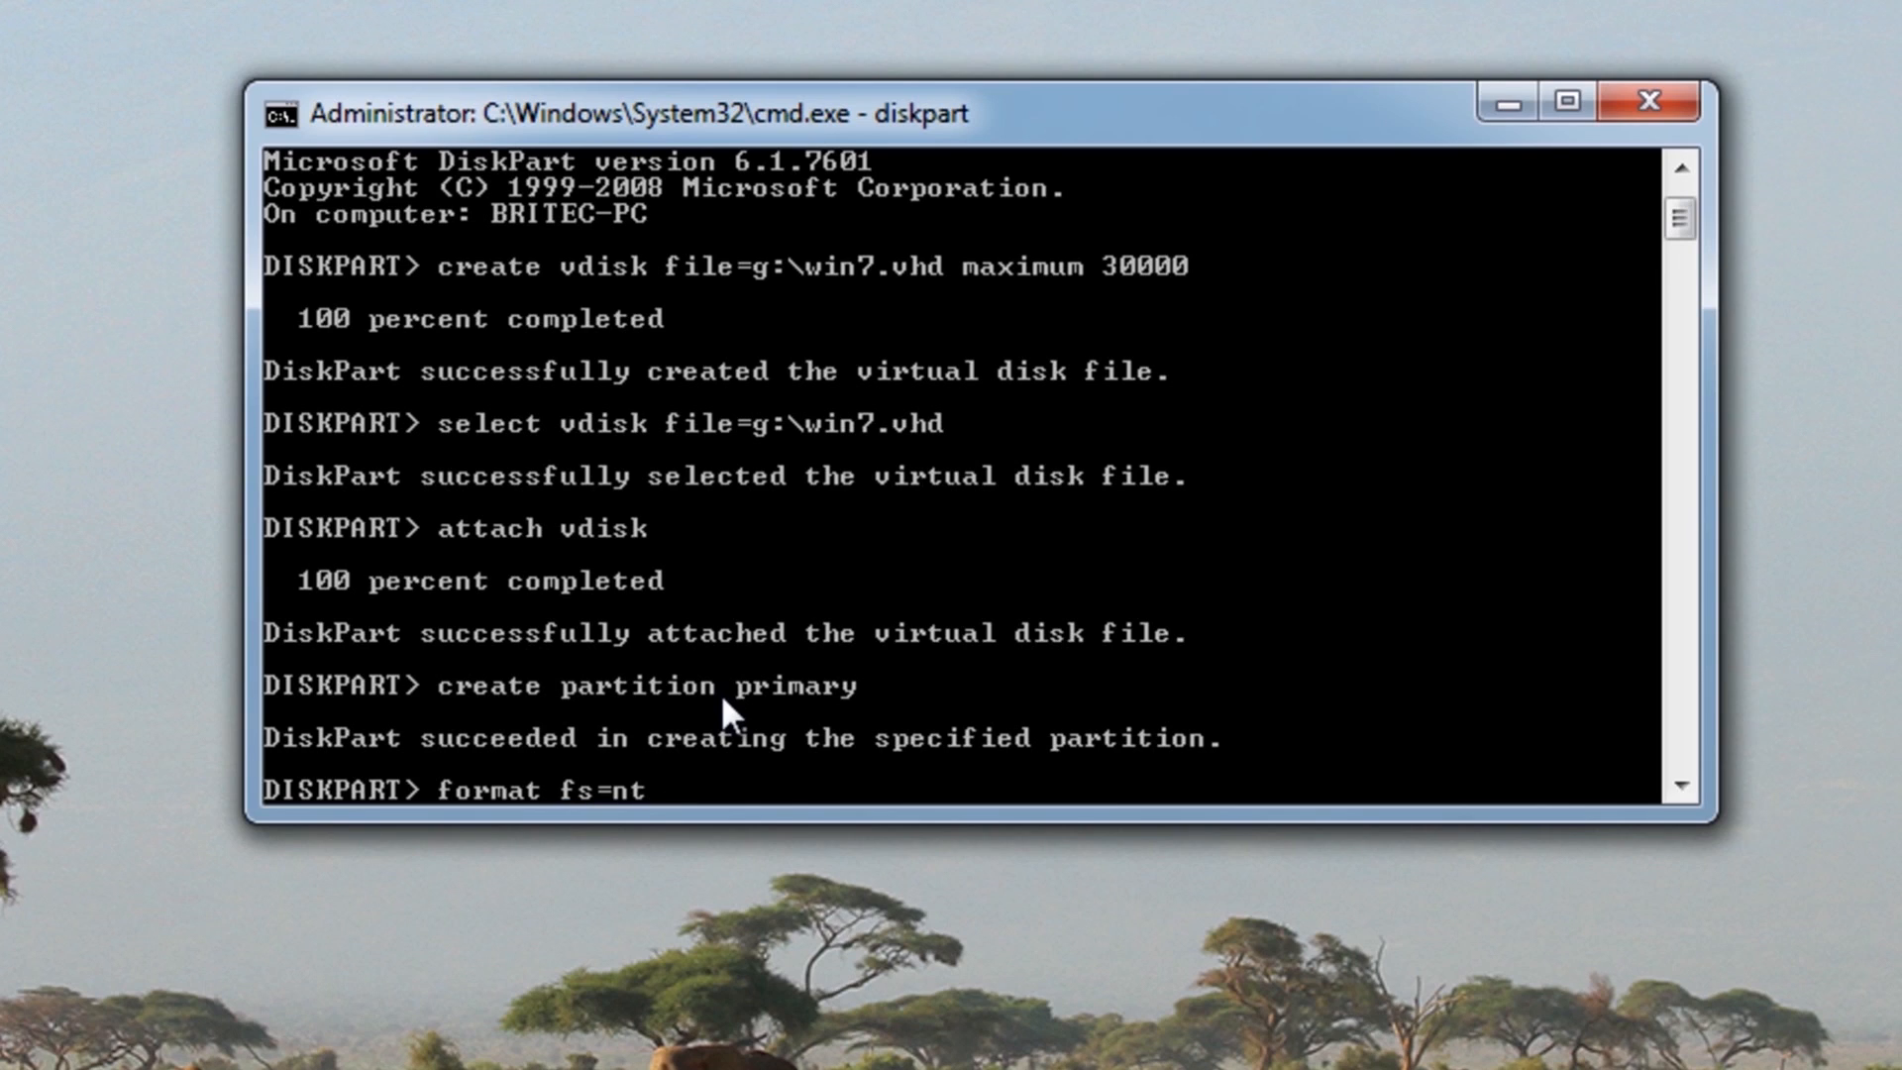
type("fs")
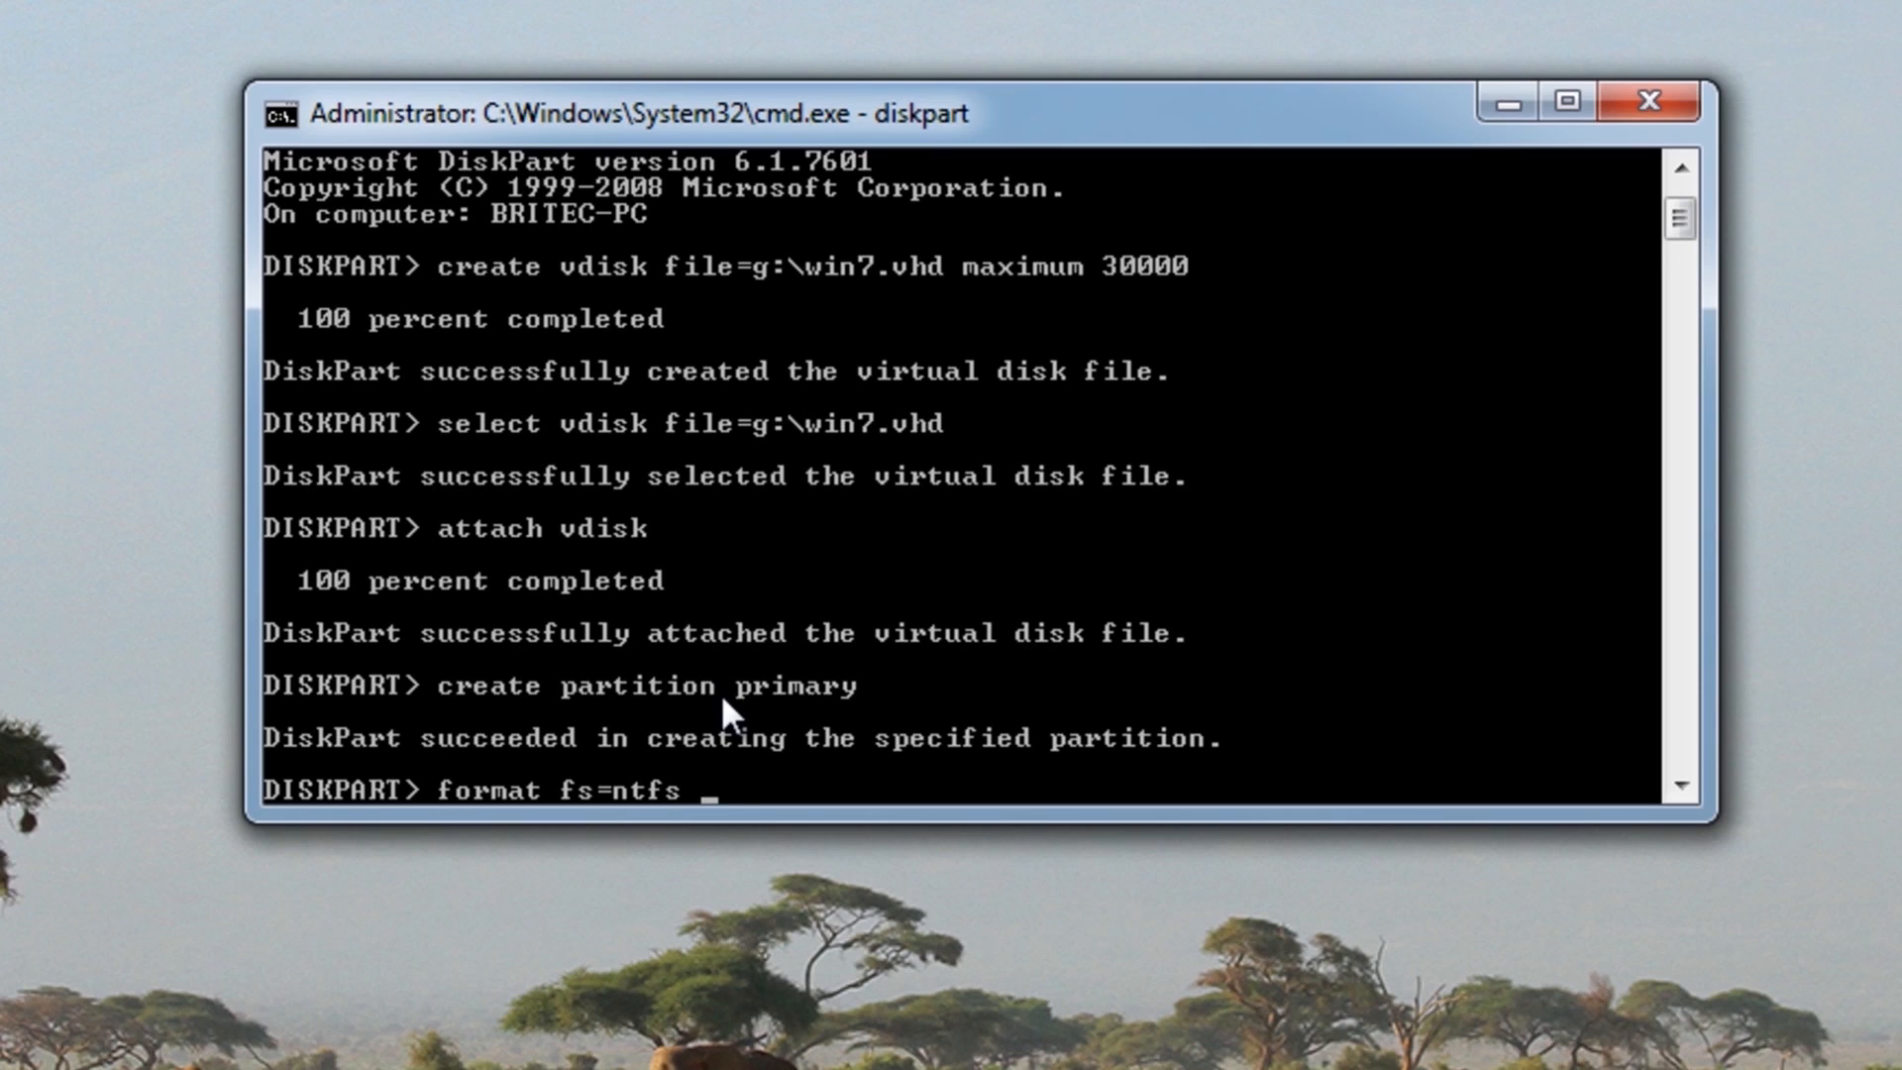
type("quick")
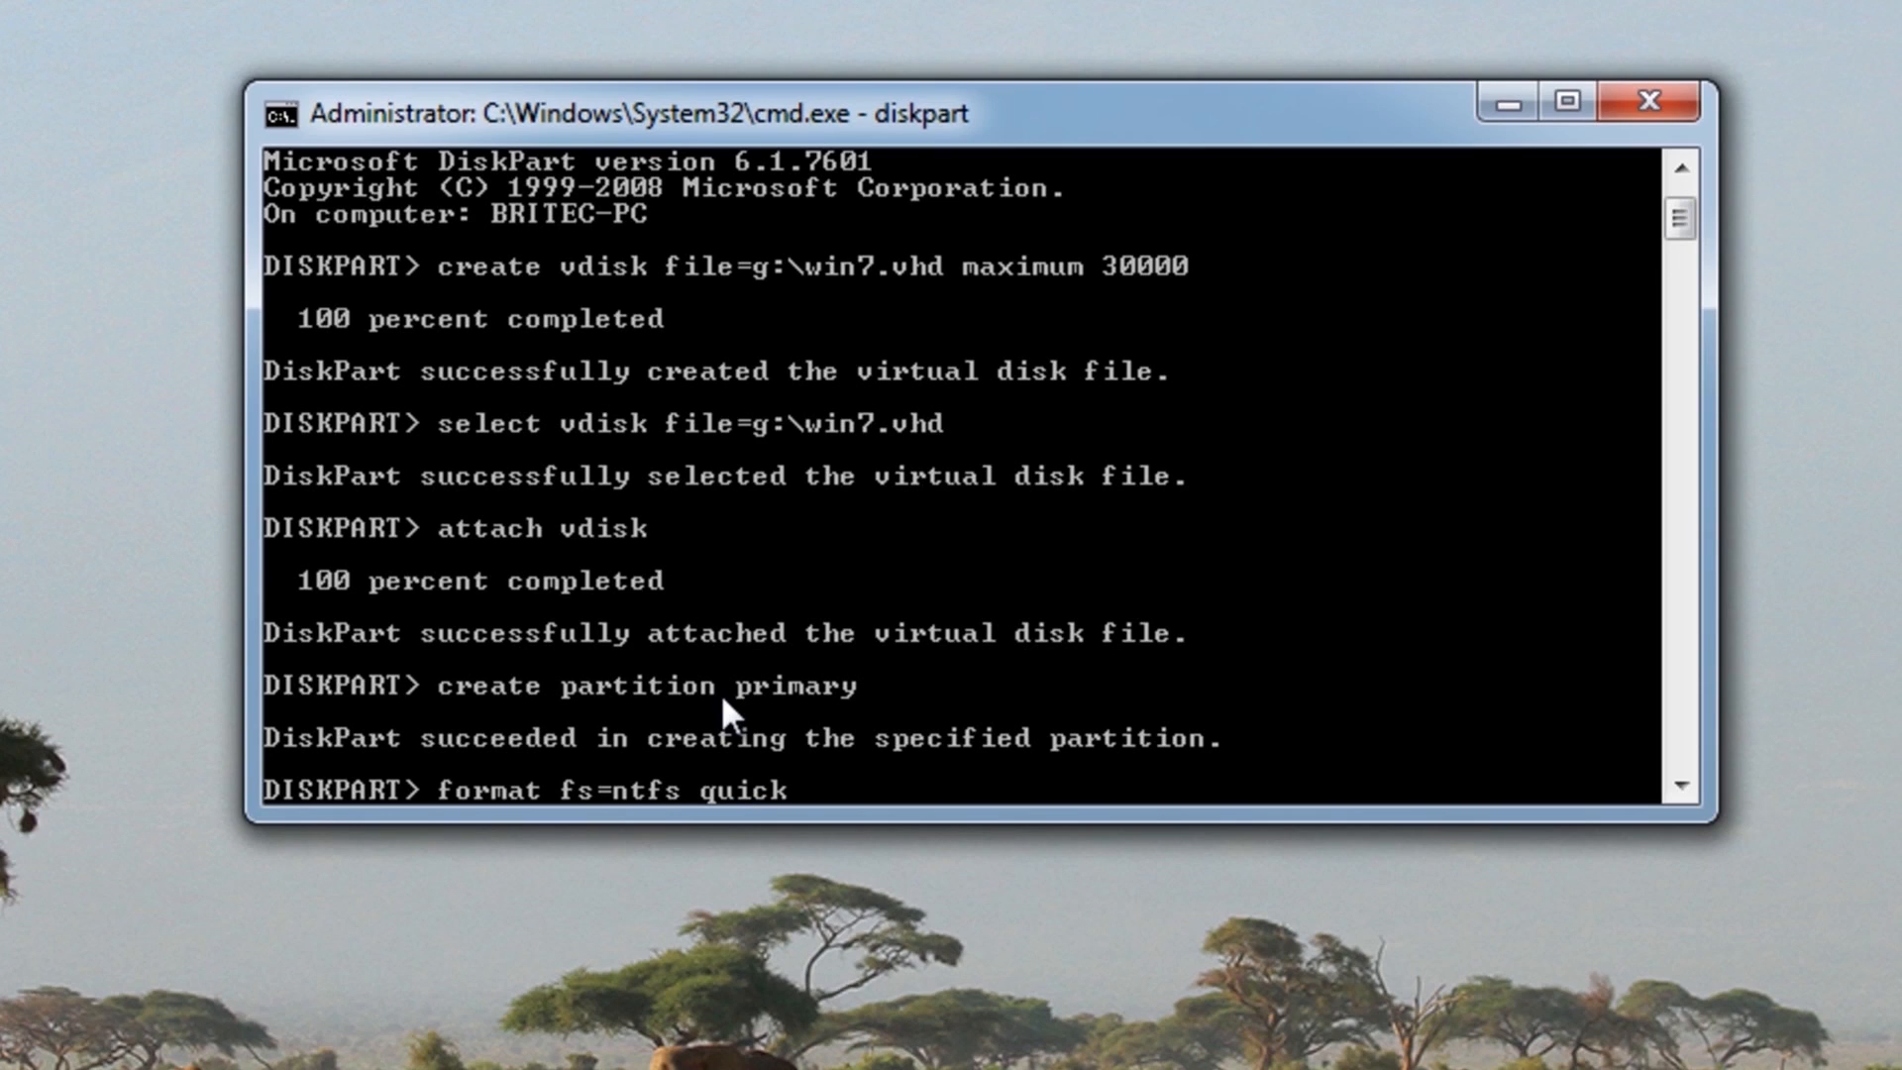
type("lab")
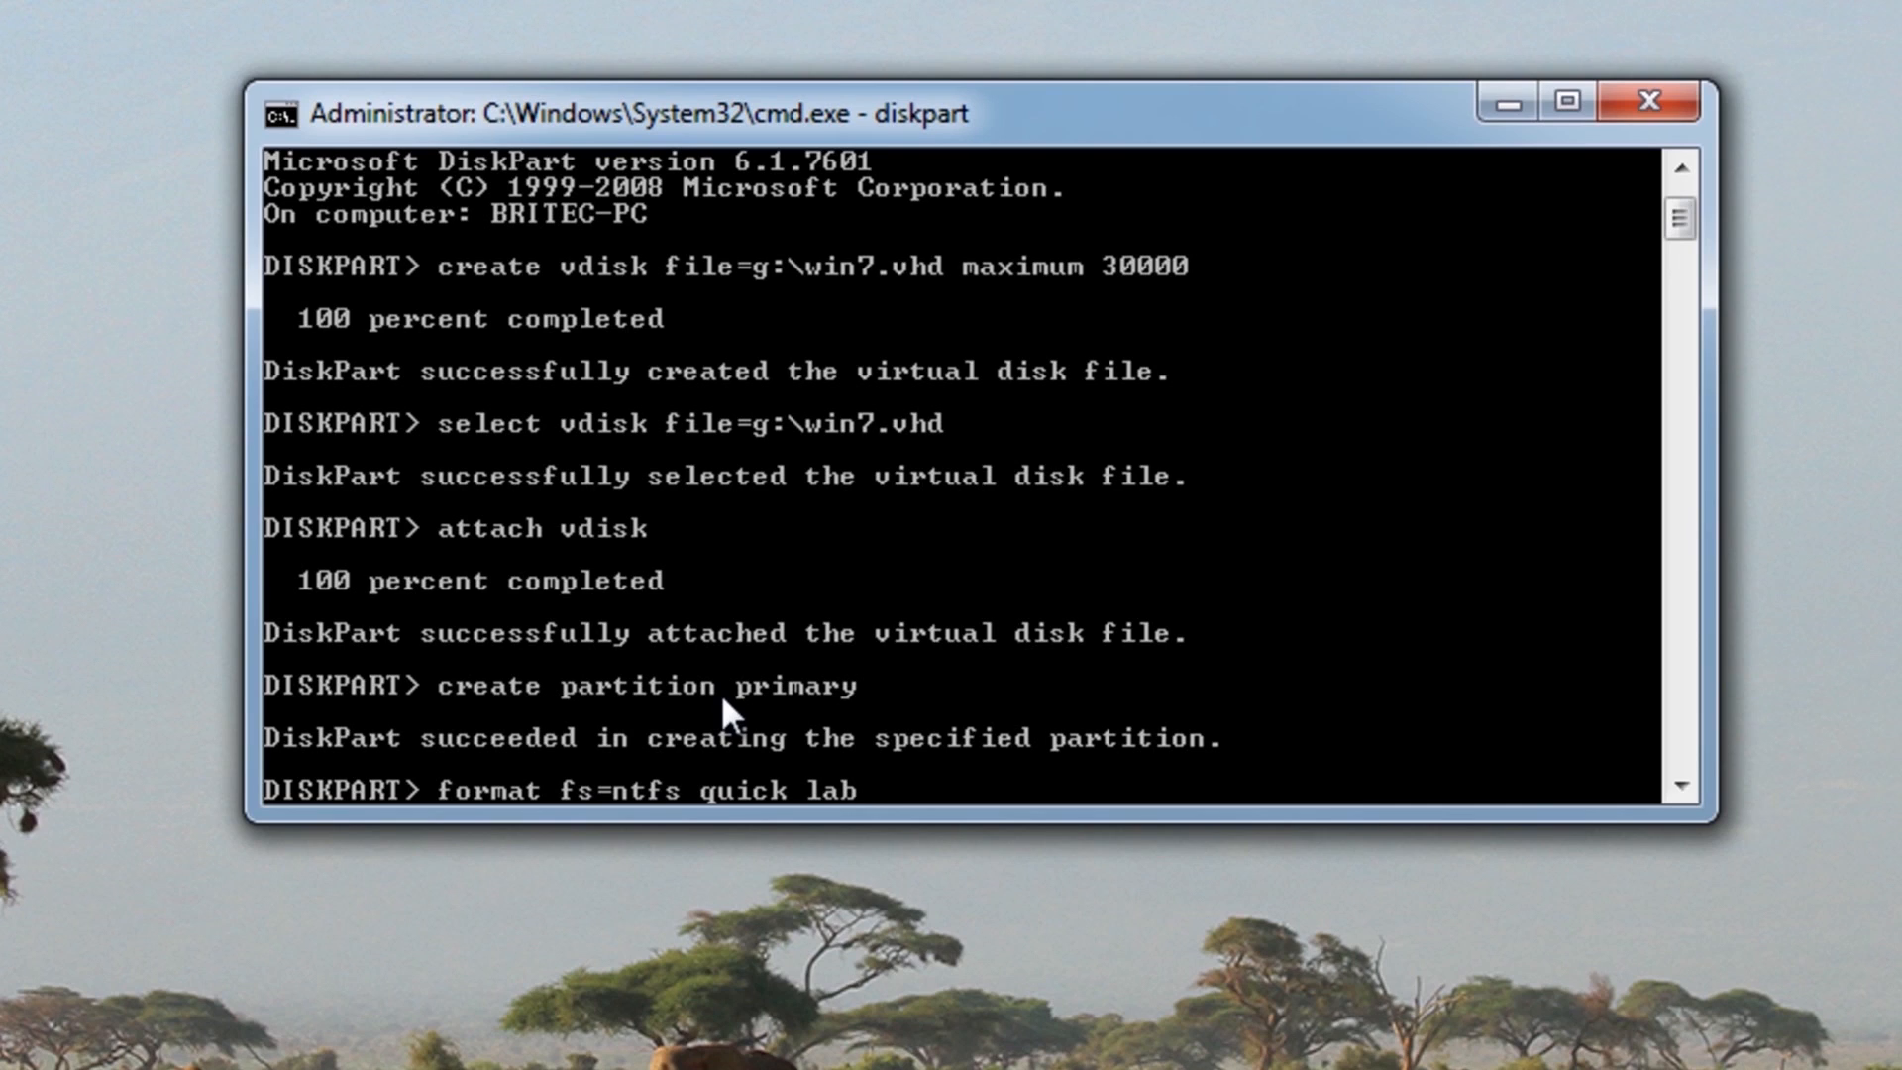
type("el")
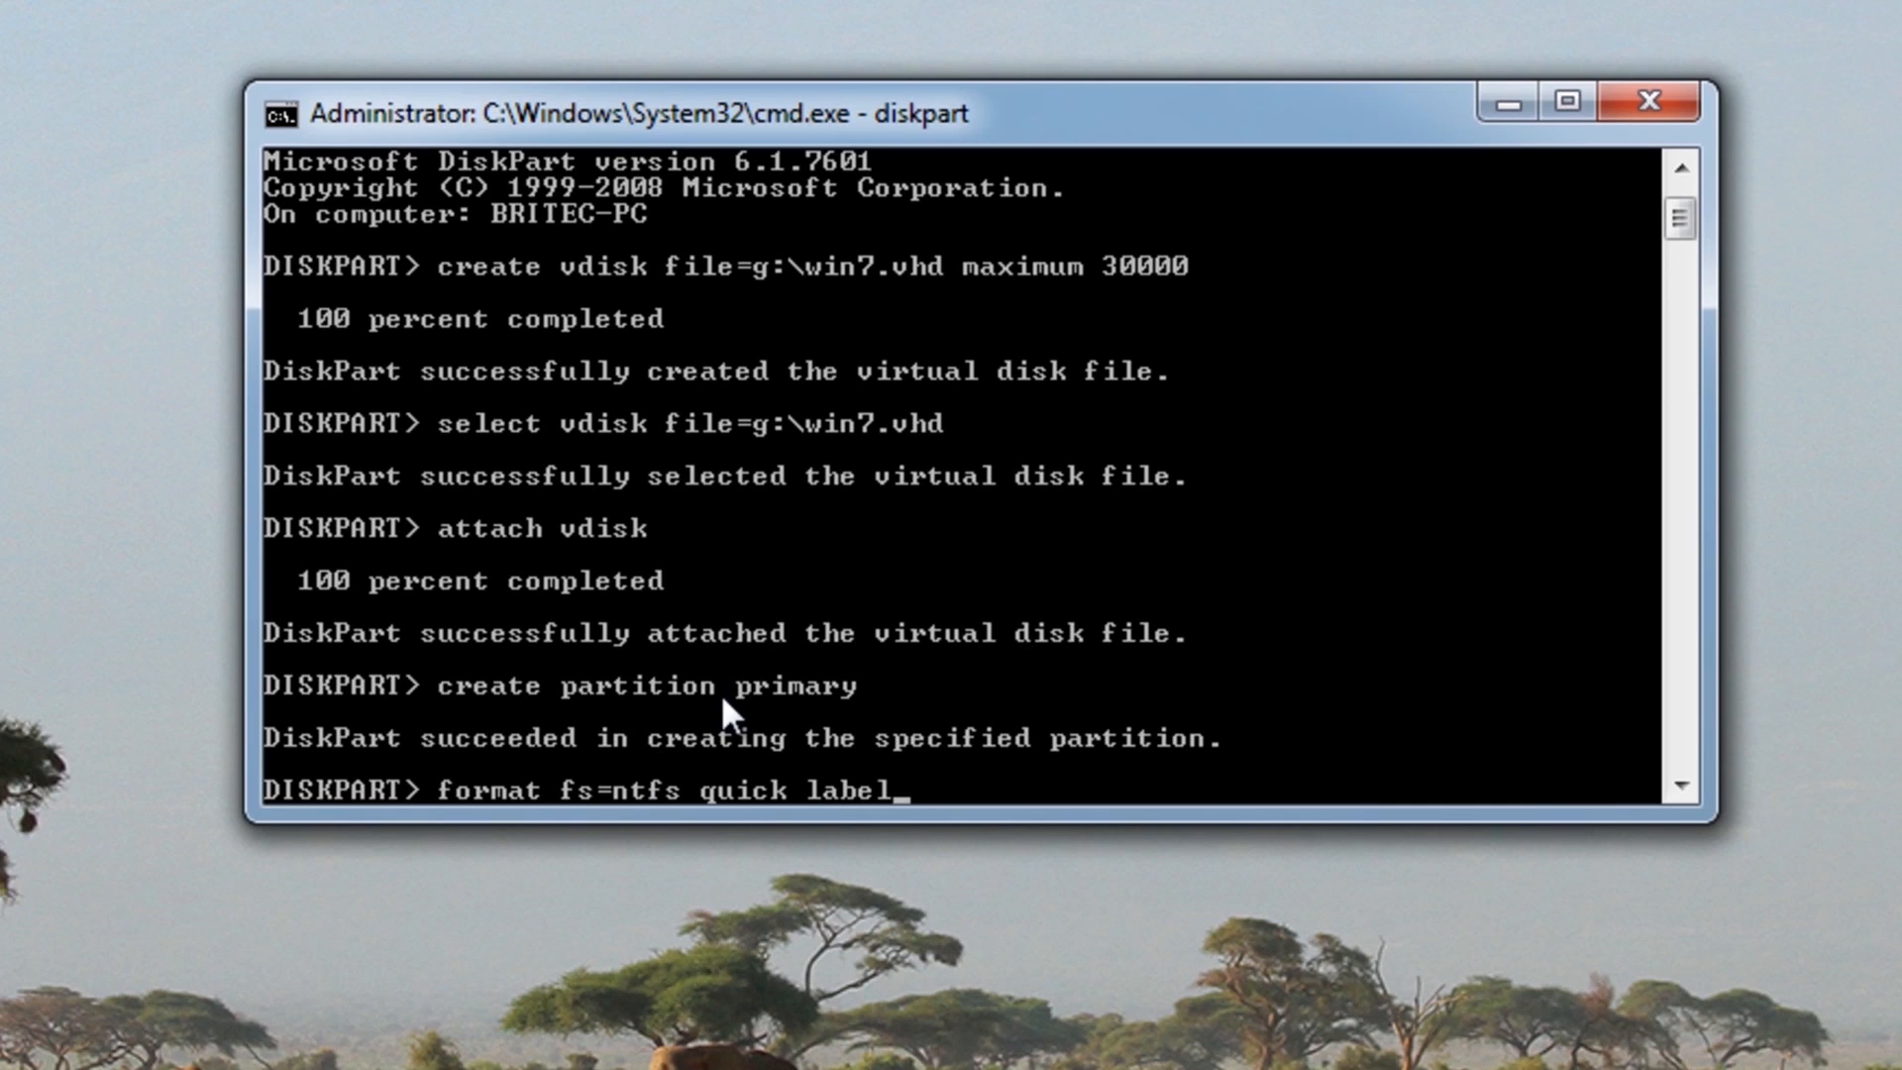
type("=")
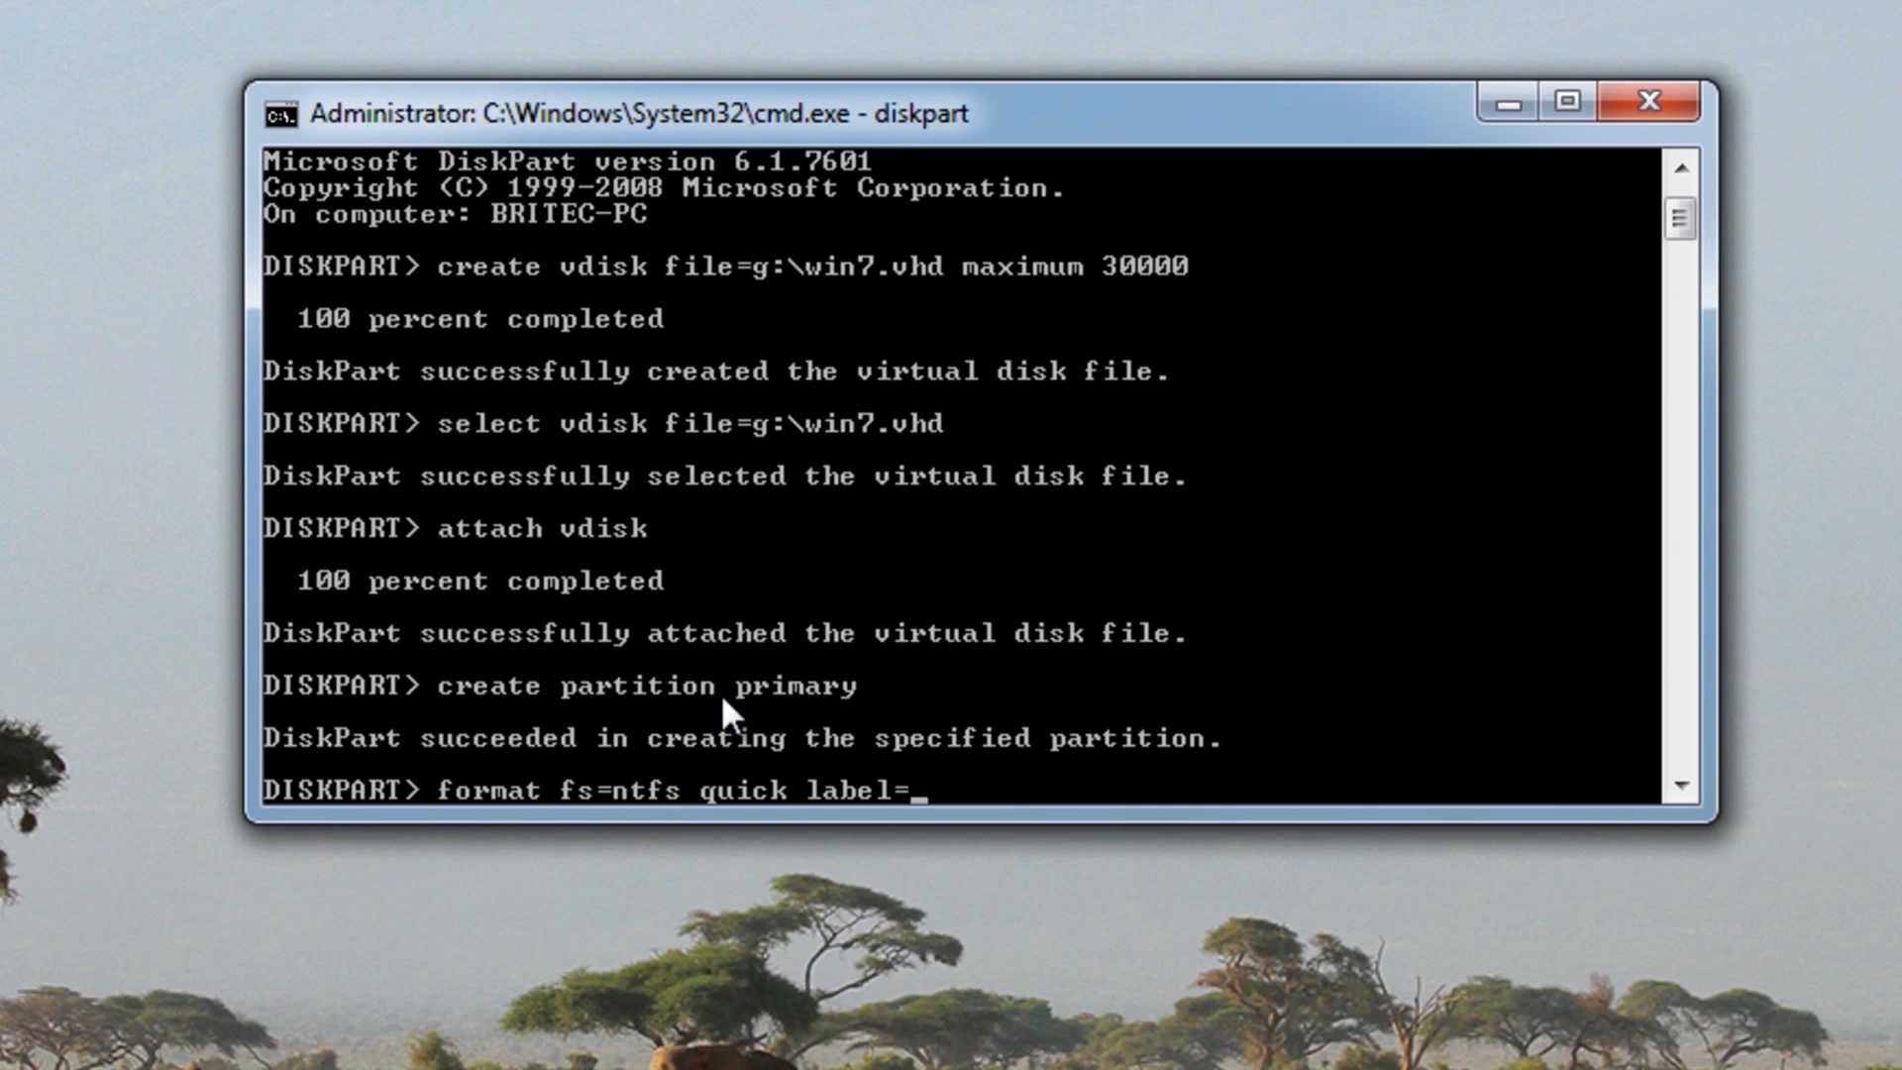
type("\"wi")
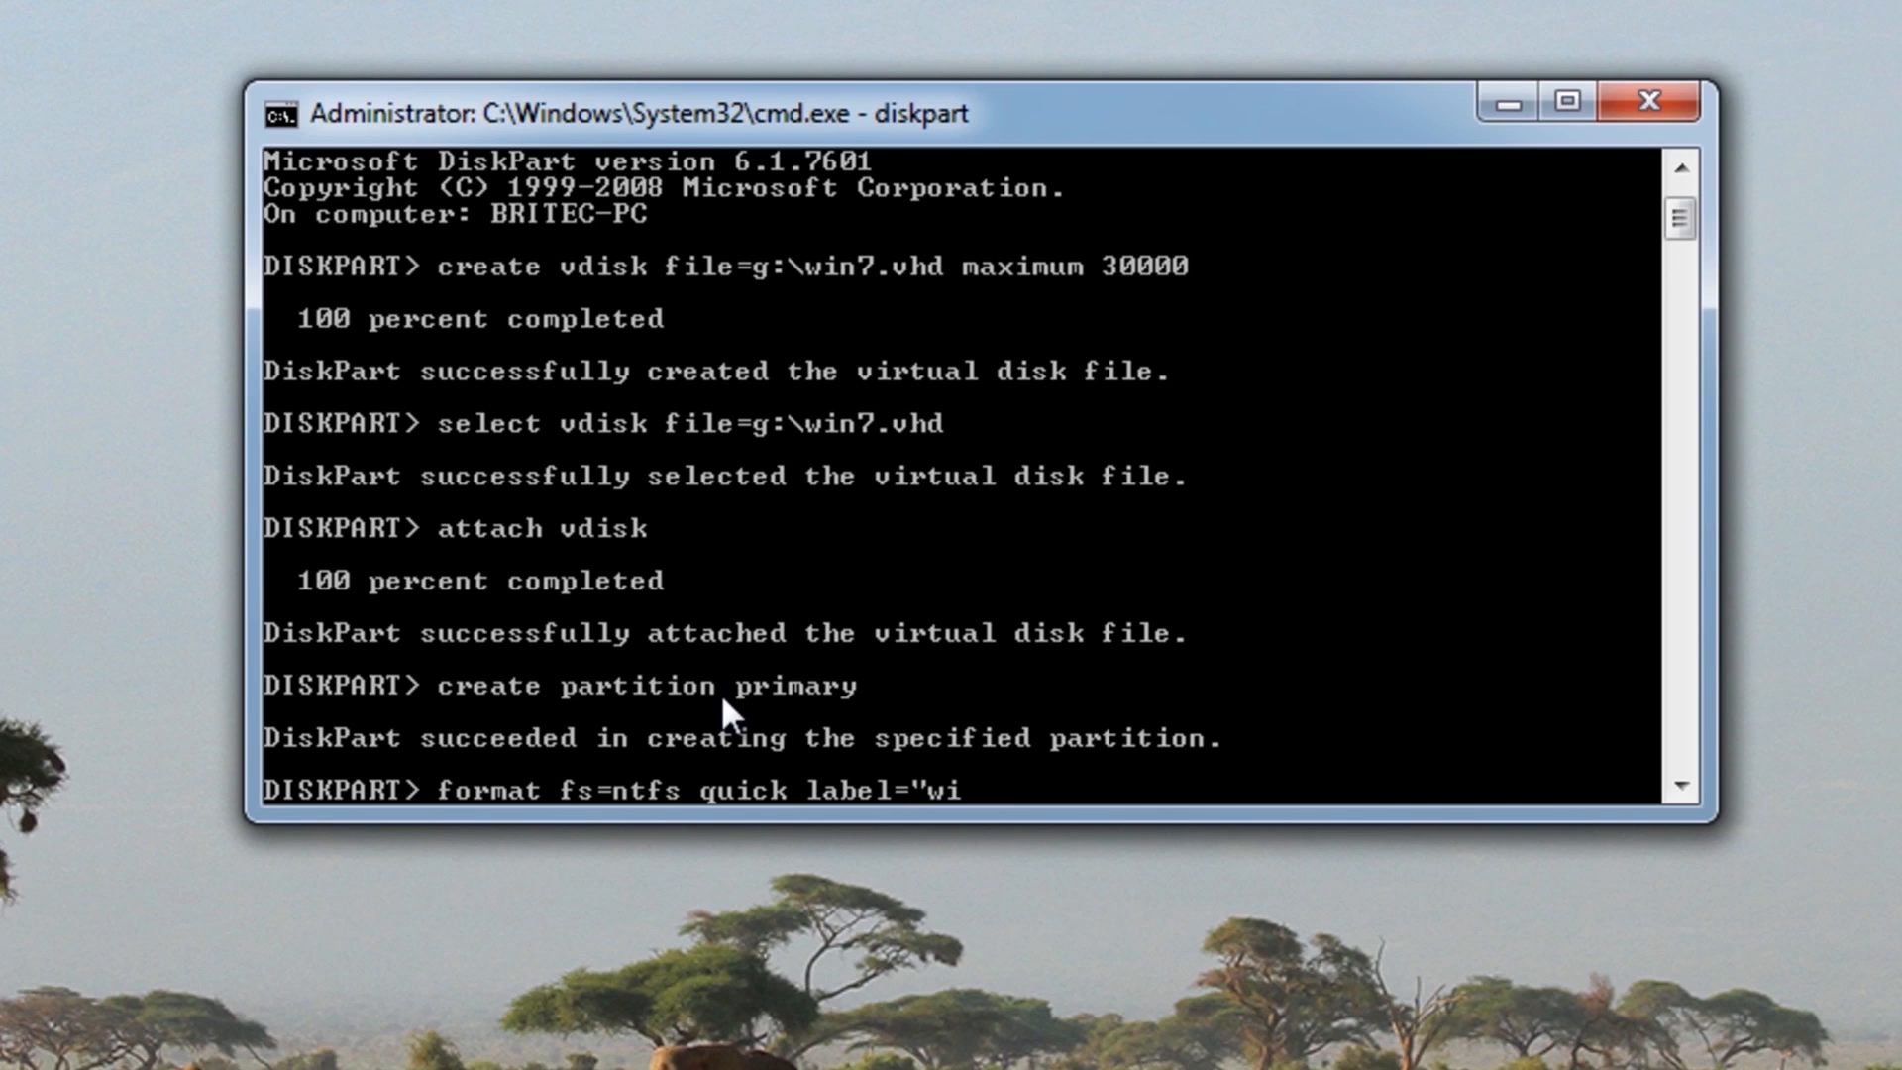
type("n7")
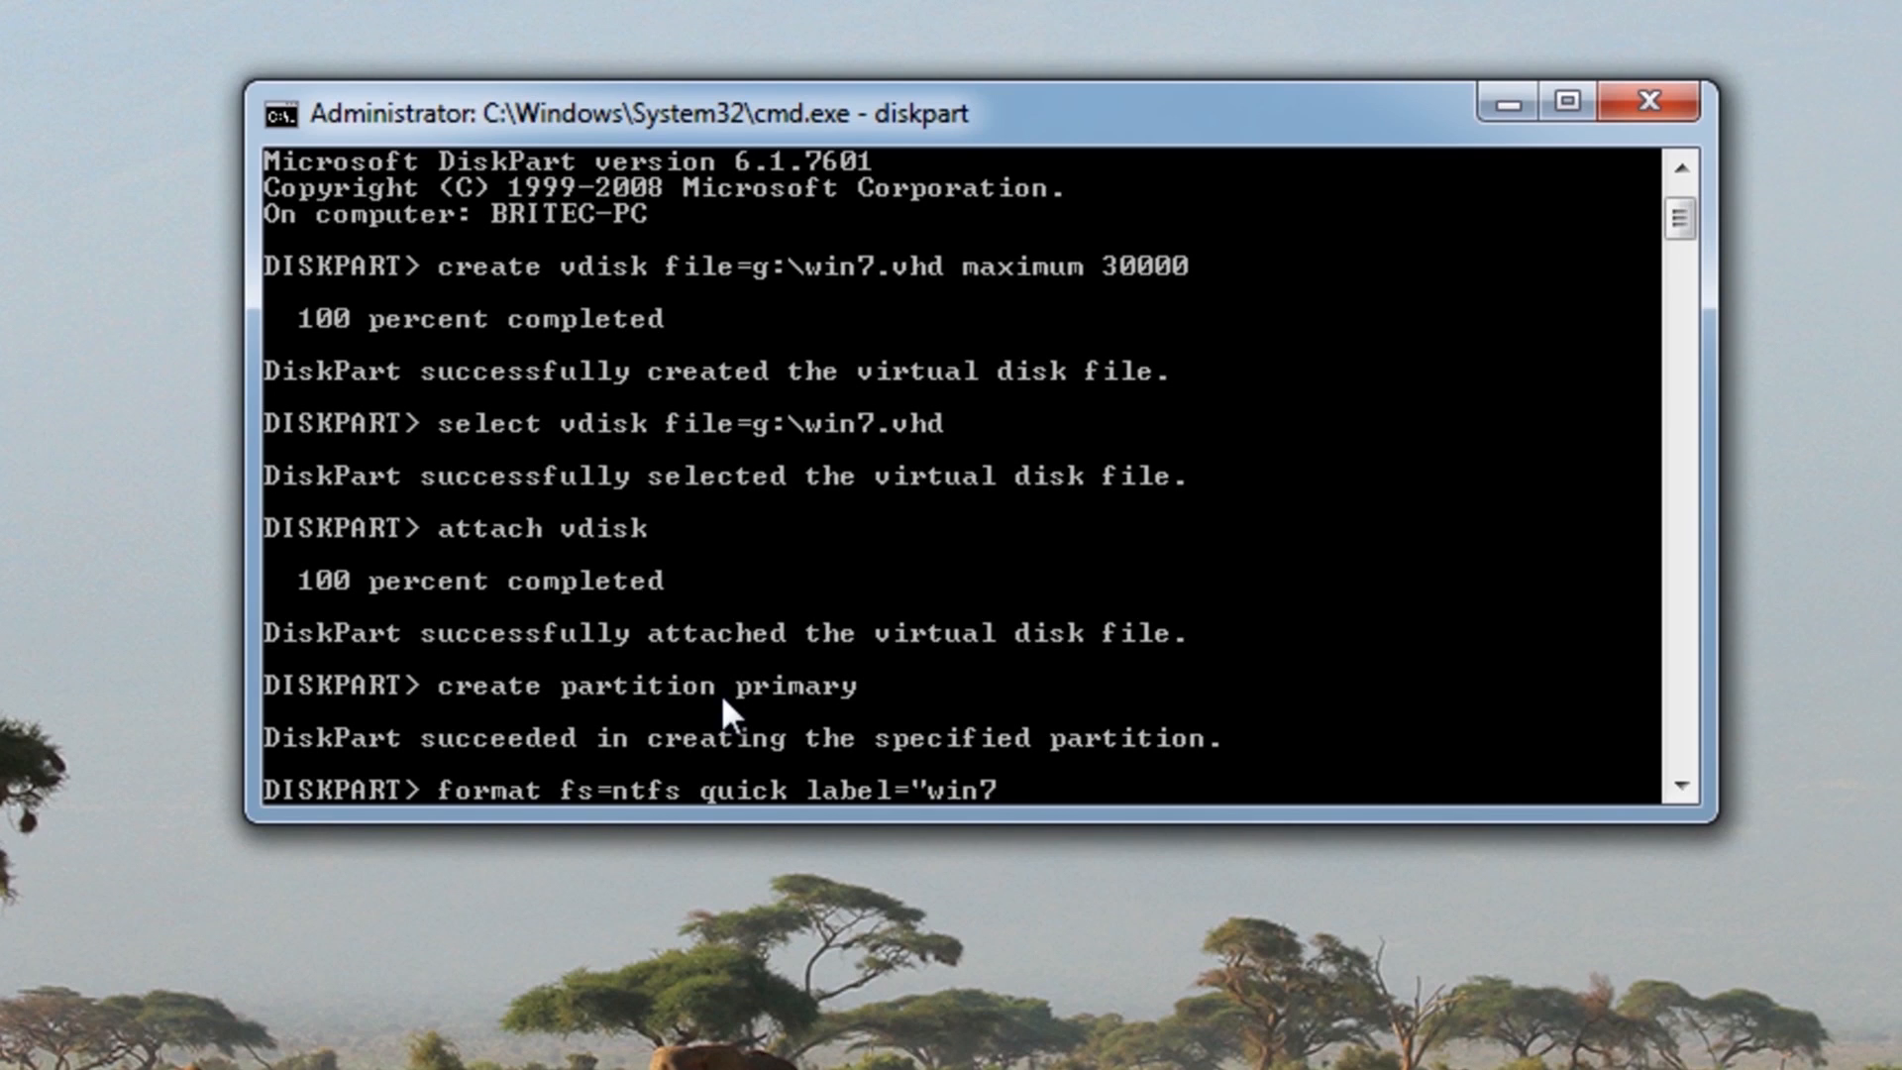
type("\"")
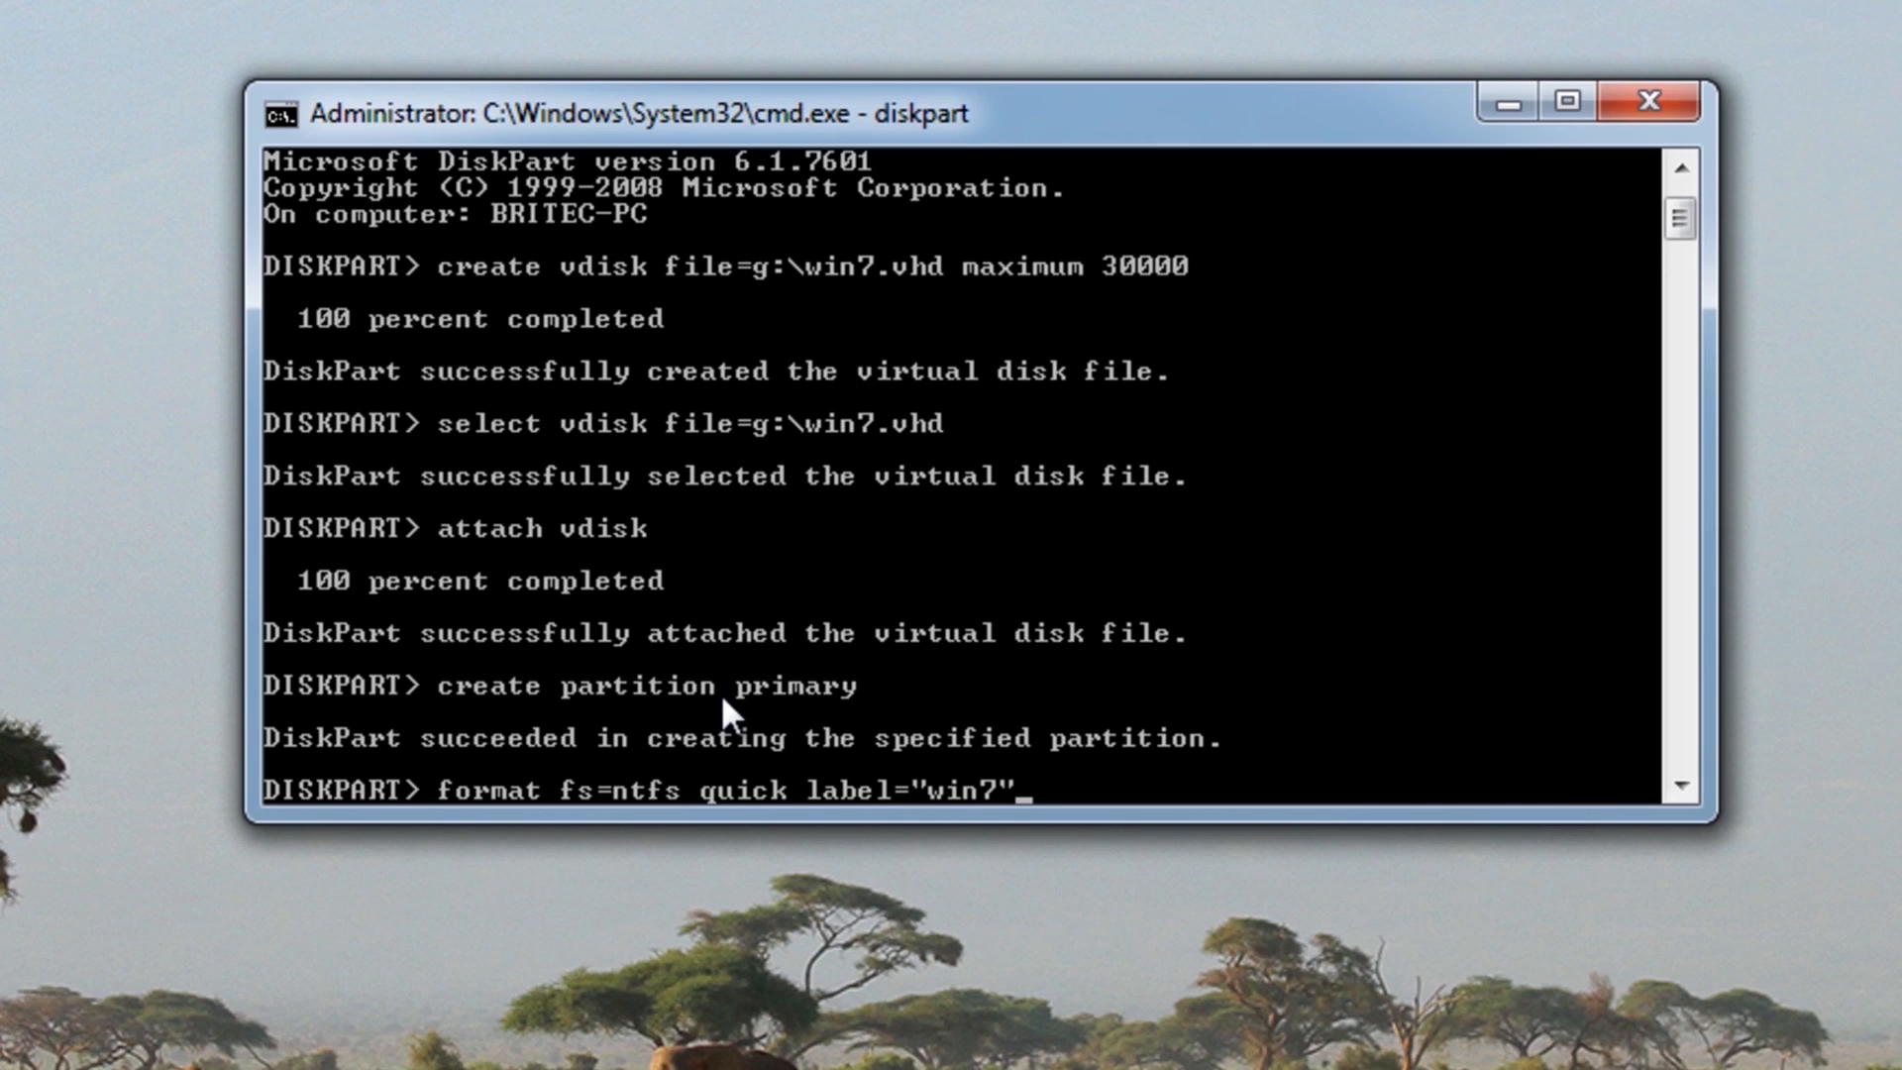
key("Return")
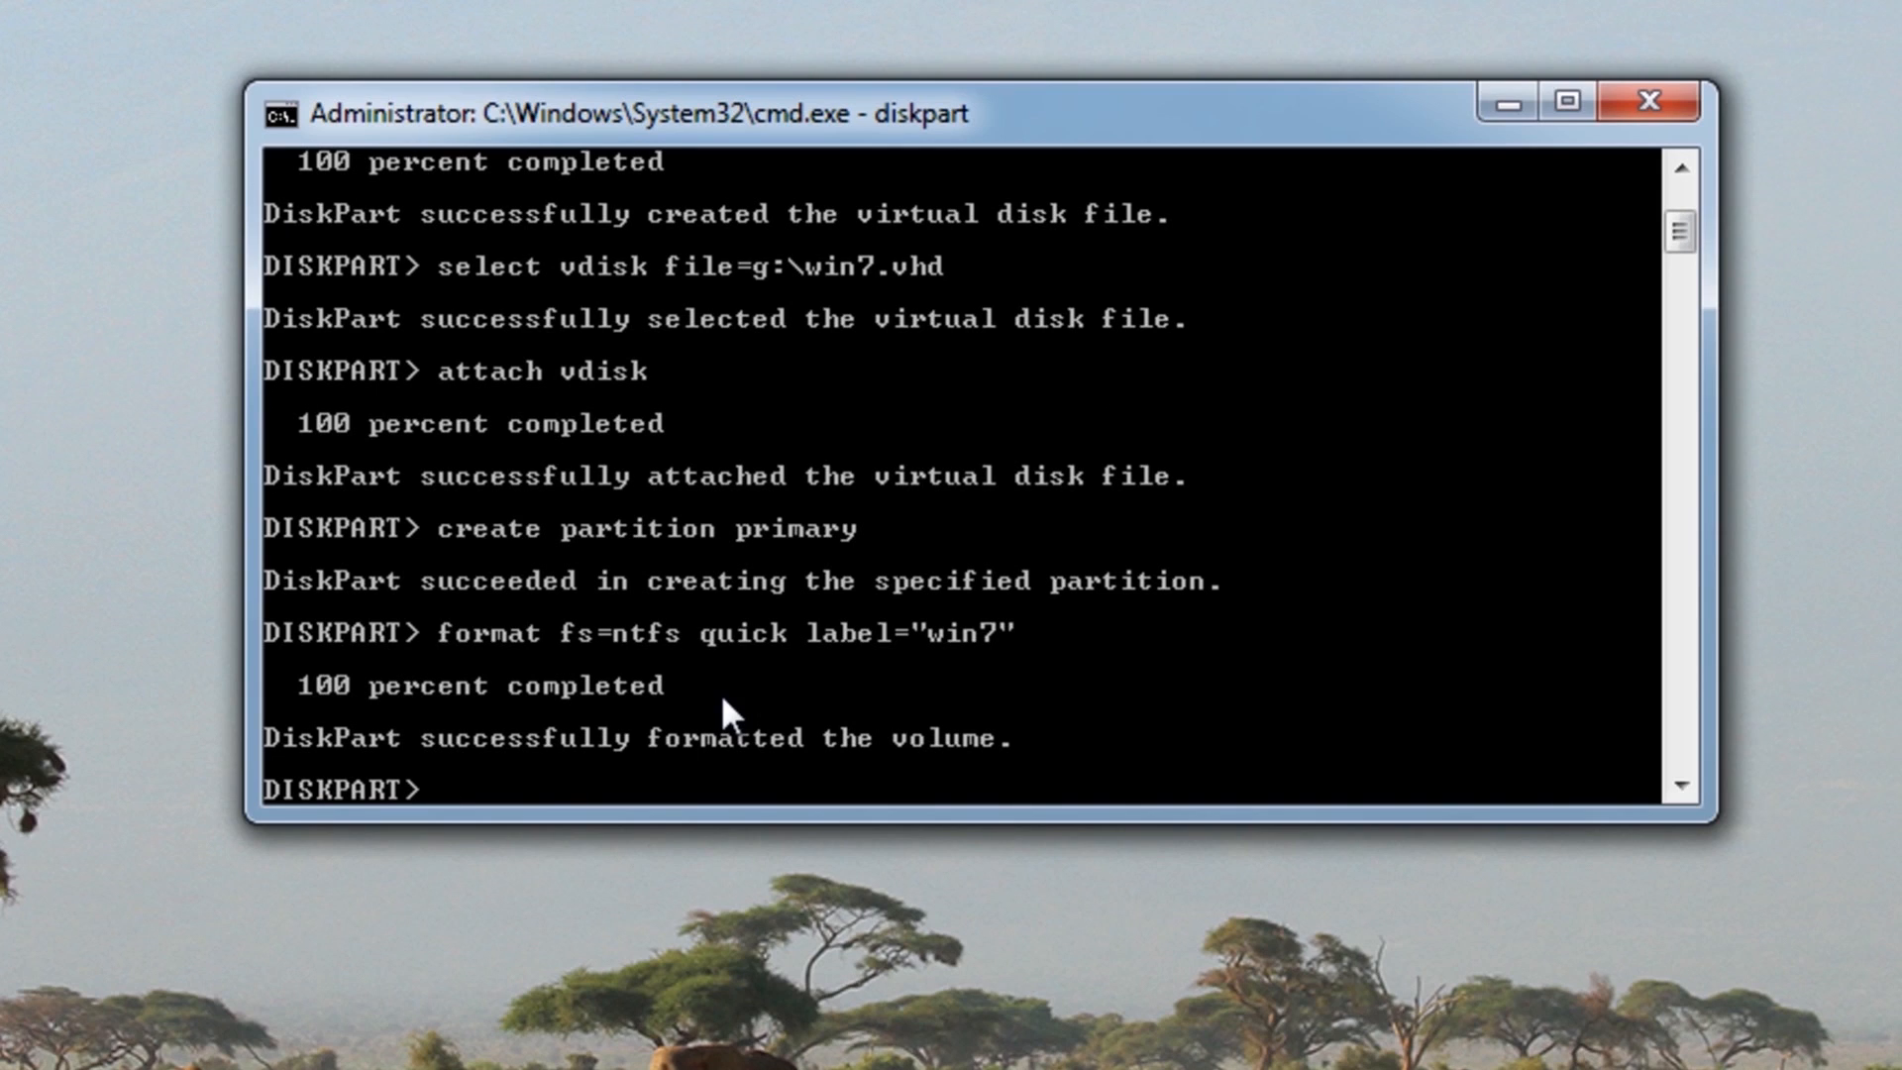
mouse_move(859, 718)
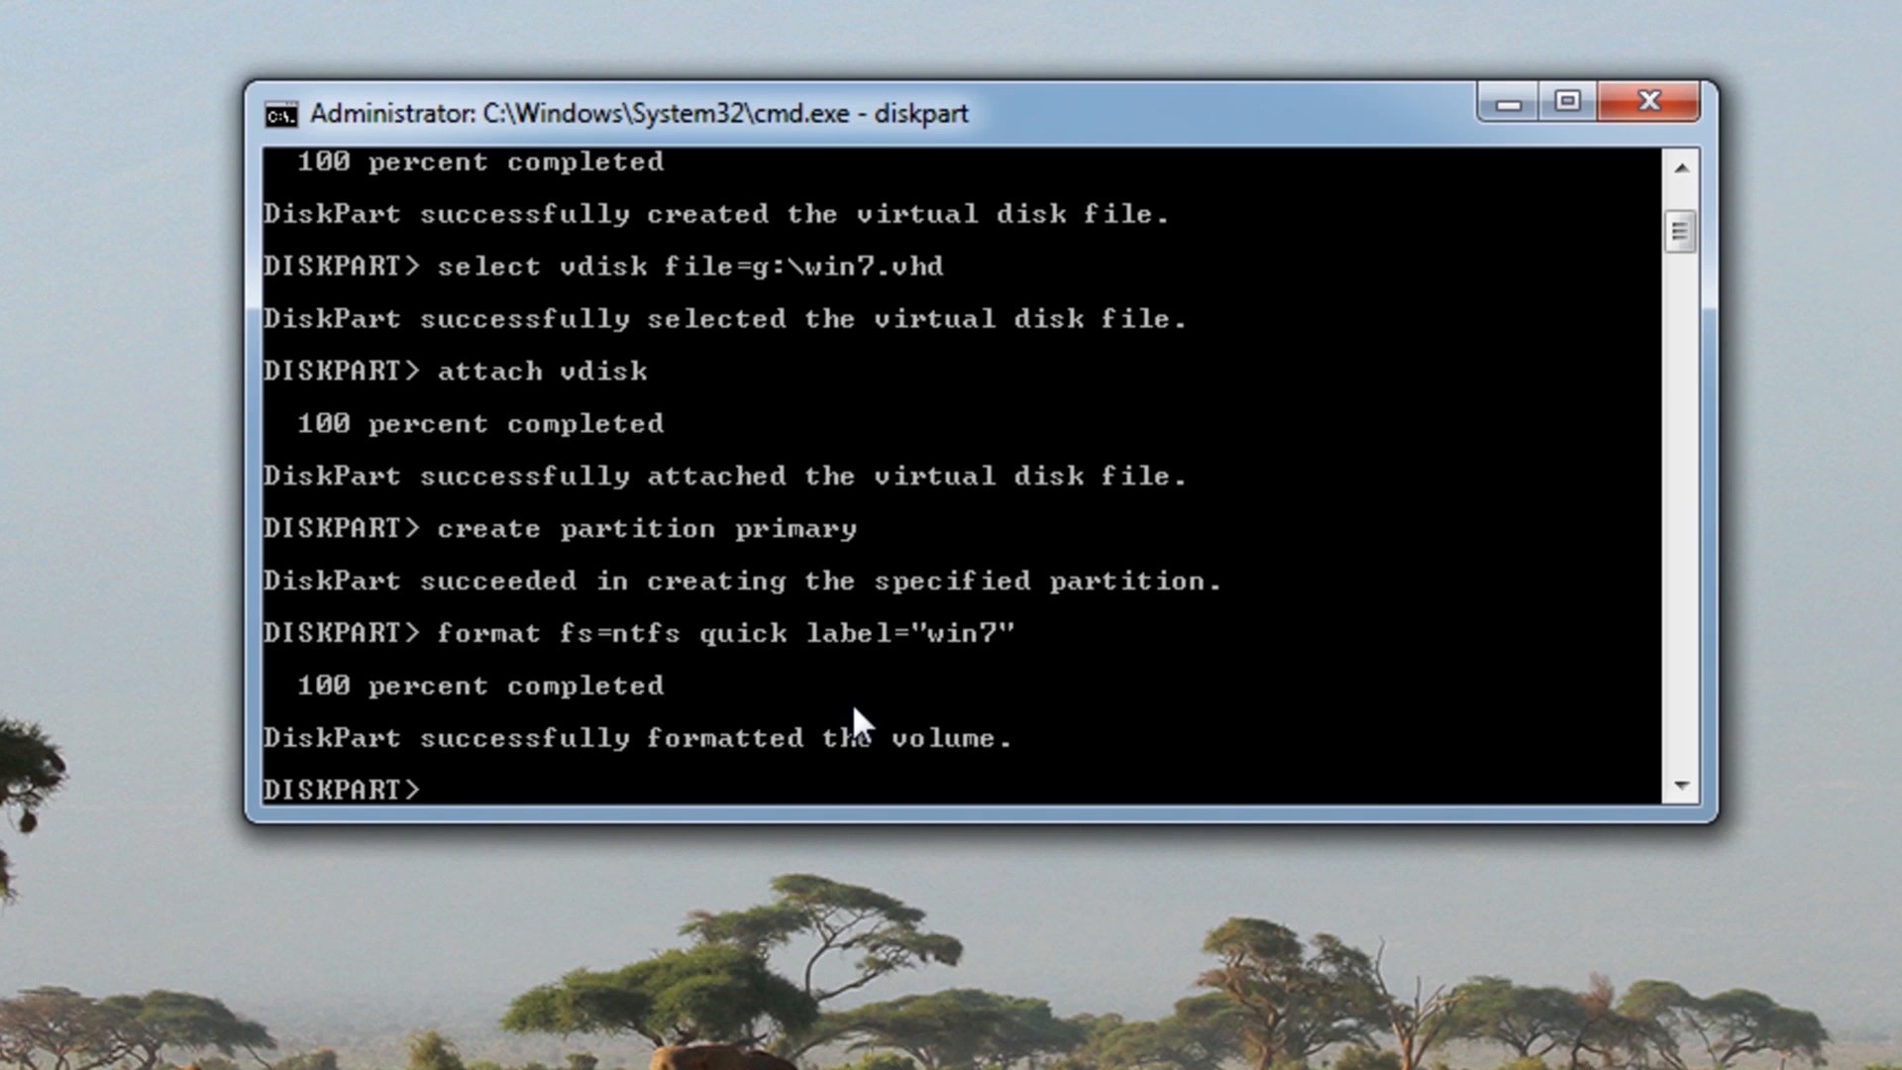
List volumes to confirm Volume 7 'win7' is a healthy 29 GB NTFS partition
type("list vol")
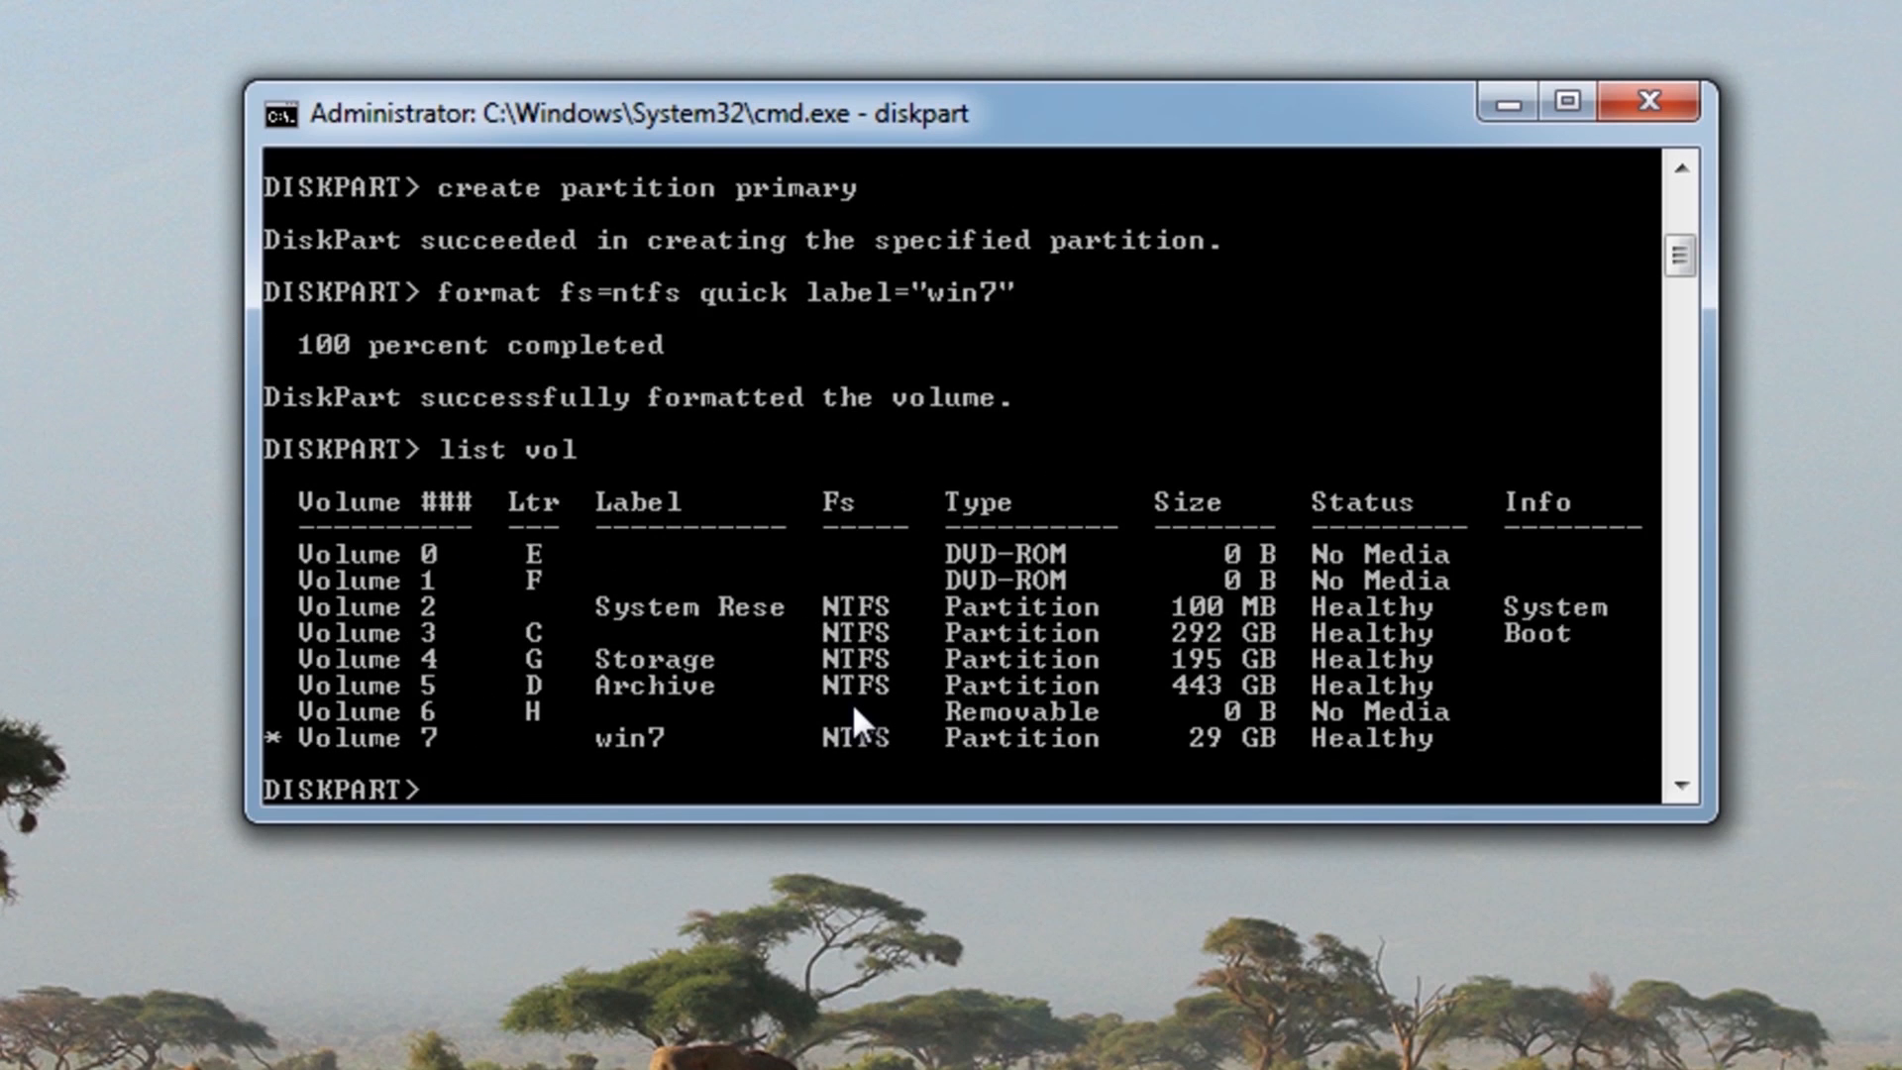
mouse_move(722, 812)
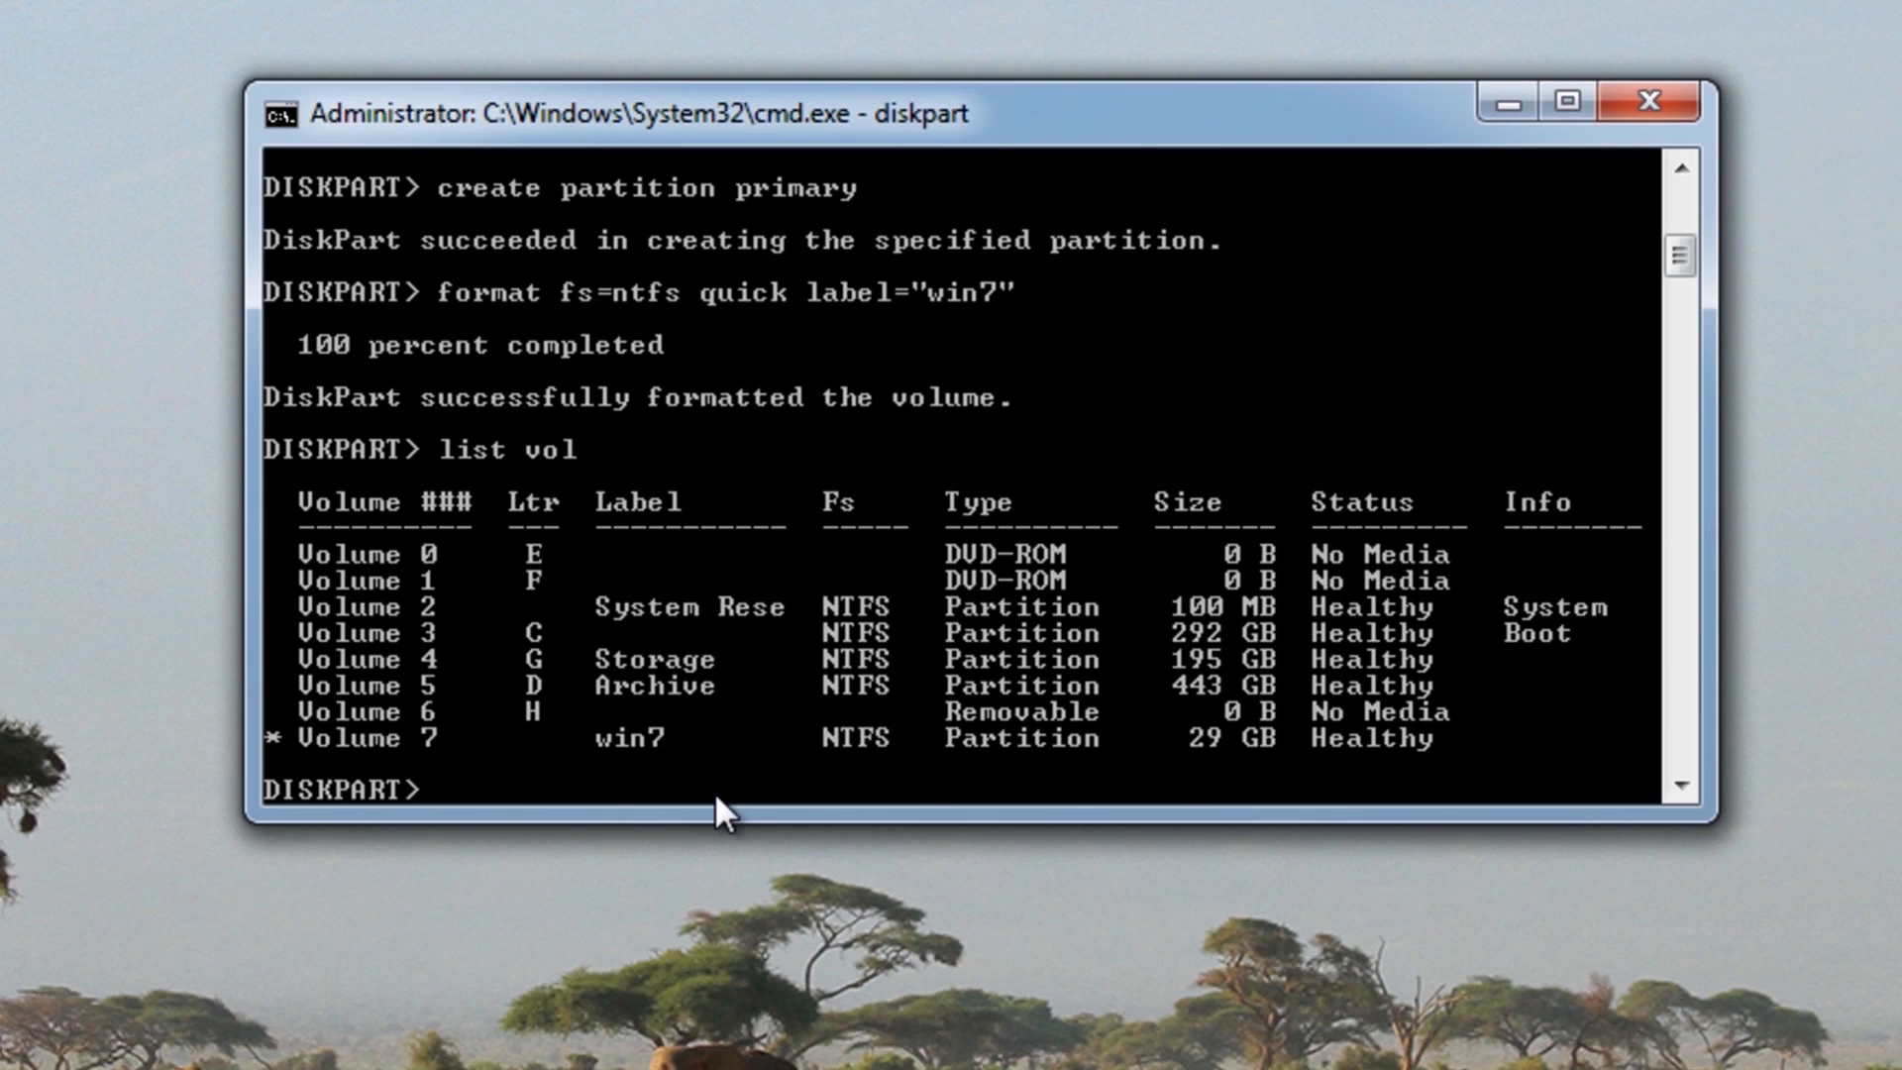
mouse_move(880, 964)
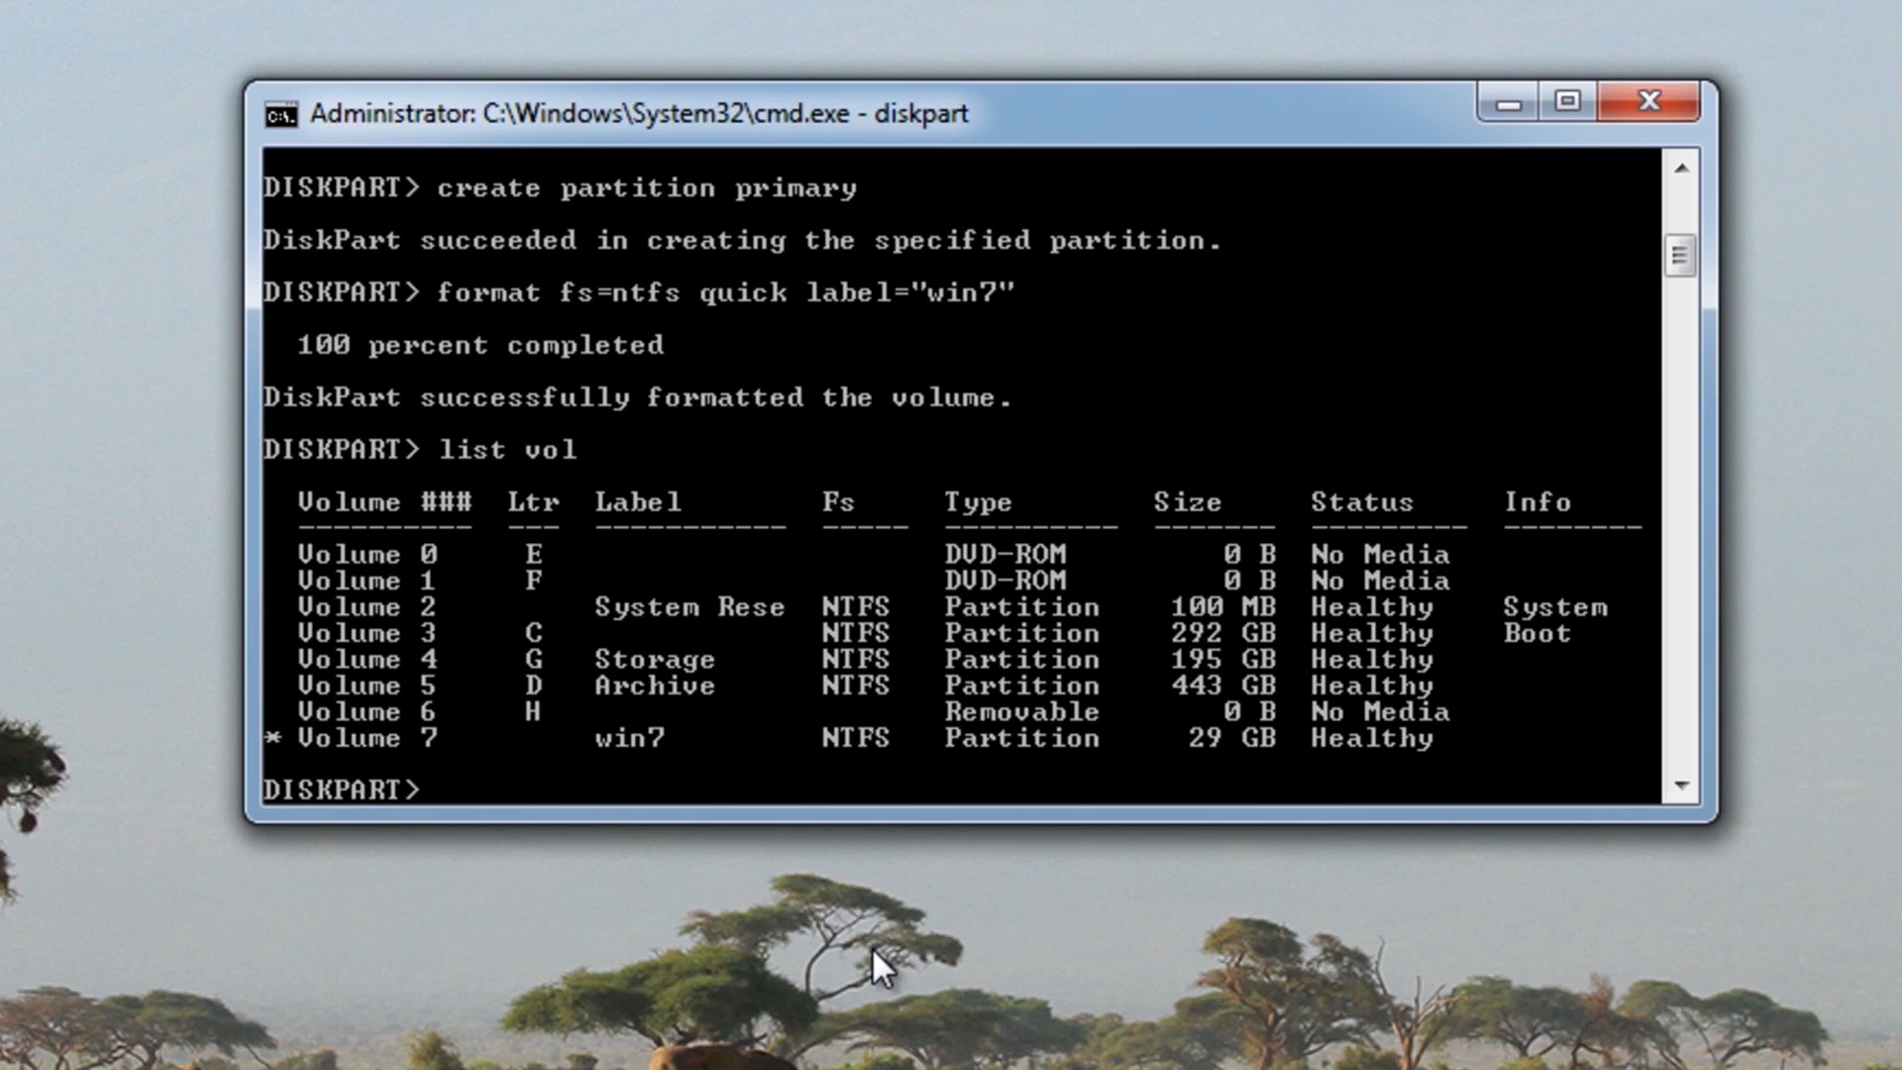
Detach the win7.vhd virtual disk in DiskPart
type("de")
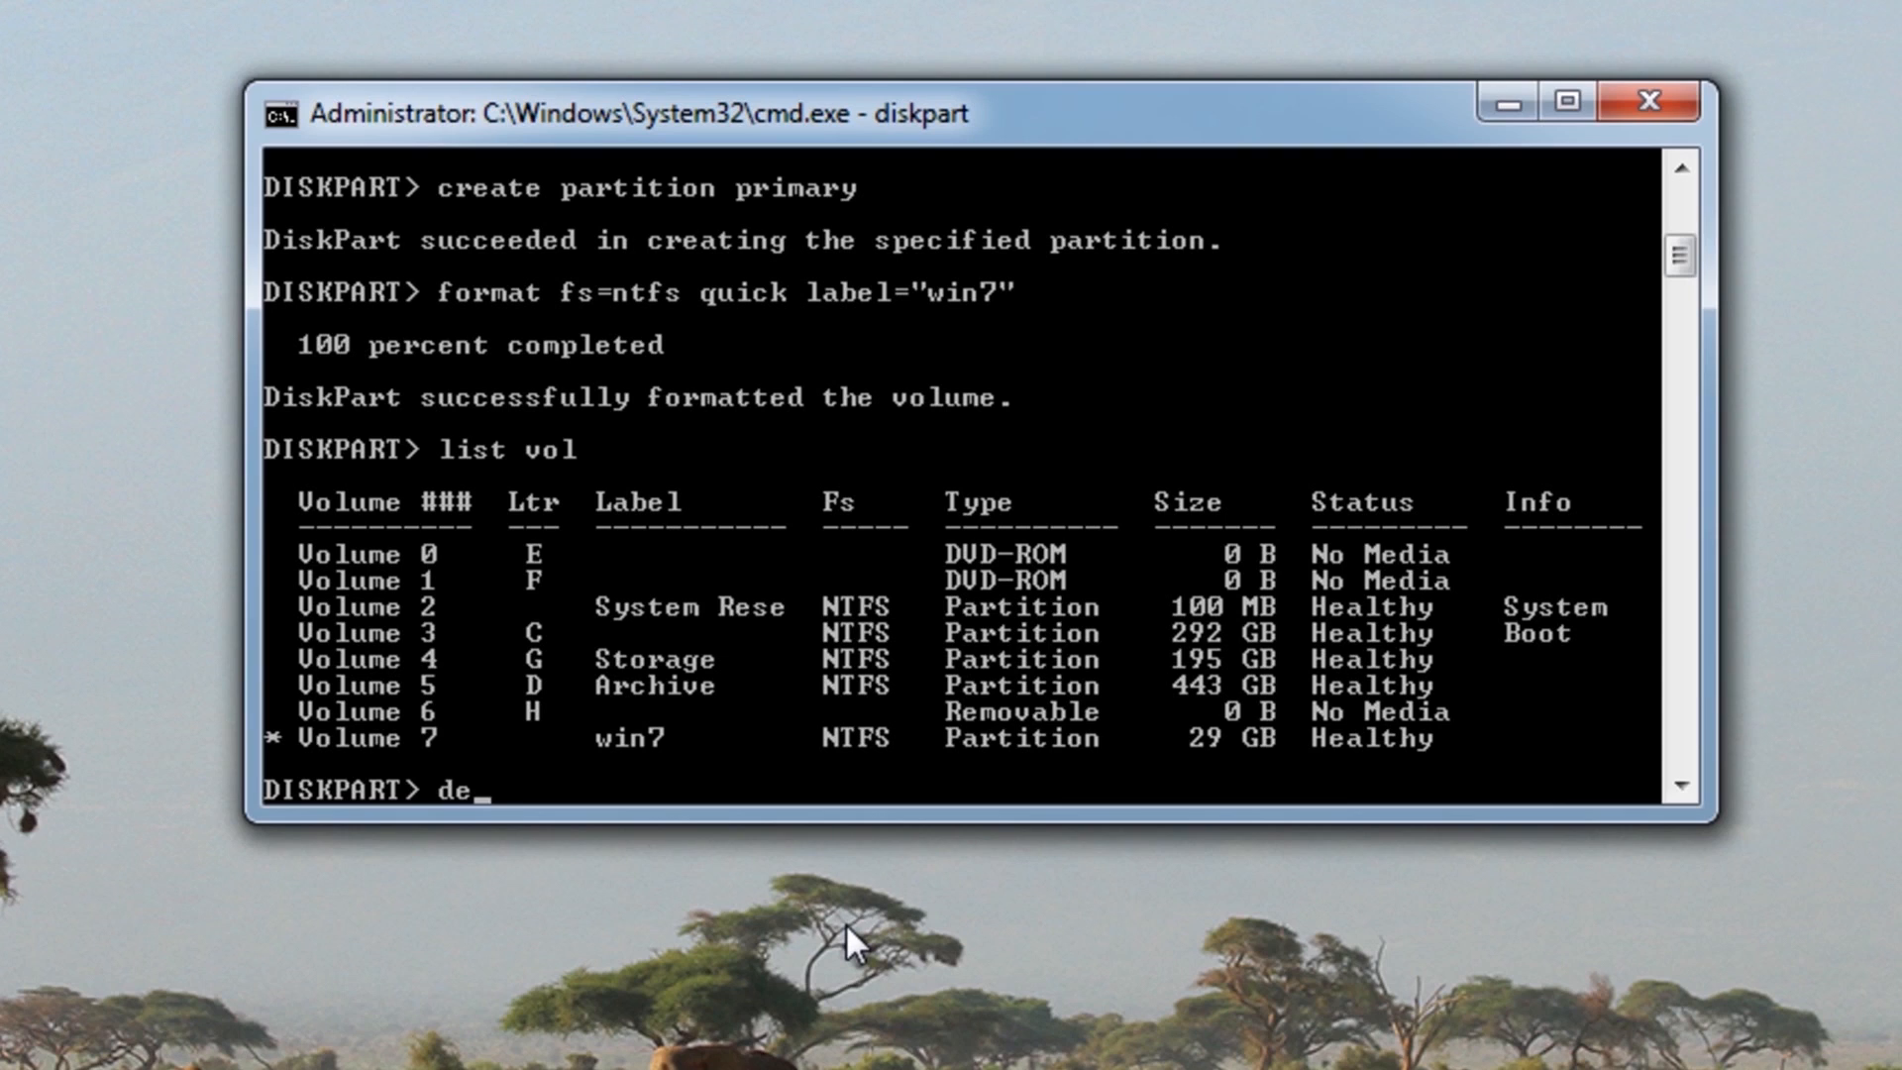
type("tach")
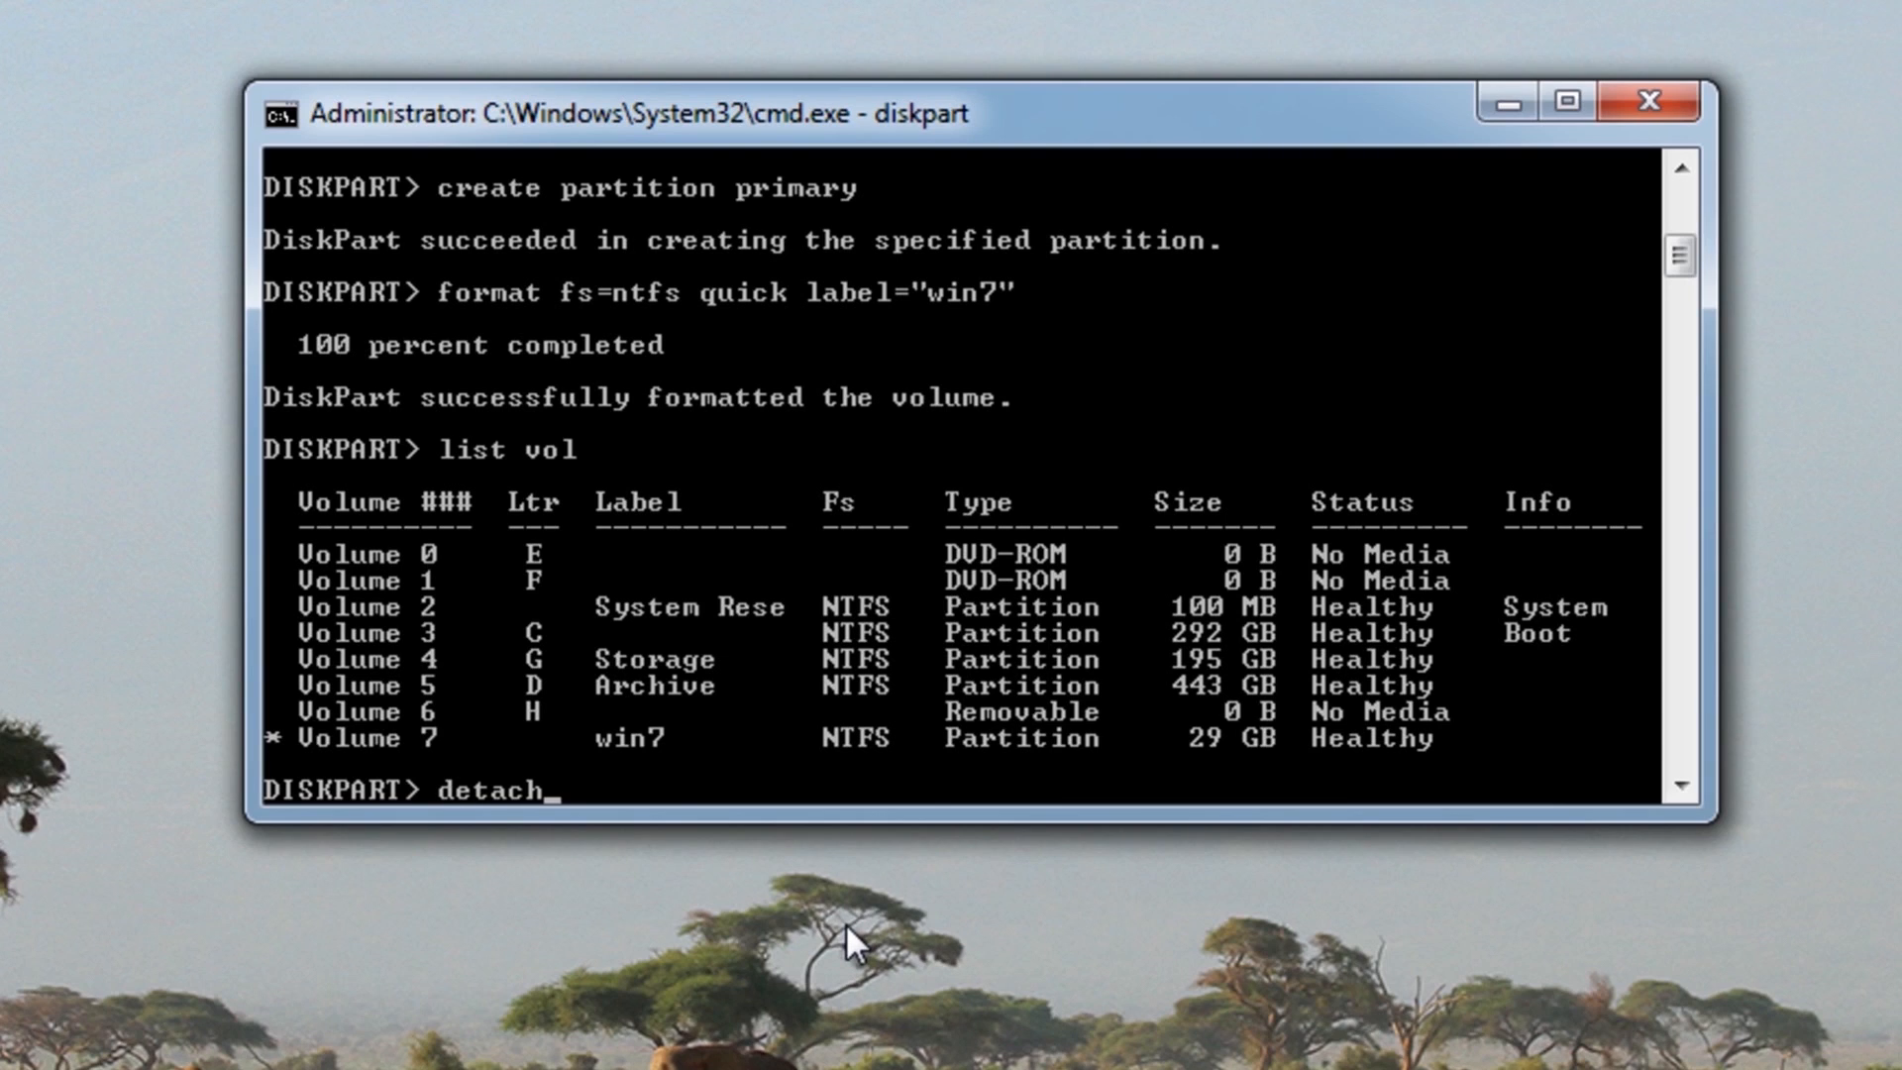
type("vdi")
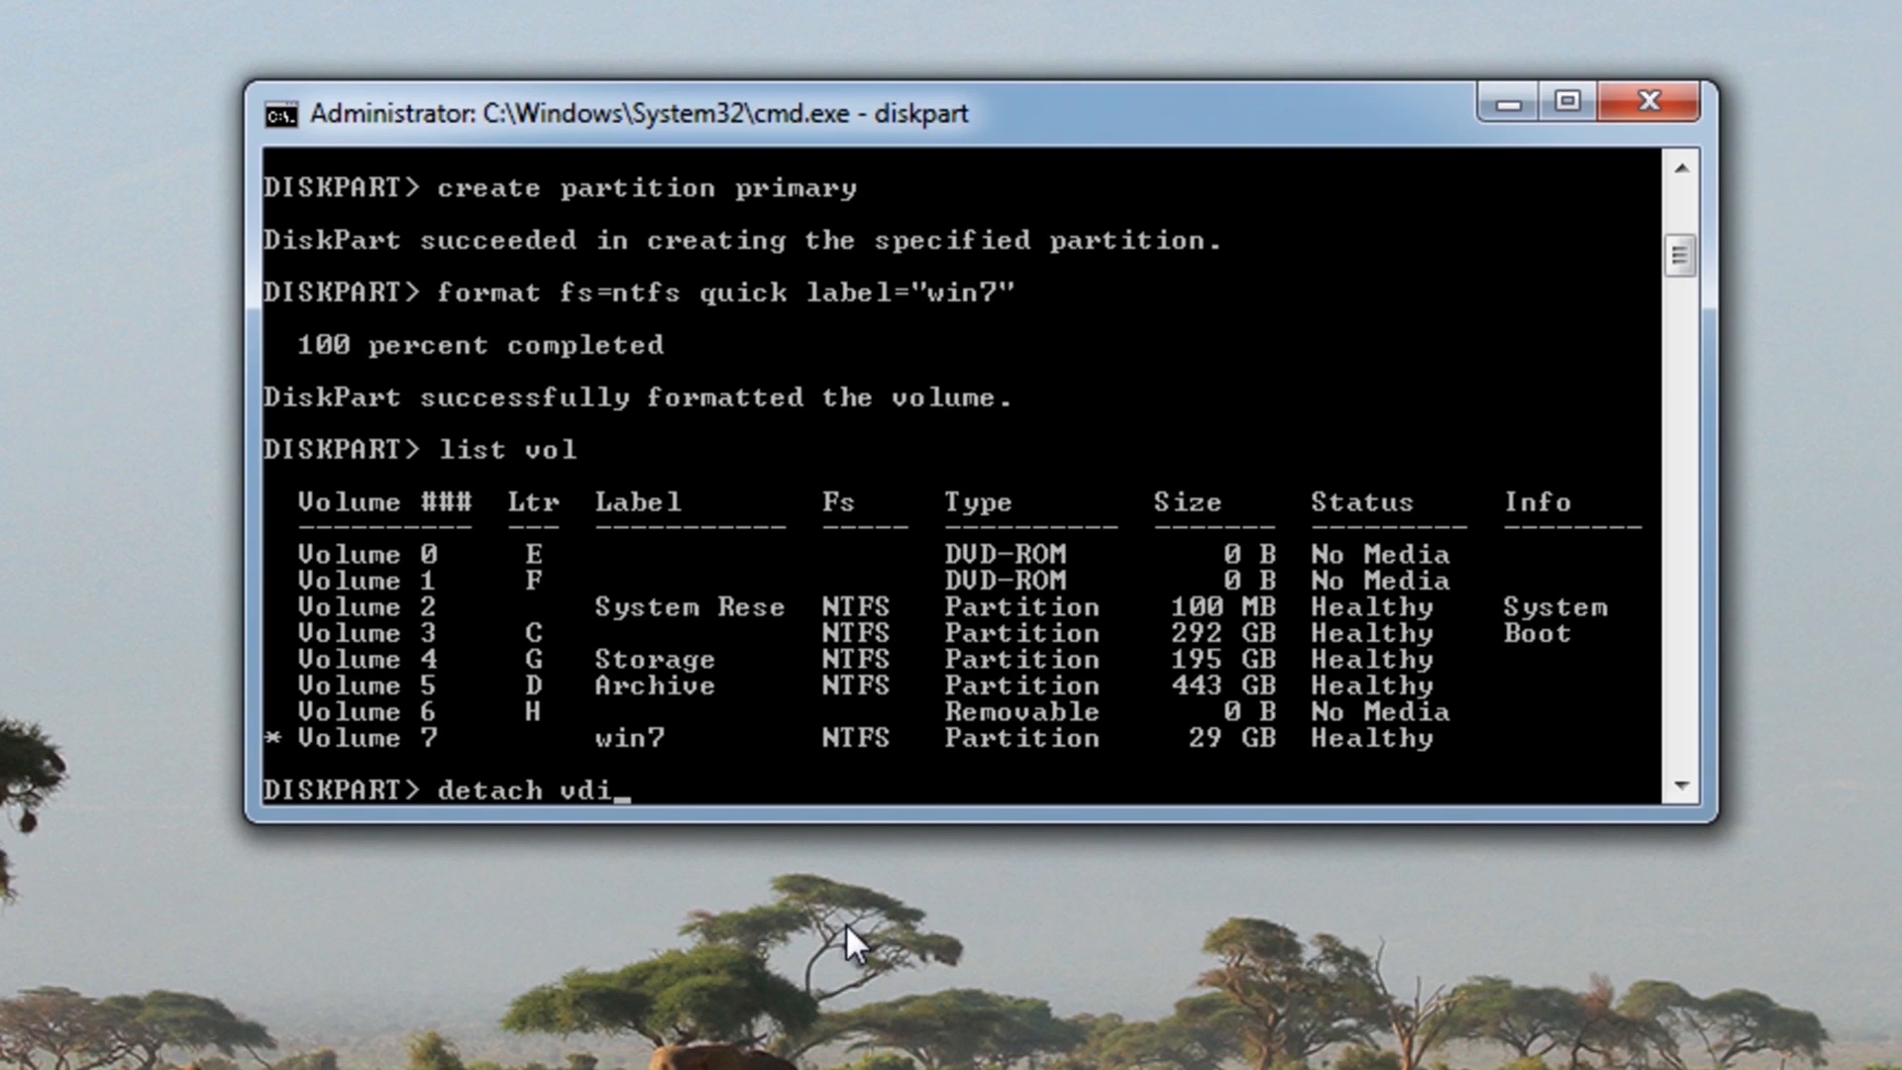
key("Return")
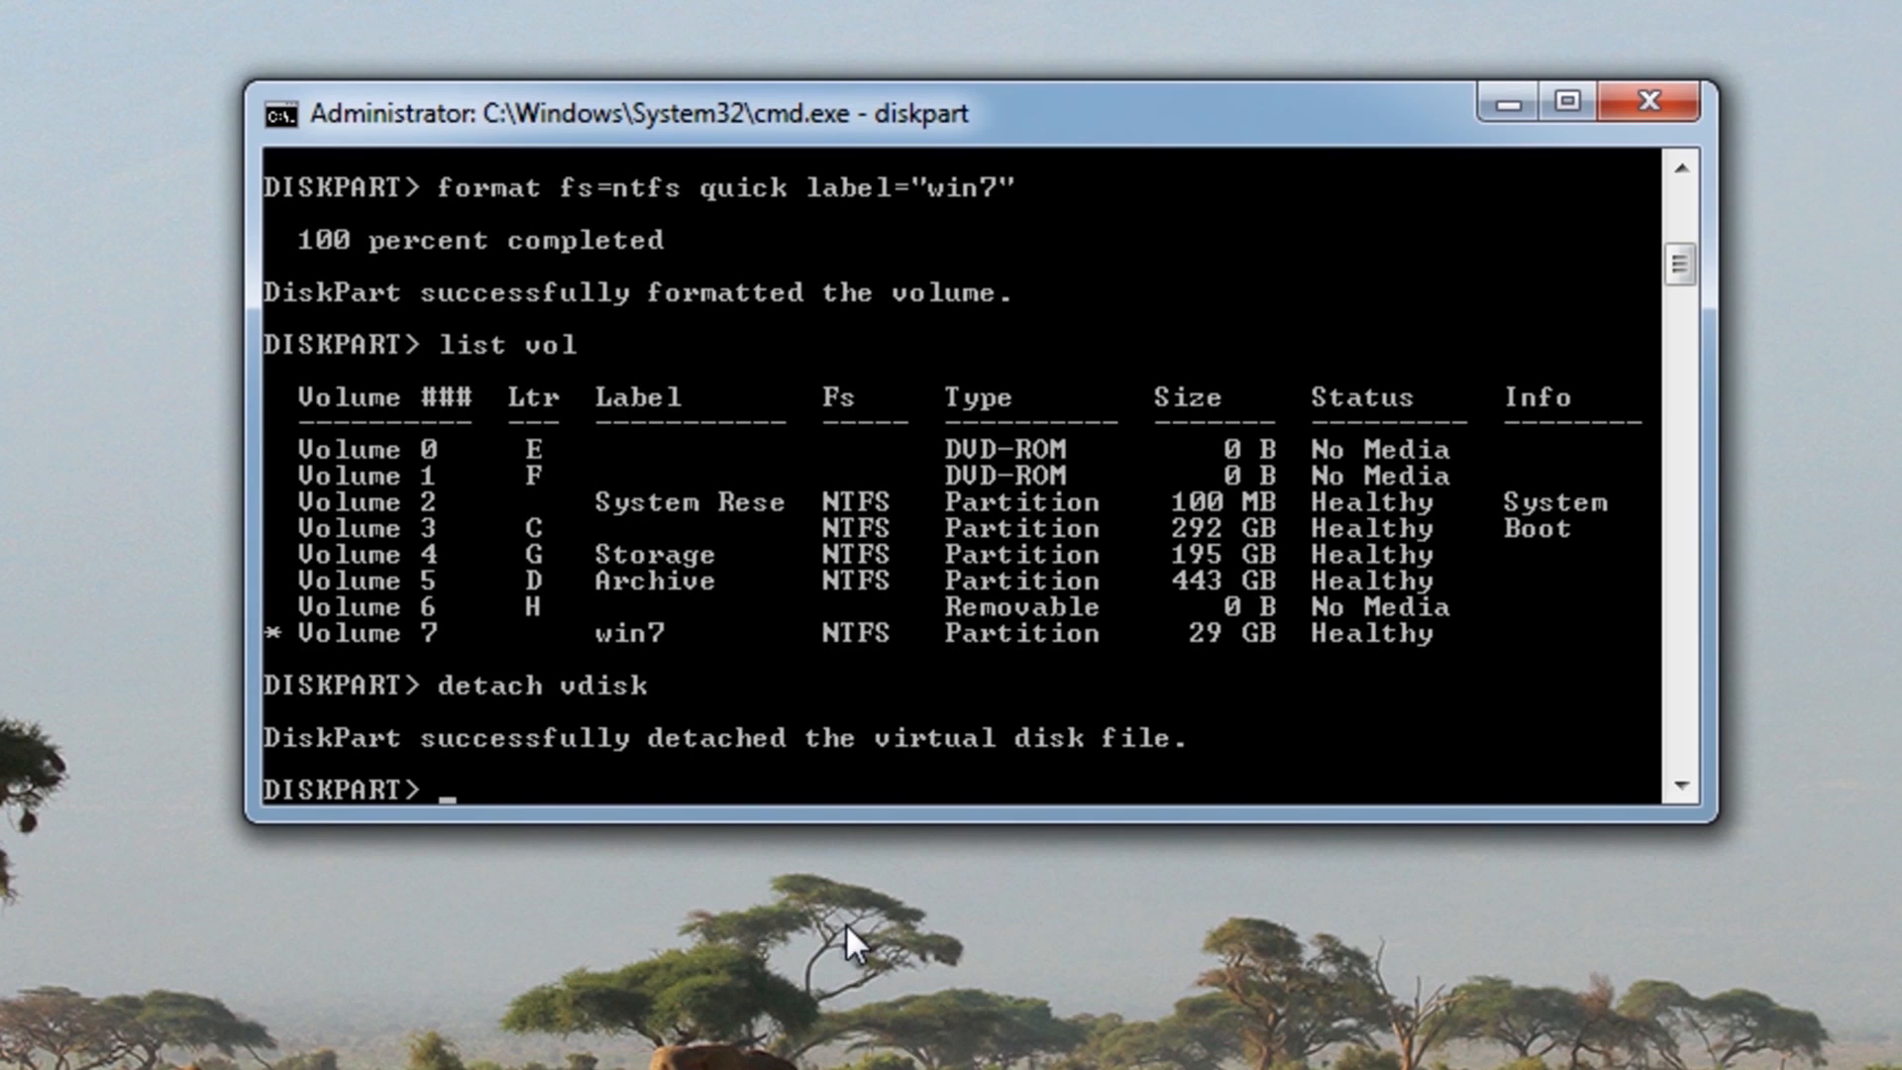
Exit DiskPart, close the console, and browse Computer to Storage (G:) with win7.vhd
type("e")
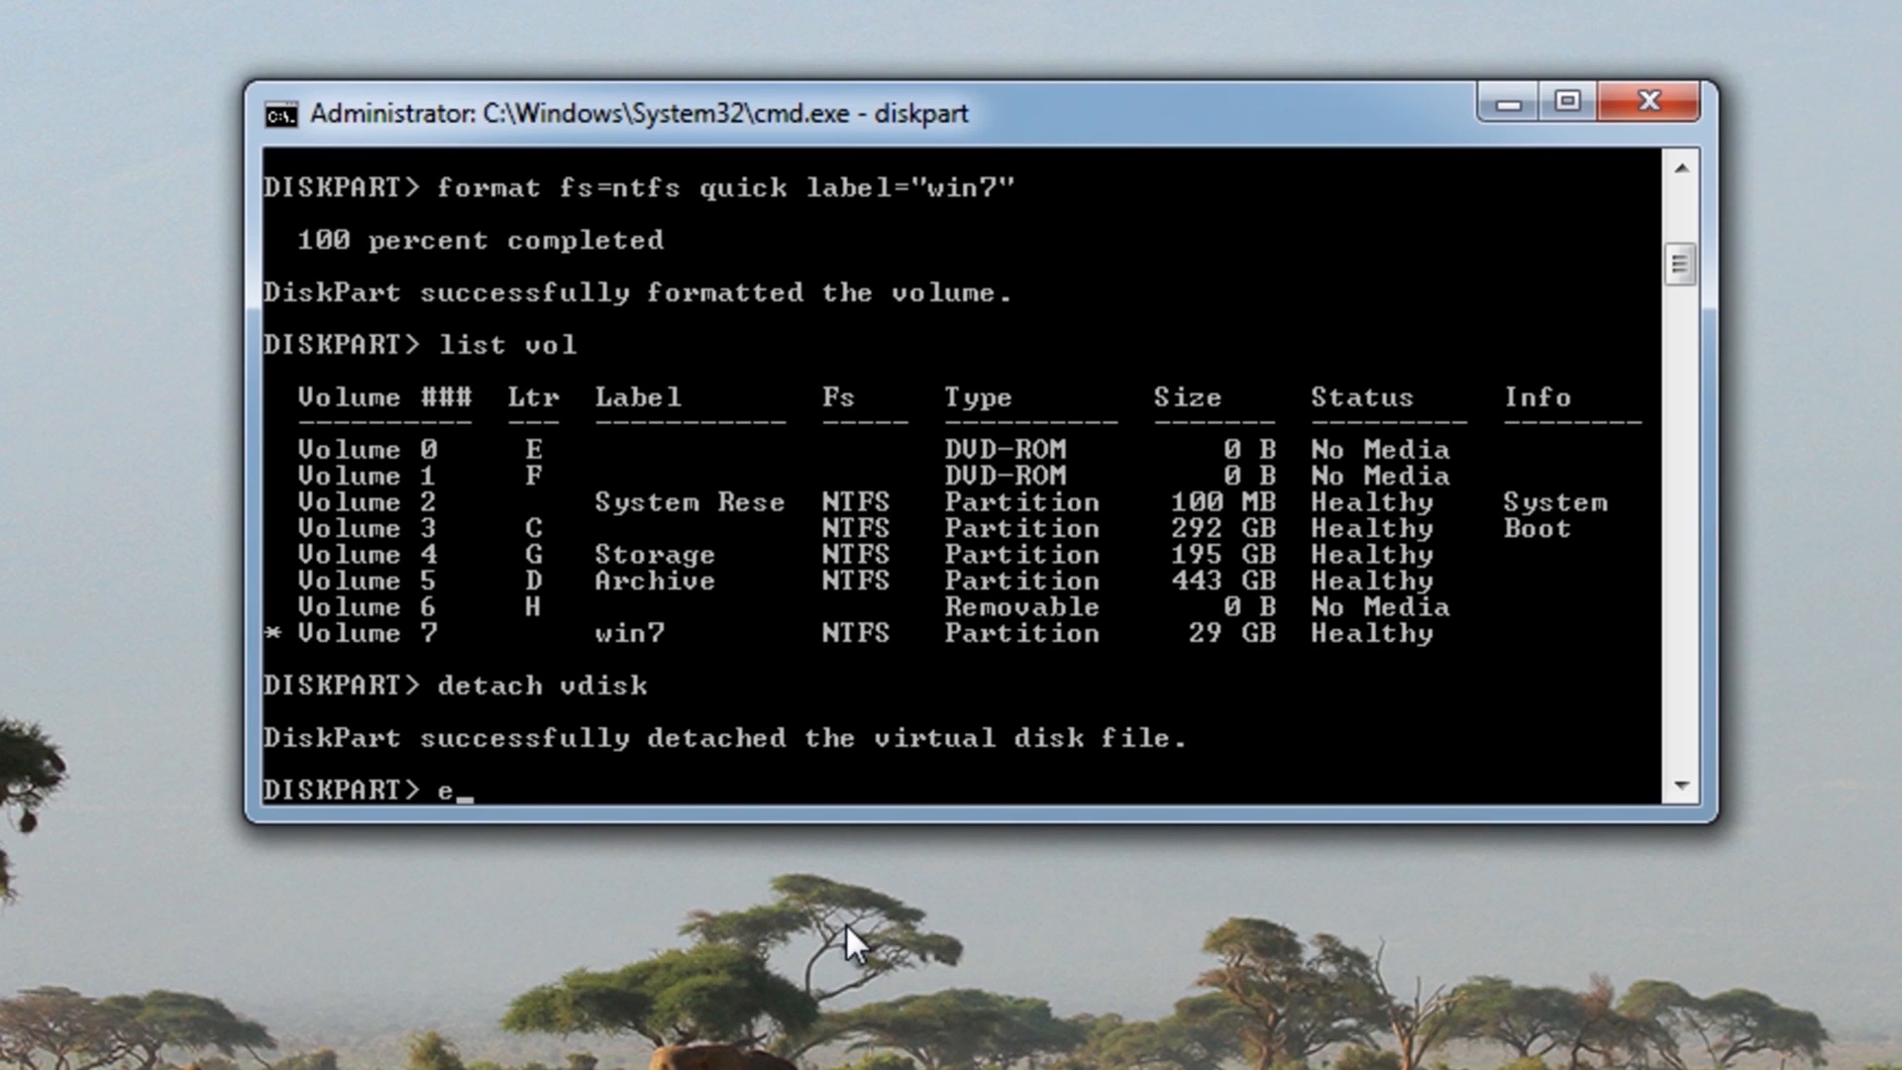
type("xit")
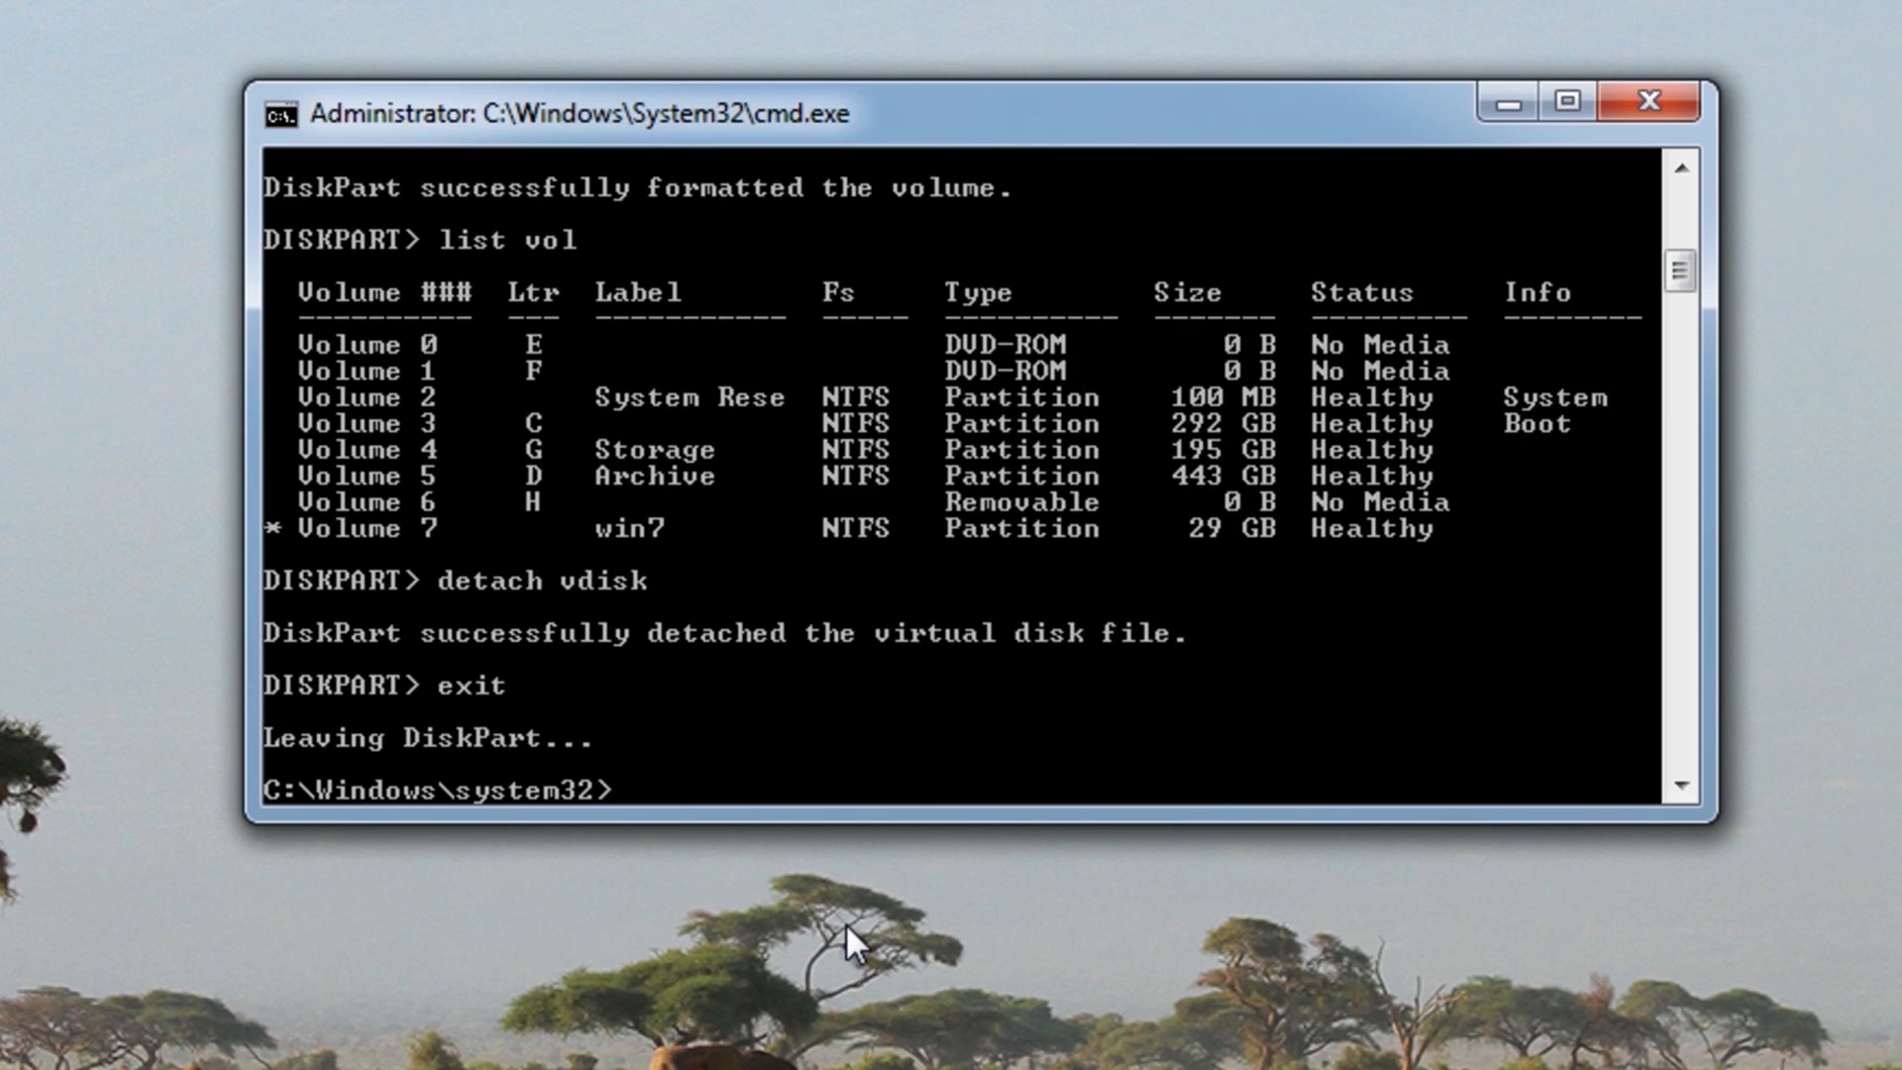
mouse_move(1703, 377)
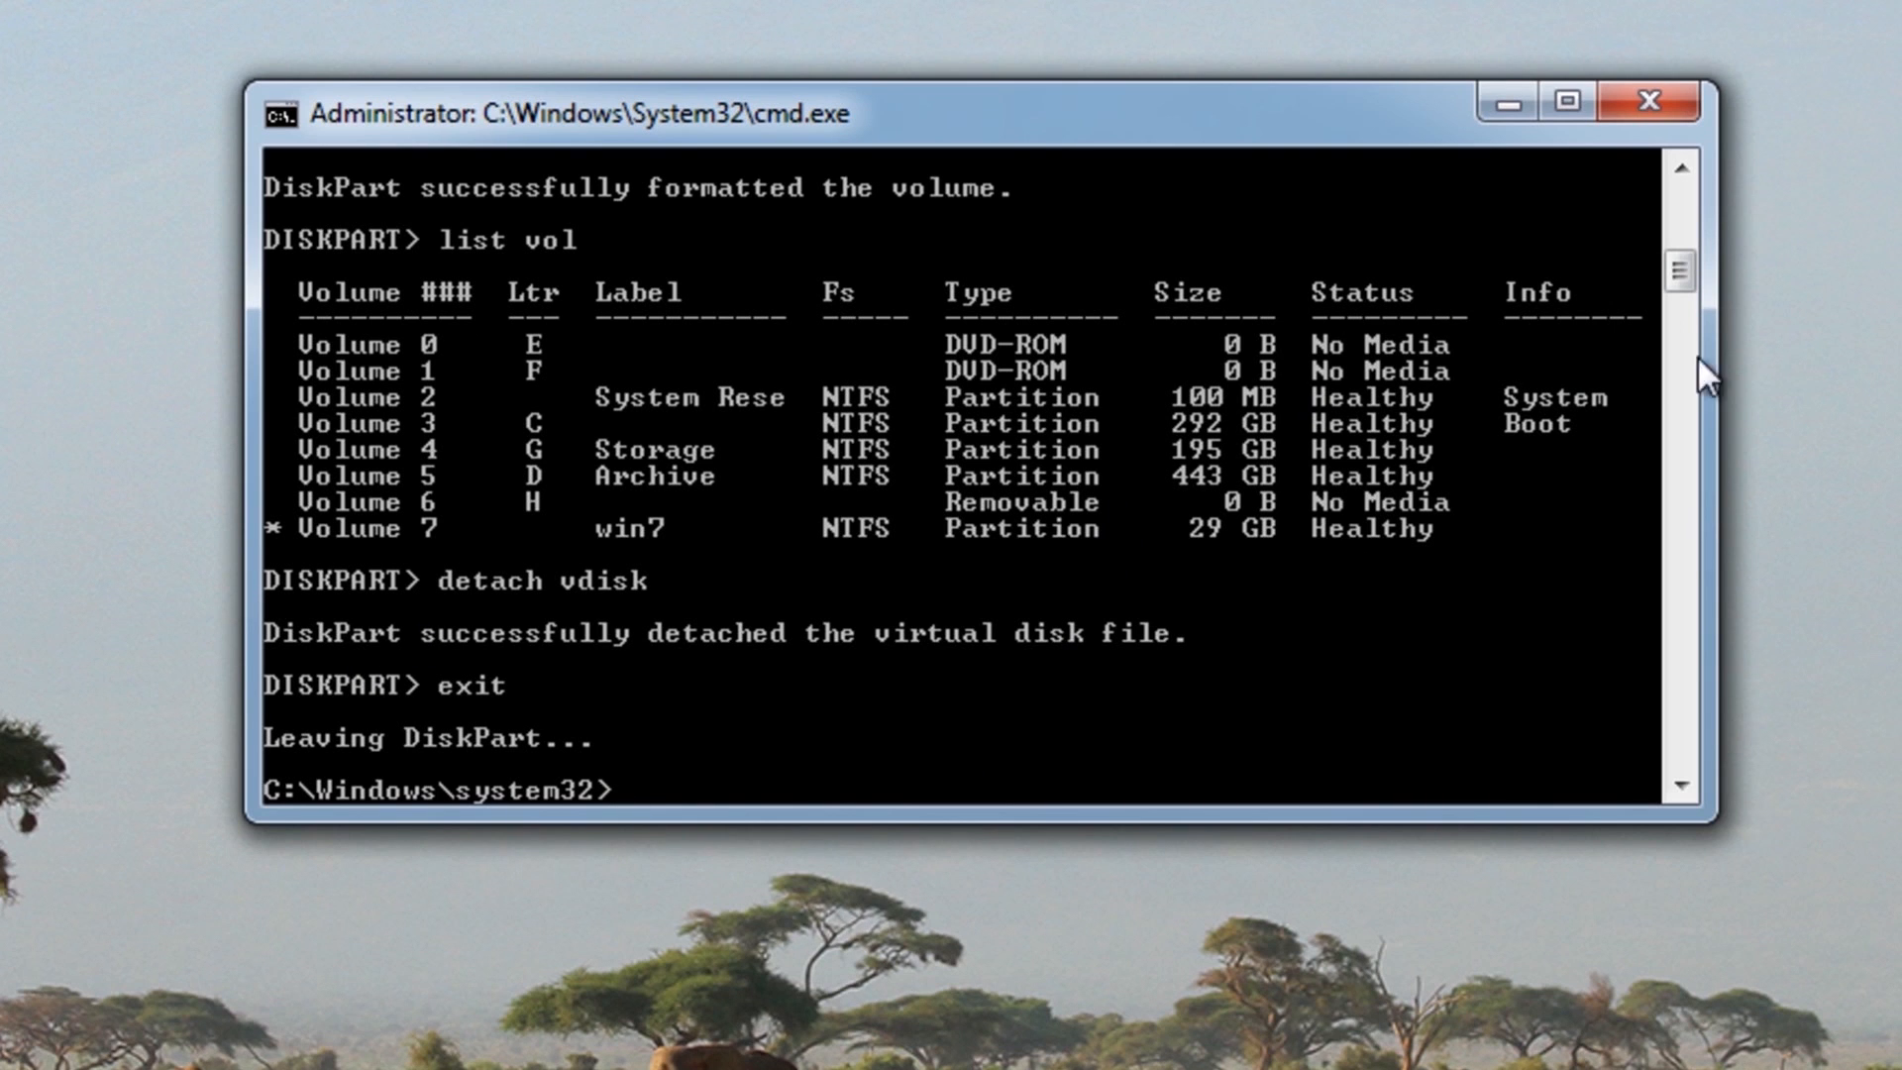
mouse_move(1647, 102)
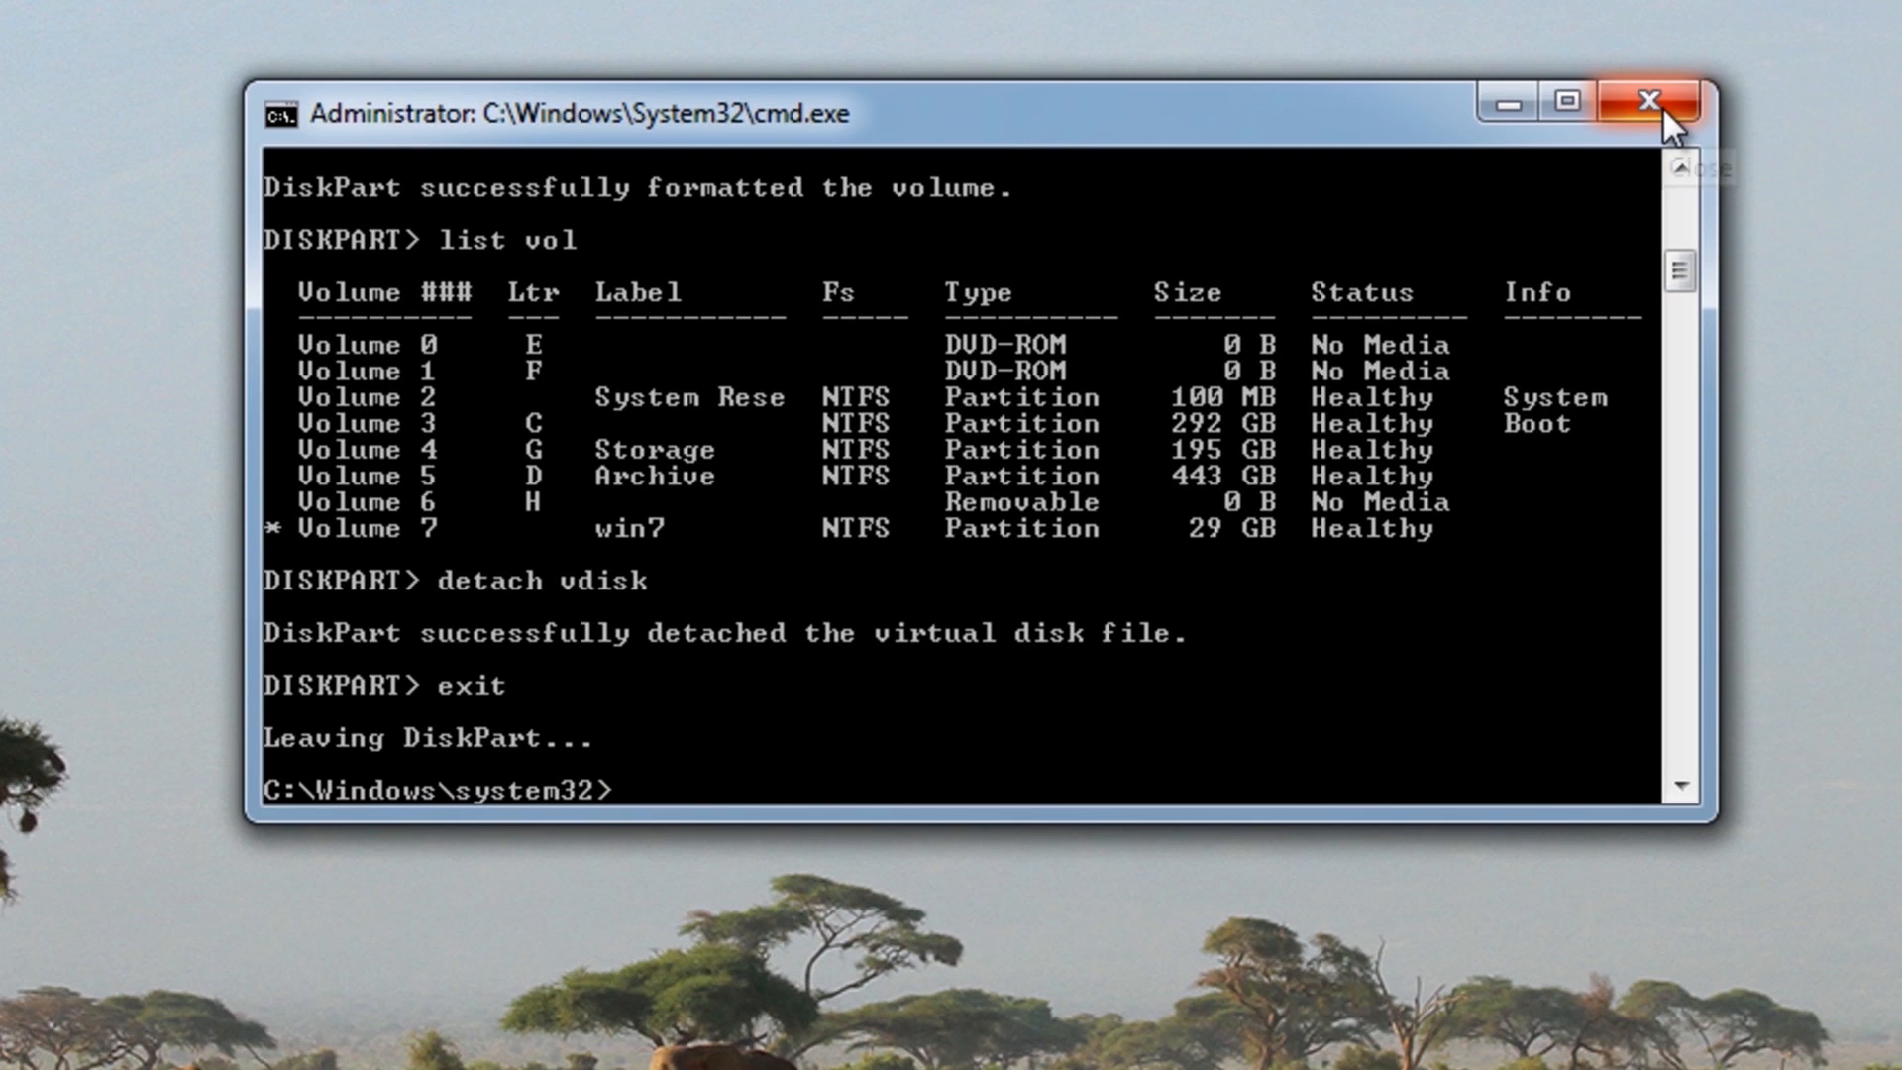
left_click(1647, 102)
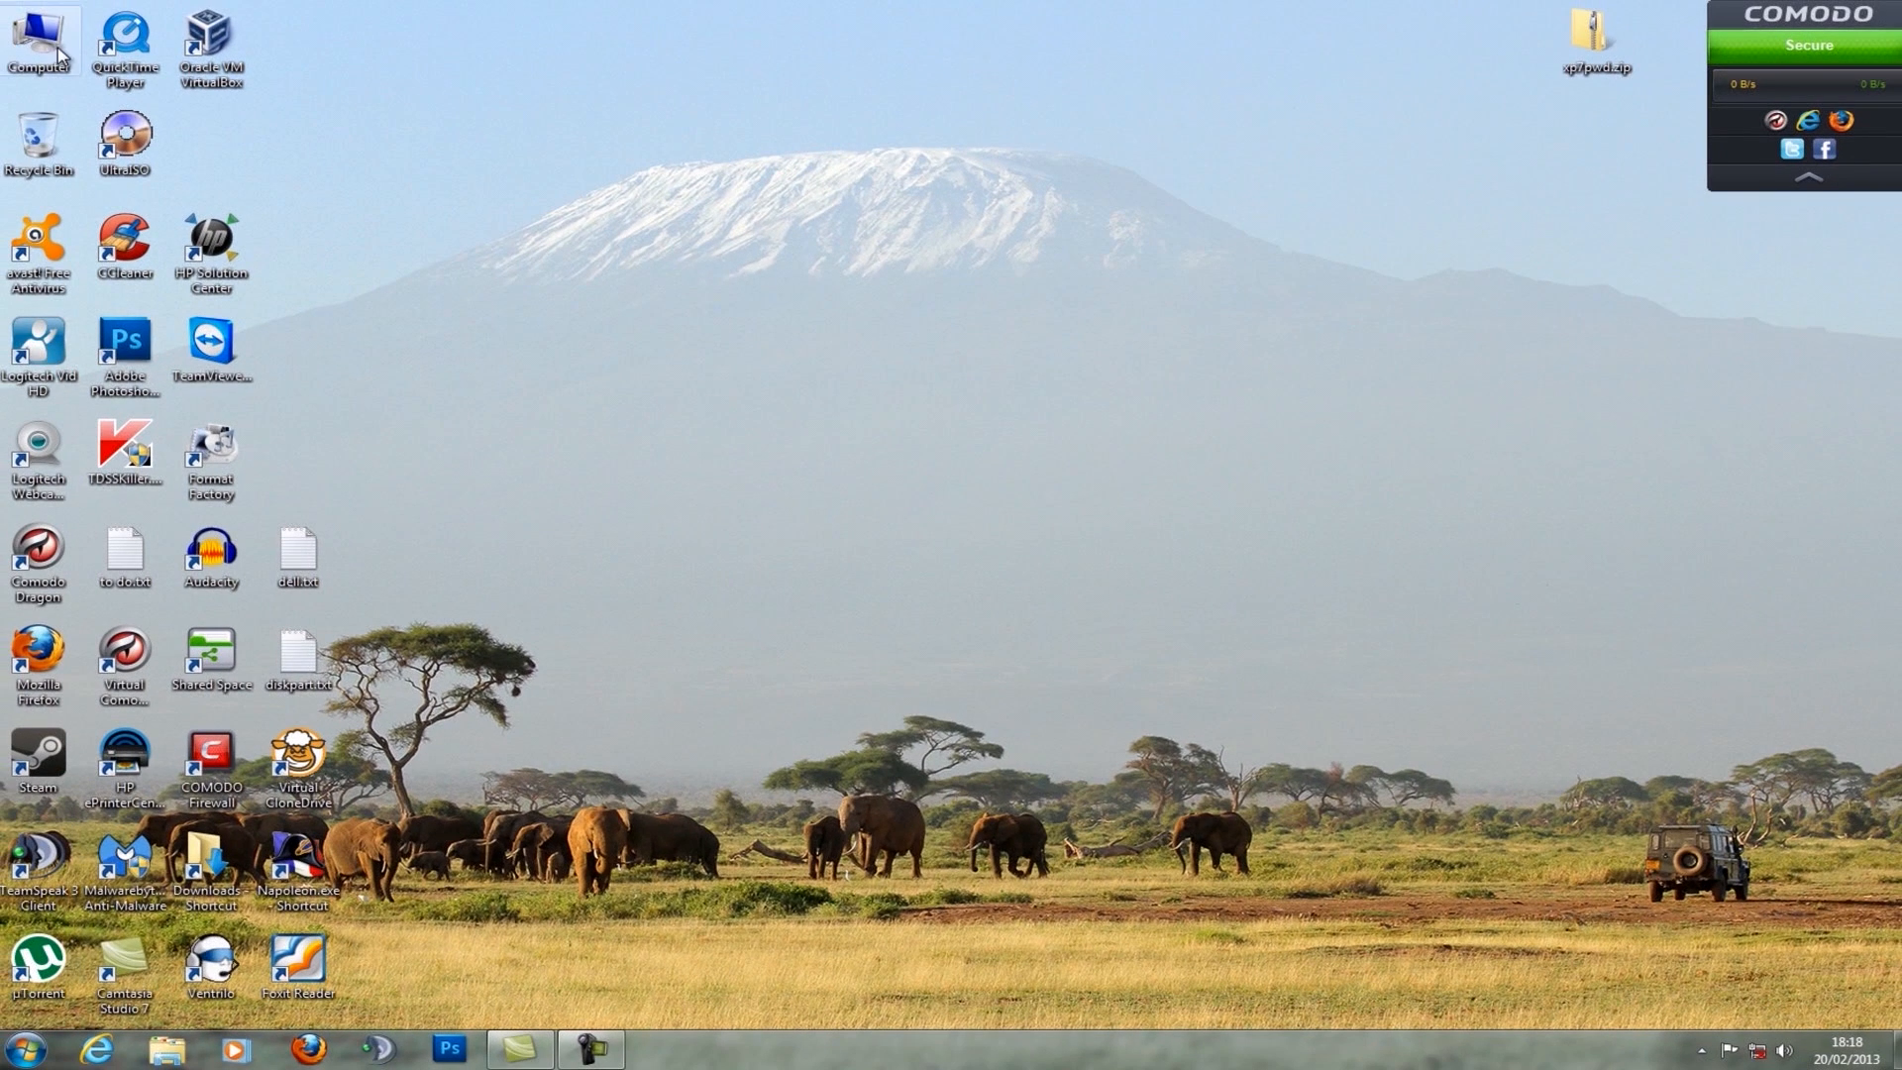
double_click(38, 37)
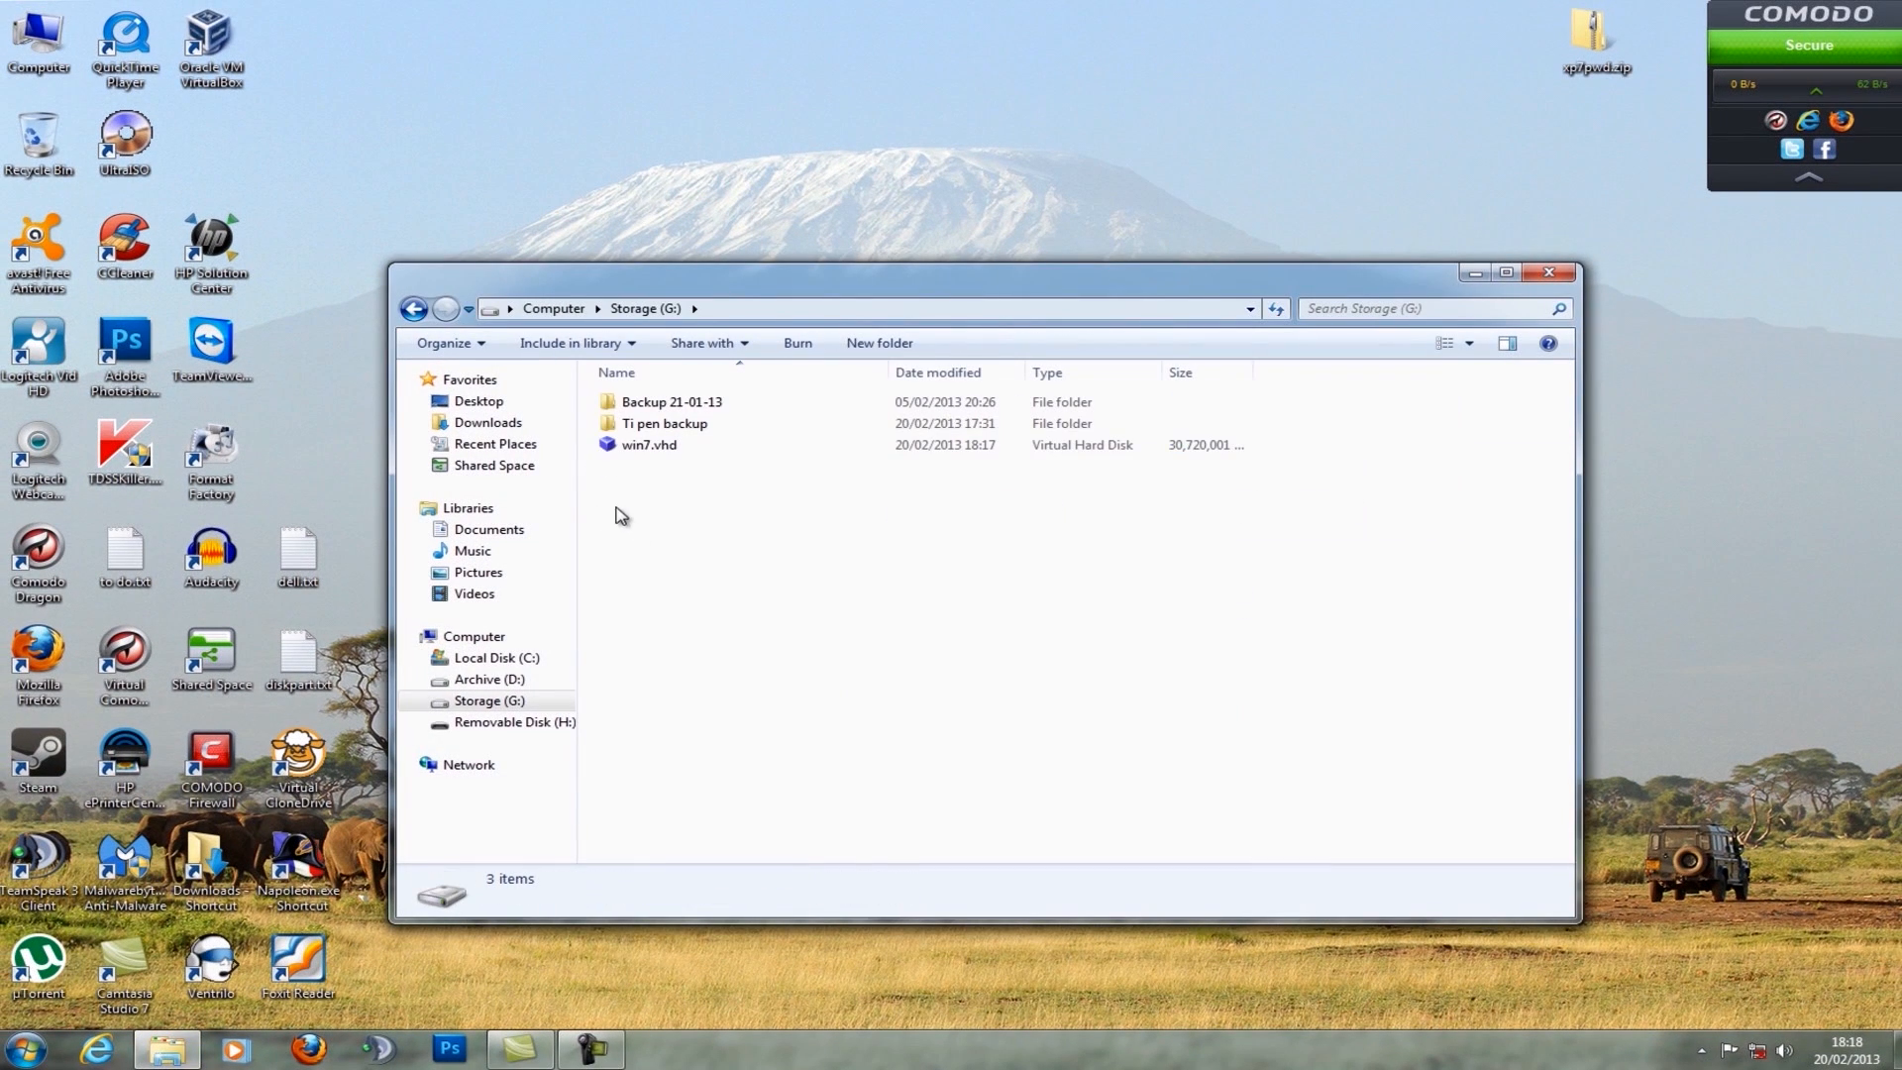
mouse_move(649, 444)
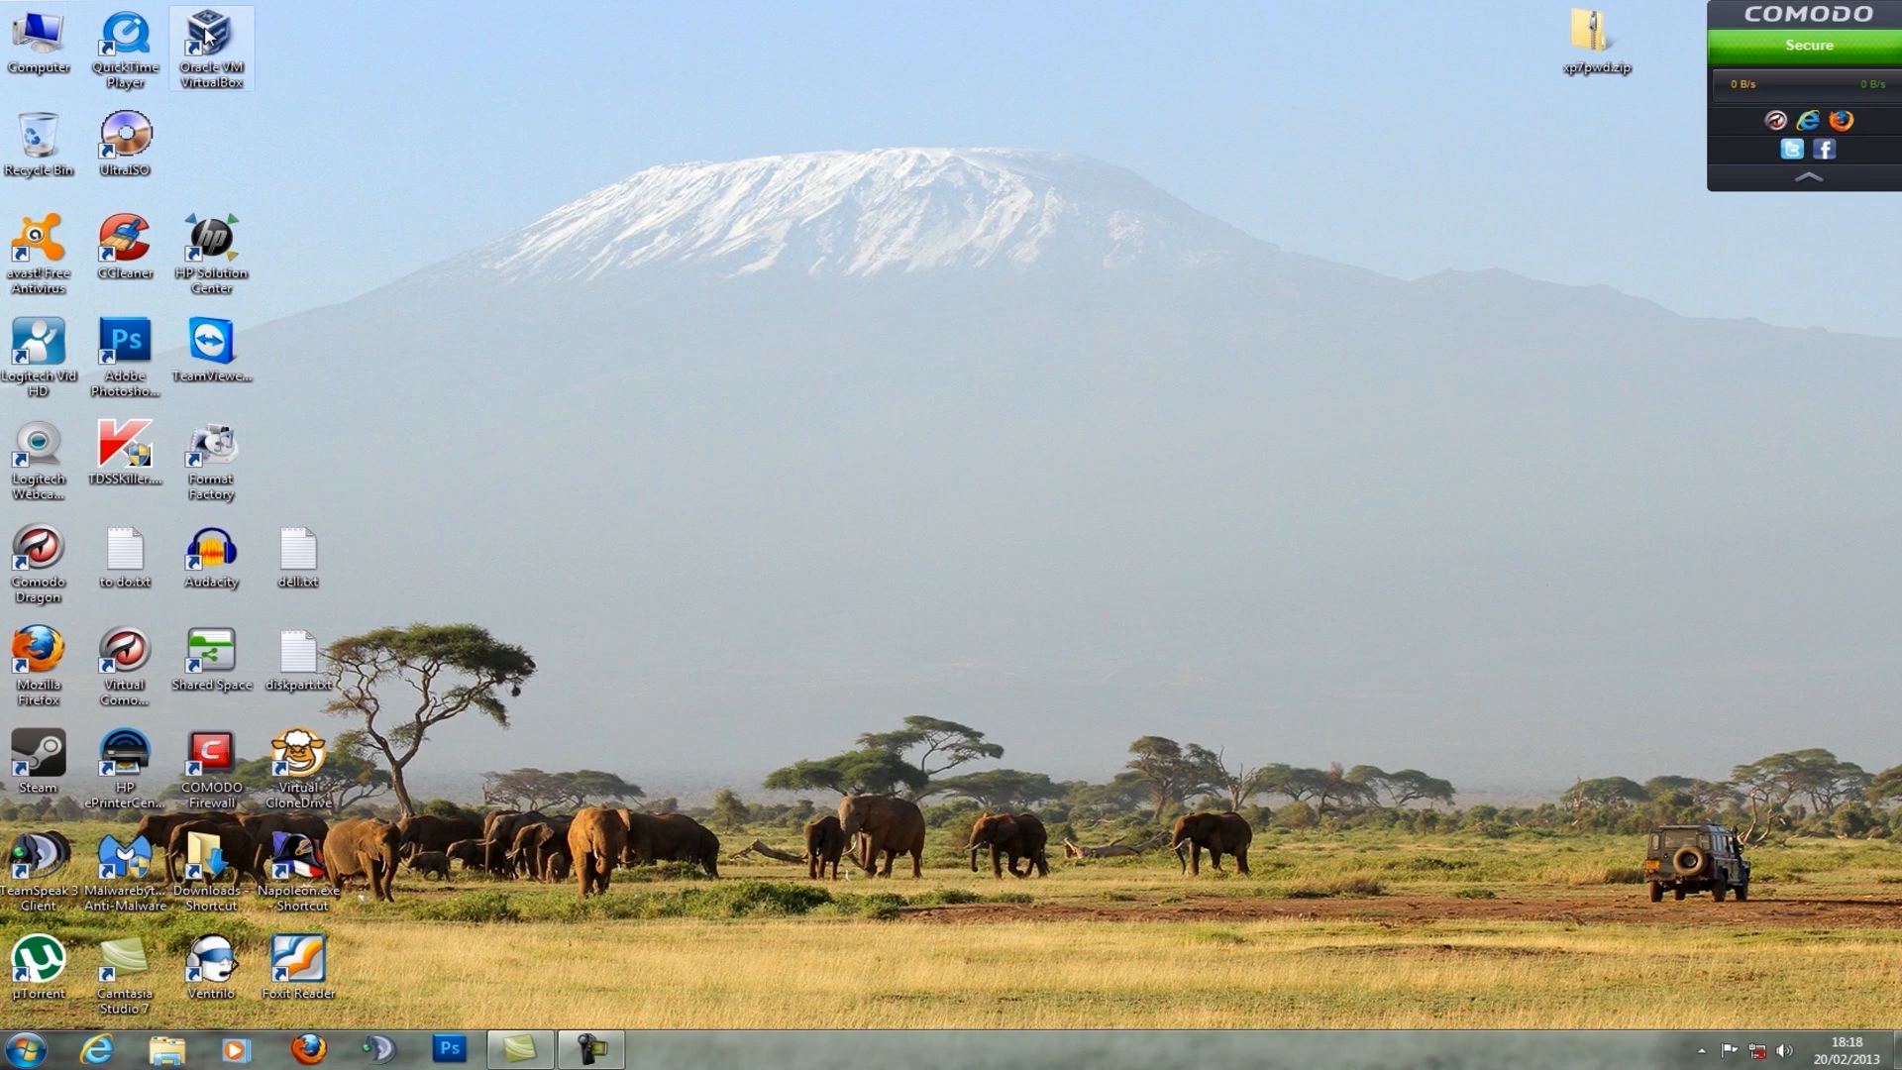
mouse_move(969, 540)
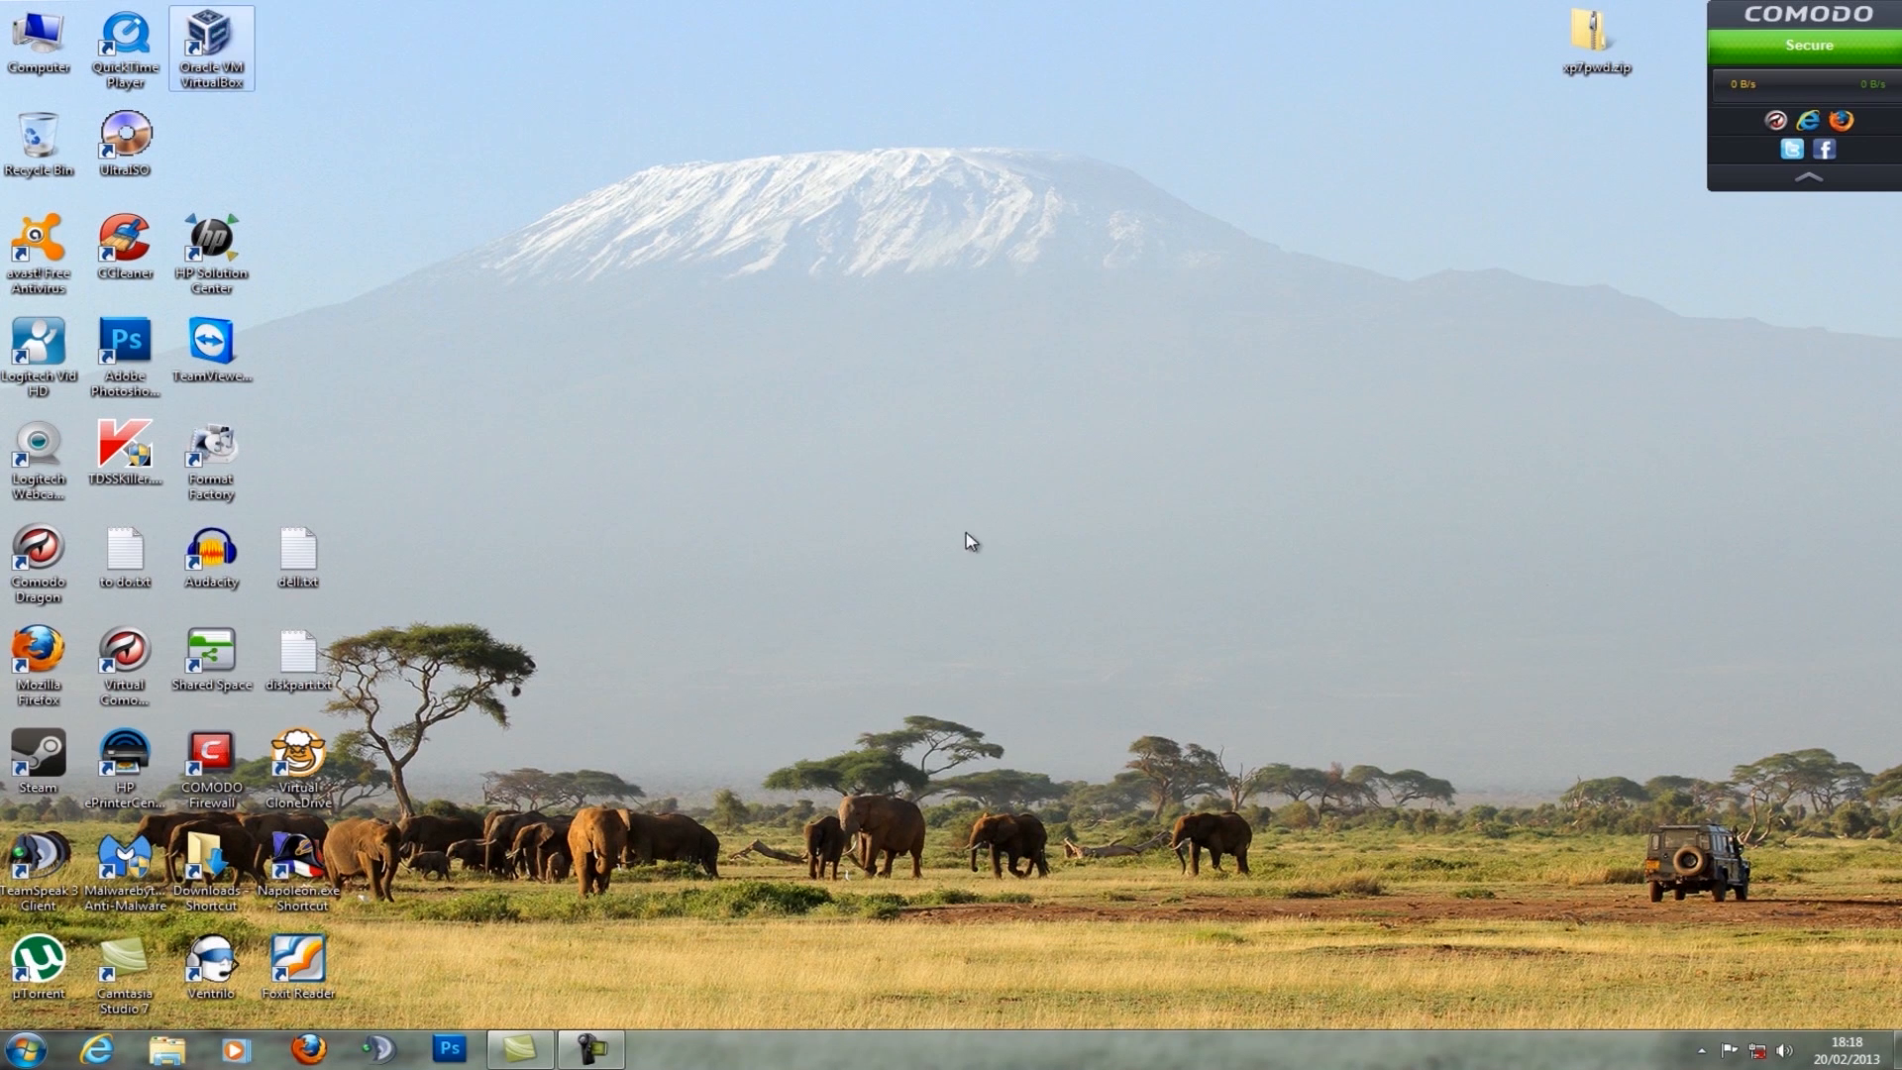
mouse_move(805, 579)
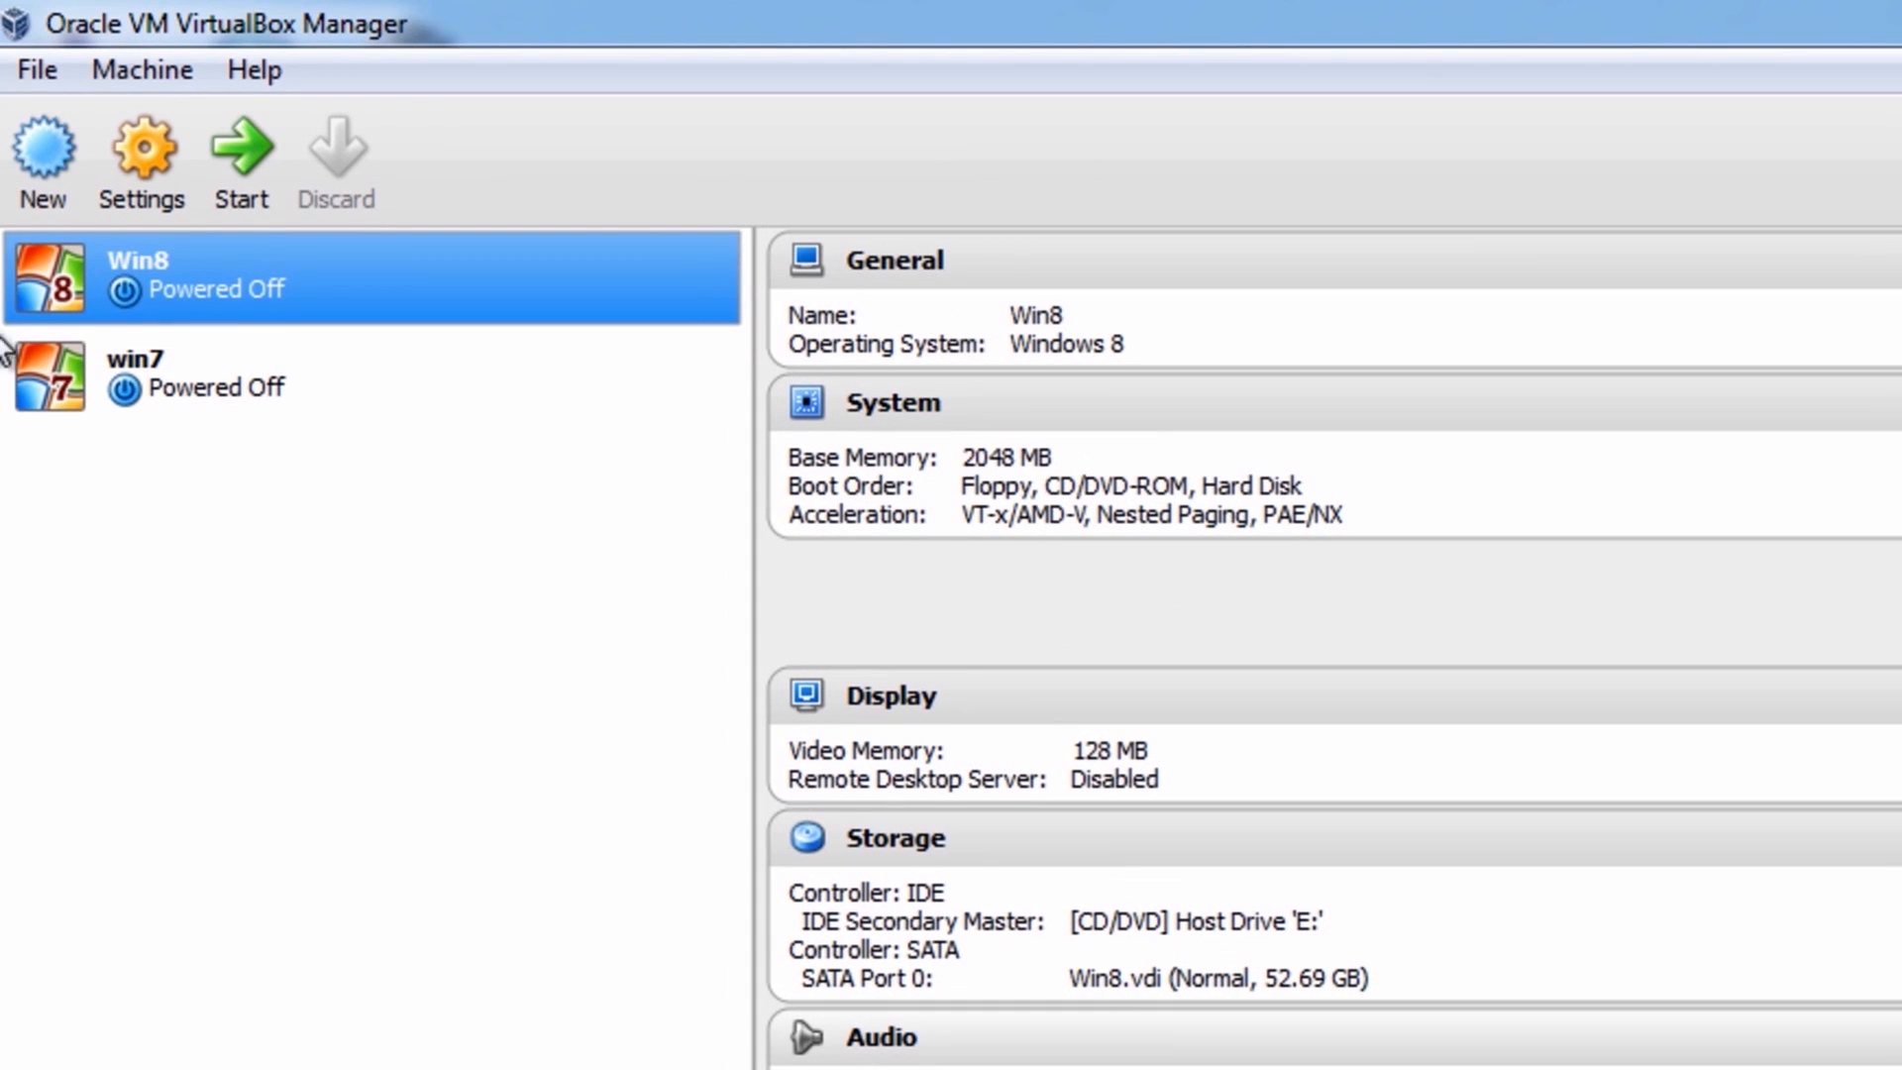
Define a new VM named windows7, type Windows 7, with 2048 MB memory
left_click(42, 145)
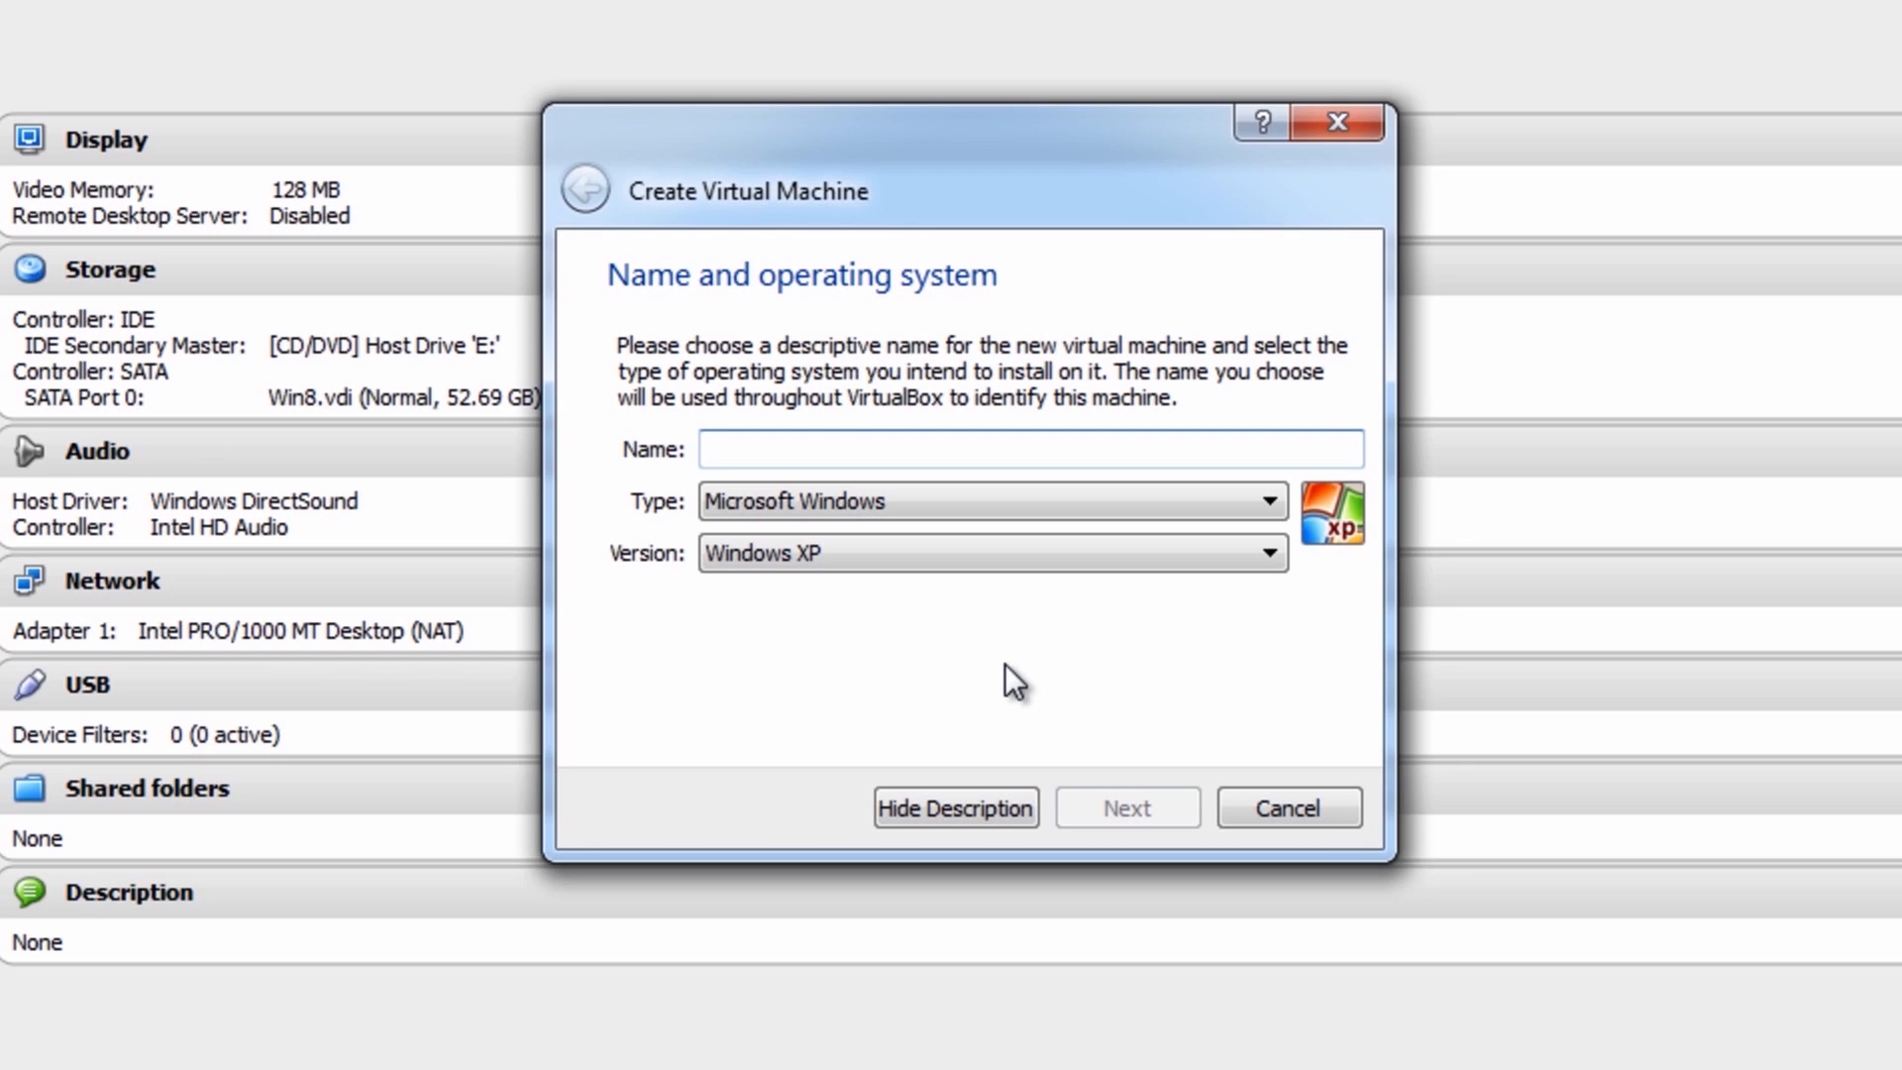
type("wi")
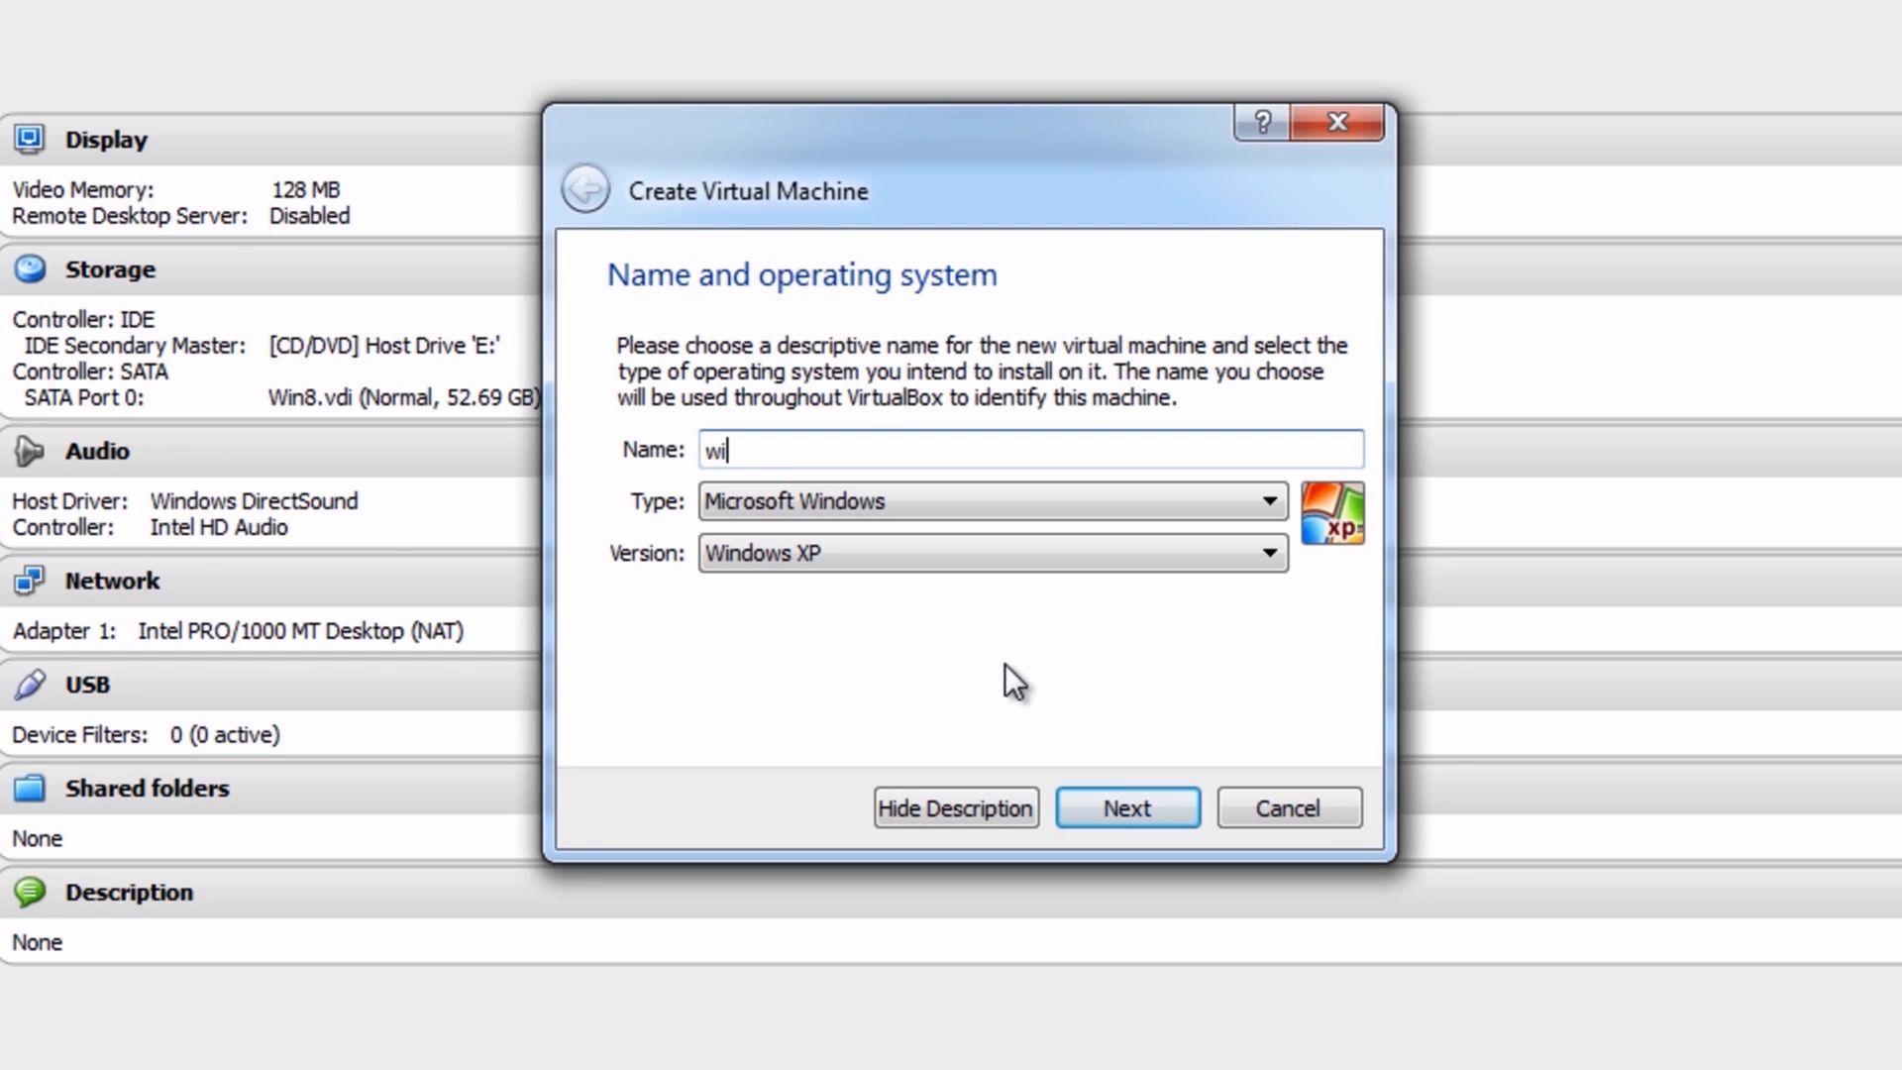
type("ndows7")
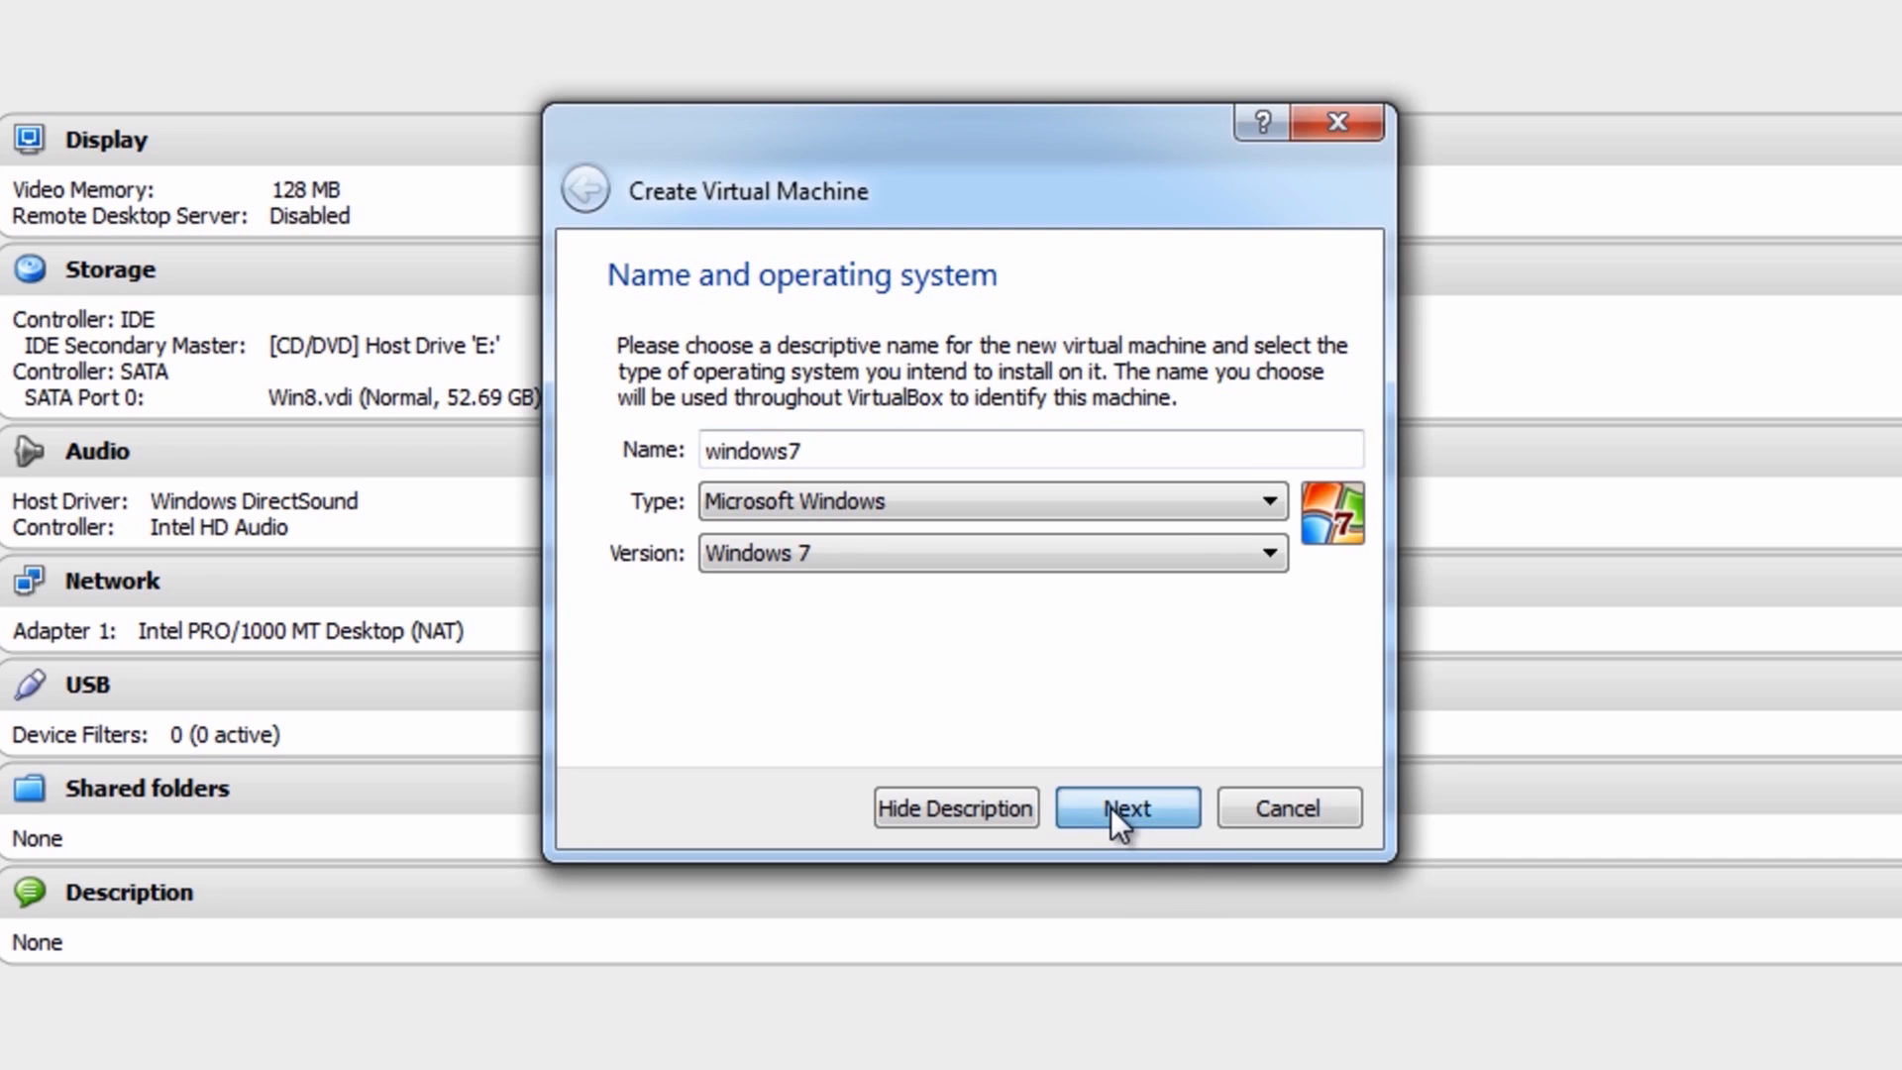
left_click(1125, 806)
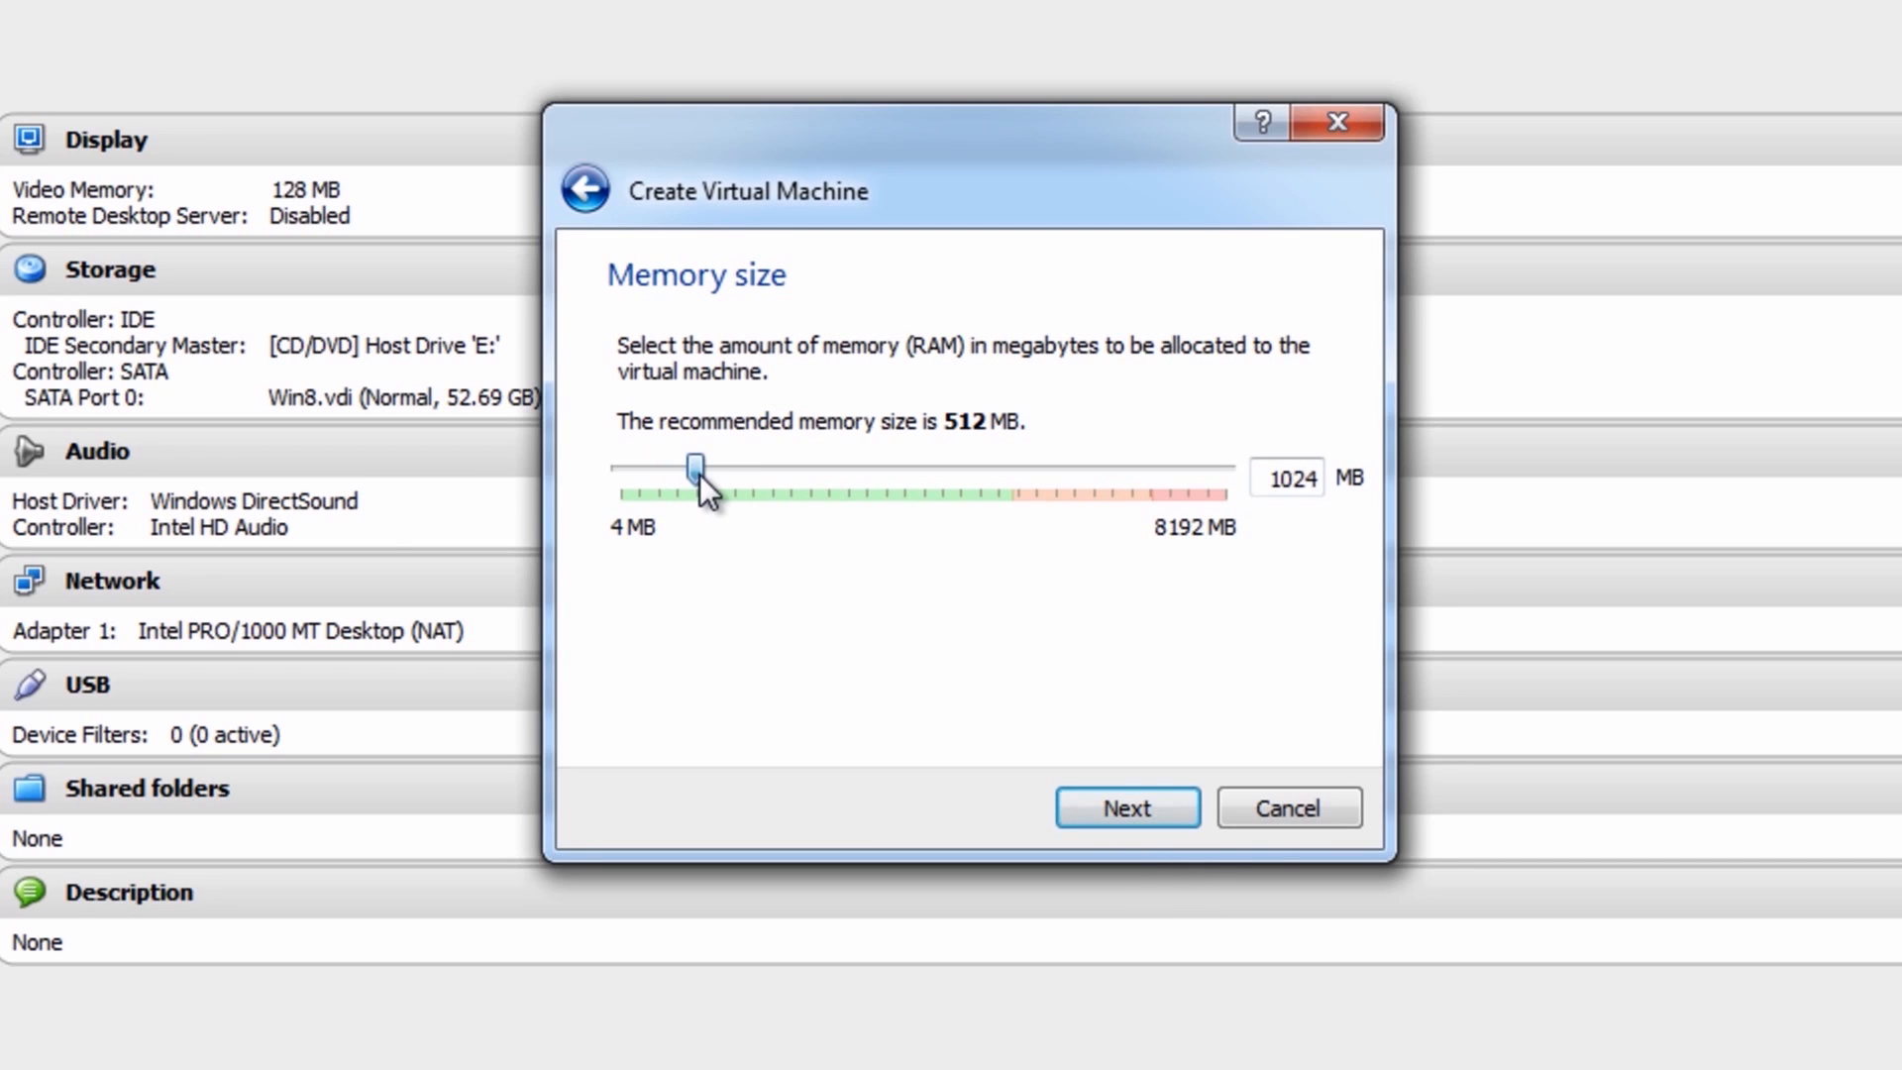
left_click_drag(695, 466, 772, 466)
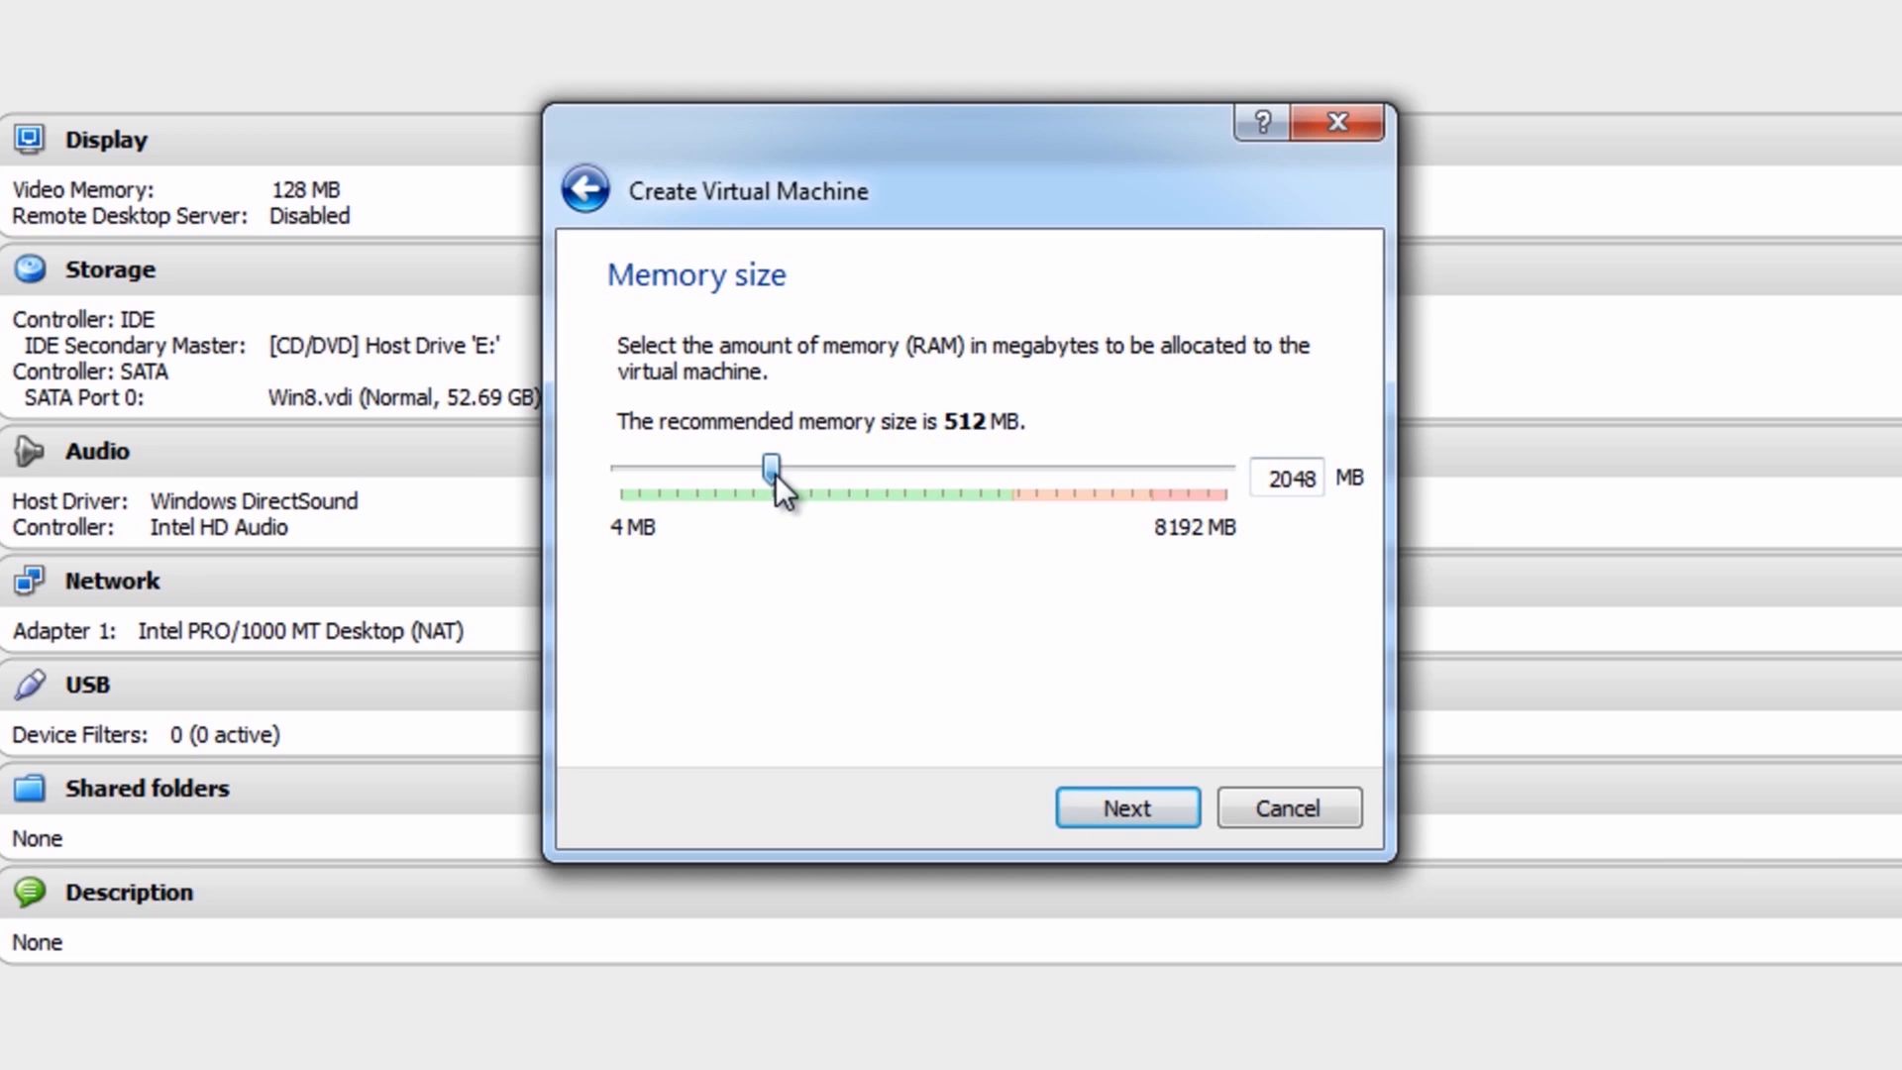
left_click(1124, 806)
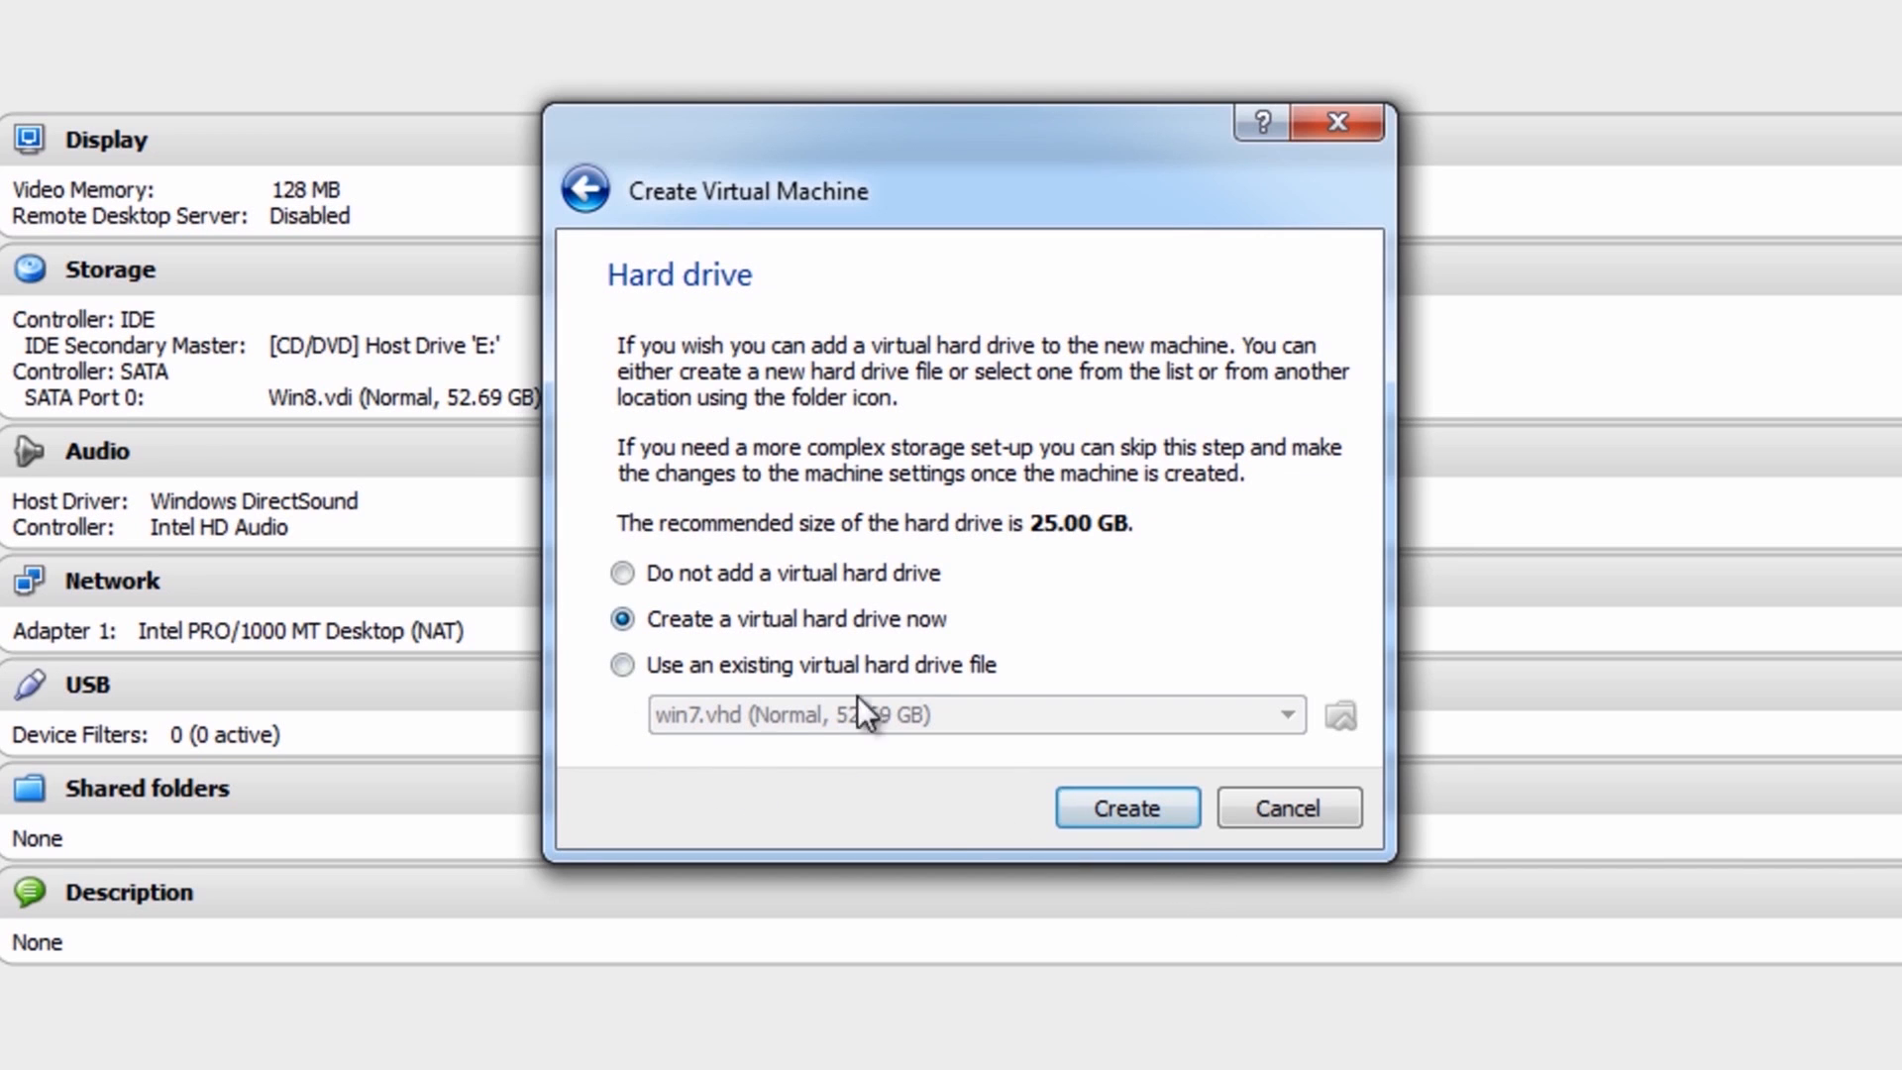
Create the windows7 machine using the existing win7.vhd from Storage (G:) as its hard disk
left_click(622, 664)
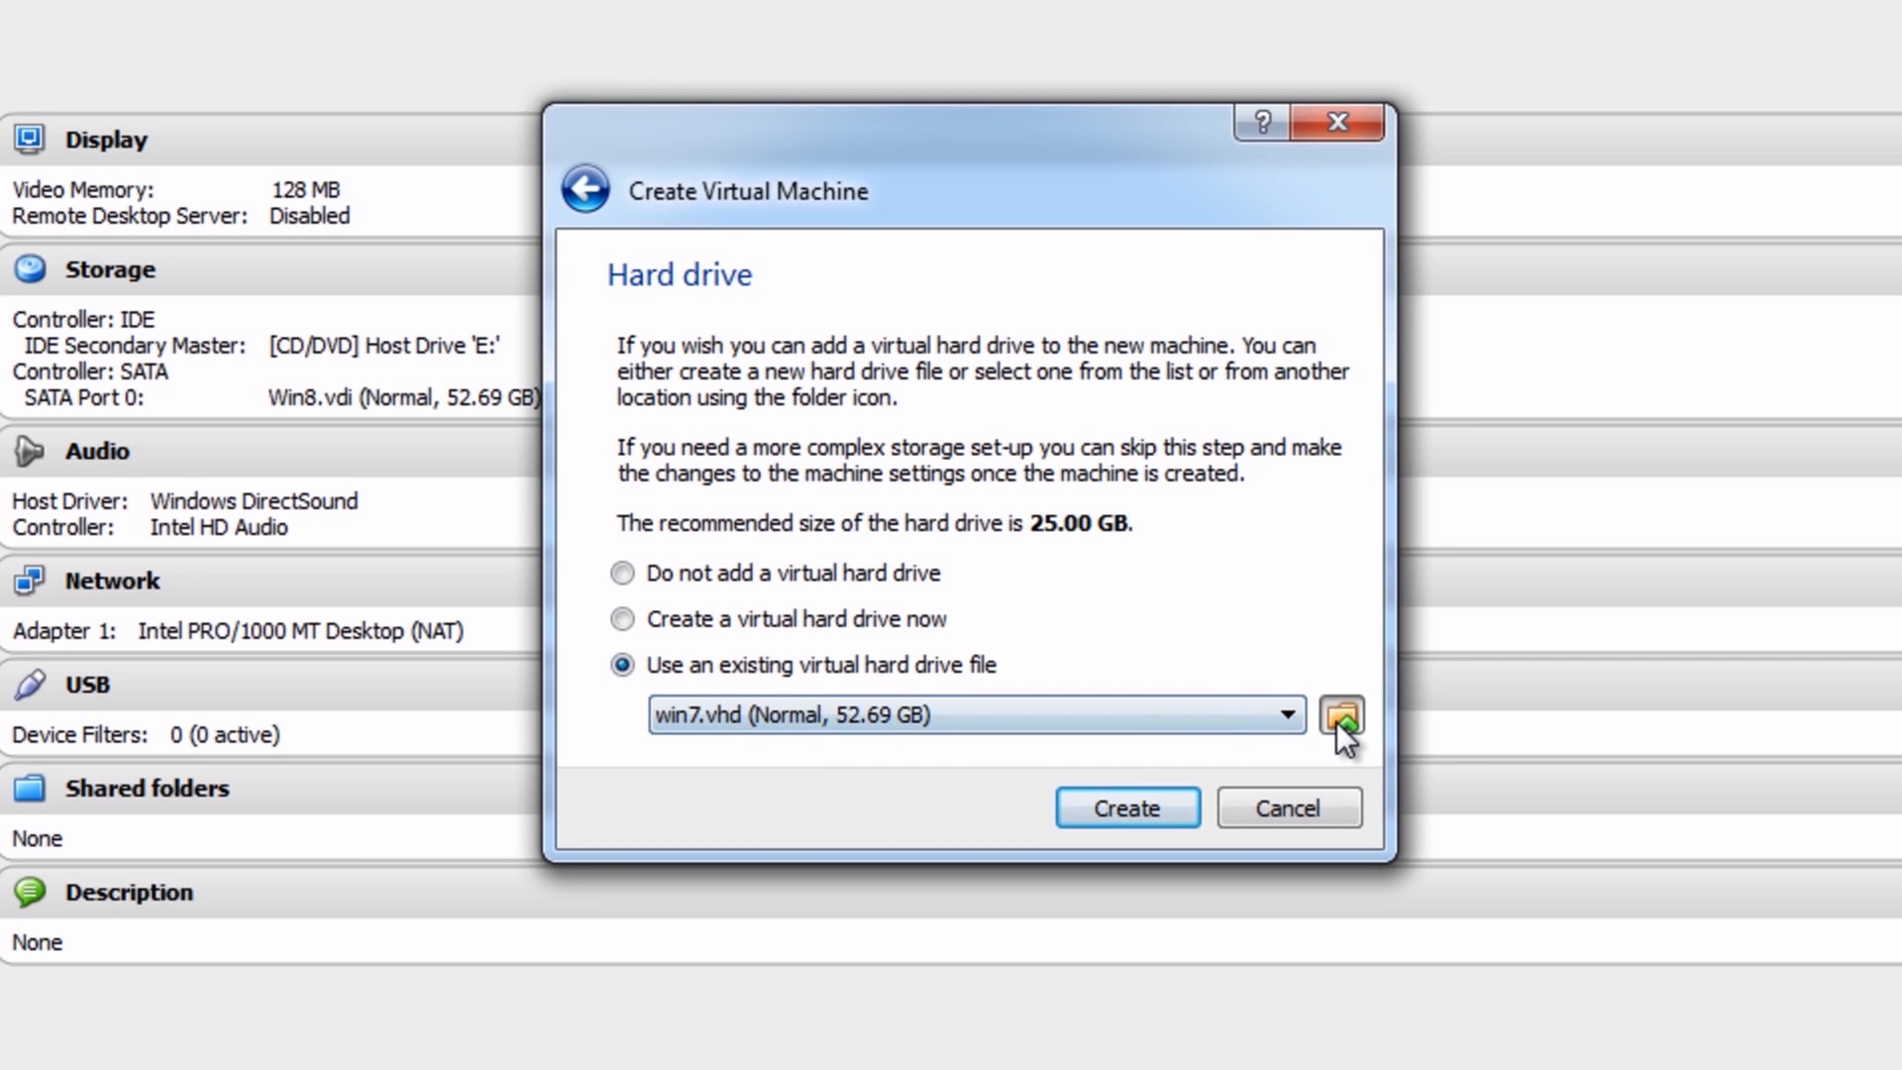
left_click(1339, 714)
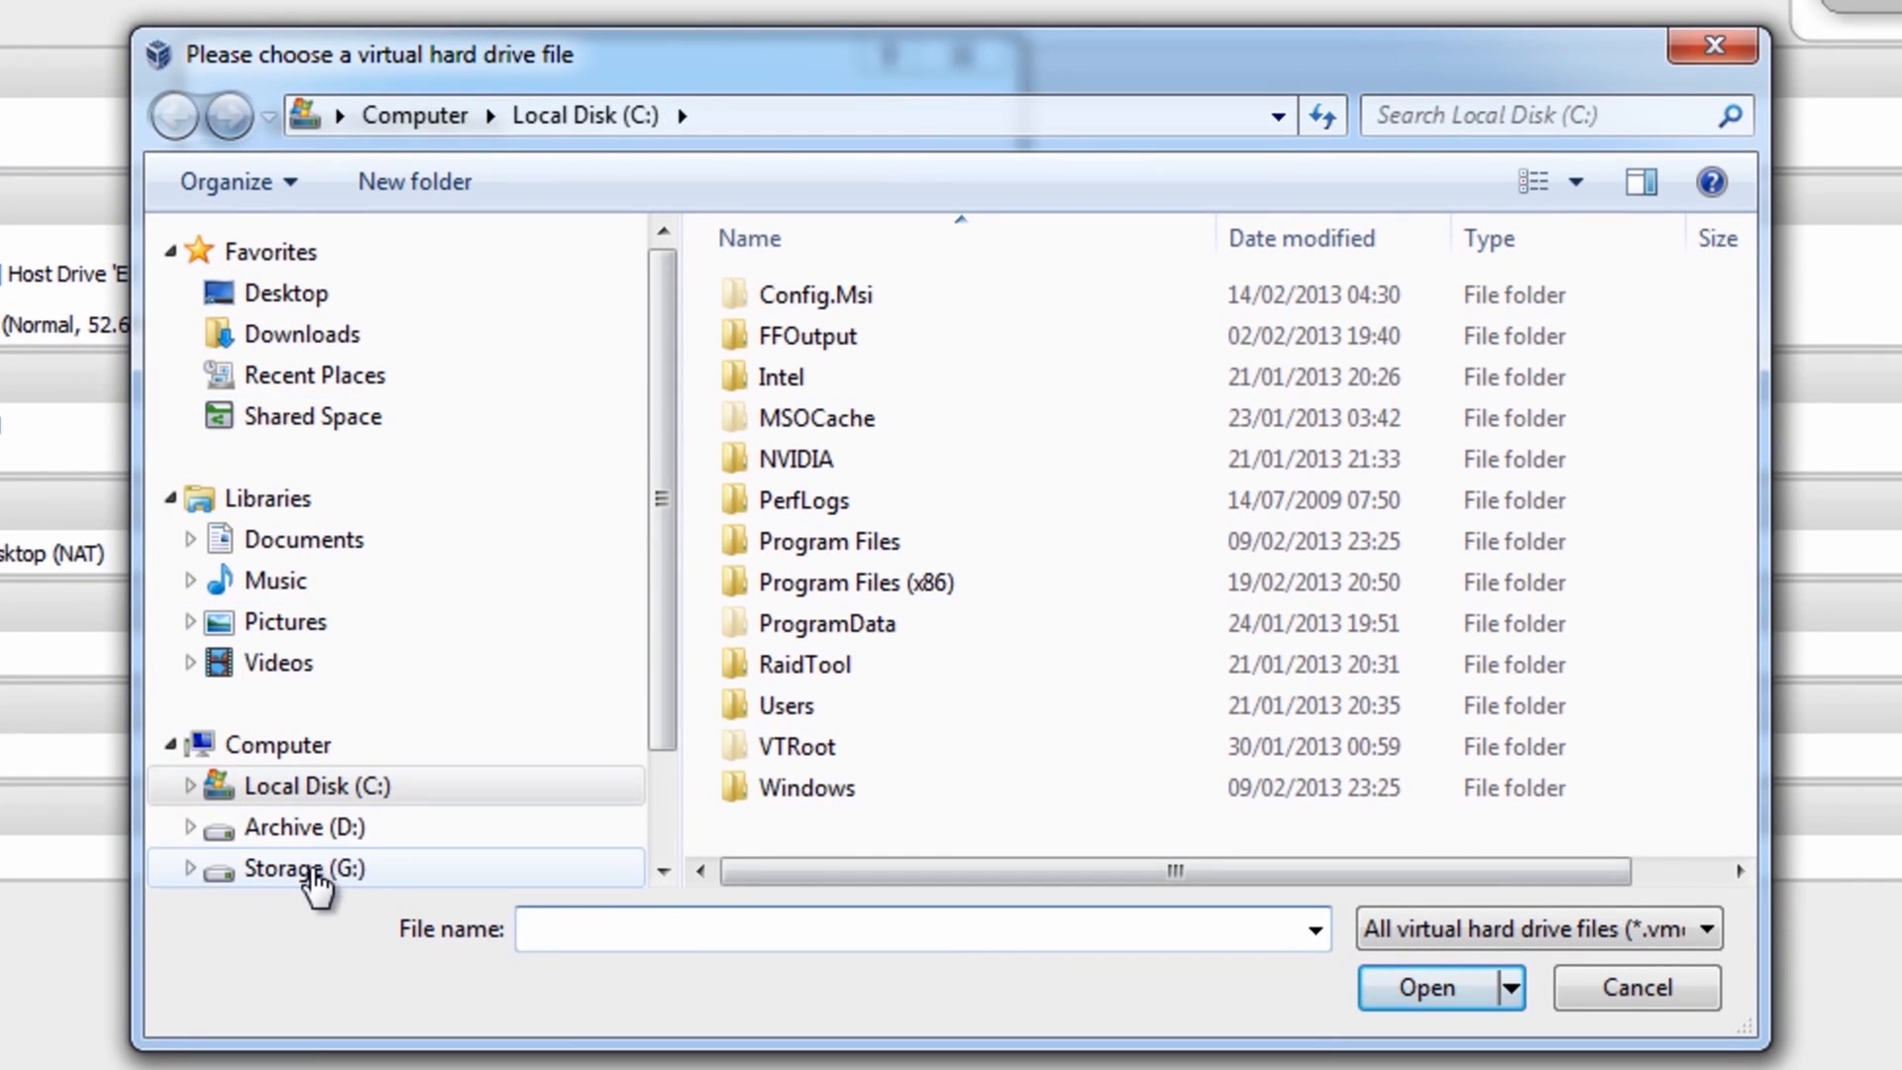
left_click(304, 867)
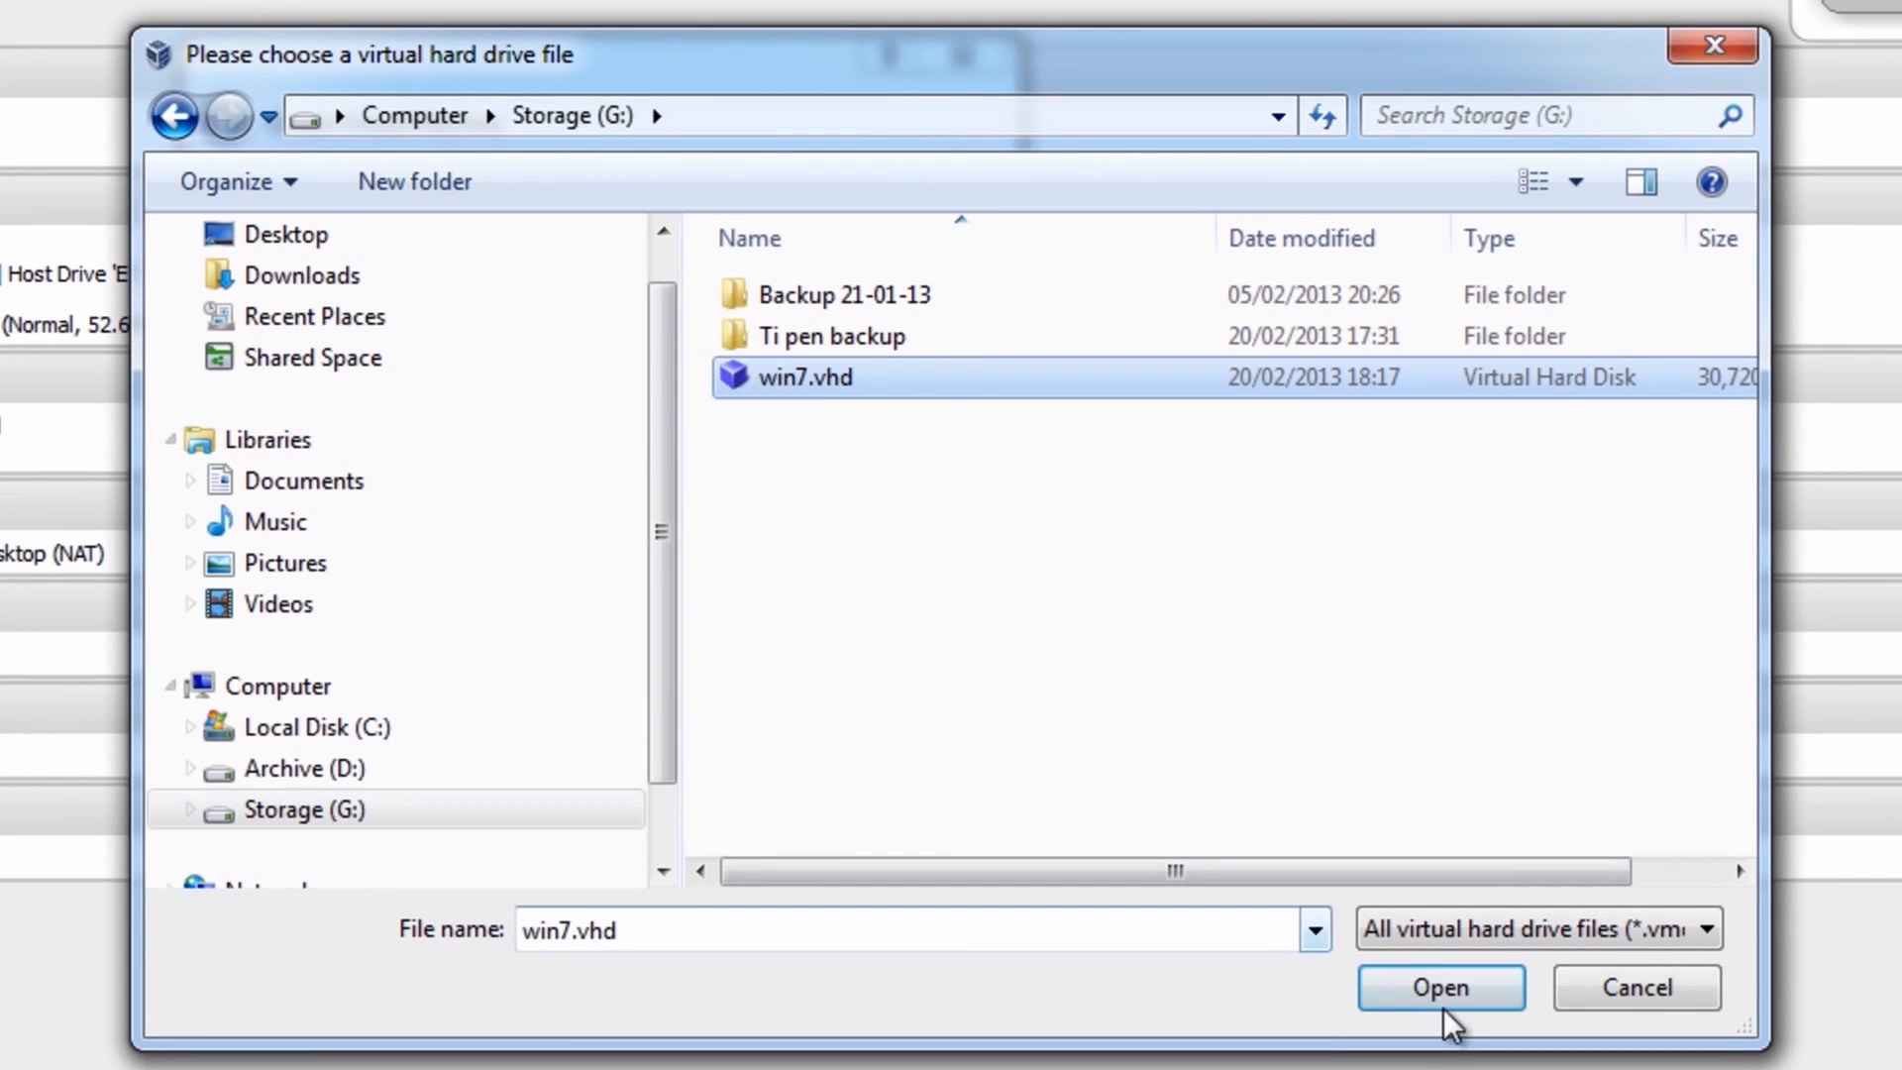
left_click(1439, 987)
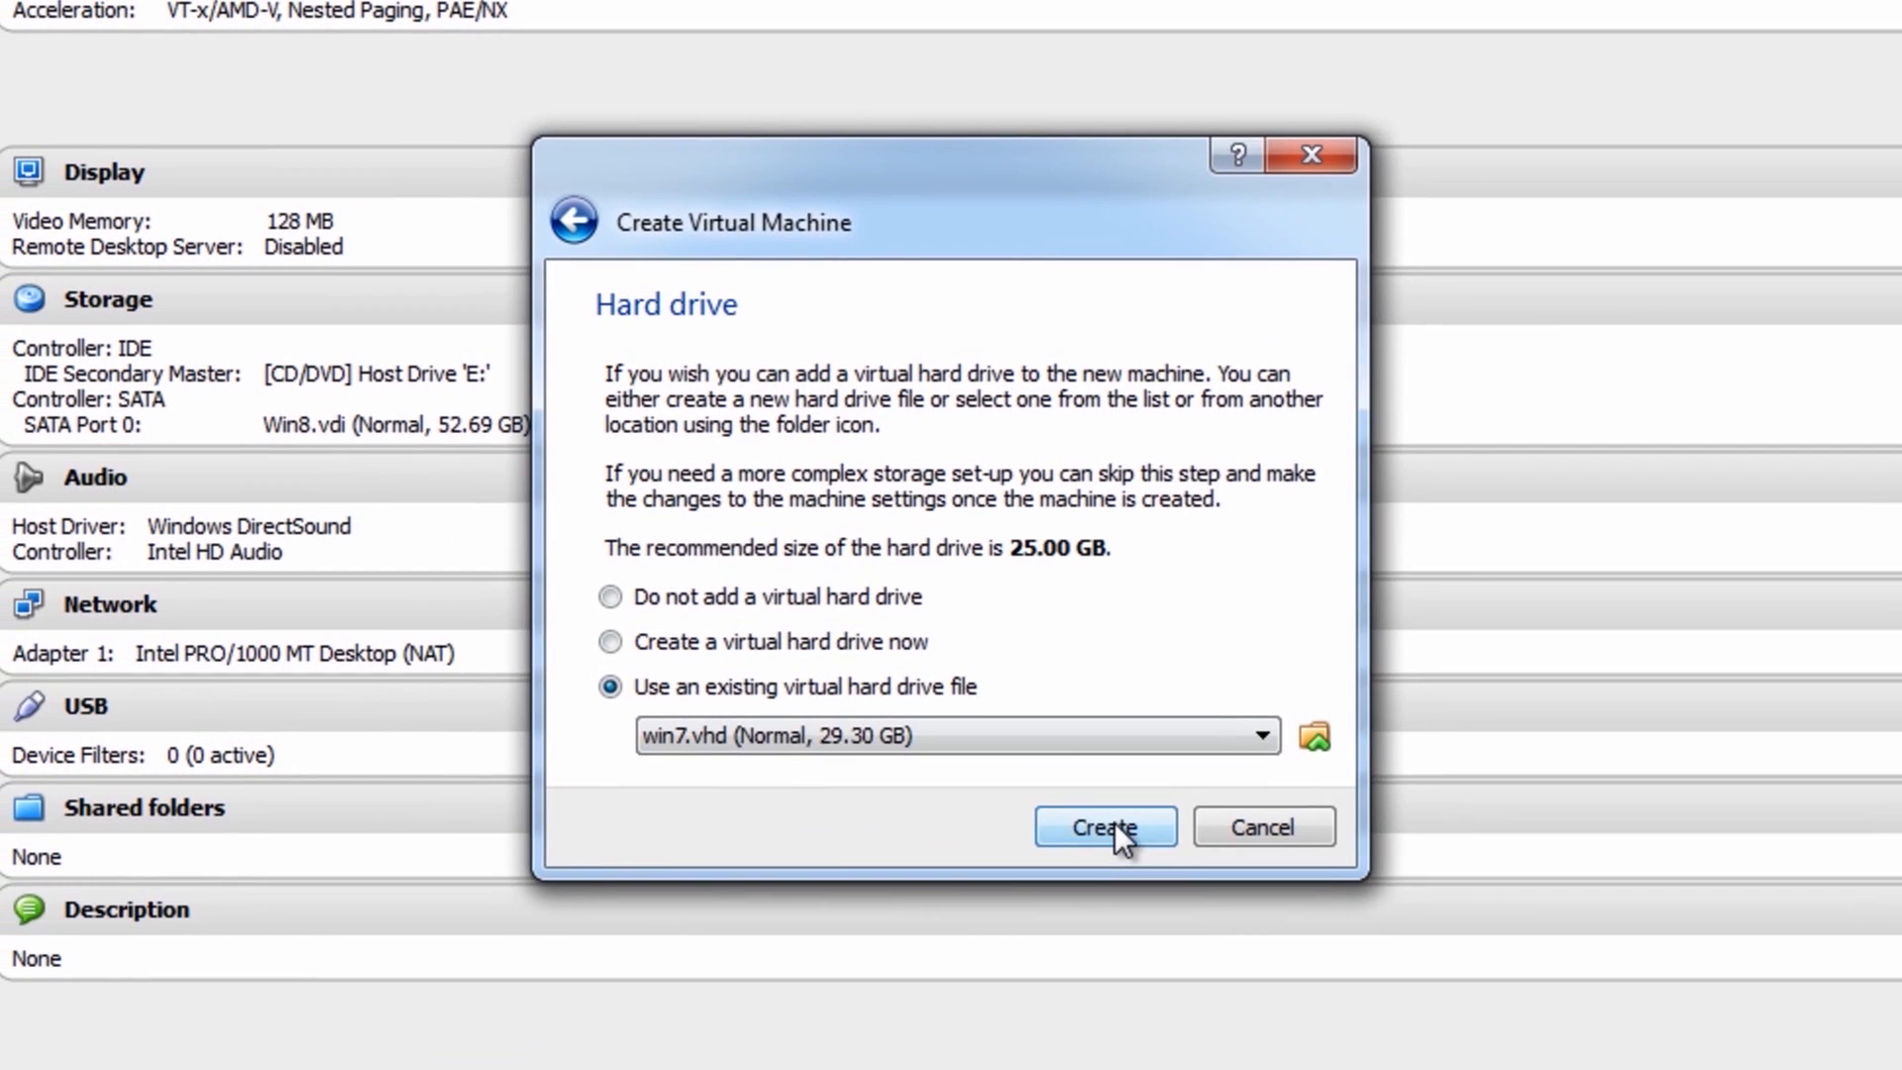
left_click(1103, 826)
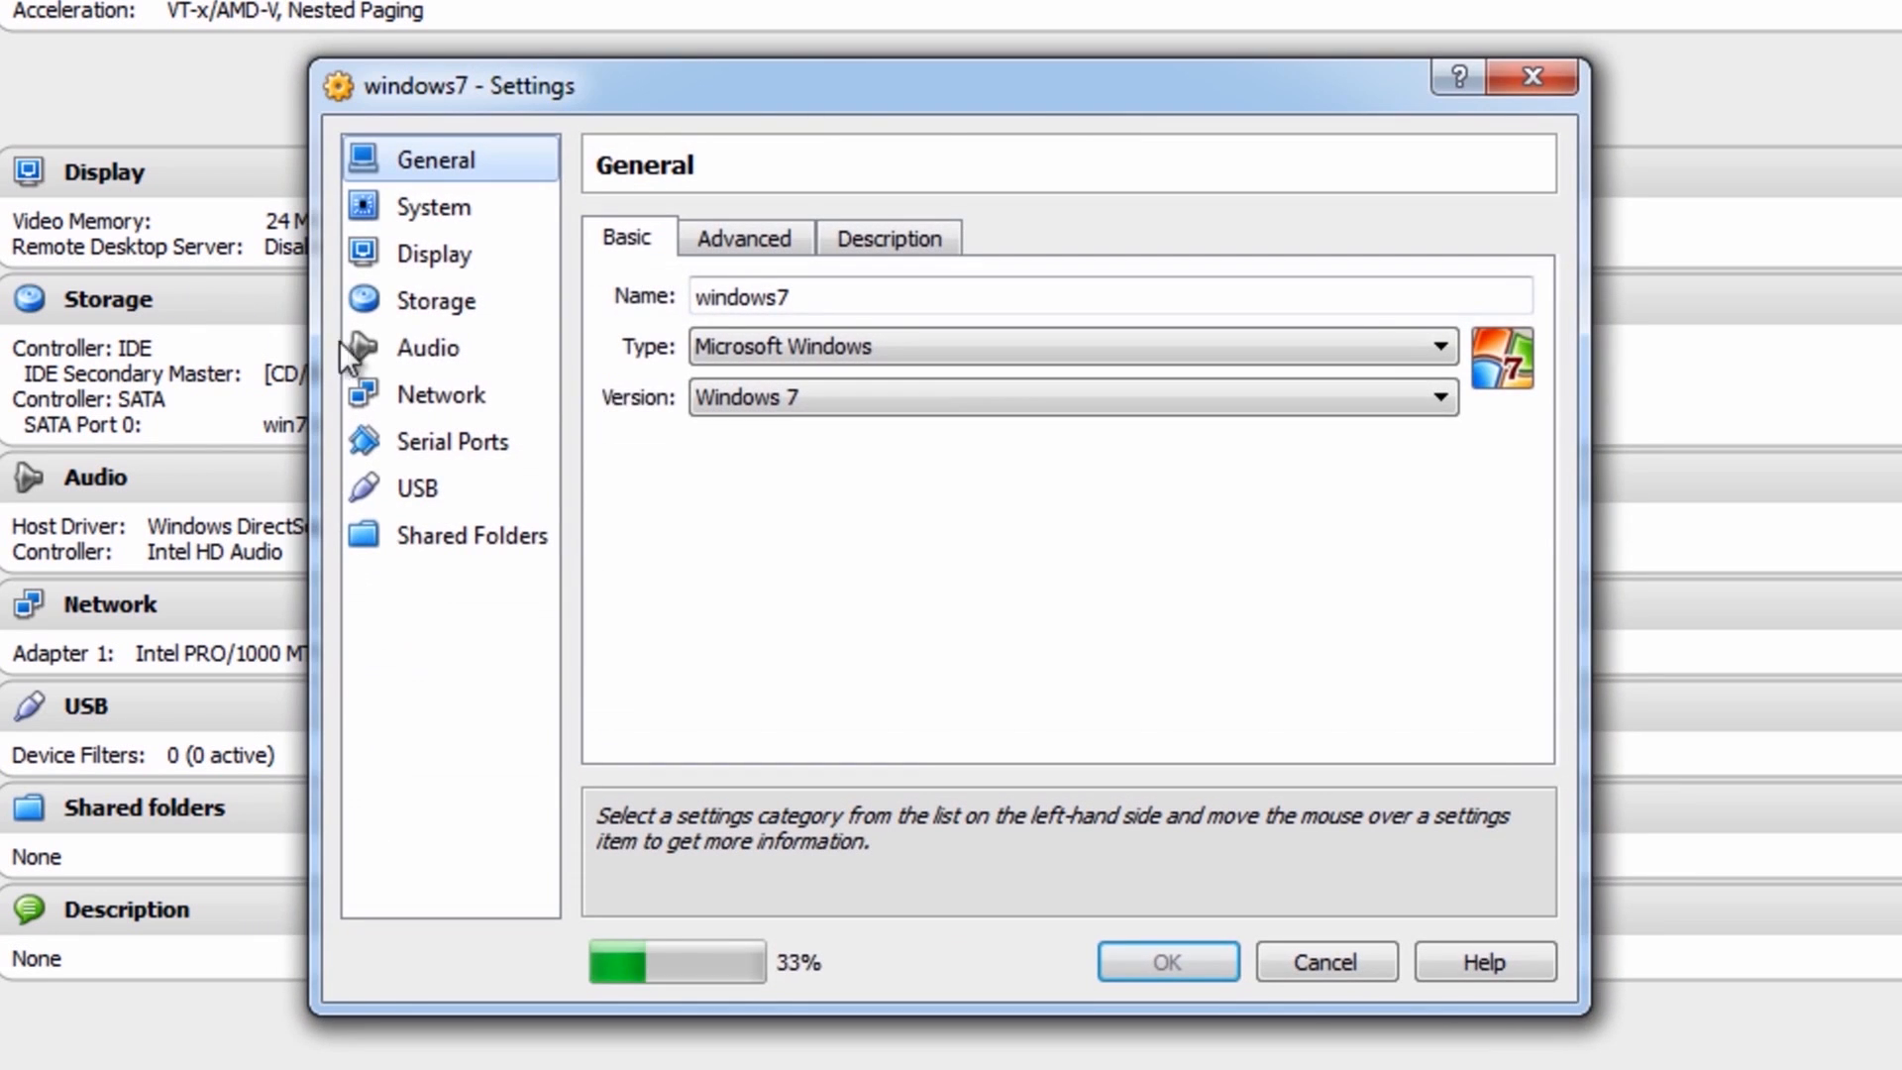
In Storage settings, select the empty IDE Secondary Master CD/DVD drive and choose a disc image
left_click(436, 299)
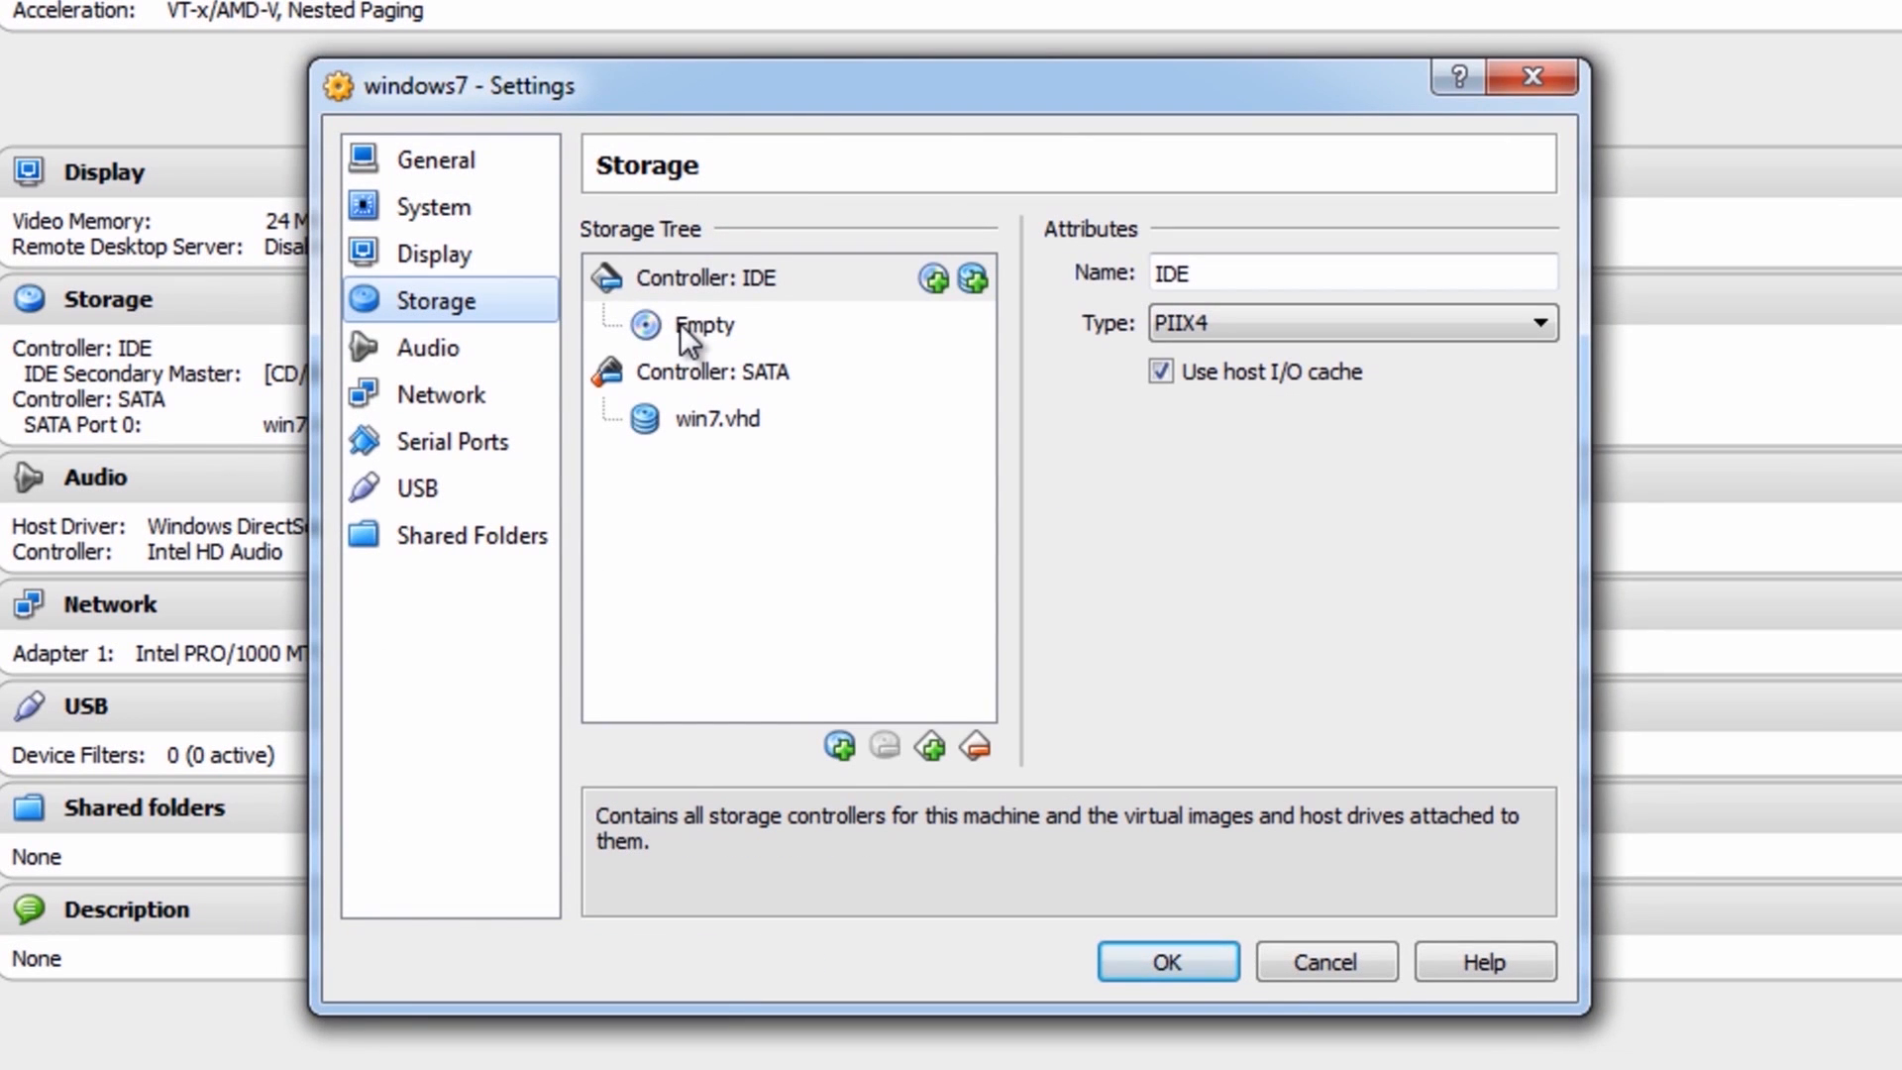
left_click(704, 324)
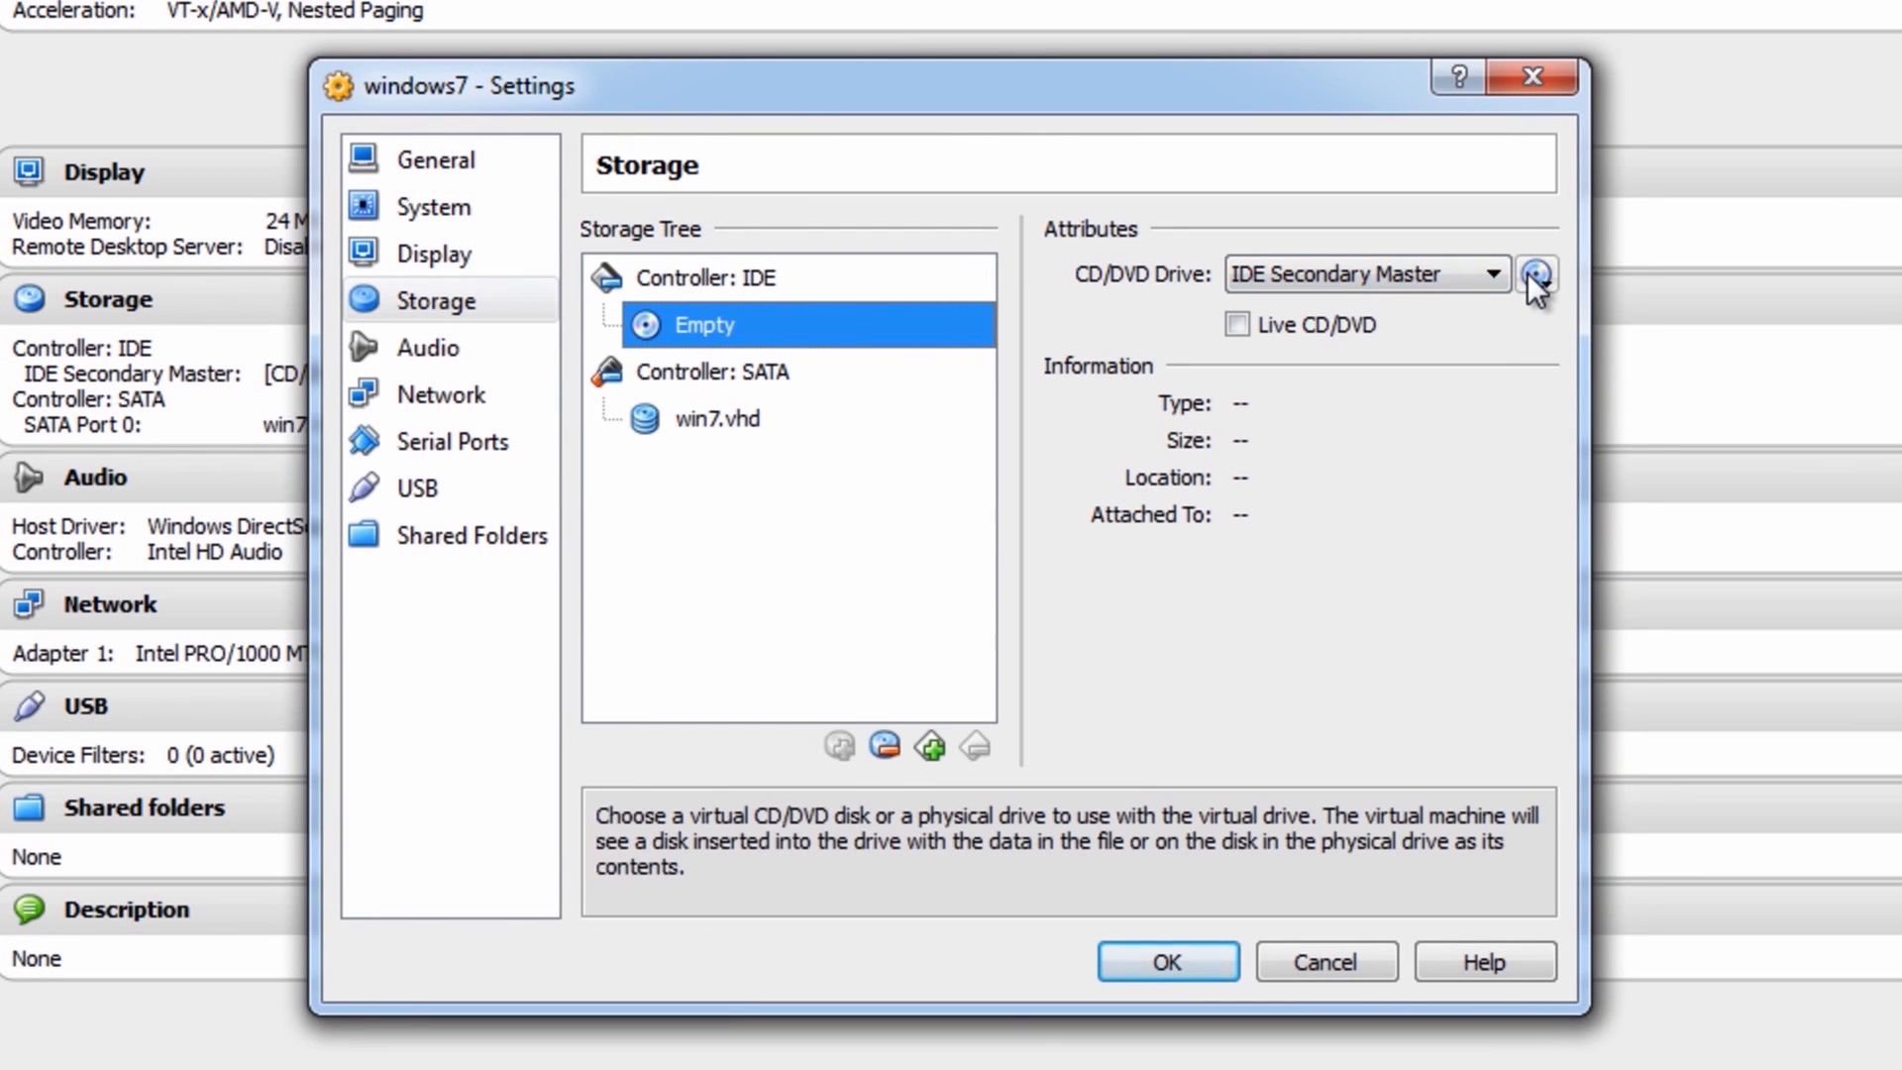
mouse_move(1536, 274)
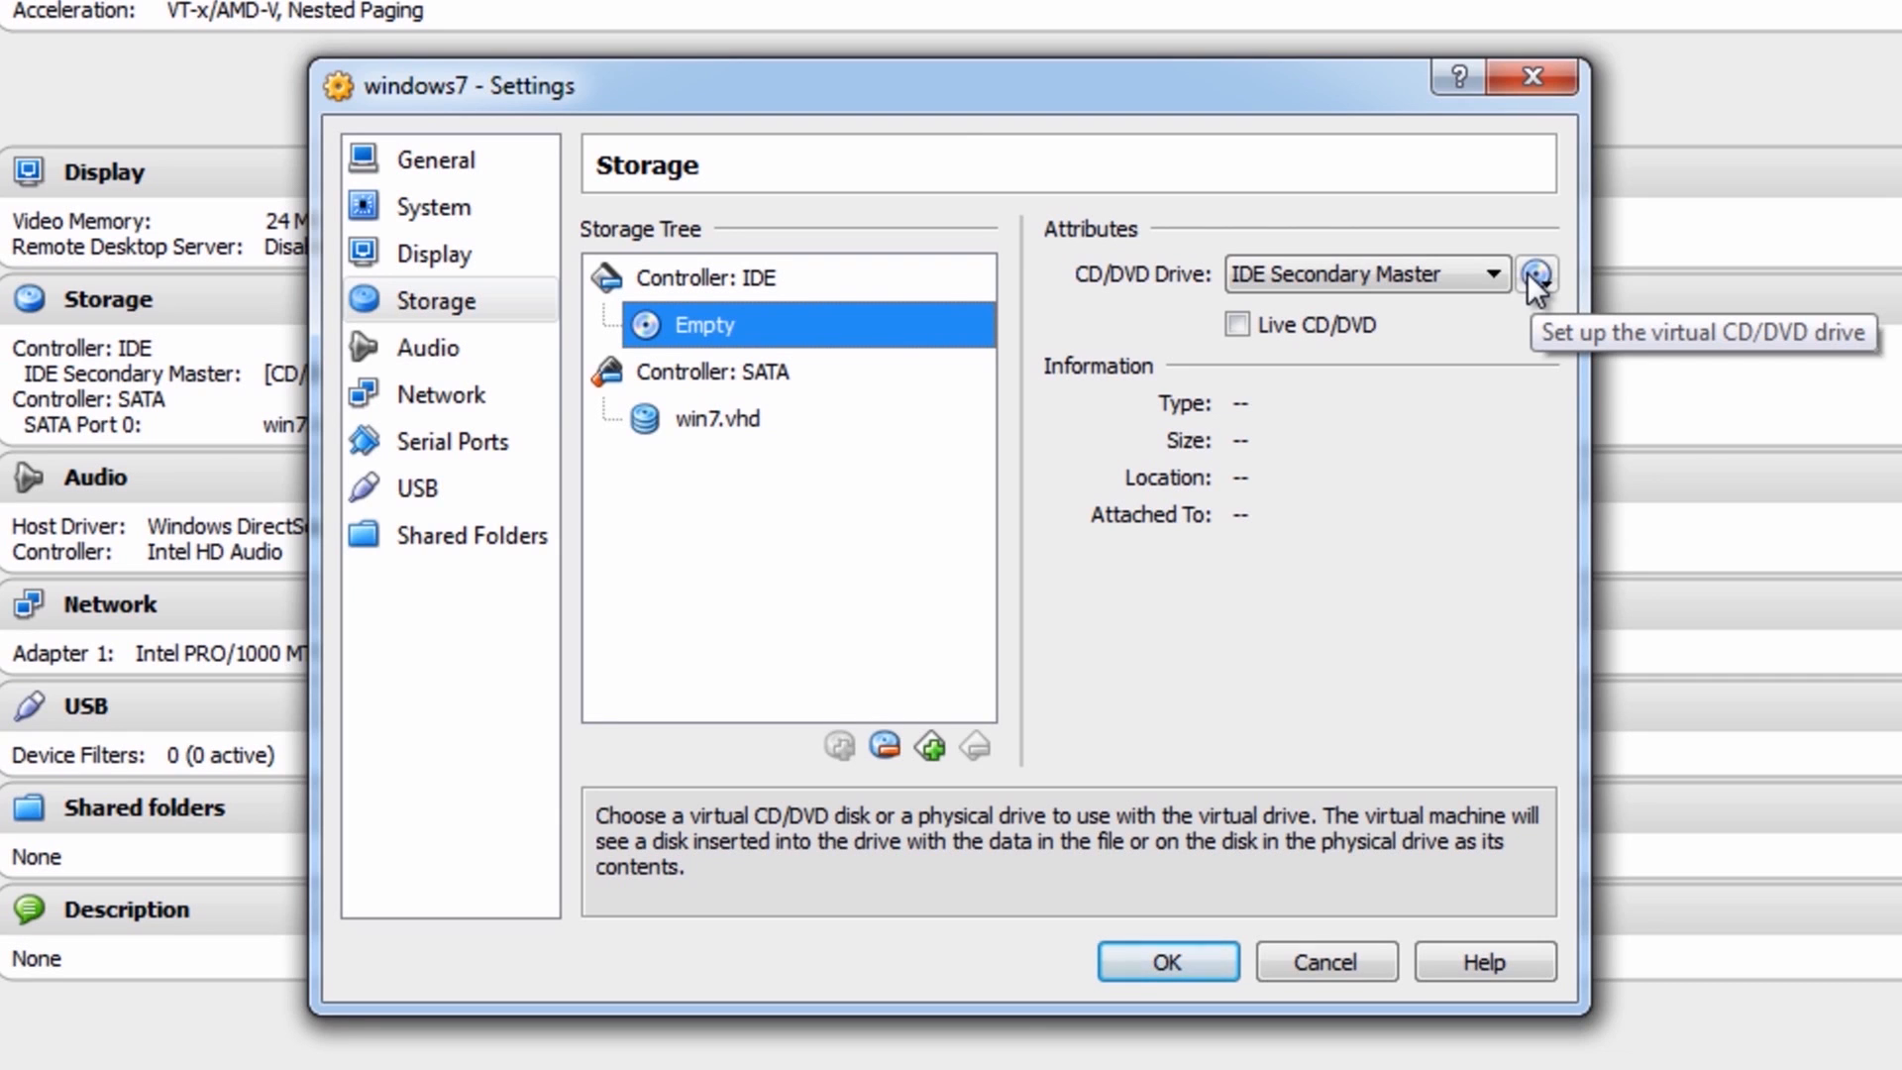
left_click(1165, 961)
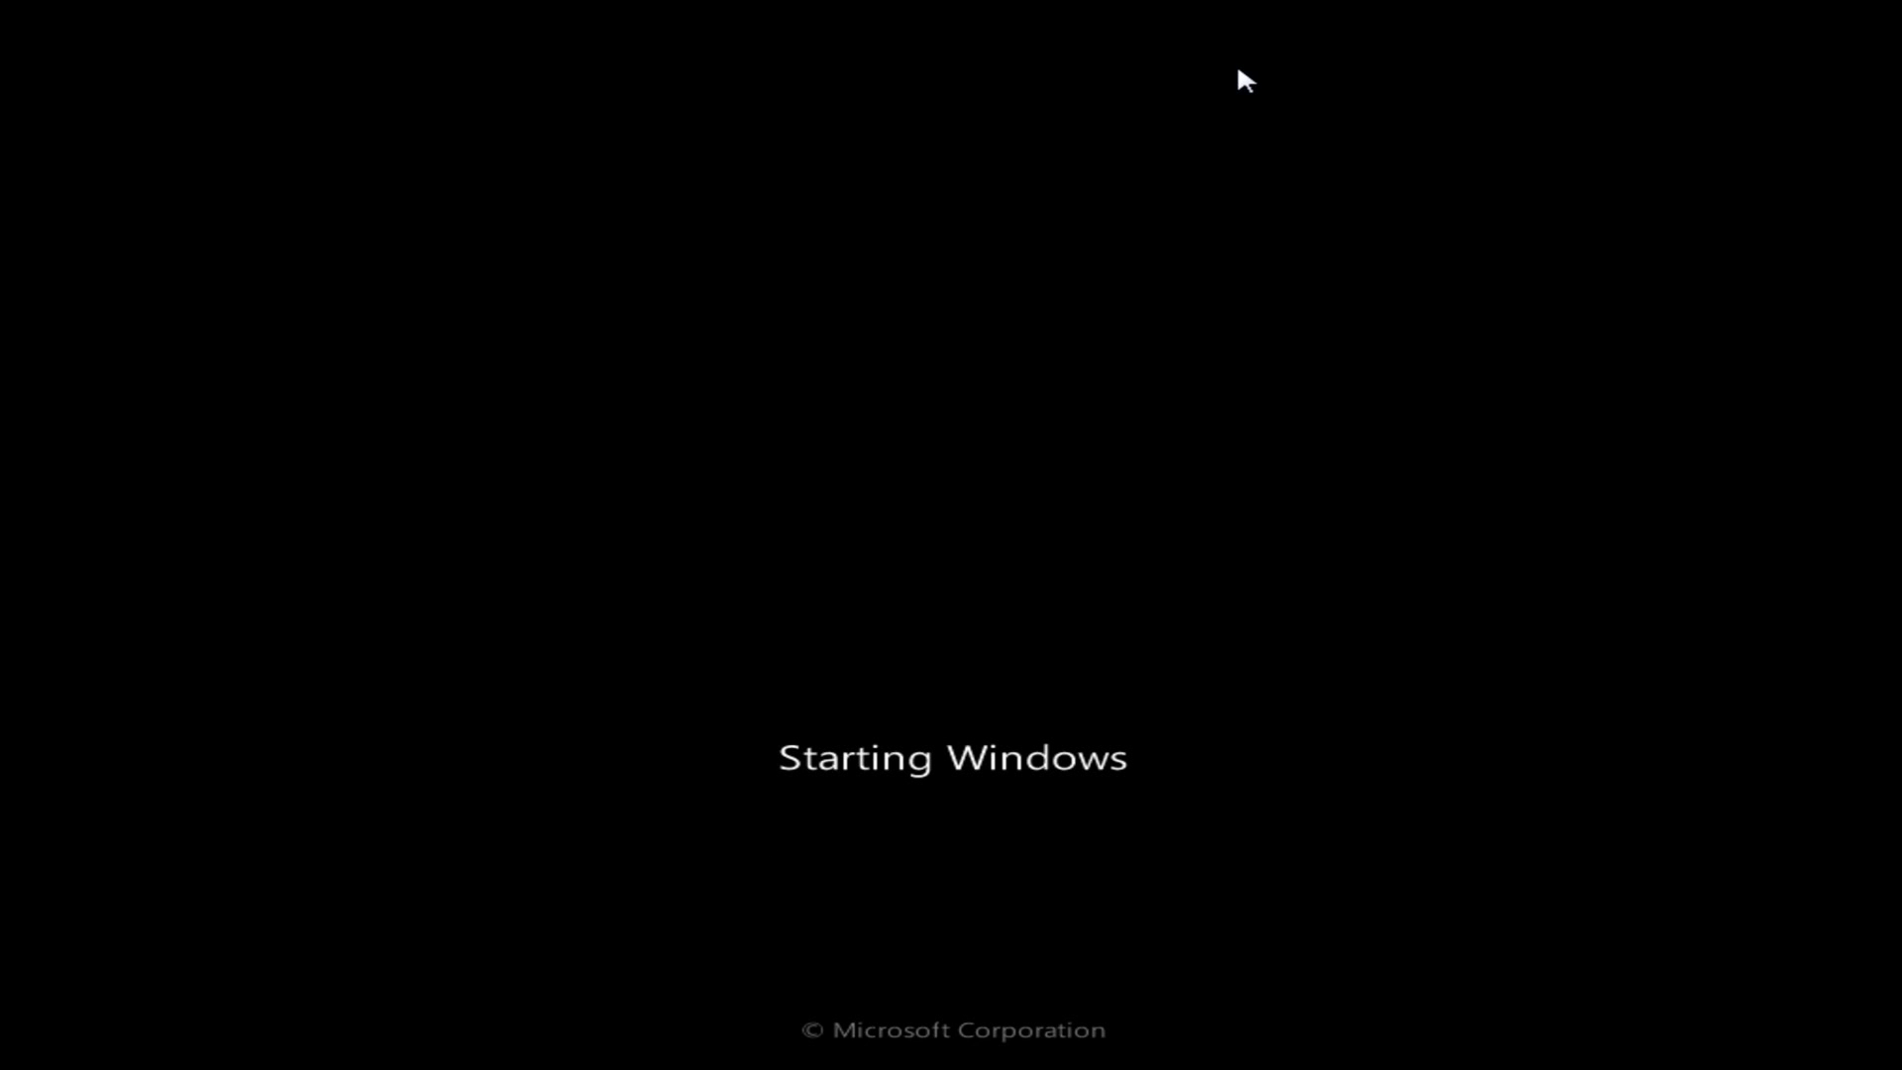
mouse_move(1020, 23)
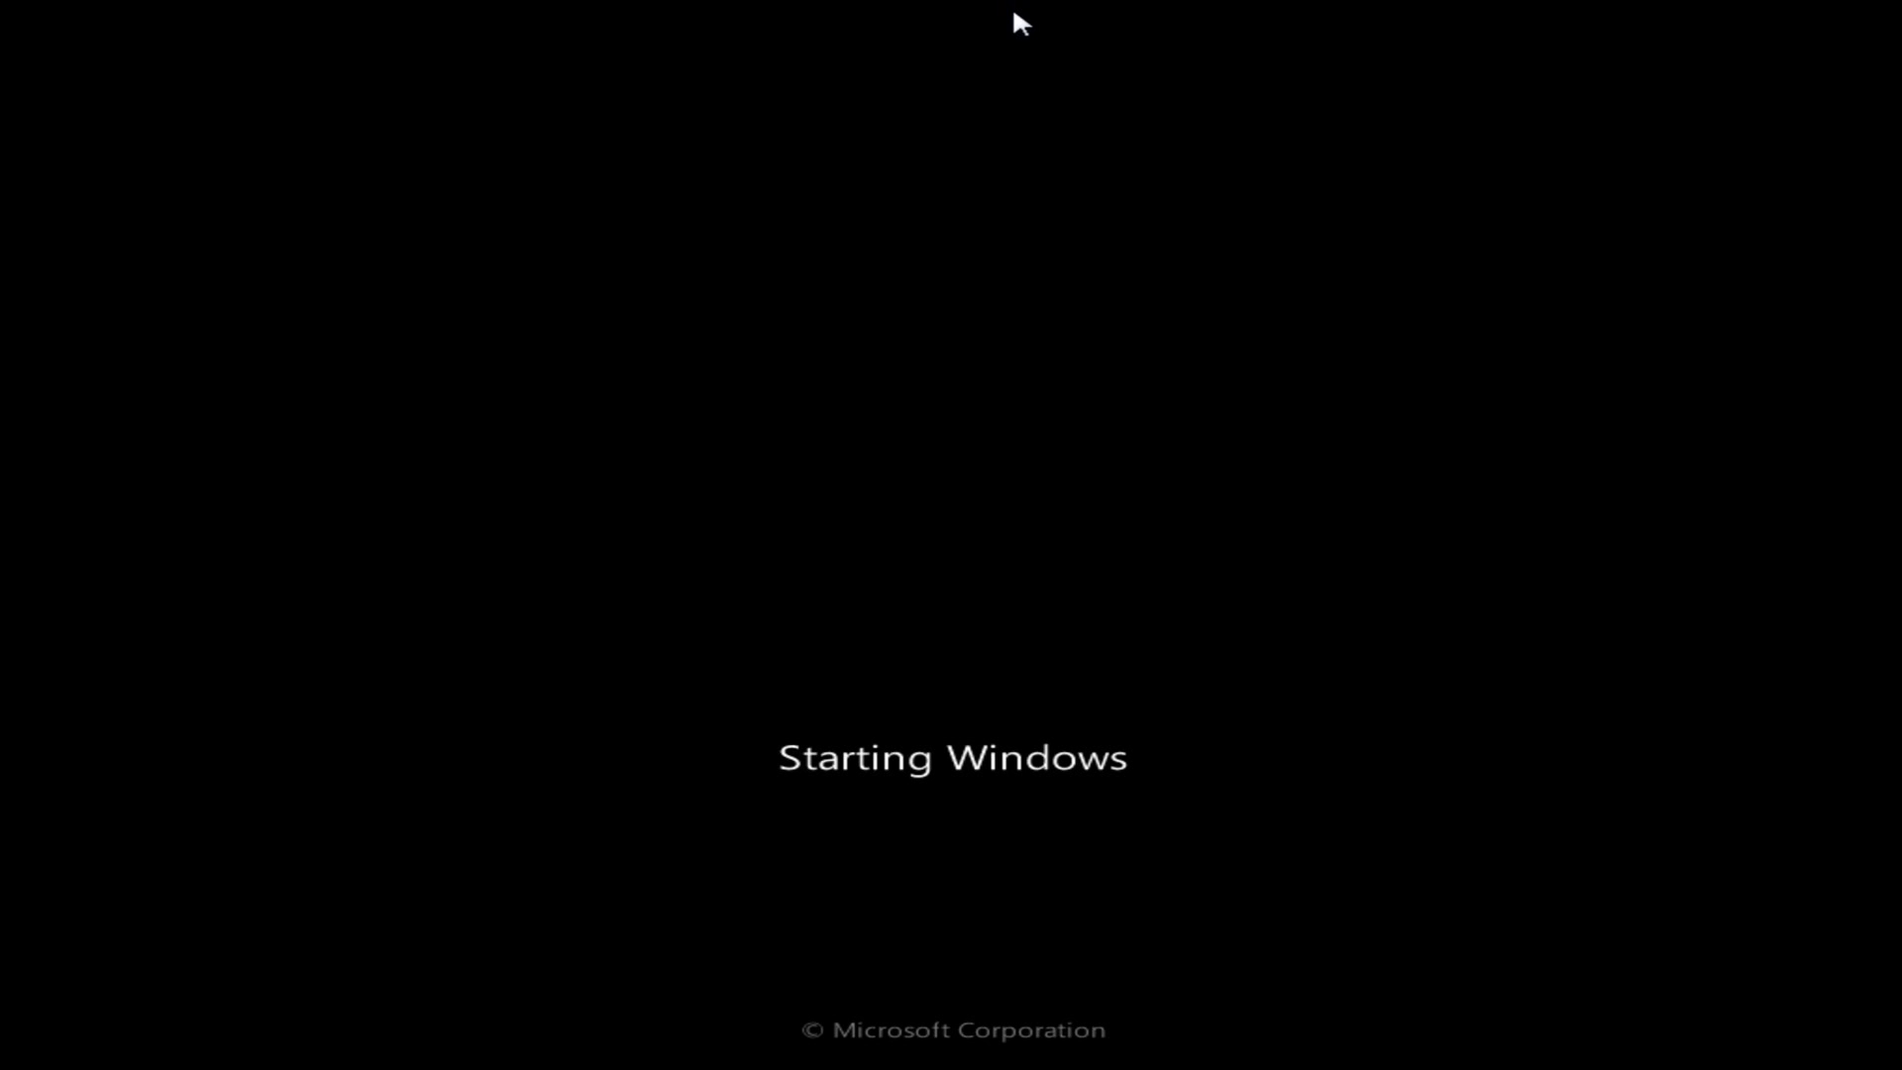
mouse_move(964, 185)
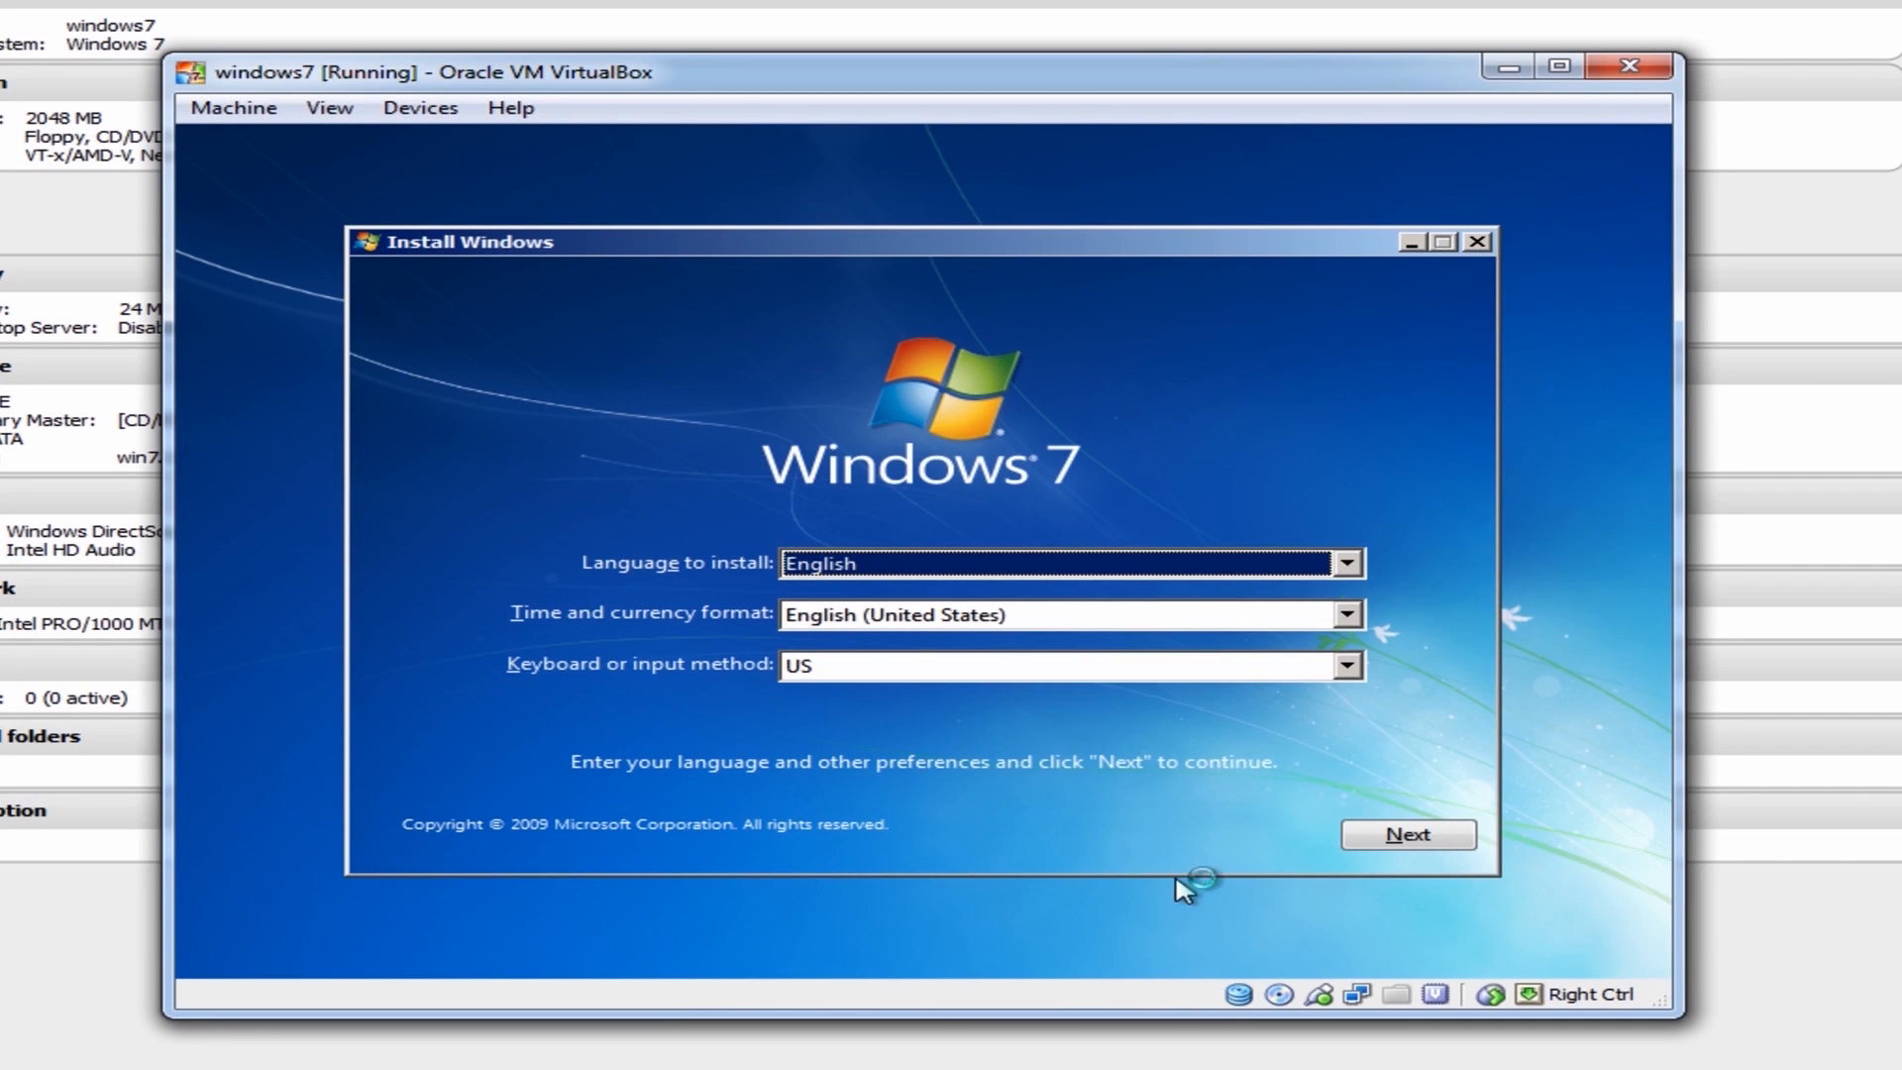
mouse_move(983, 803)
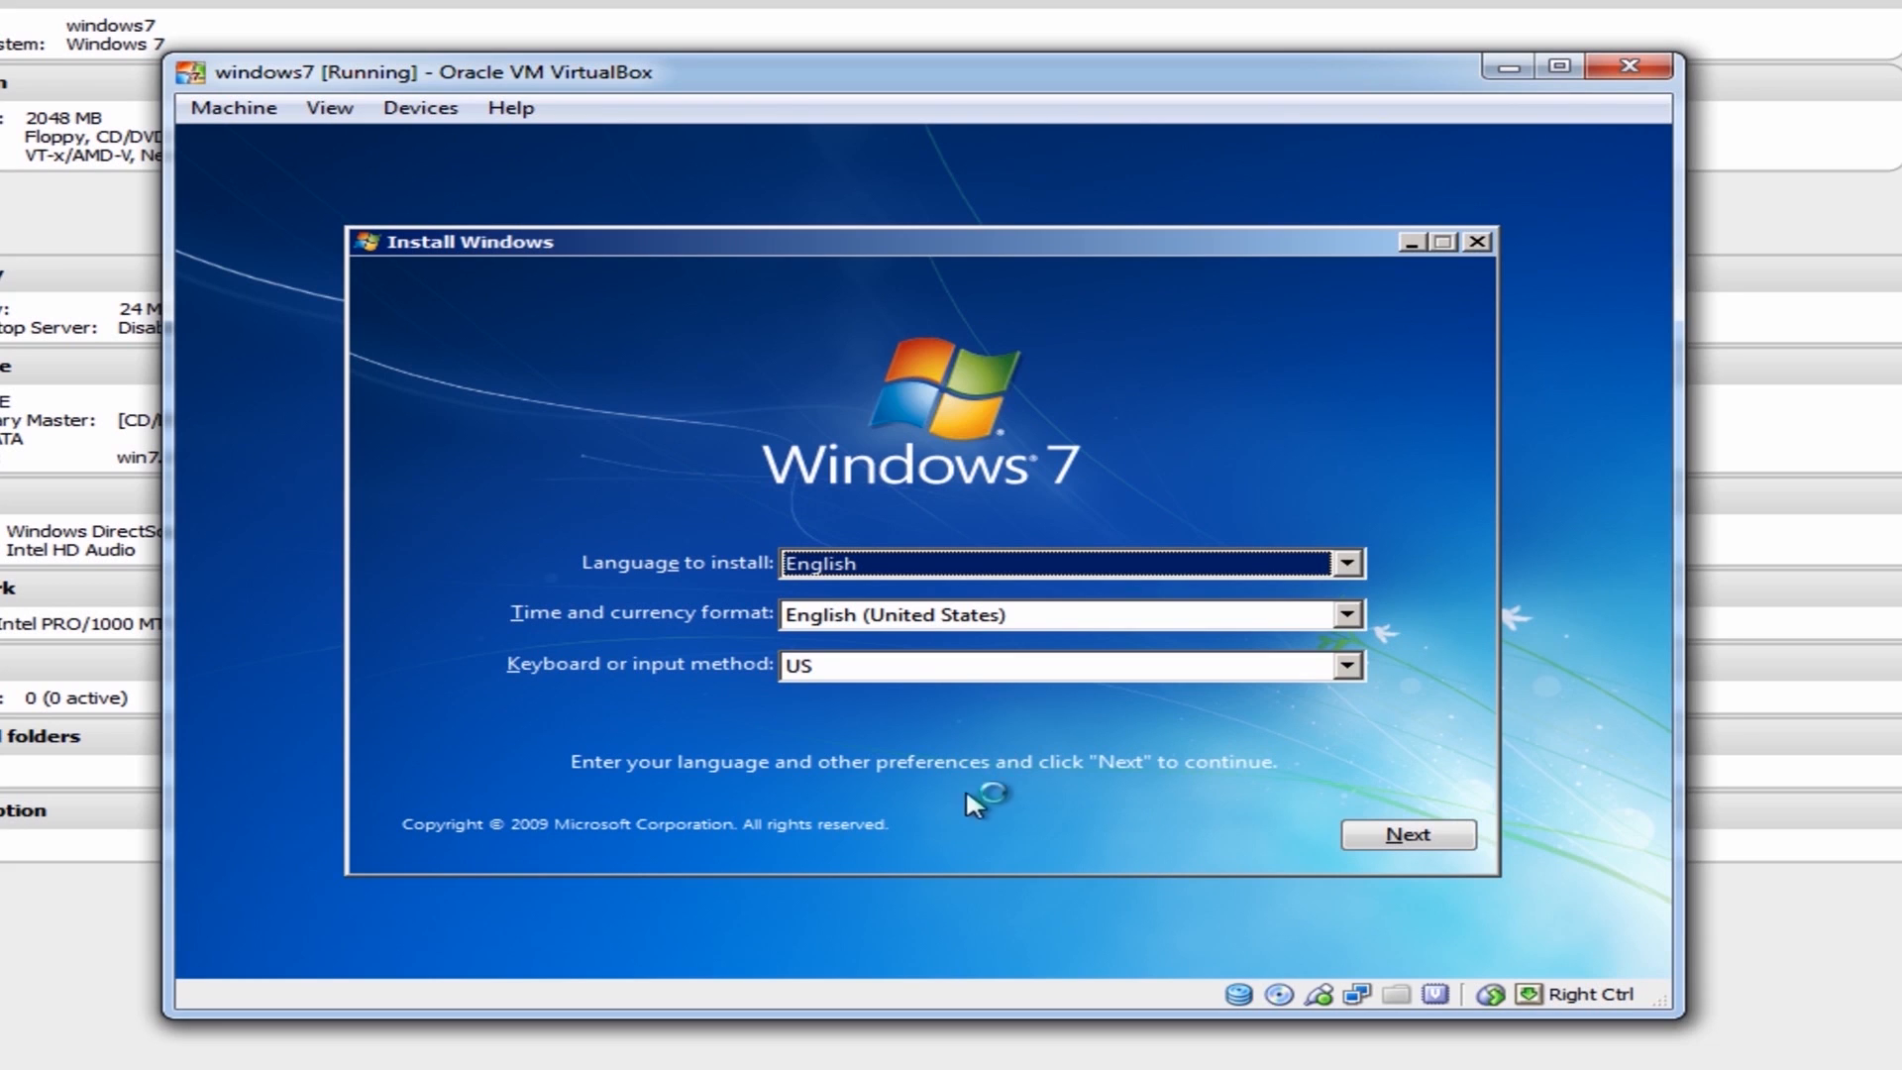
Accept the default language and keyboard settings in Windows 7 Setup, then choose Install now
left_click(1405, 834)
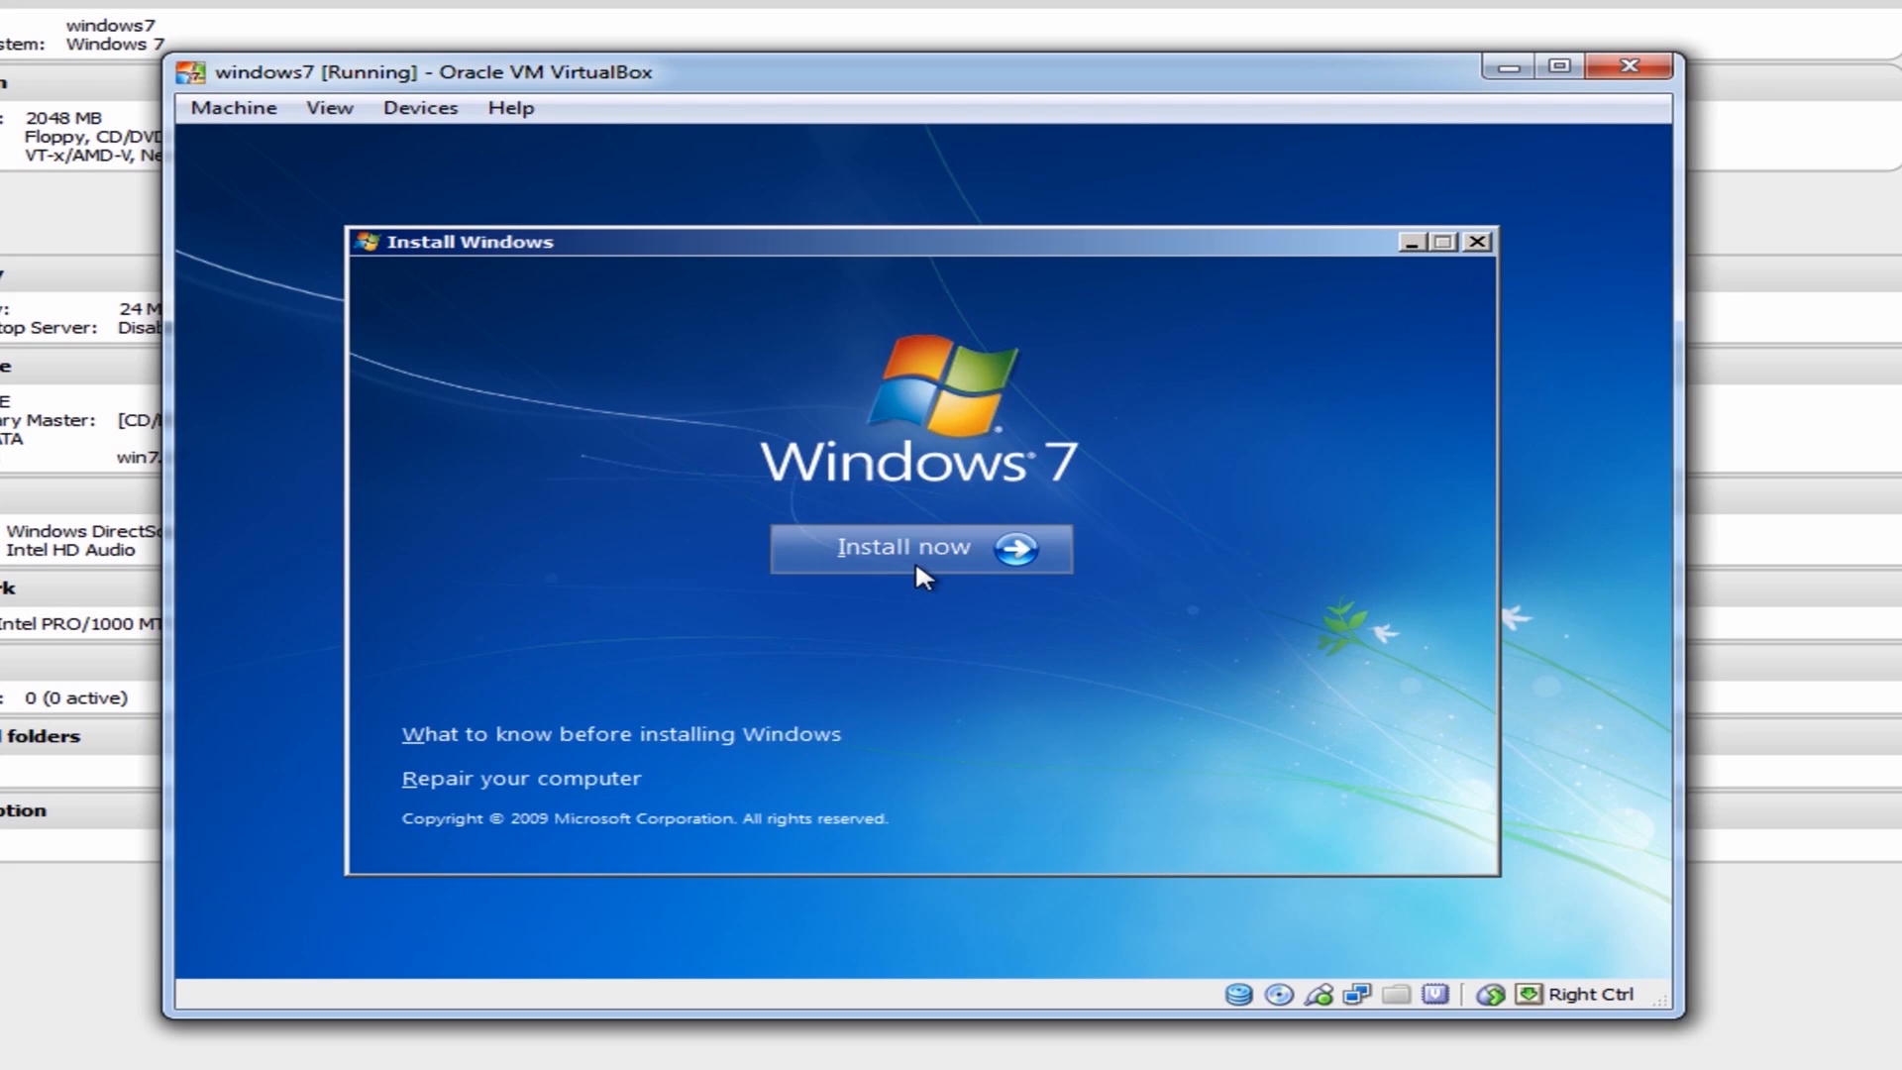
left_click(920, 547)
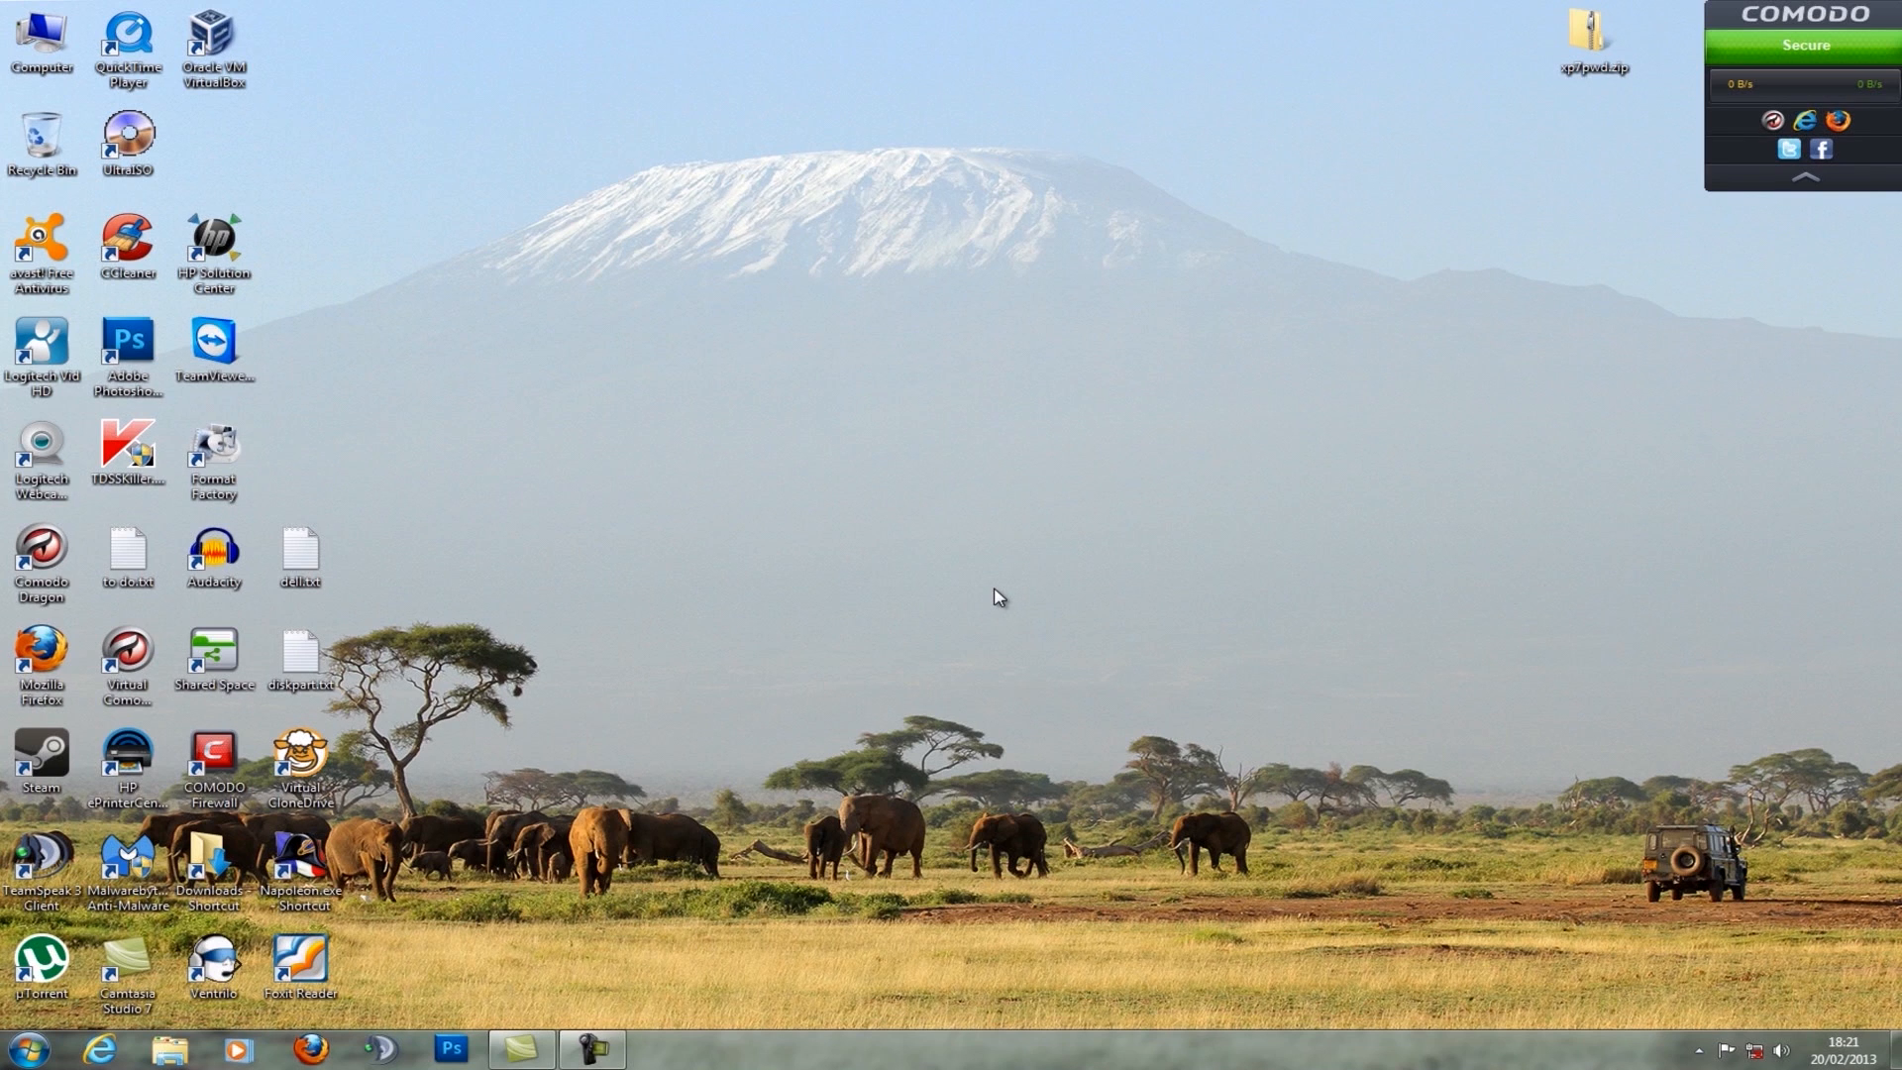
Open Storage (G:), delete win7.vhd and confirm, then close the Explorer window
double_click(40, 36)
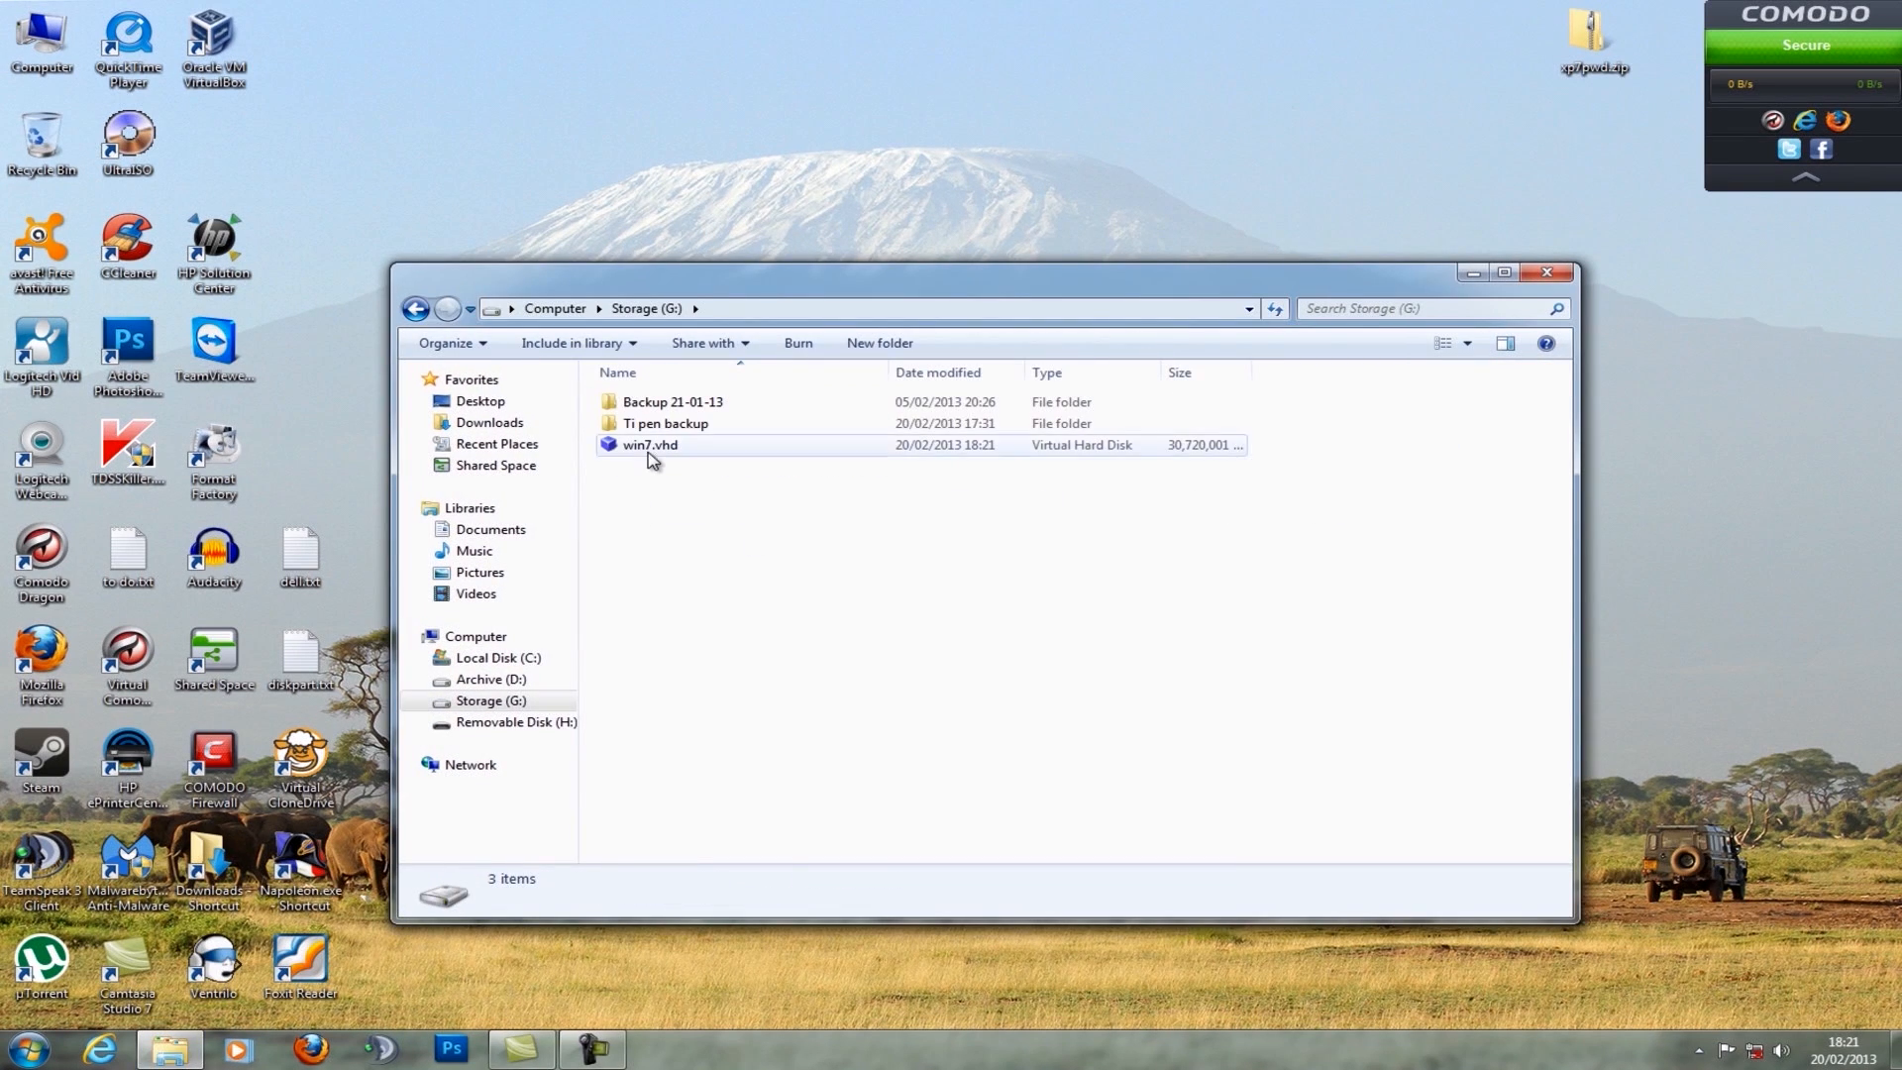
right_click(648, 443)
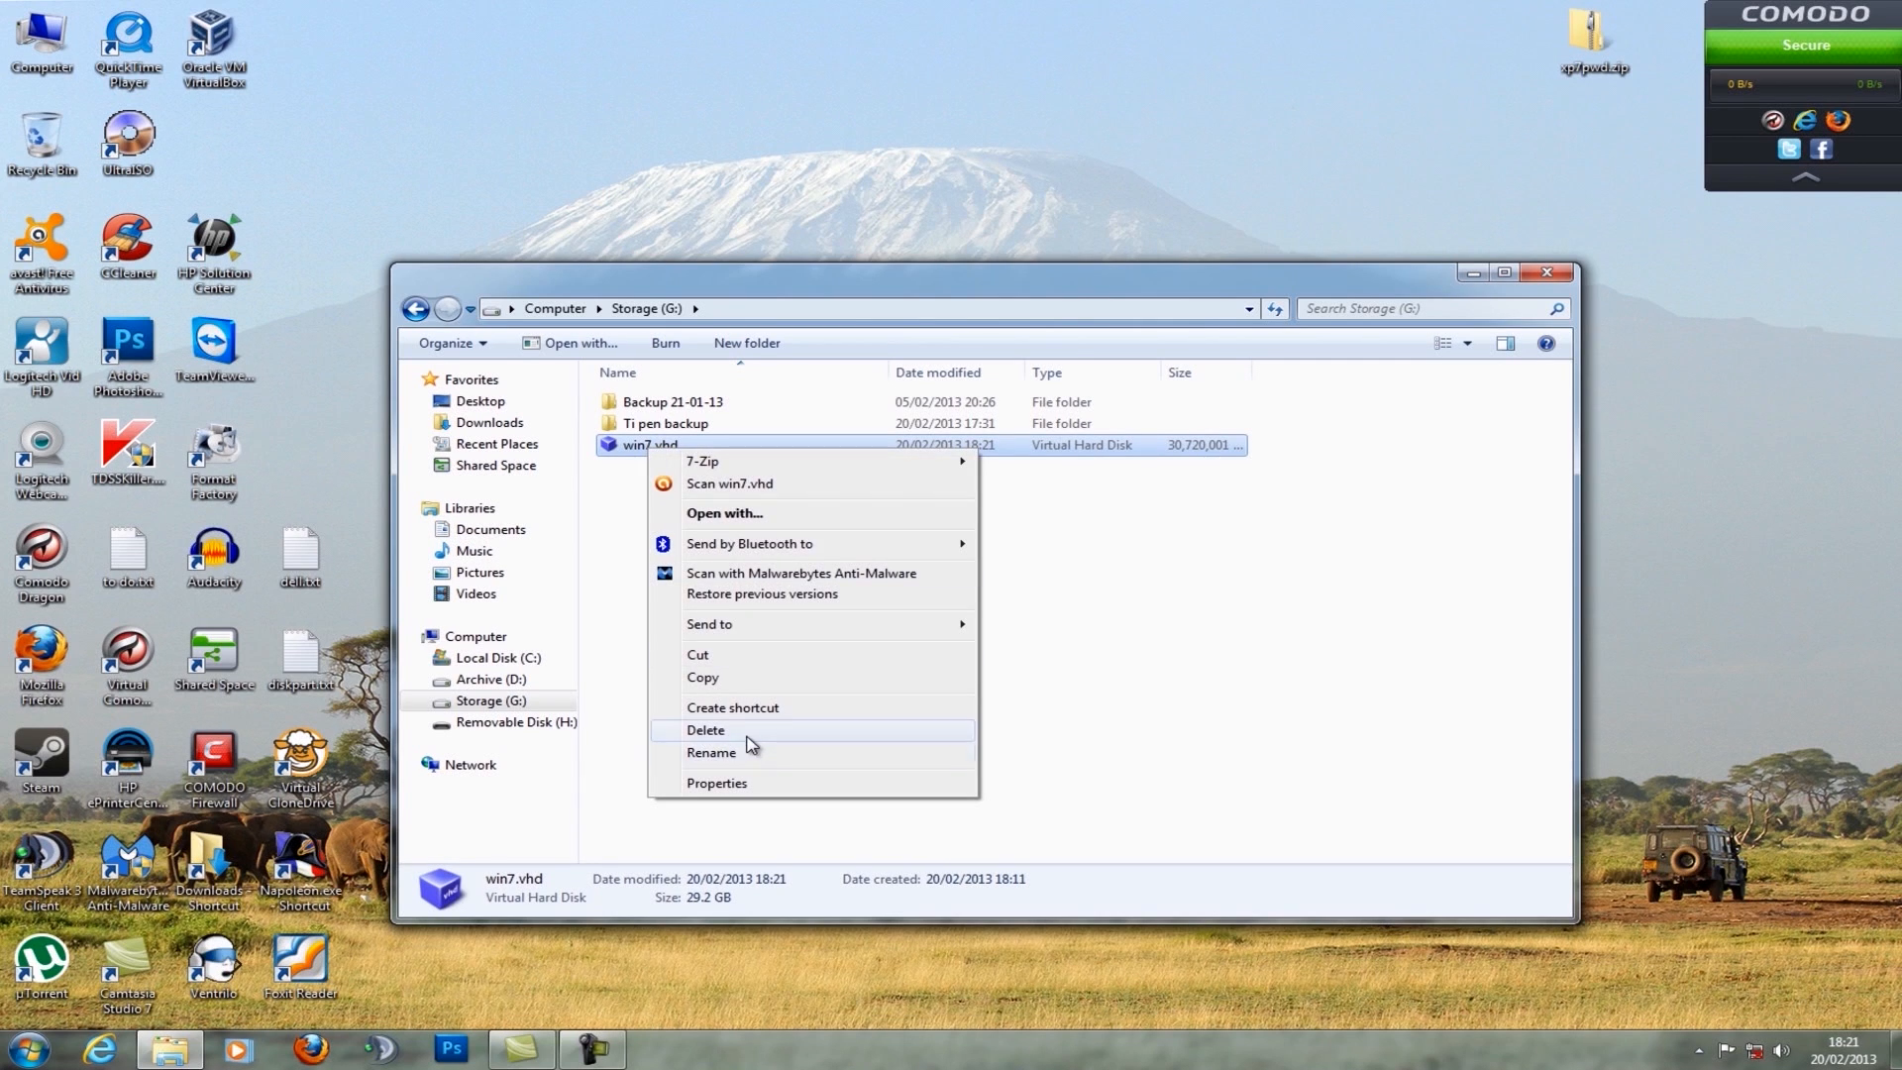
left_click(704, 729)
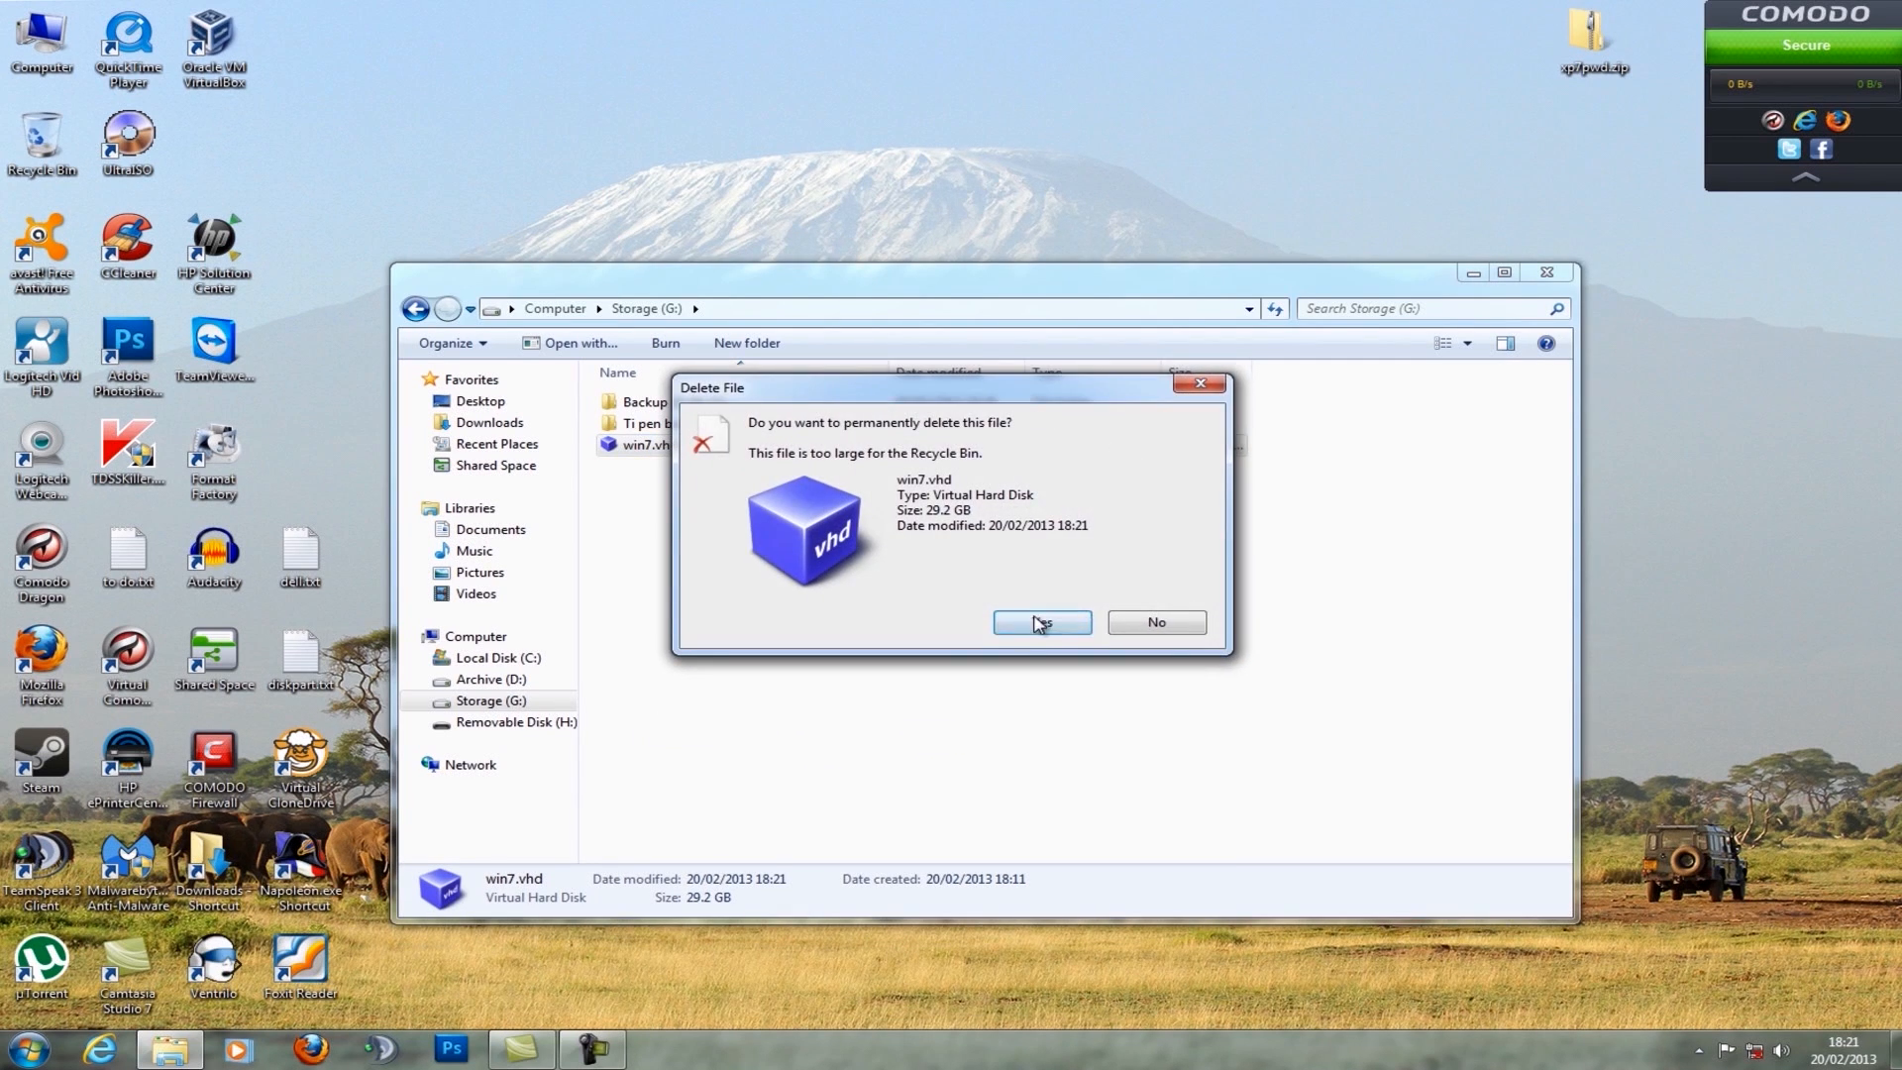
left_click(1039, 622)
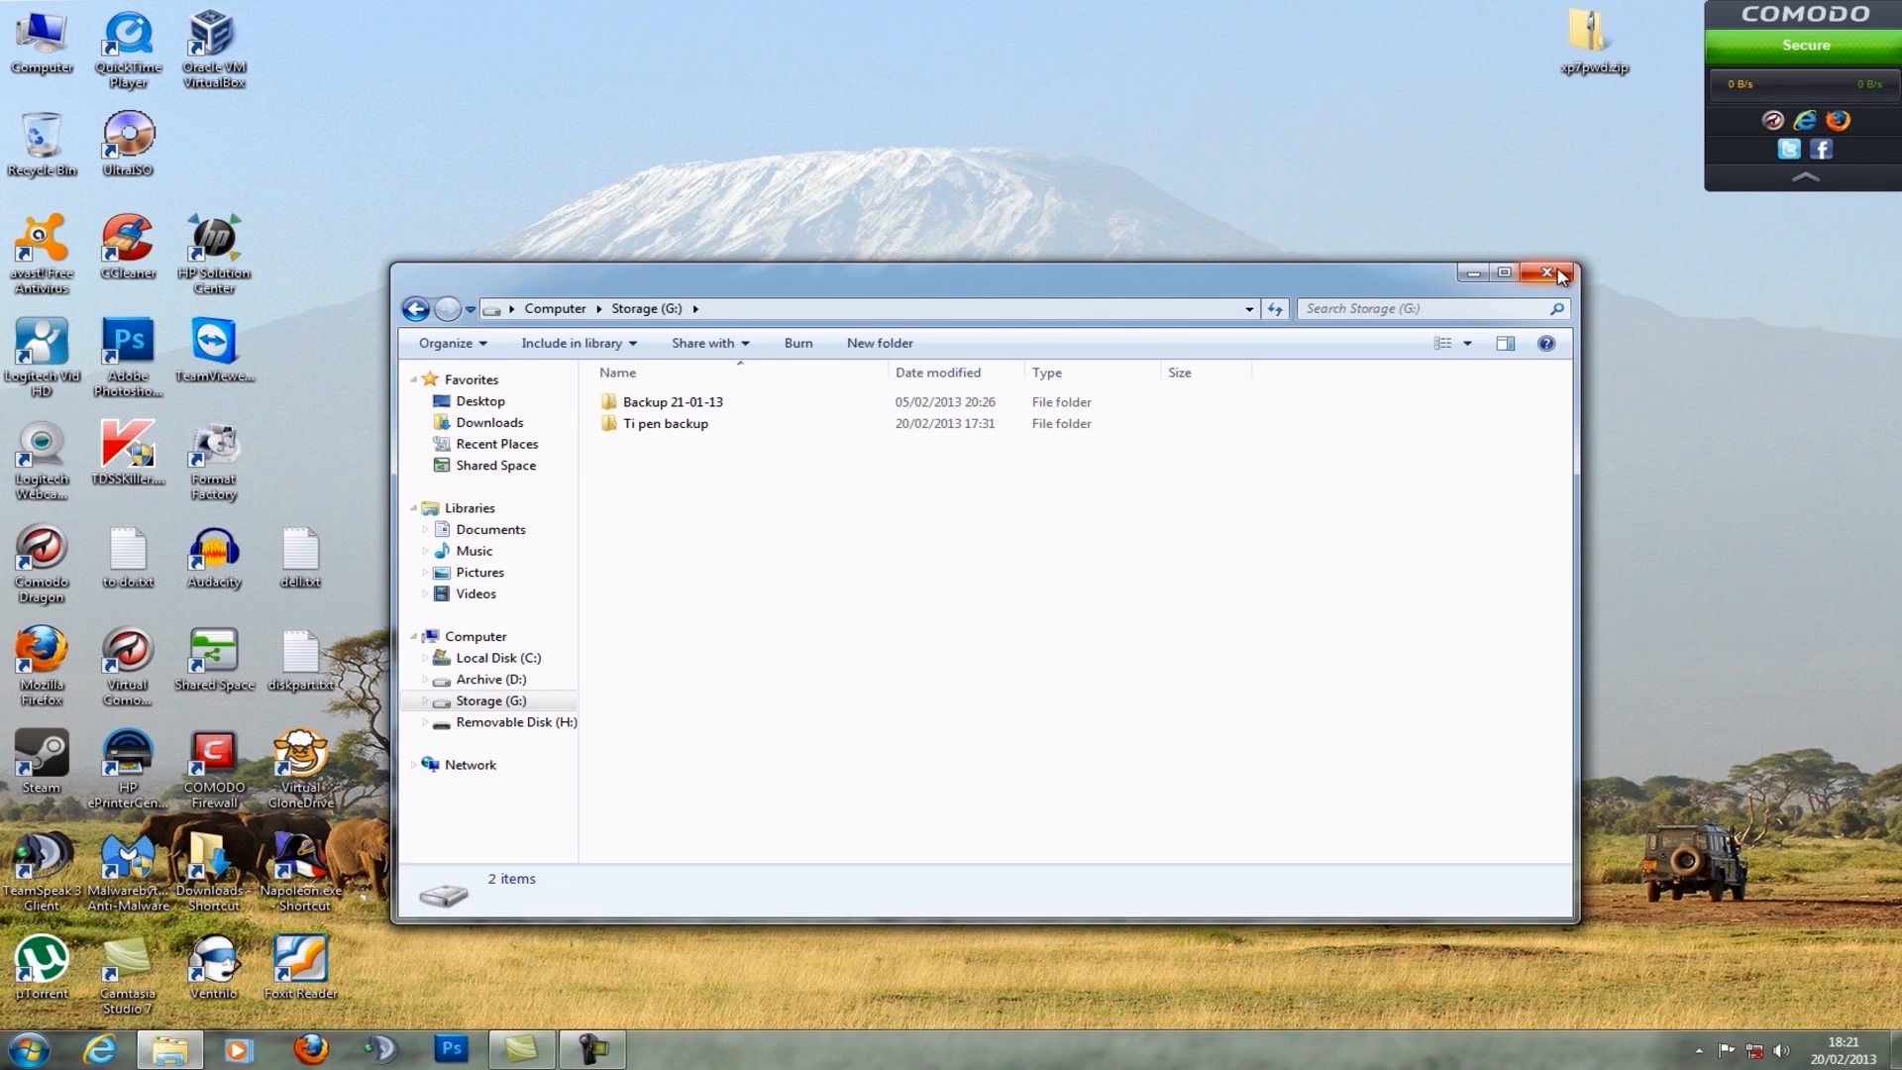
left_click(1561, 271)
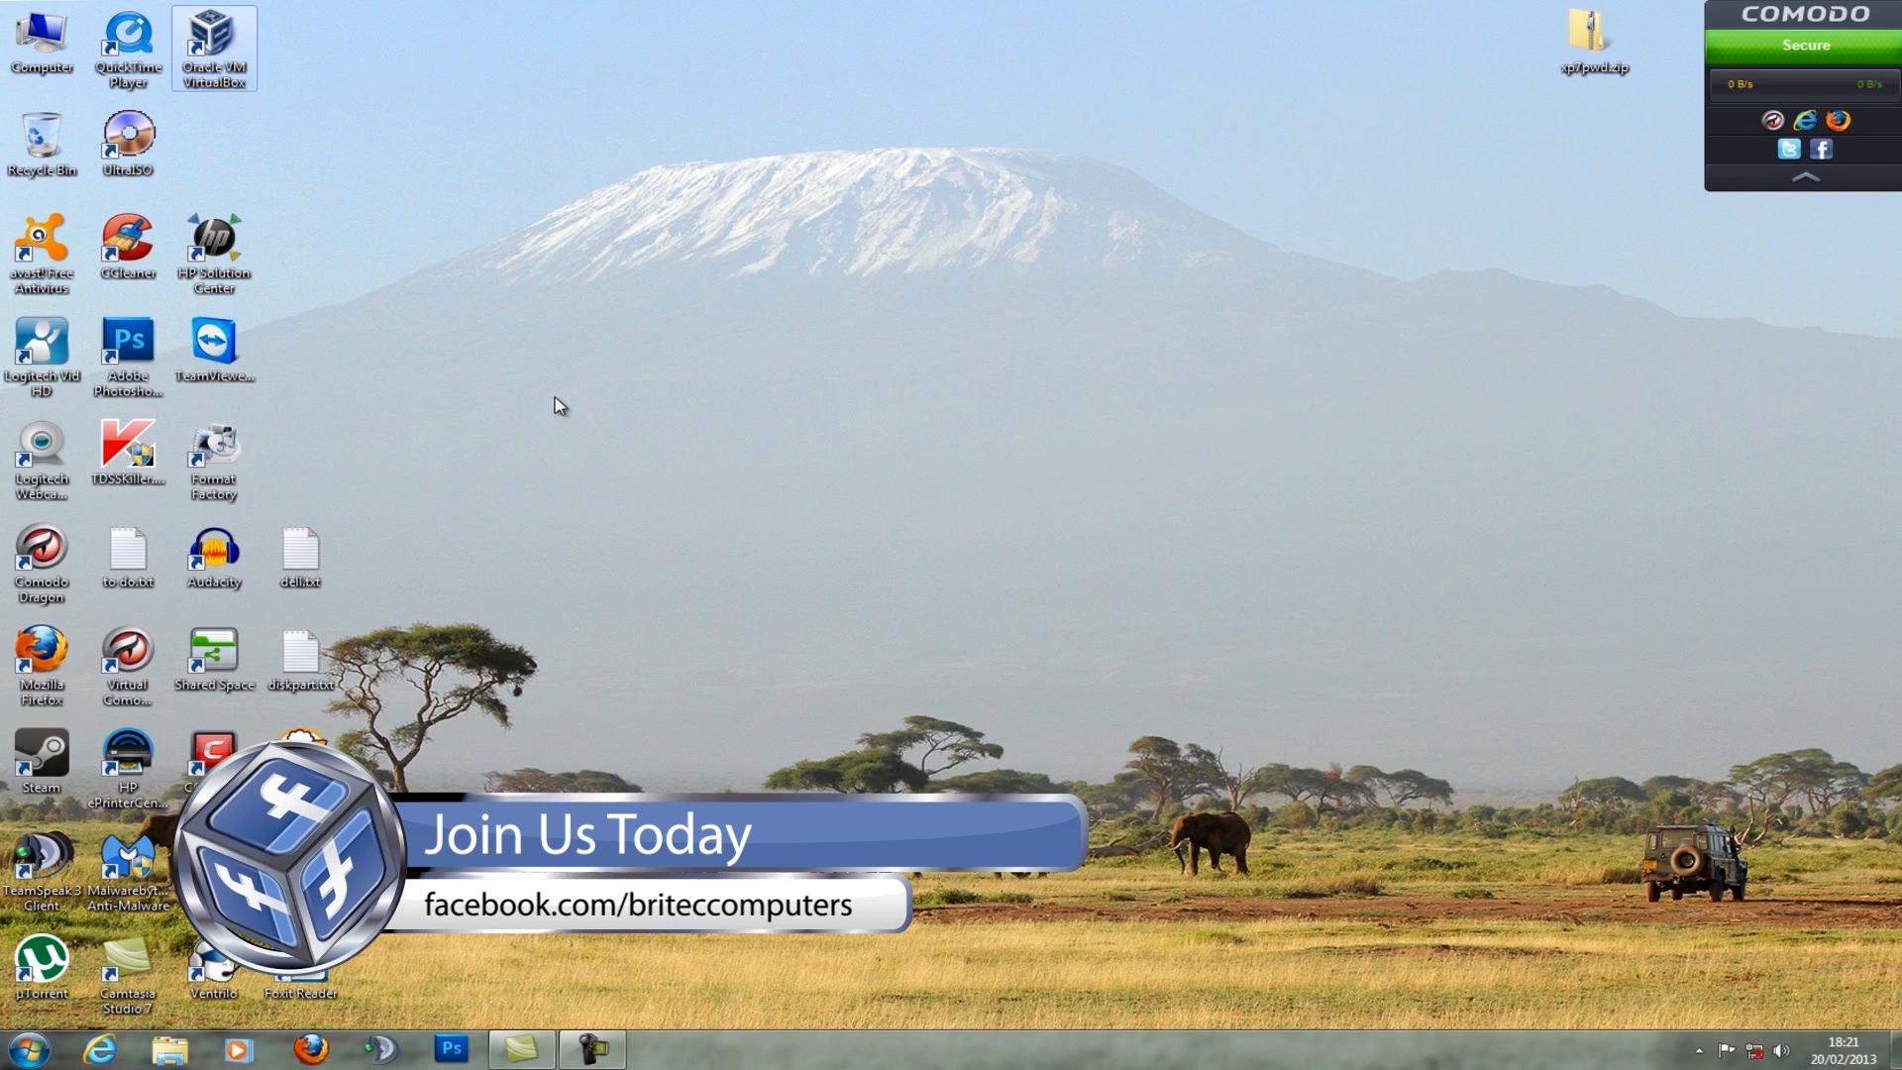
mouse_move(566, 416)
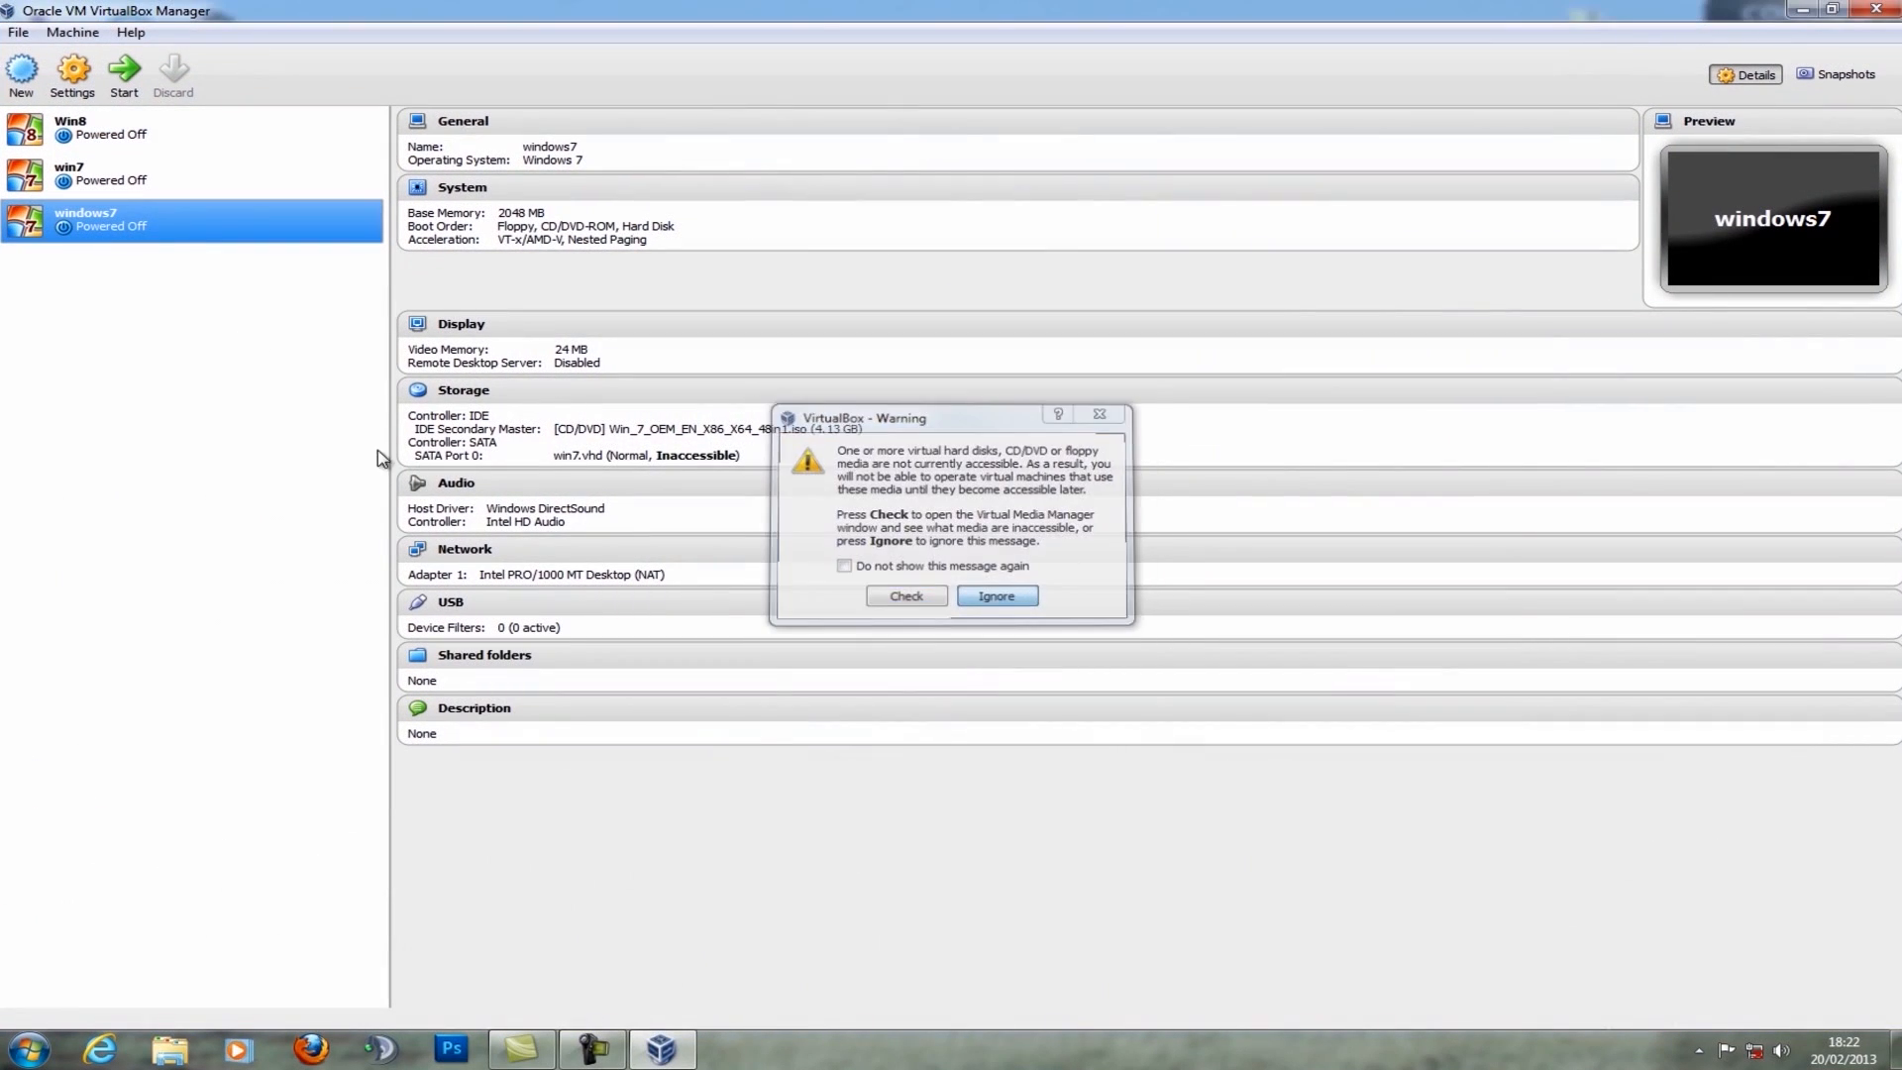
Dismiss the inaccessible media warning, then remove windows7 with all its files and acknowledge the error
left_click(994, 595)
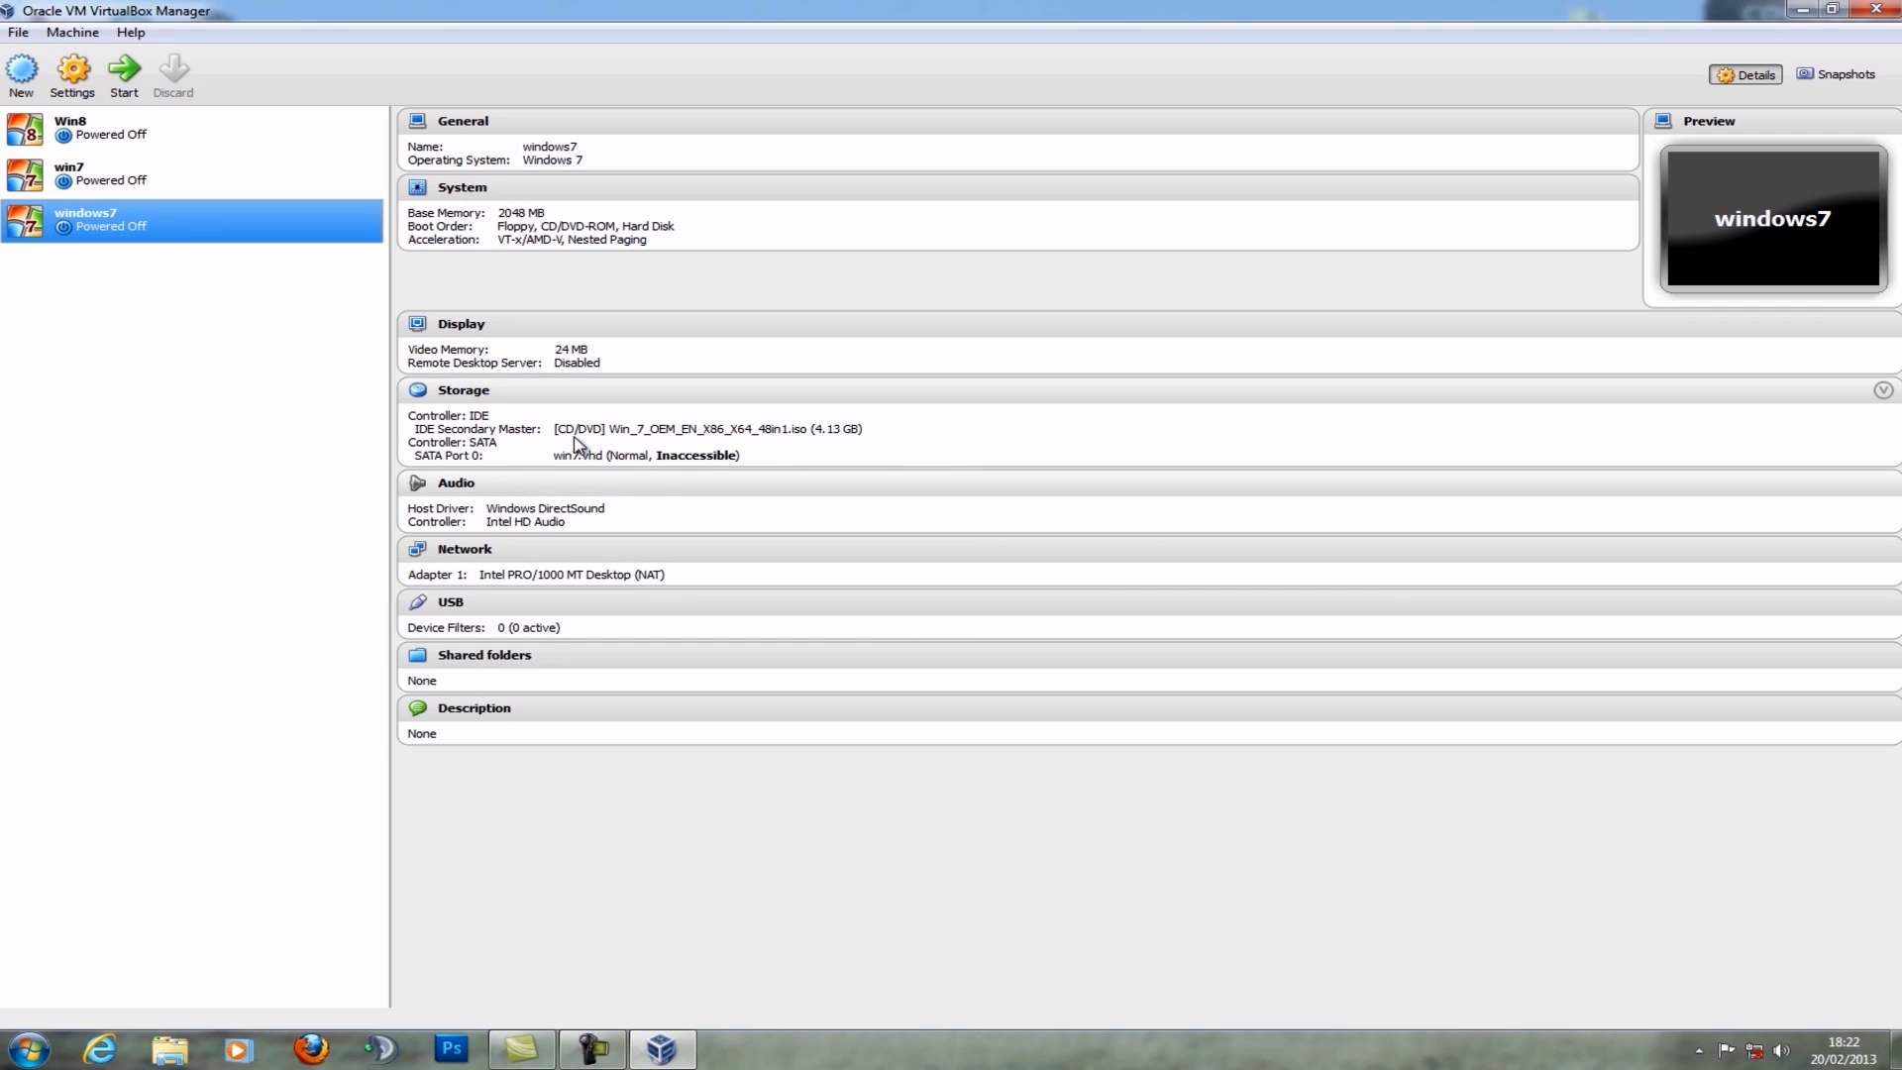
mouse_move(184, 421)
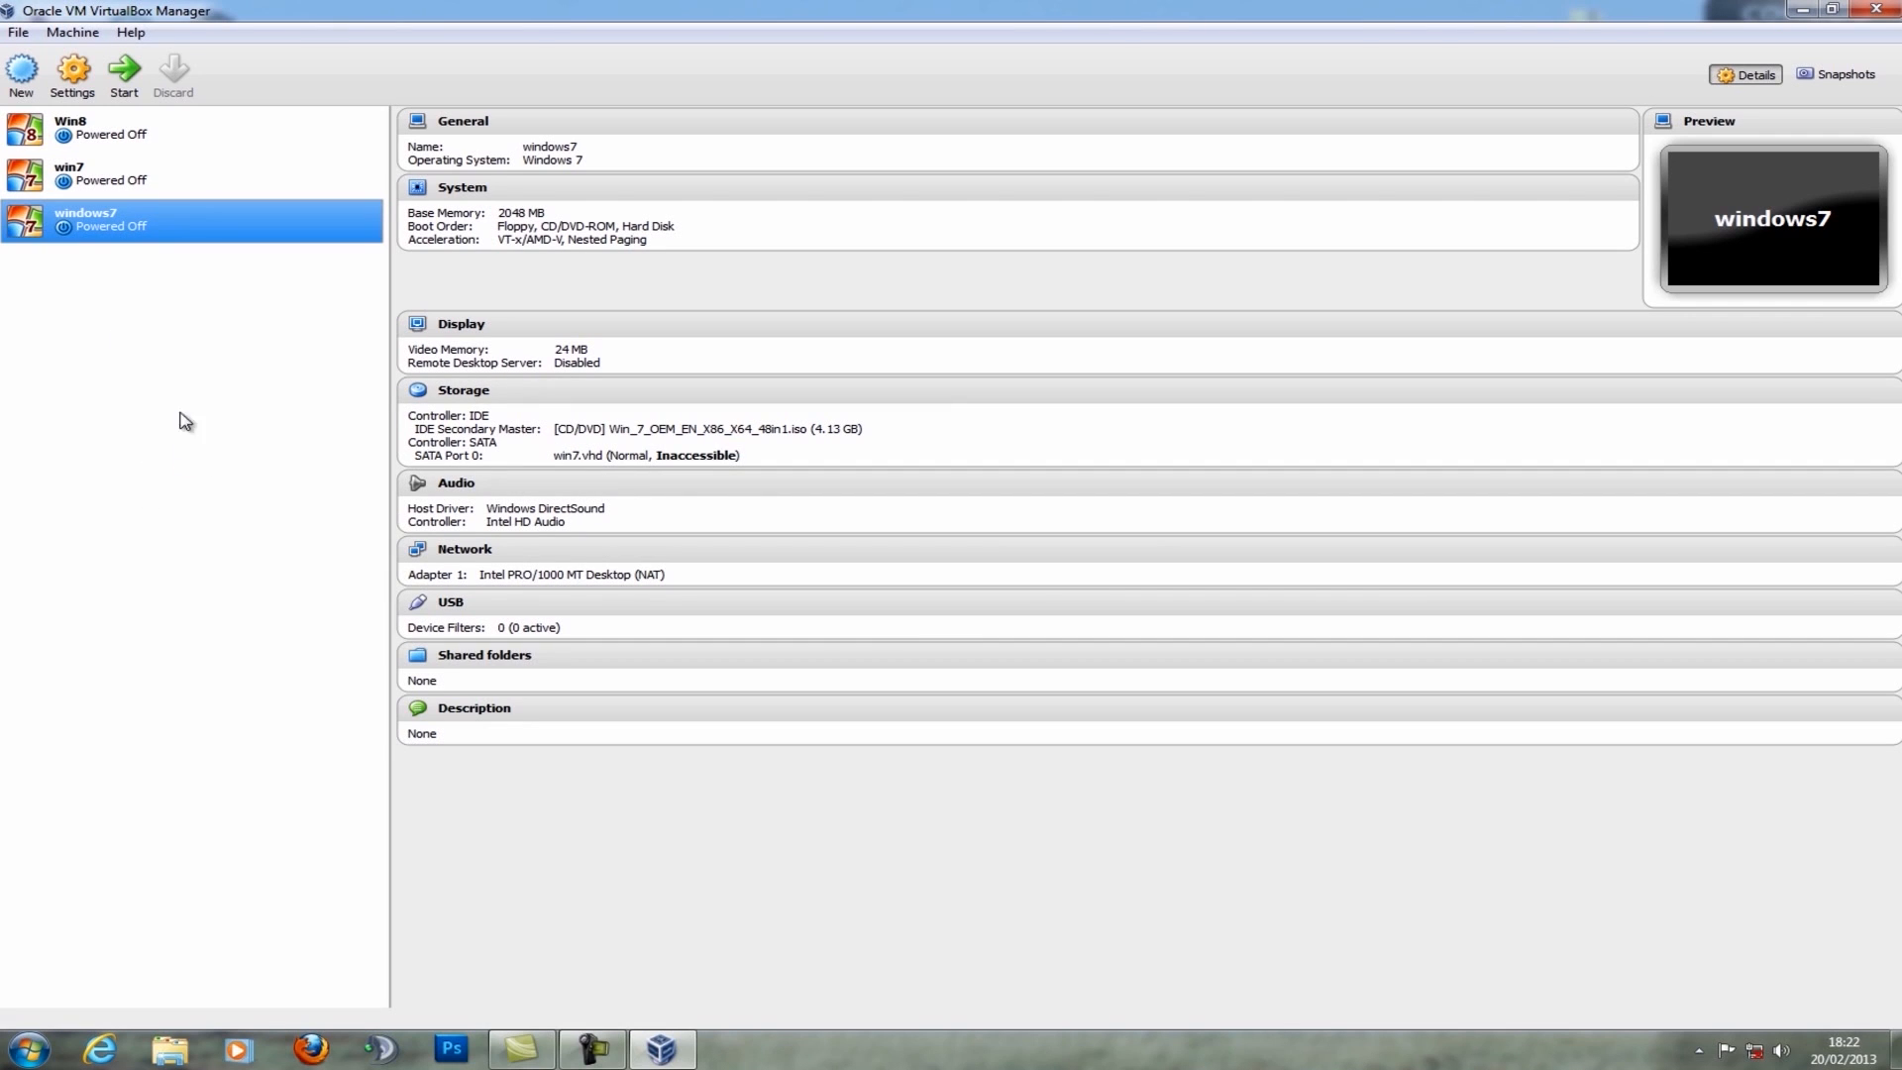
right_click(85, 218)
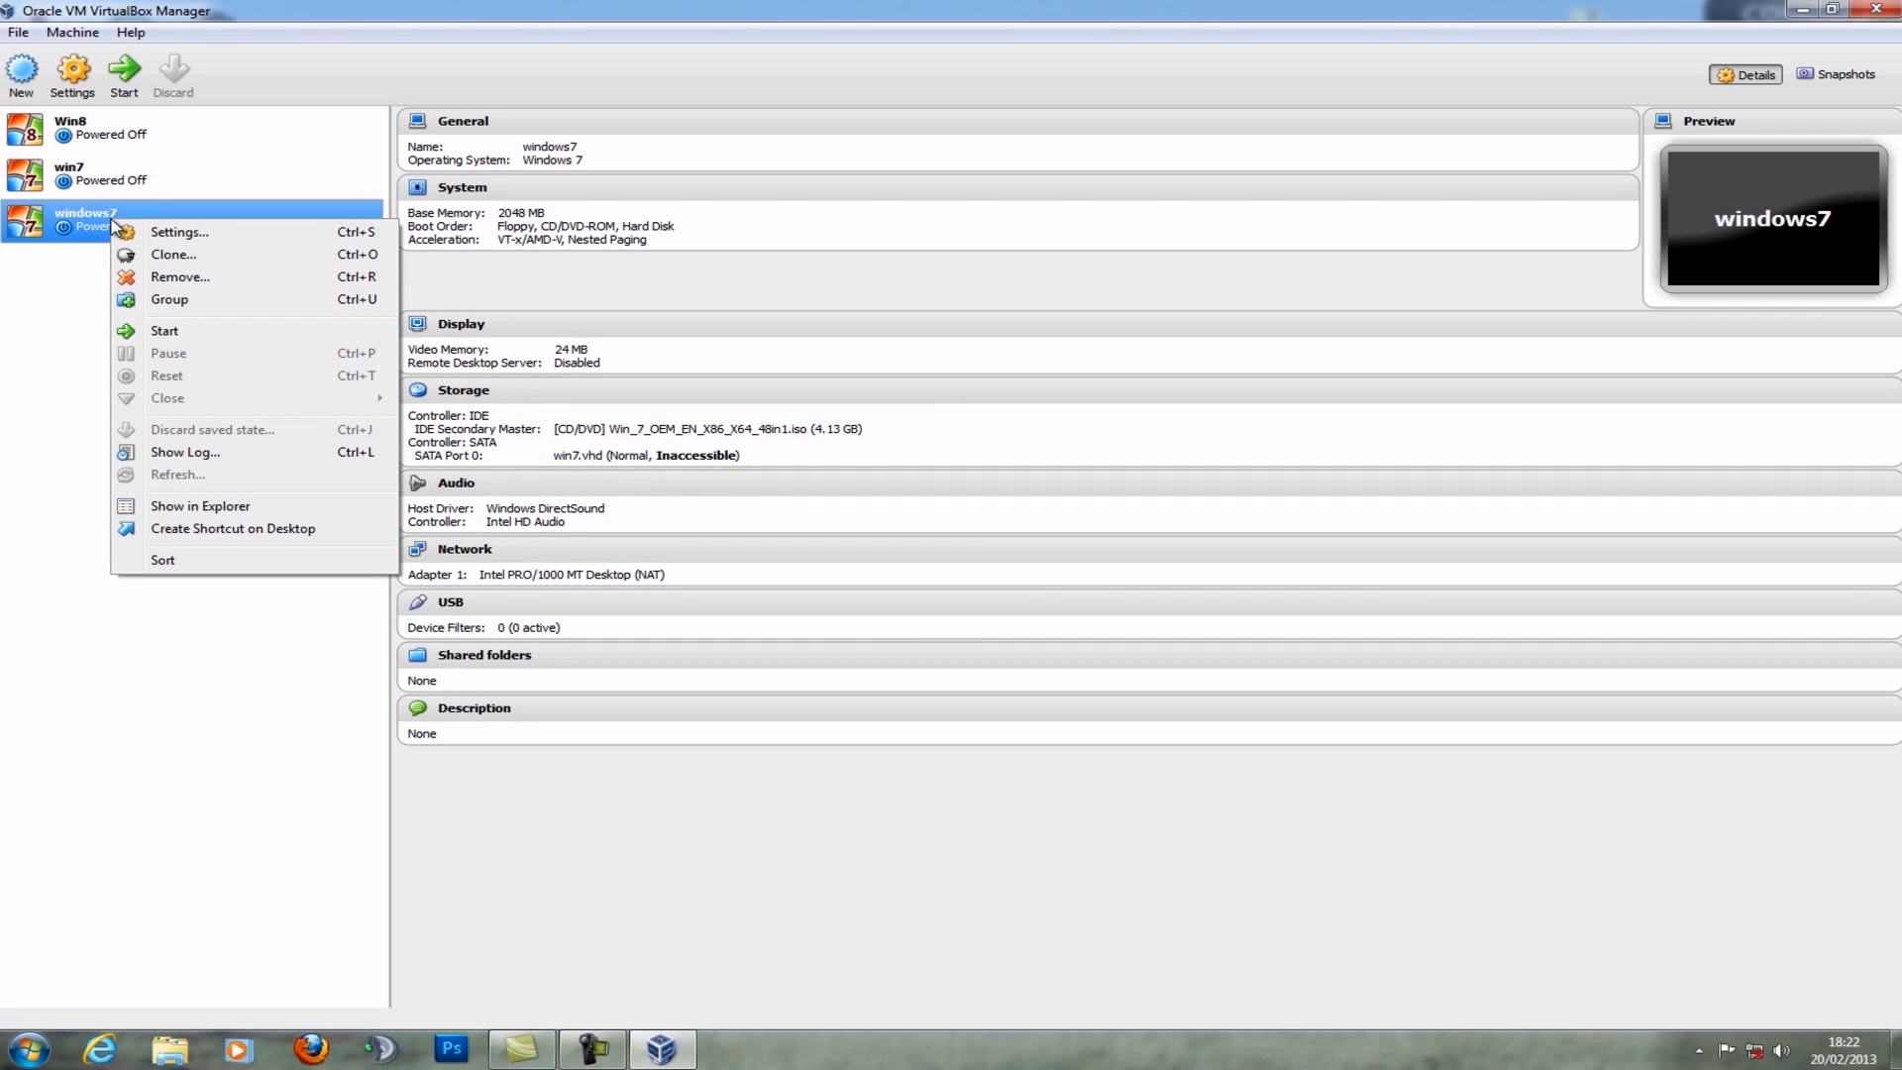
left_click(178, 276)
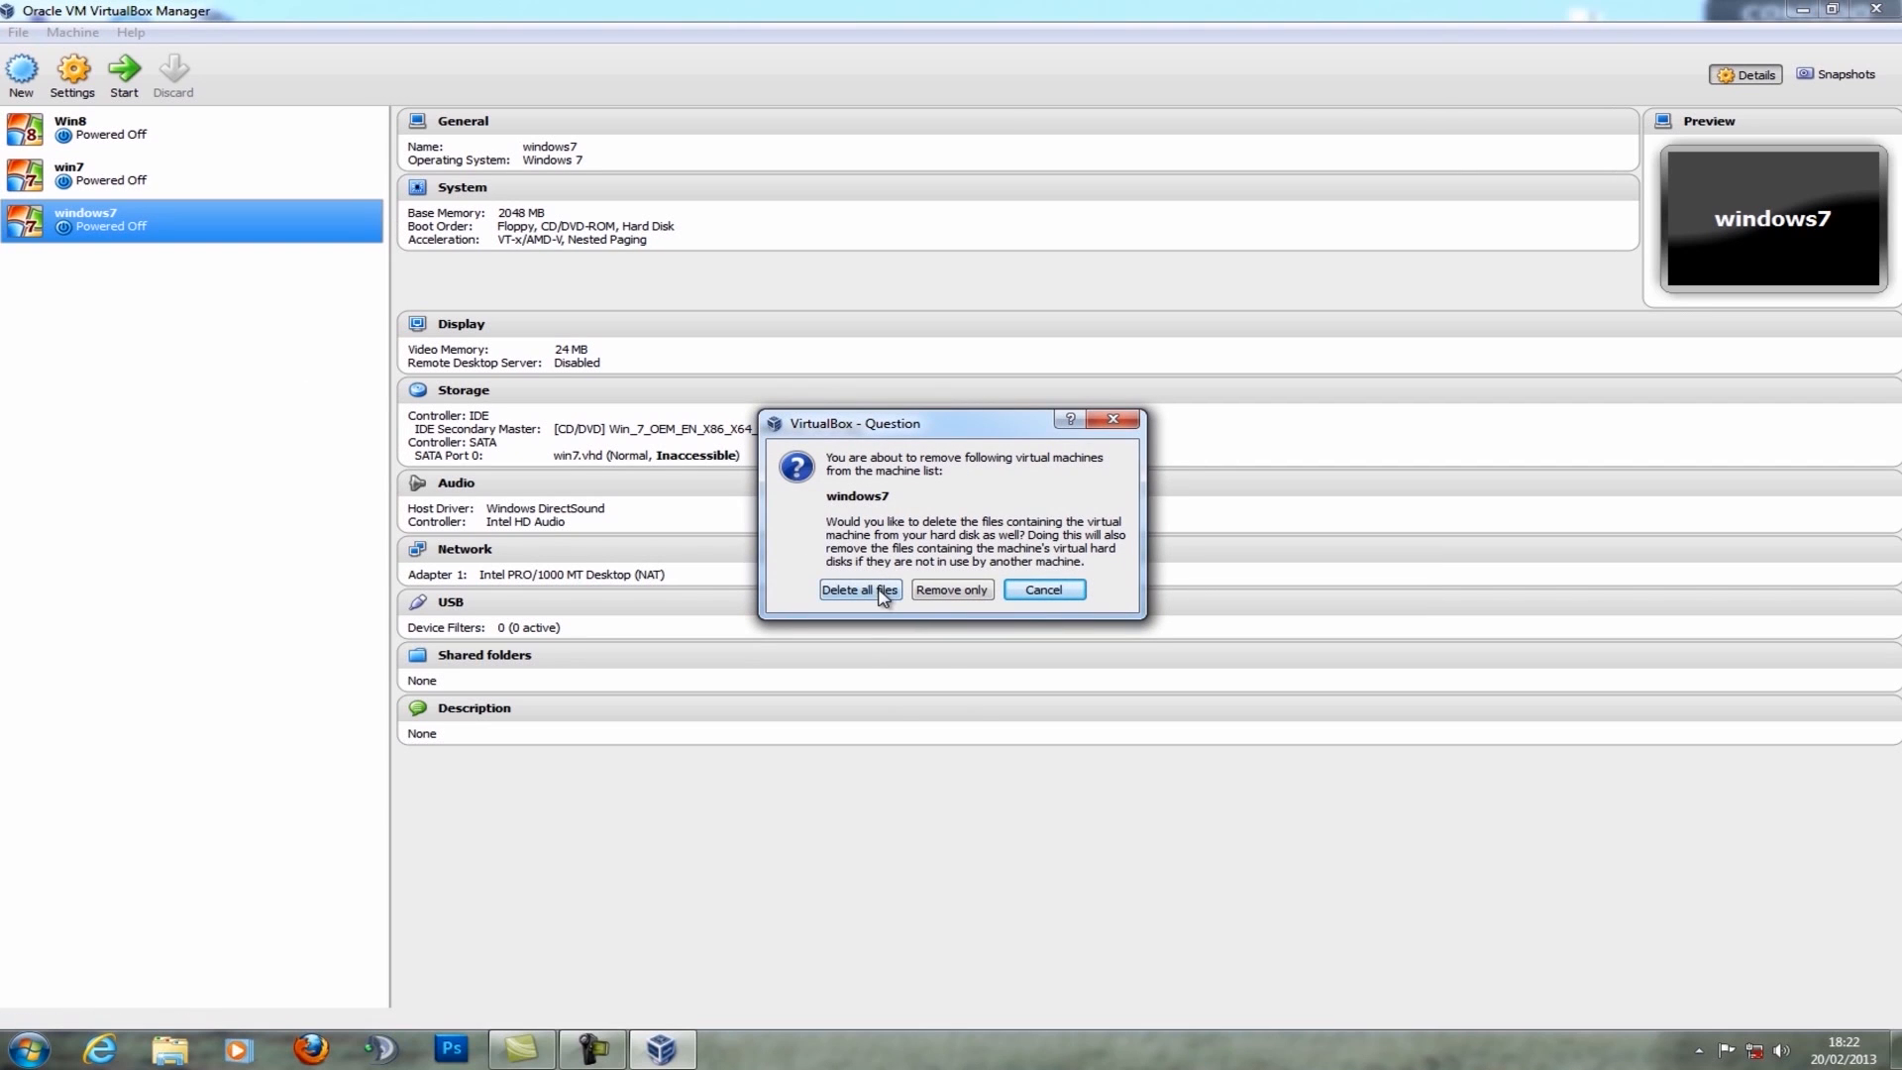
left_click(858, 590)
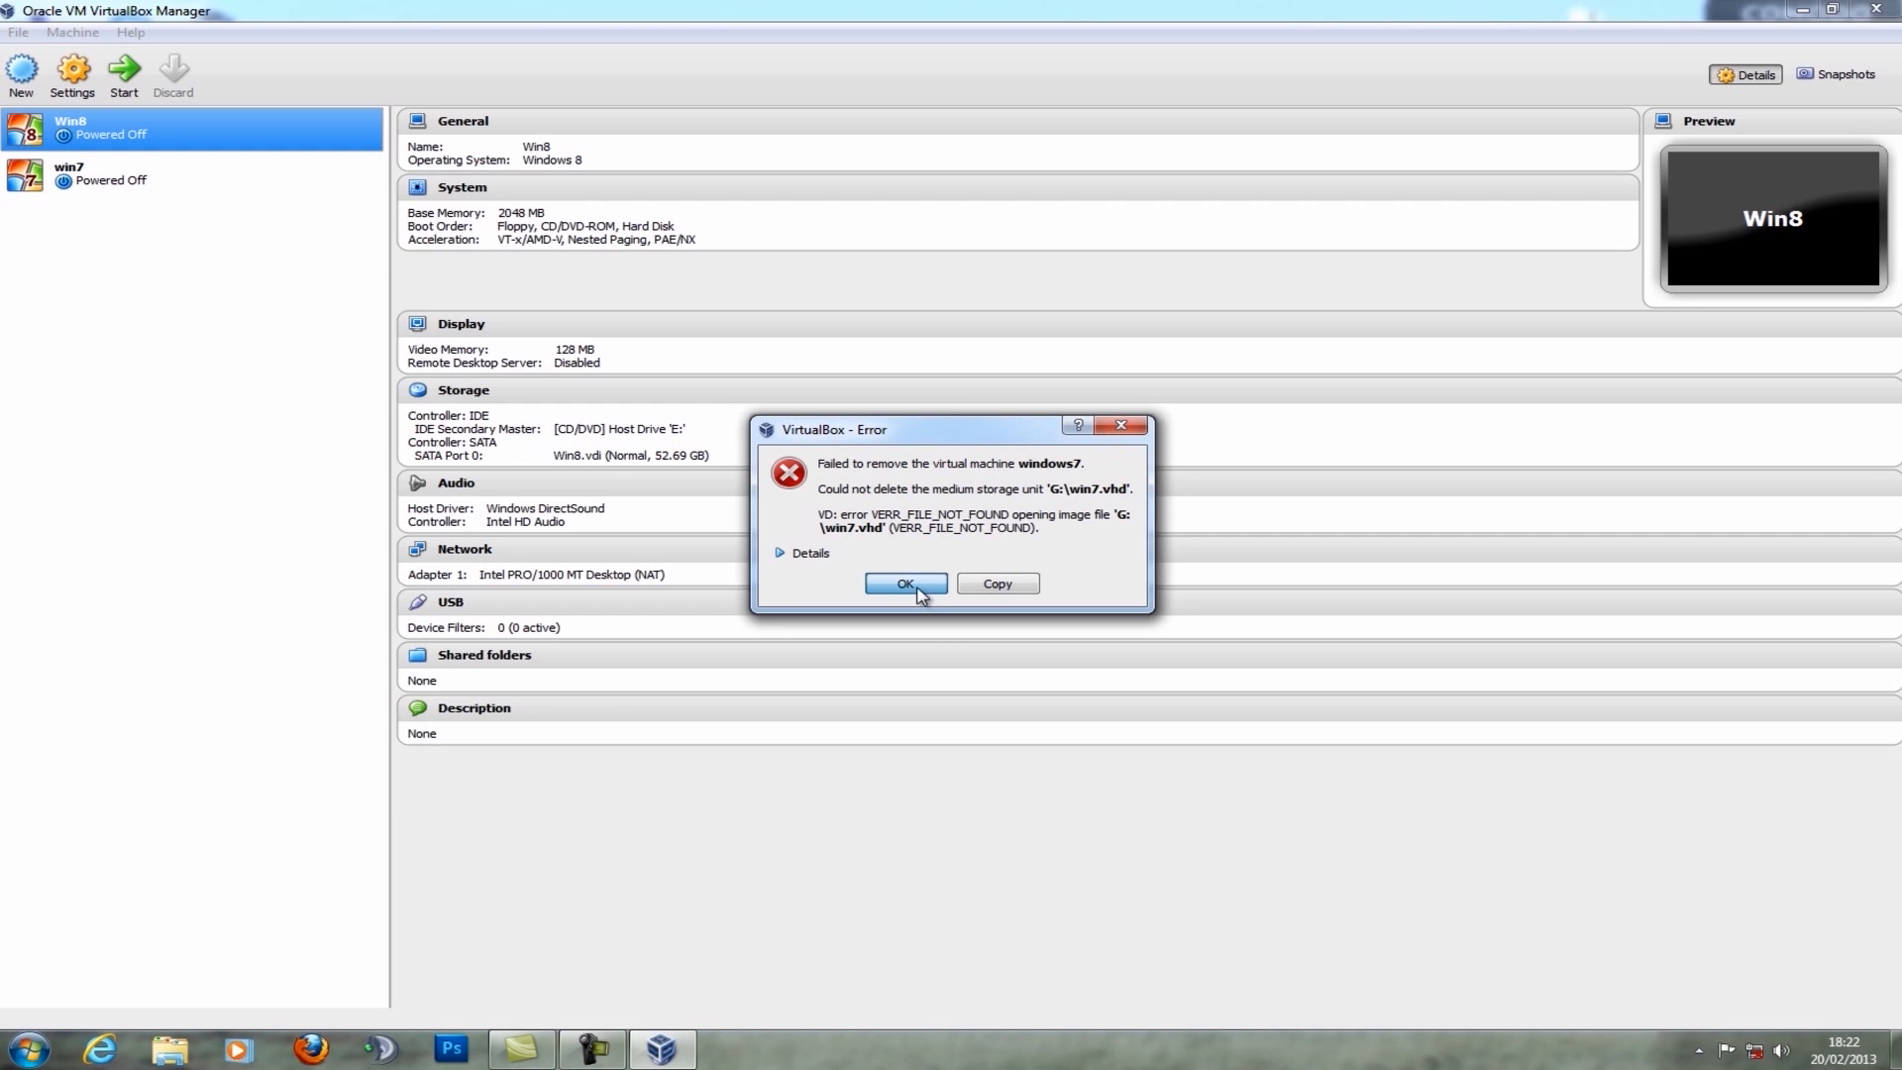
left_click(904, 584)
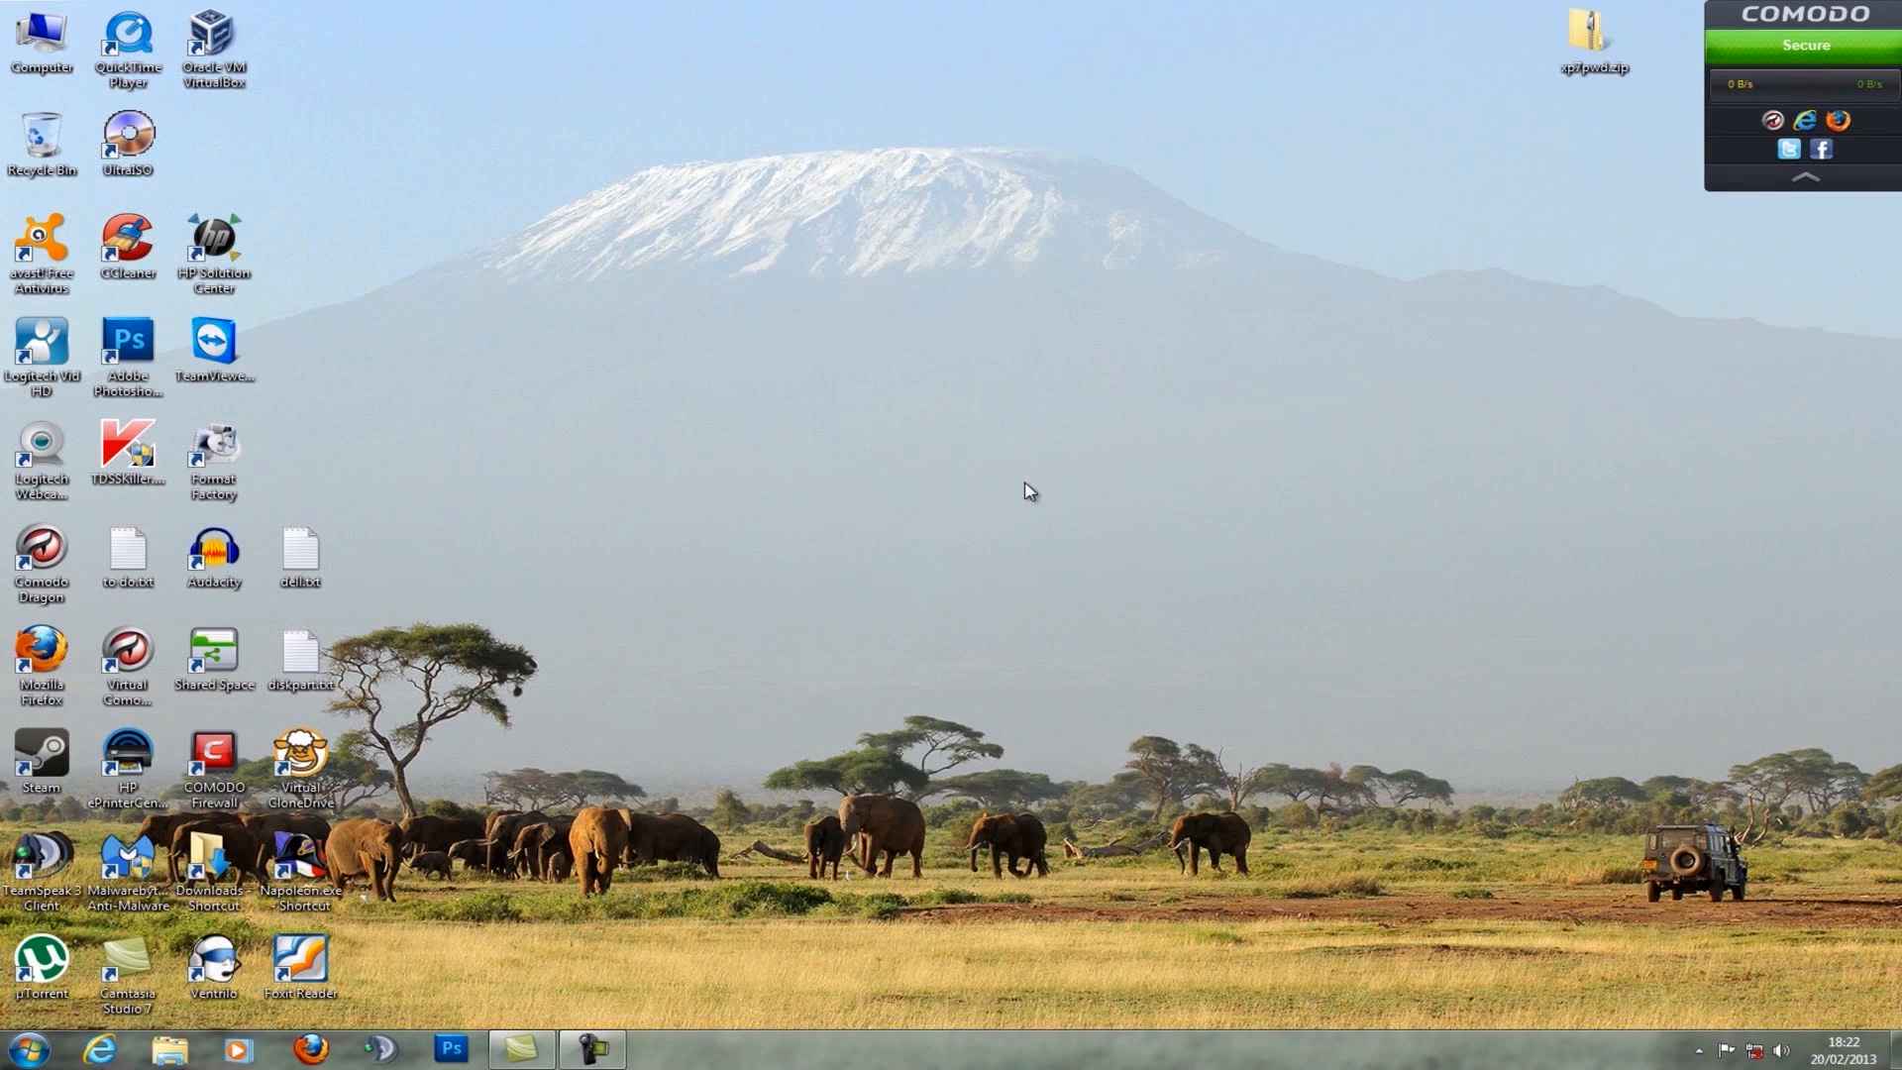
mouse_move(945, 603)
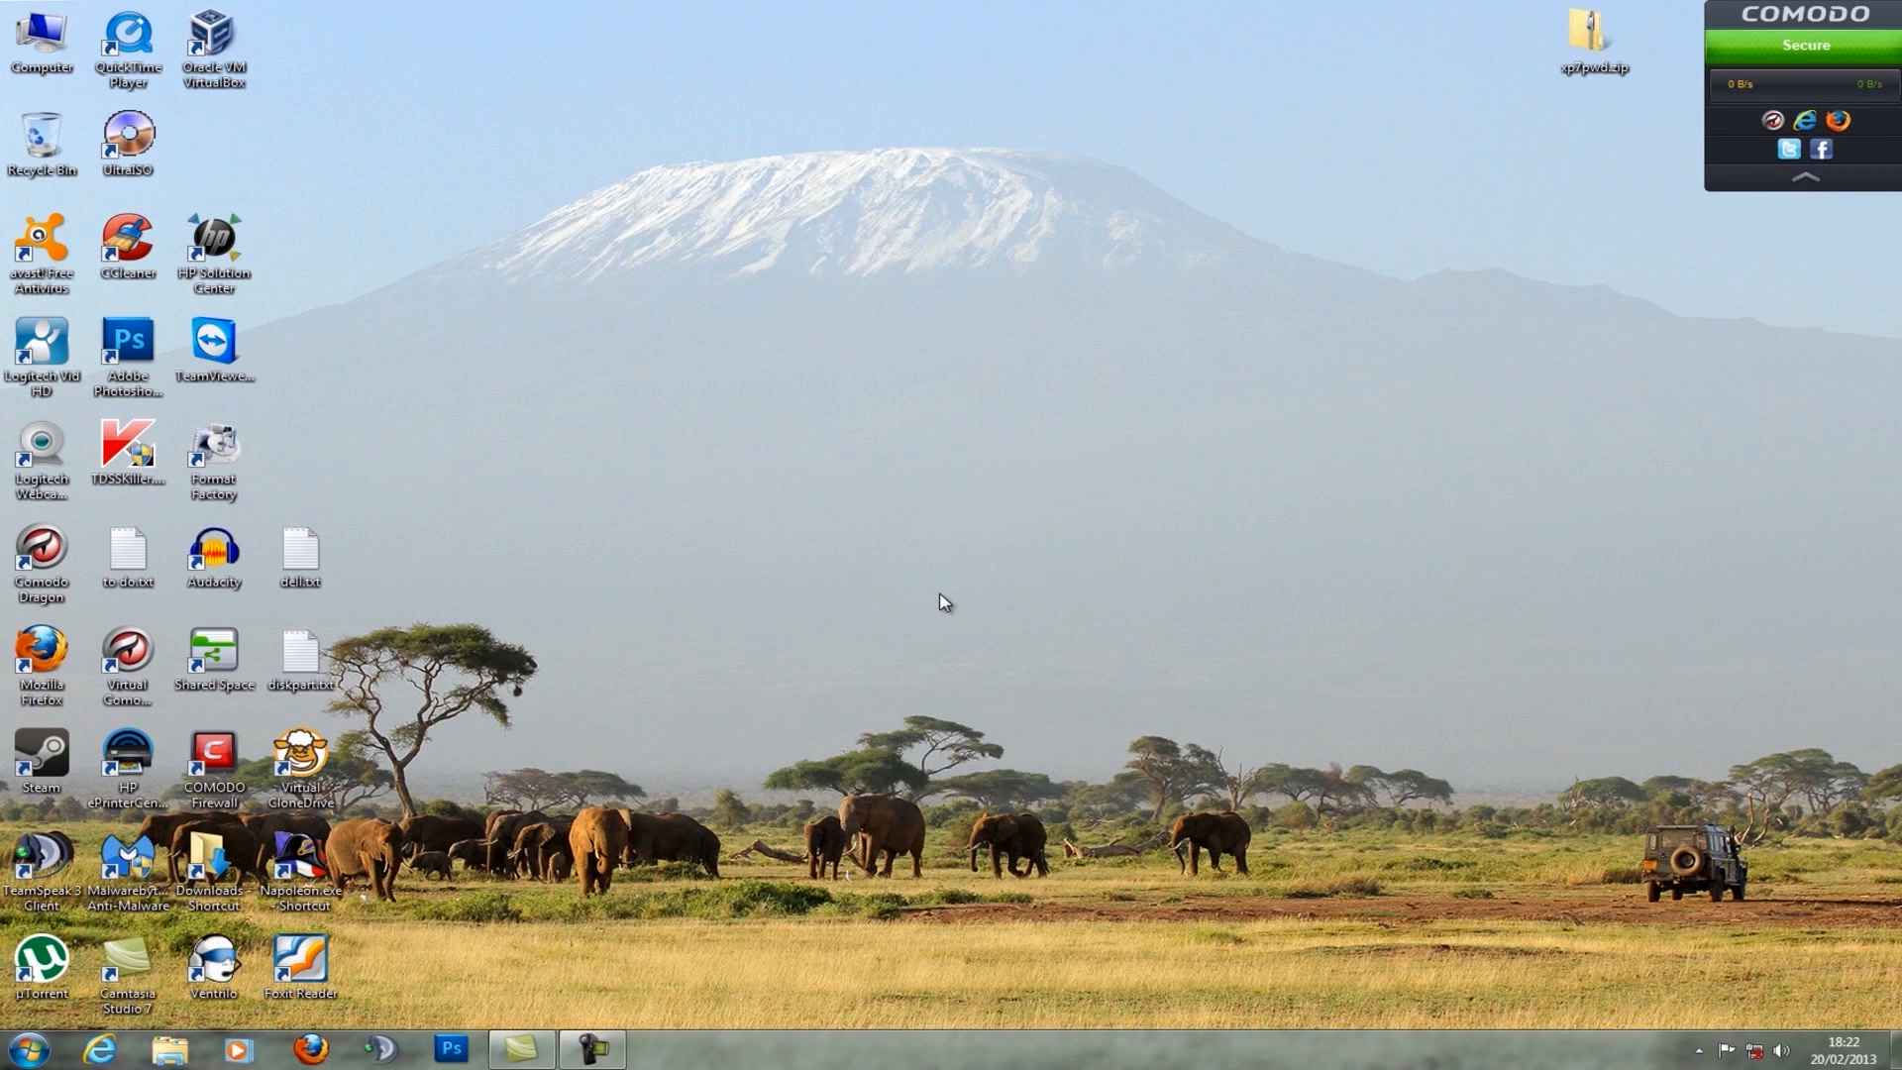